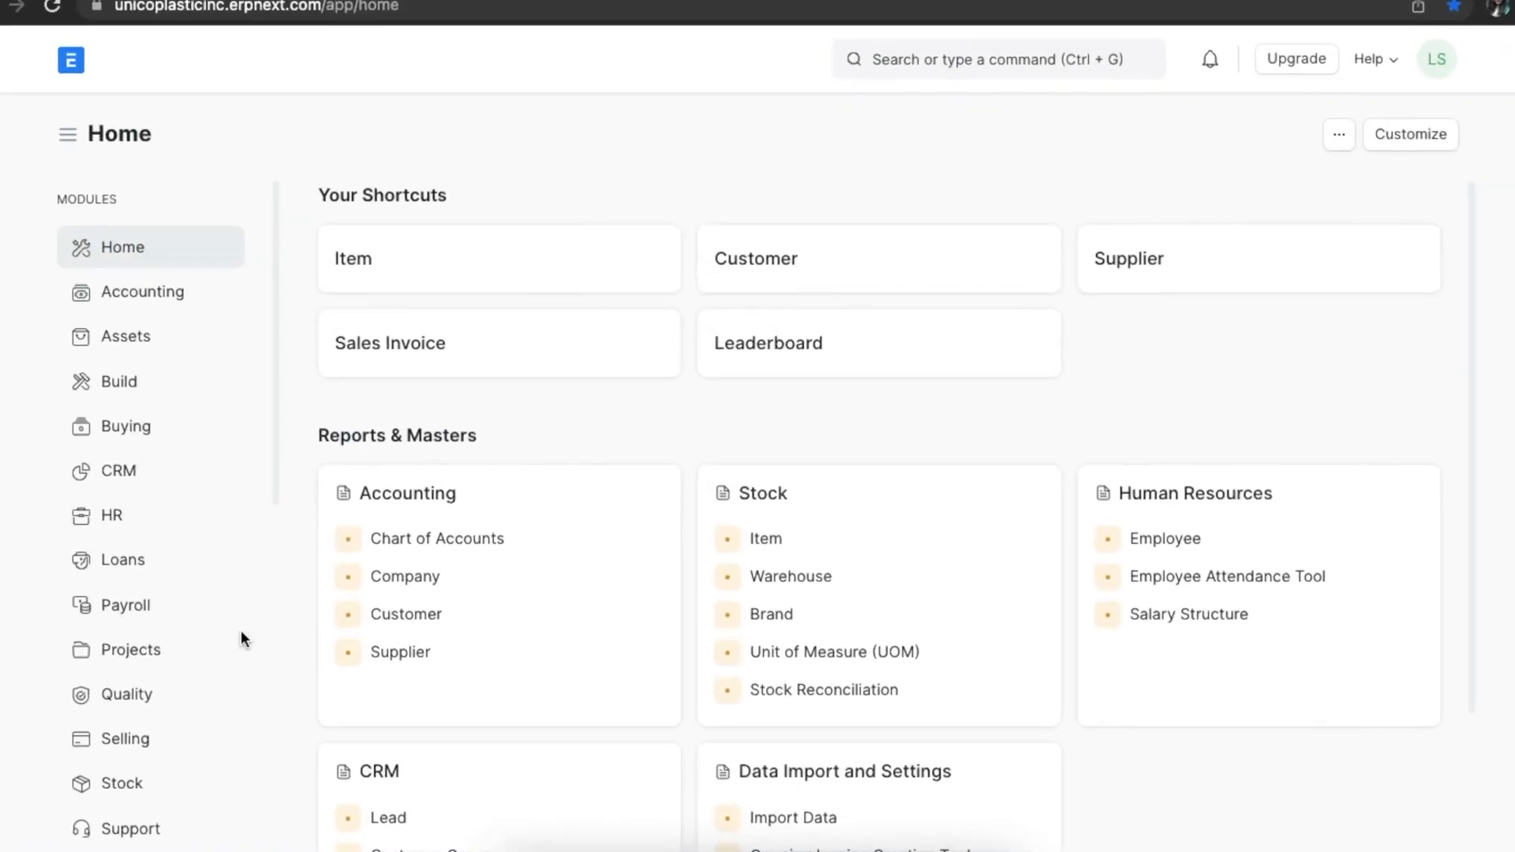
Open the Activity Type list under Projects > Time Tracking
left_click(130, 649)
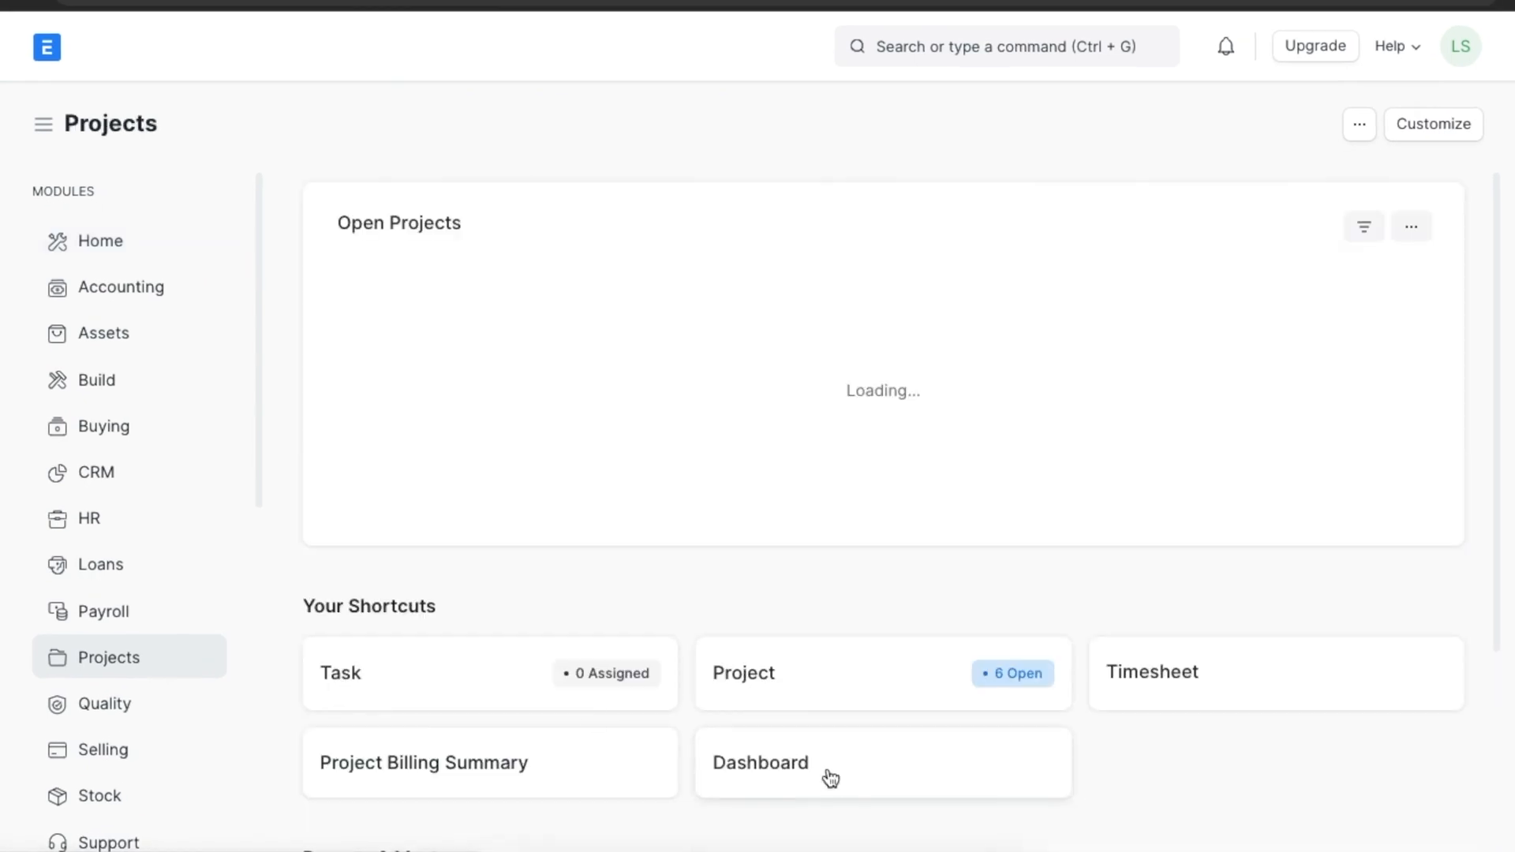
scroll("down", 3)
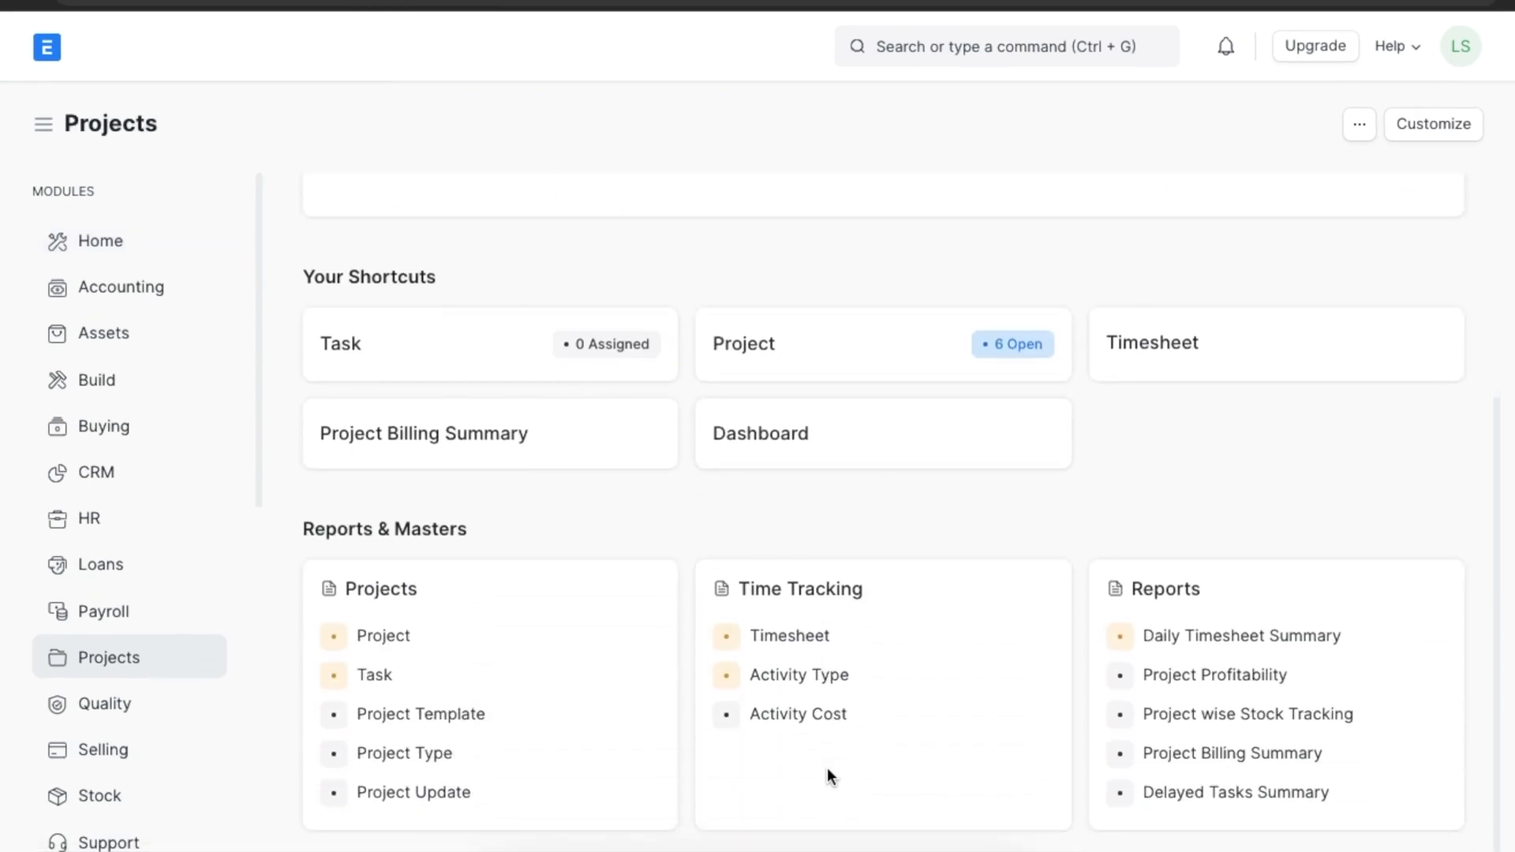
mouse_move(877, 683)
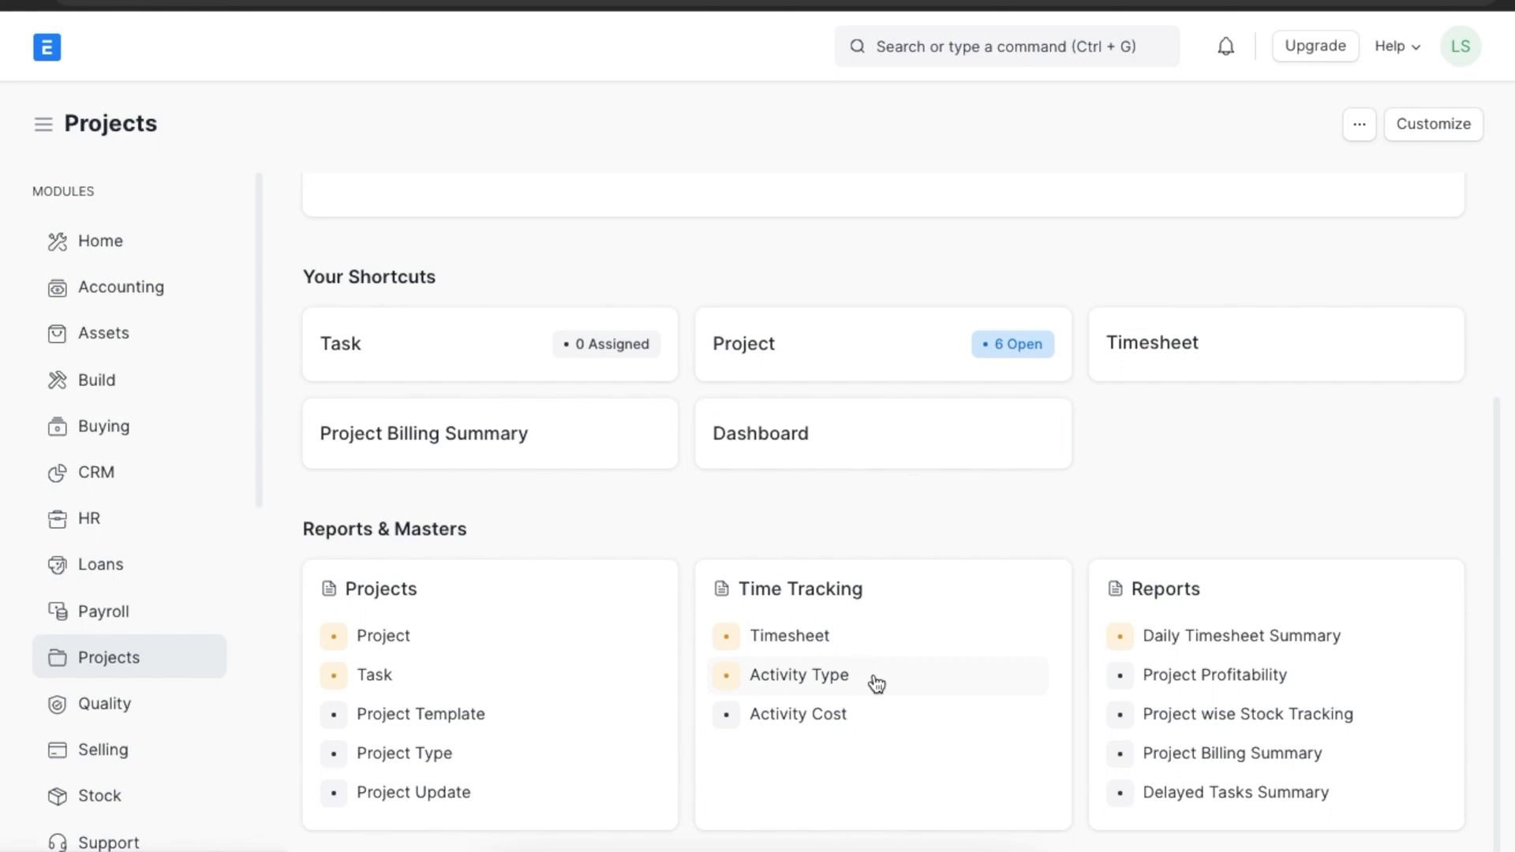
left_click(799, 675)
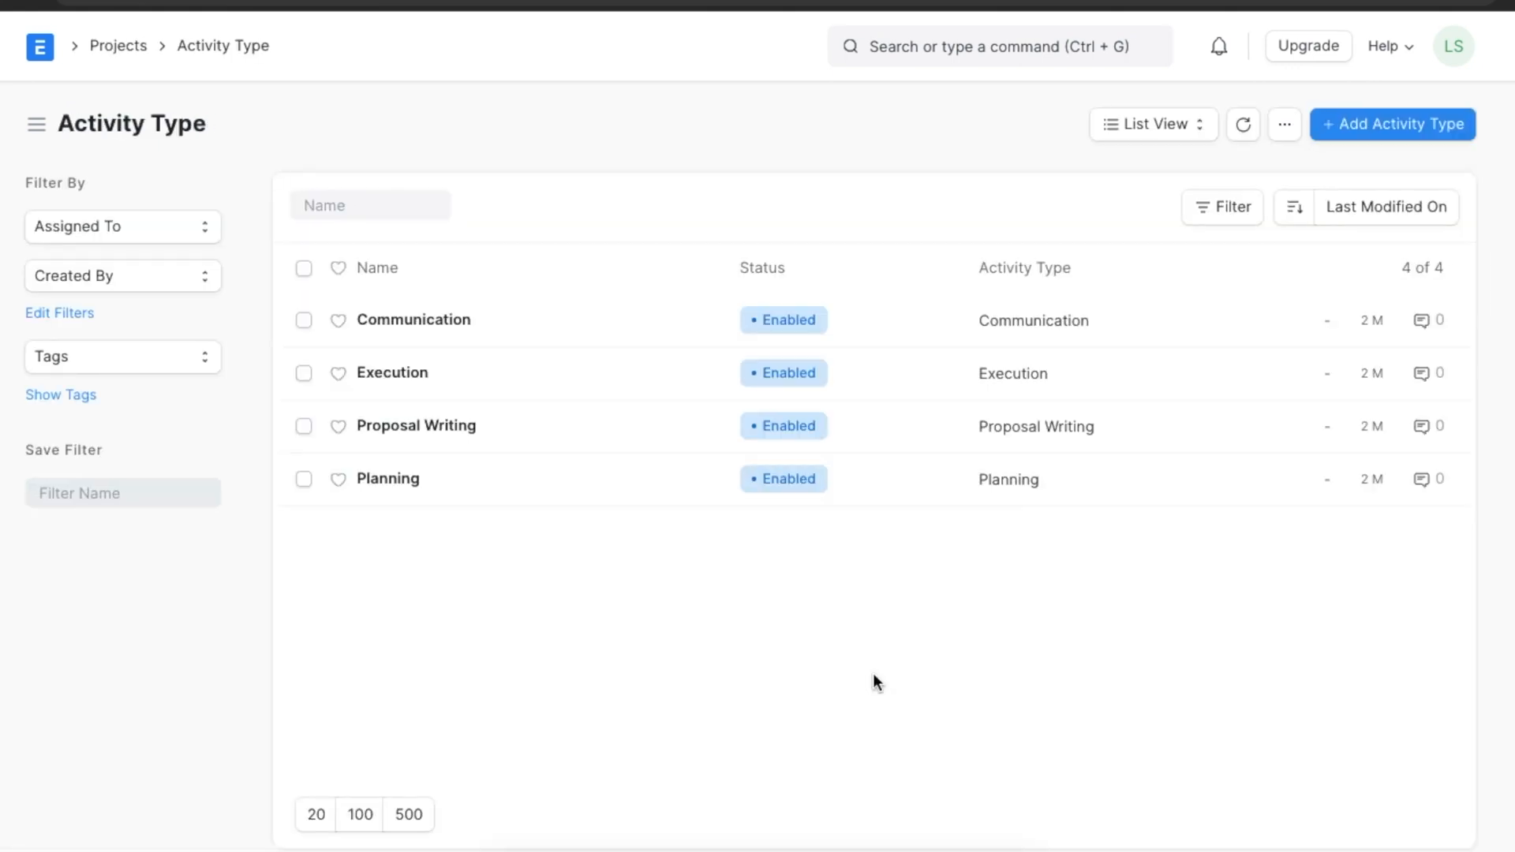
mouse_move(652, 542)
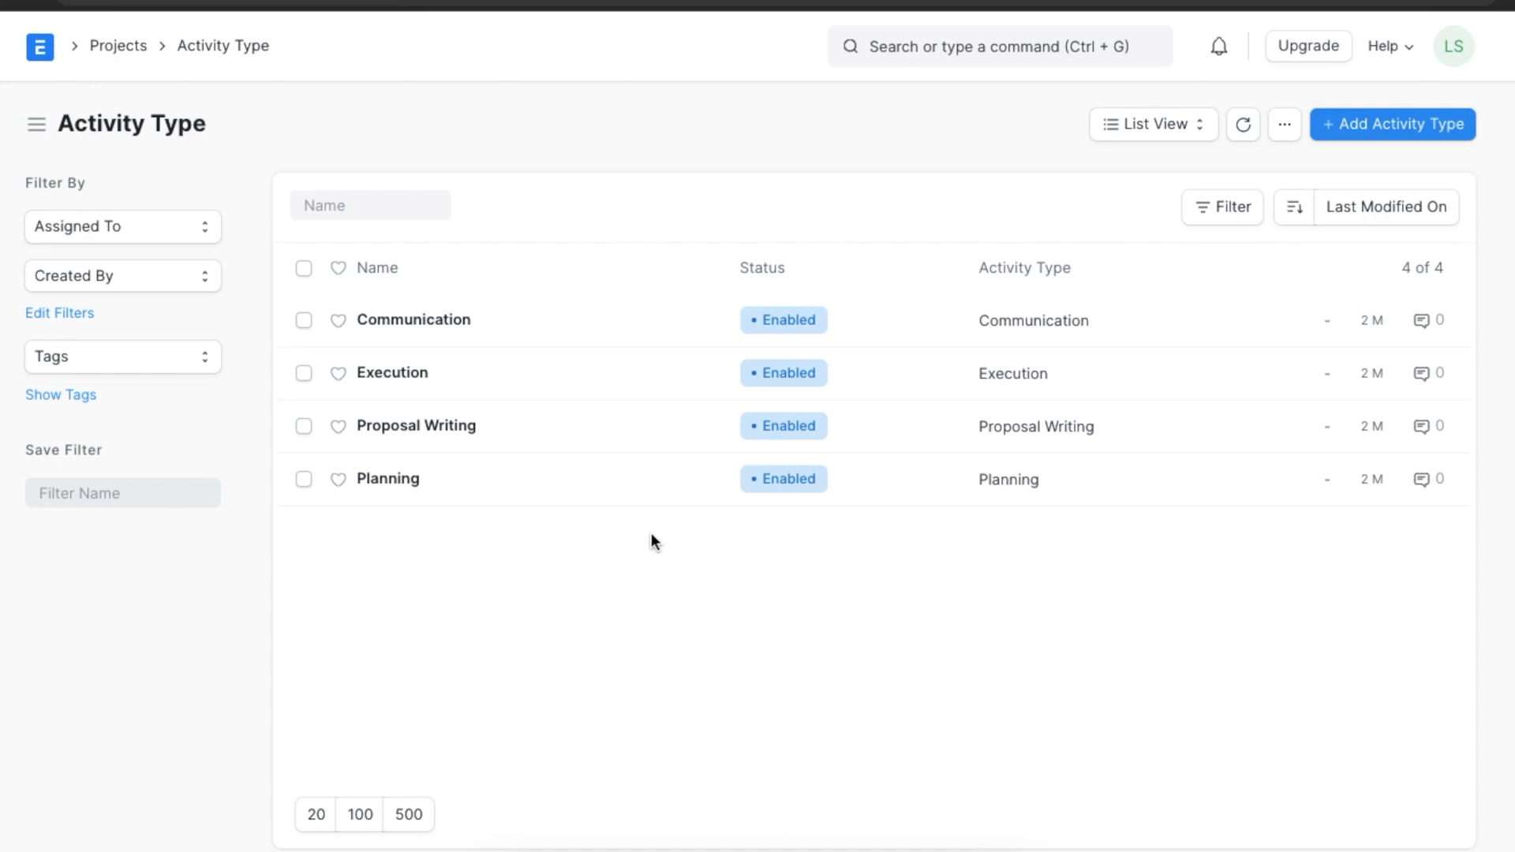
mouse_move(619, 337)
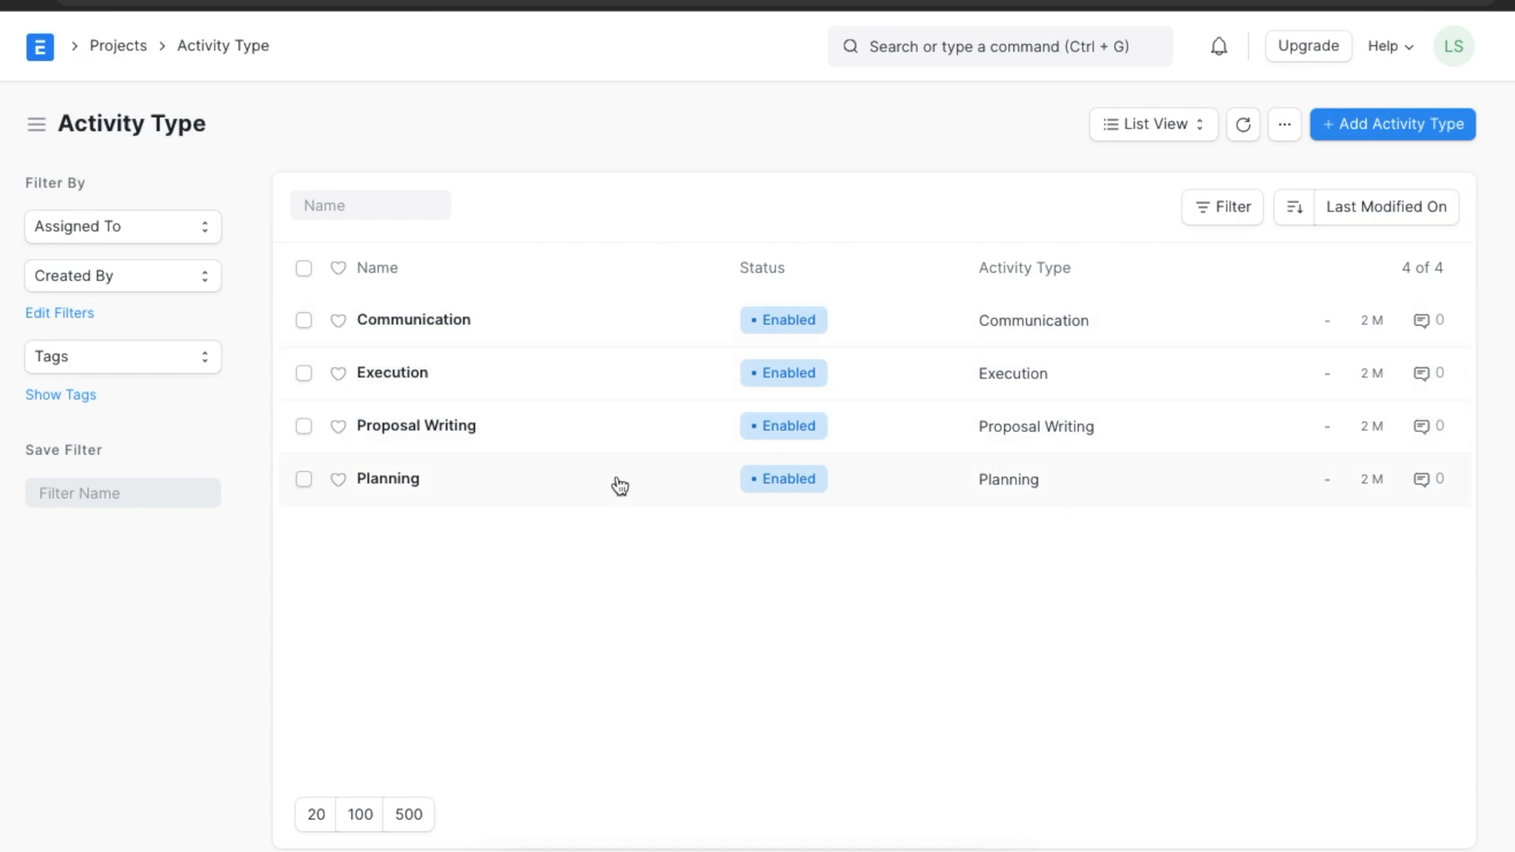
mouse_move(1374, 157)
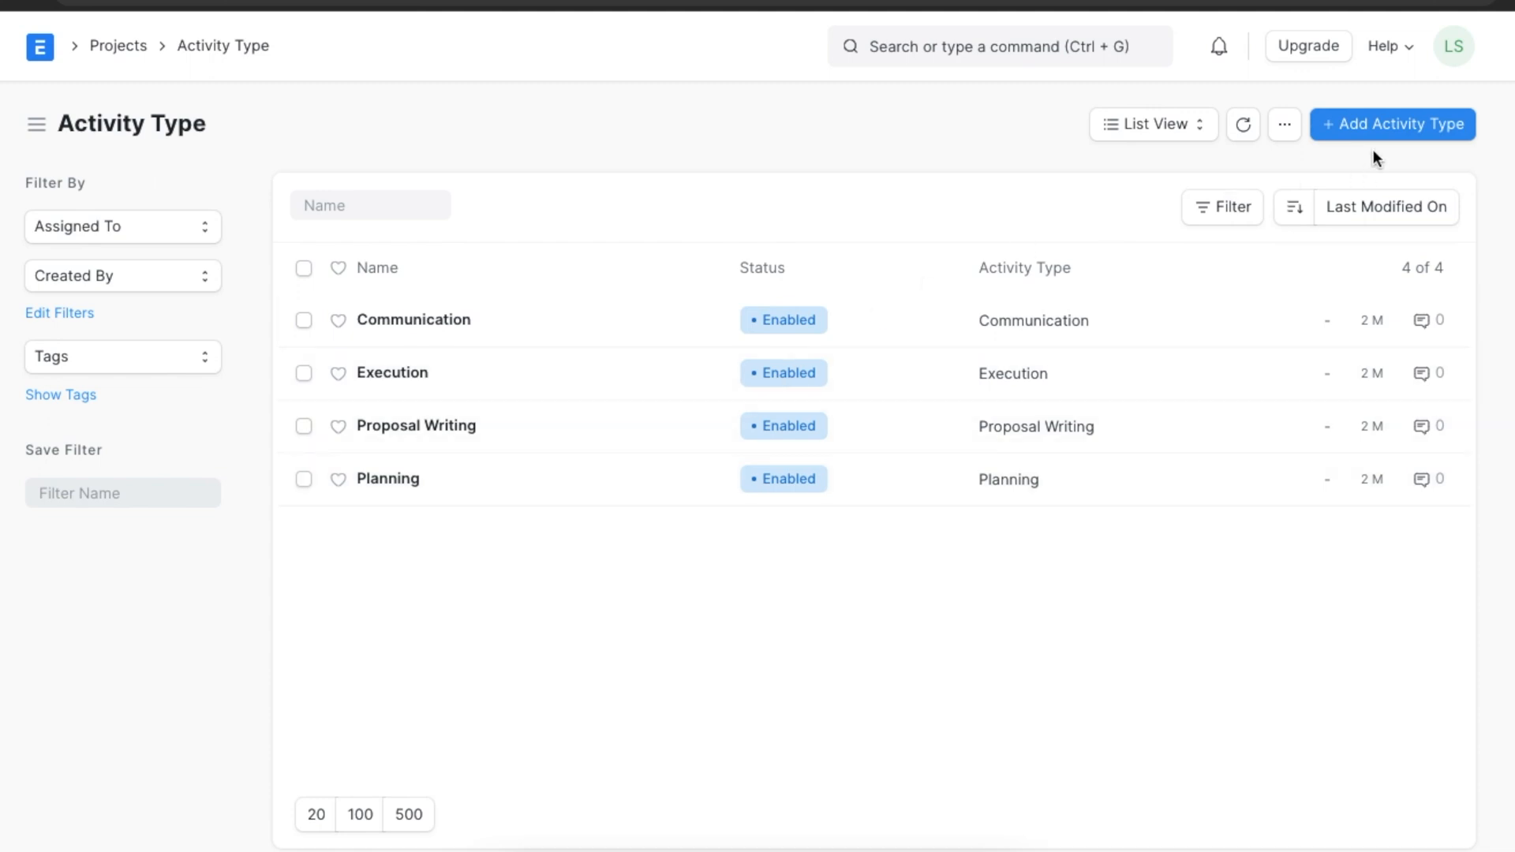
Fill a full-page activity type form: name Research, costing rate 50, billing rate 100
left_click(1393, 124)
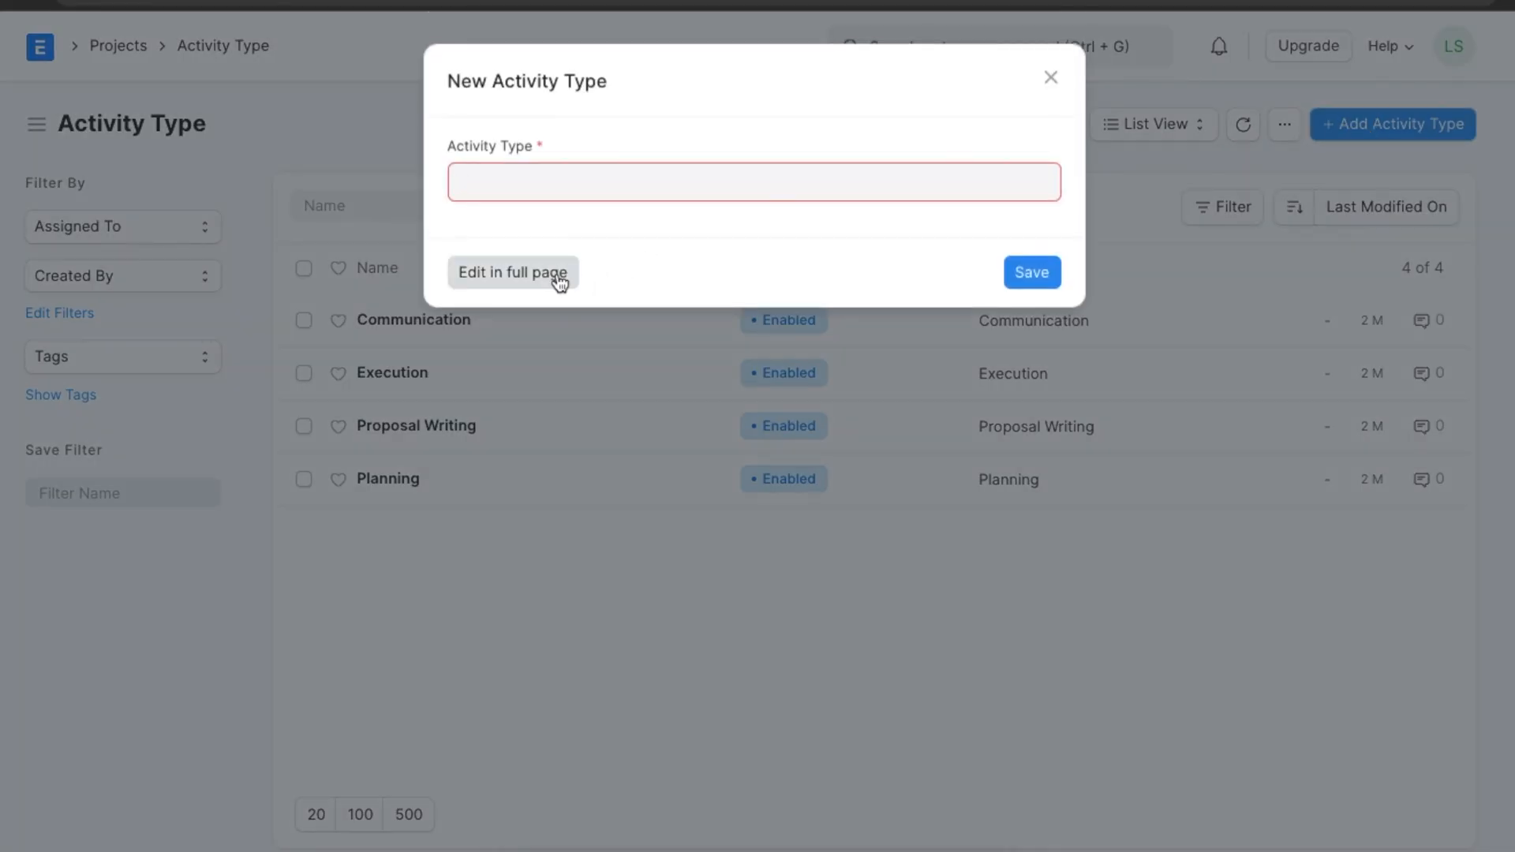
left_click(513, 273)
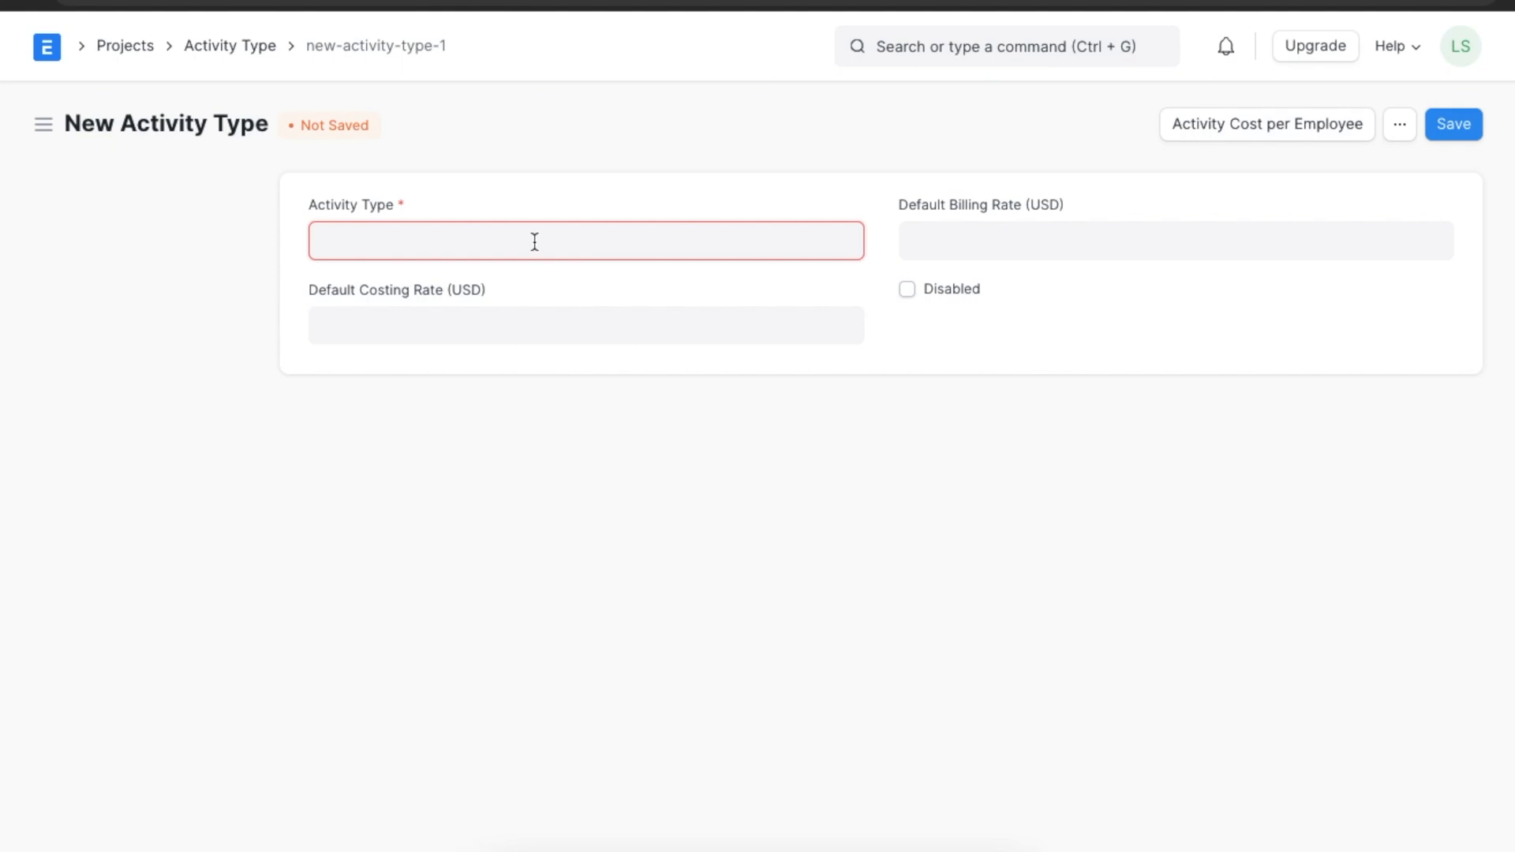
type("R")
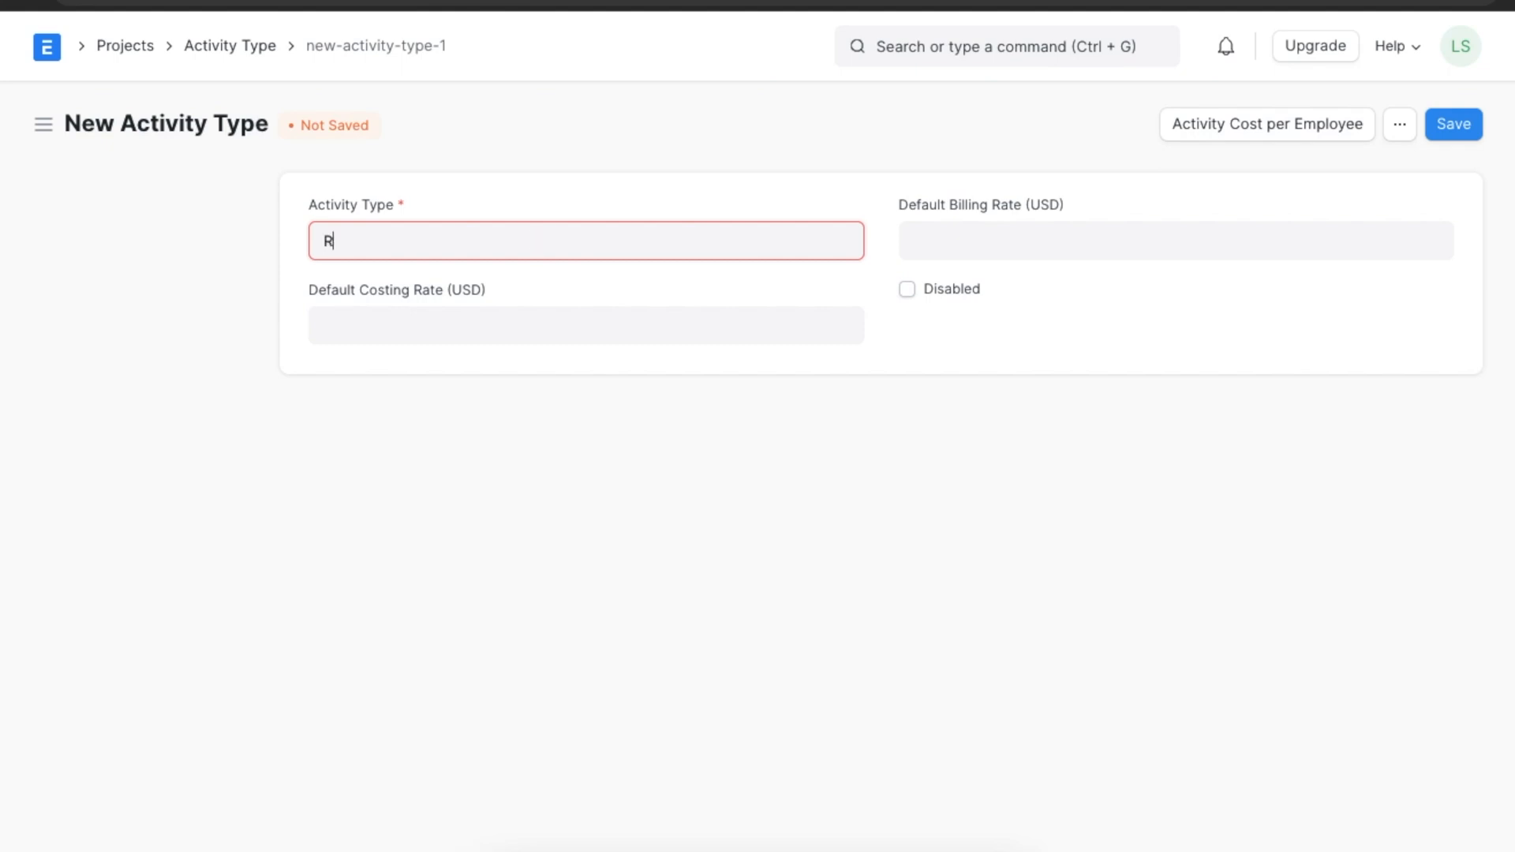
type("esear")
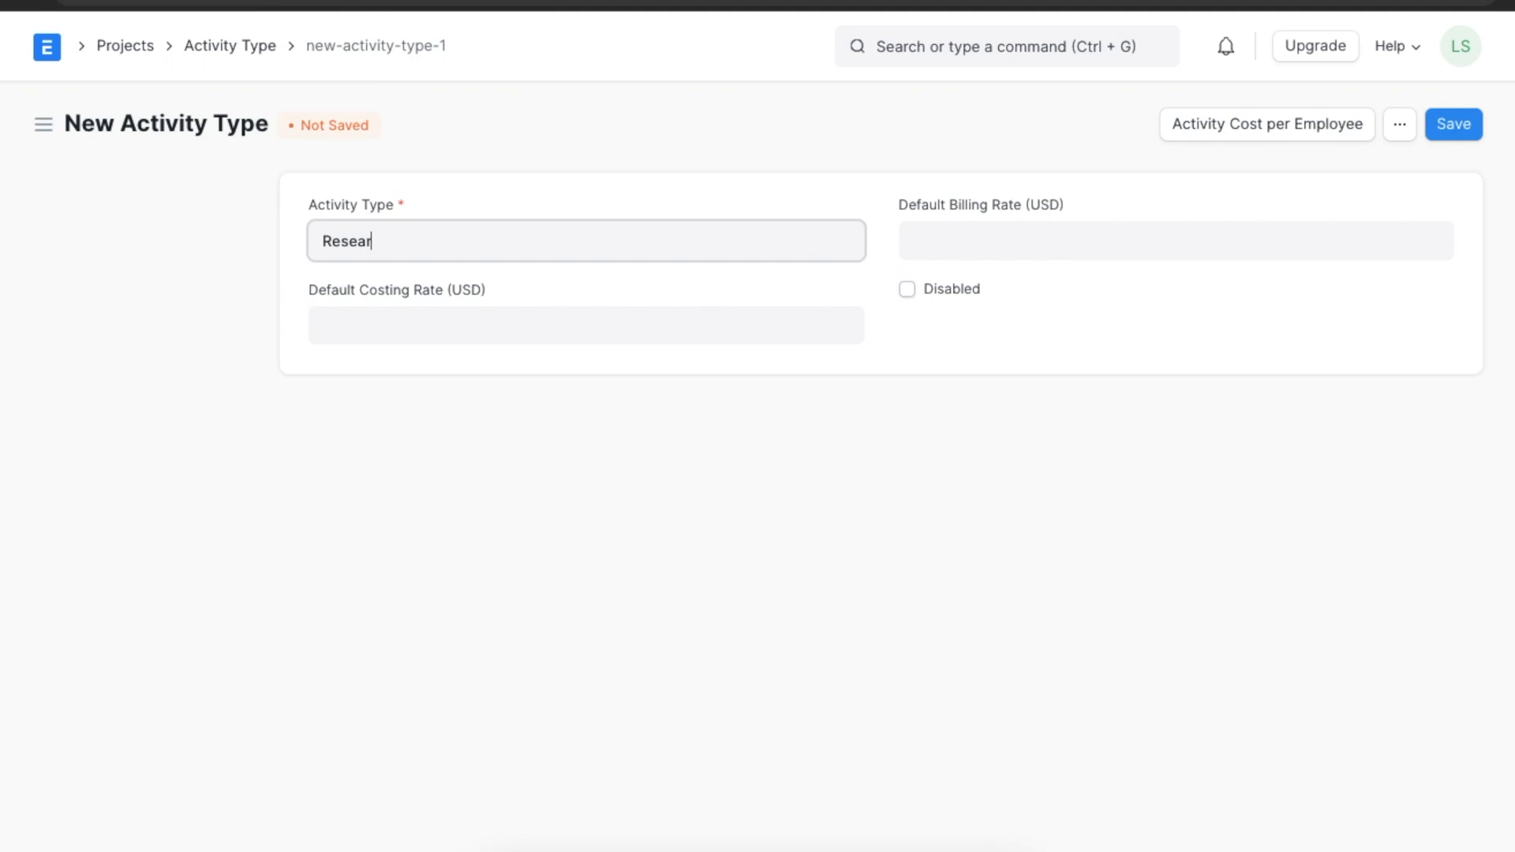
type("ch")
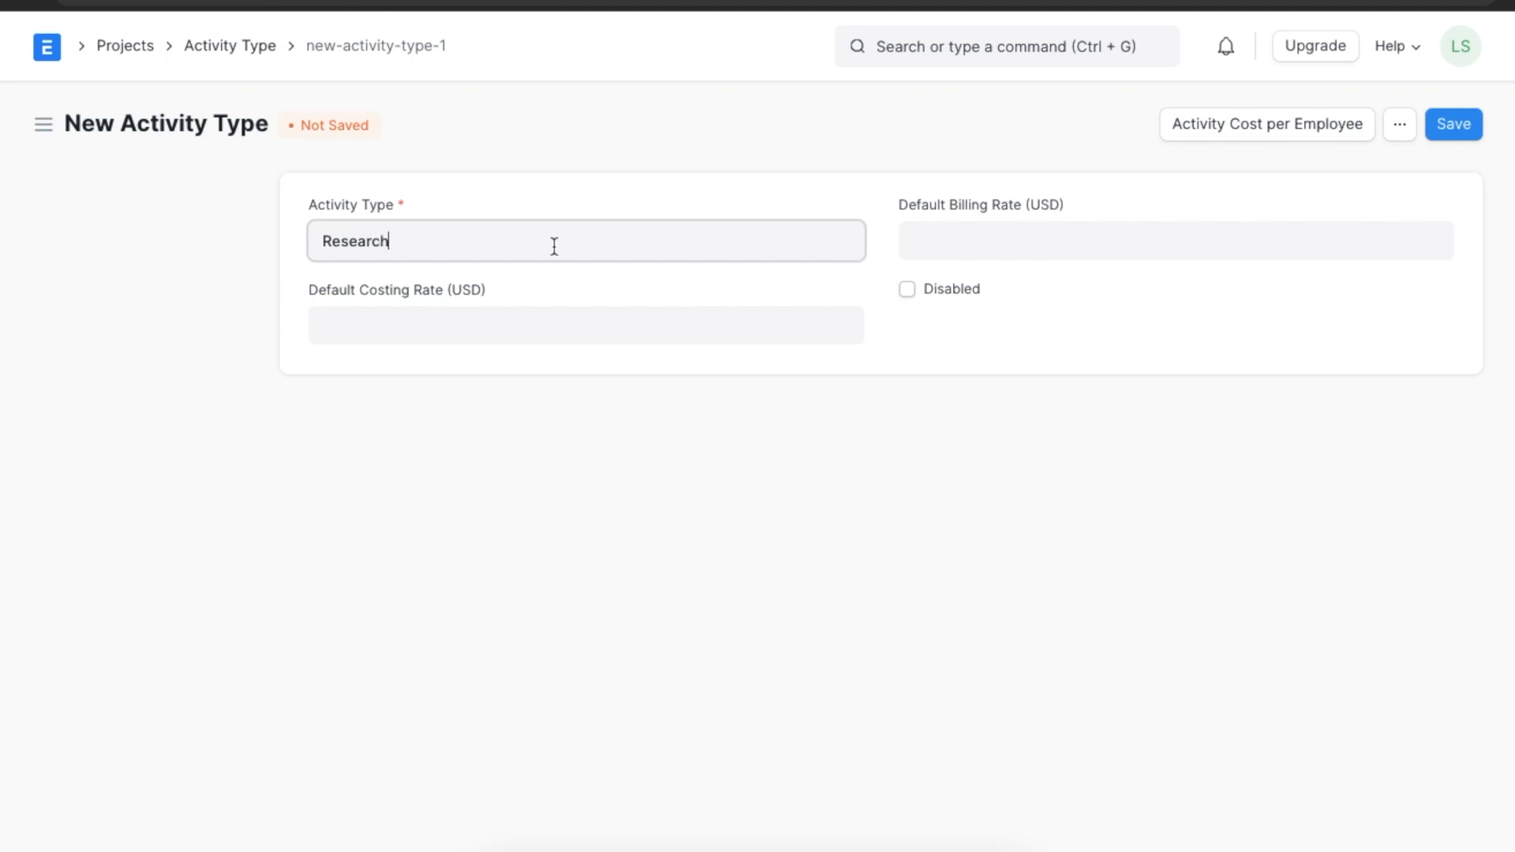
left_click(585, 326)
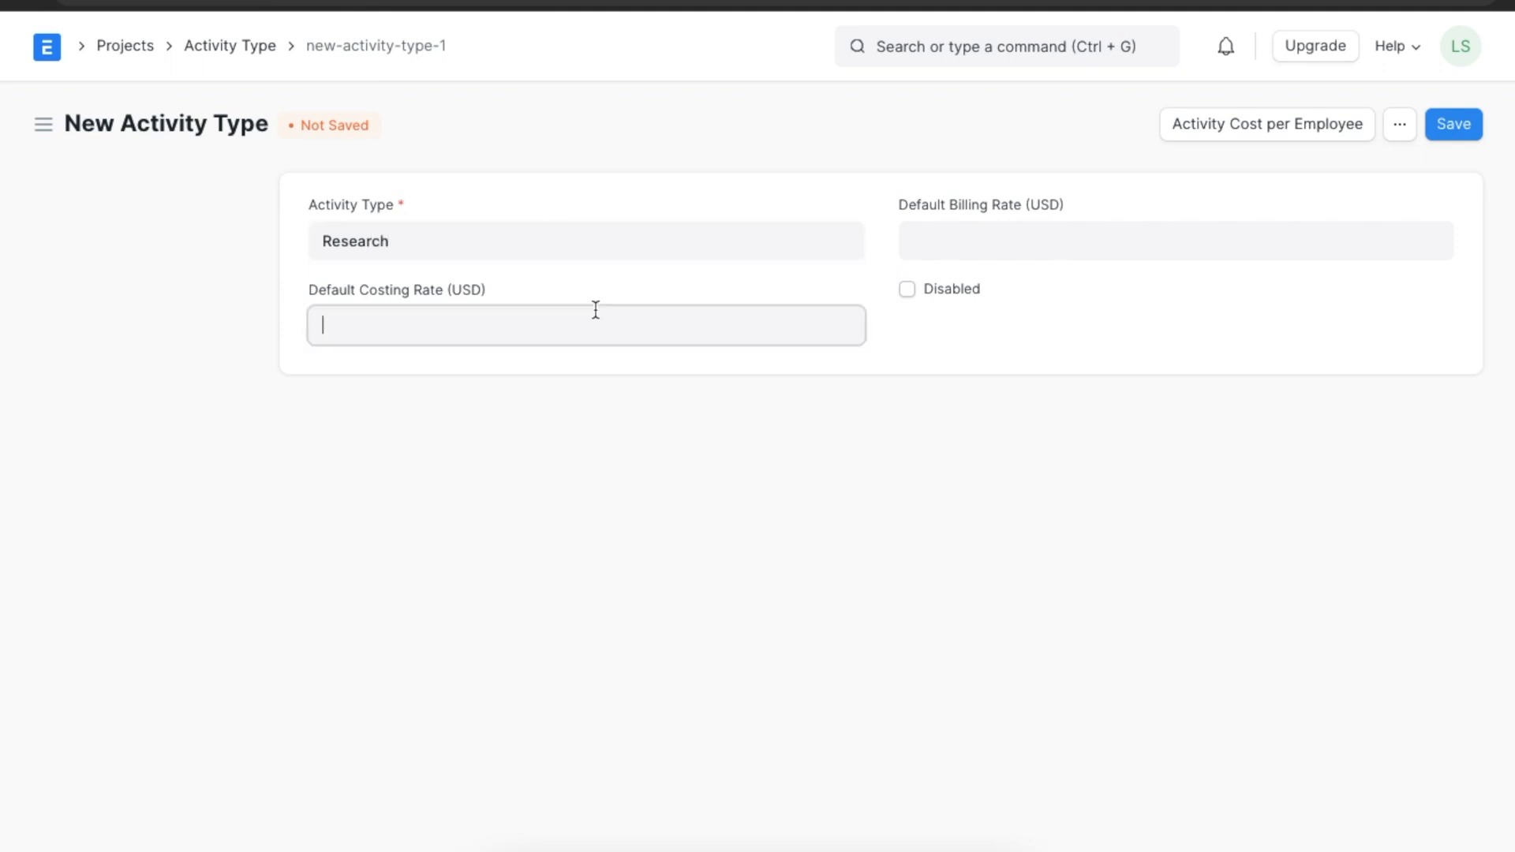
type("50")
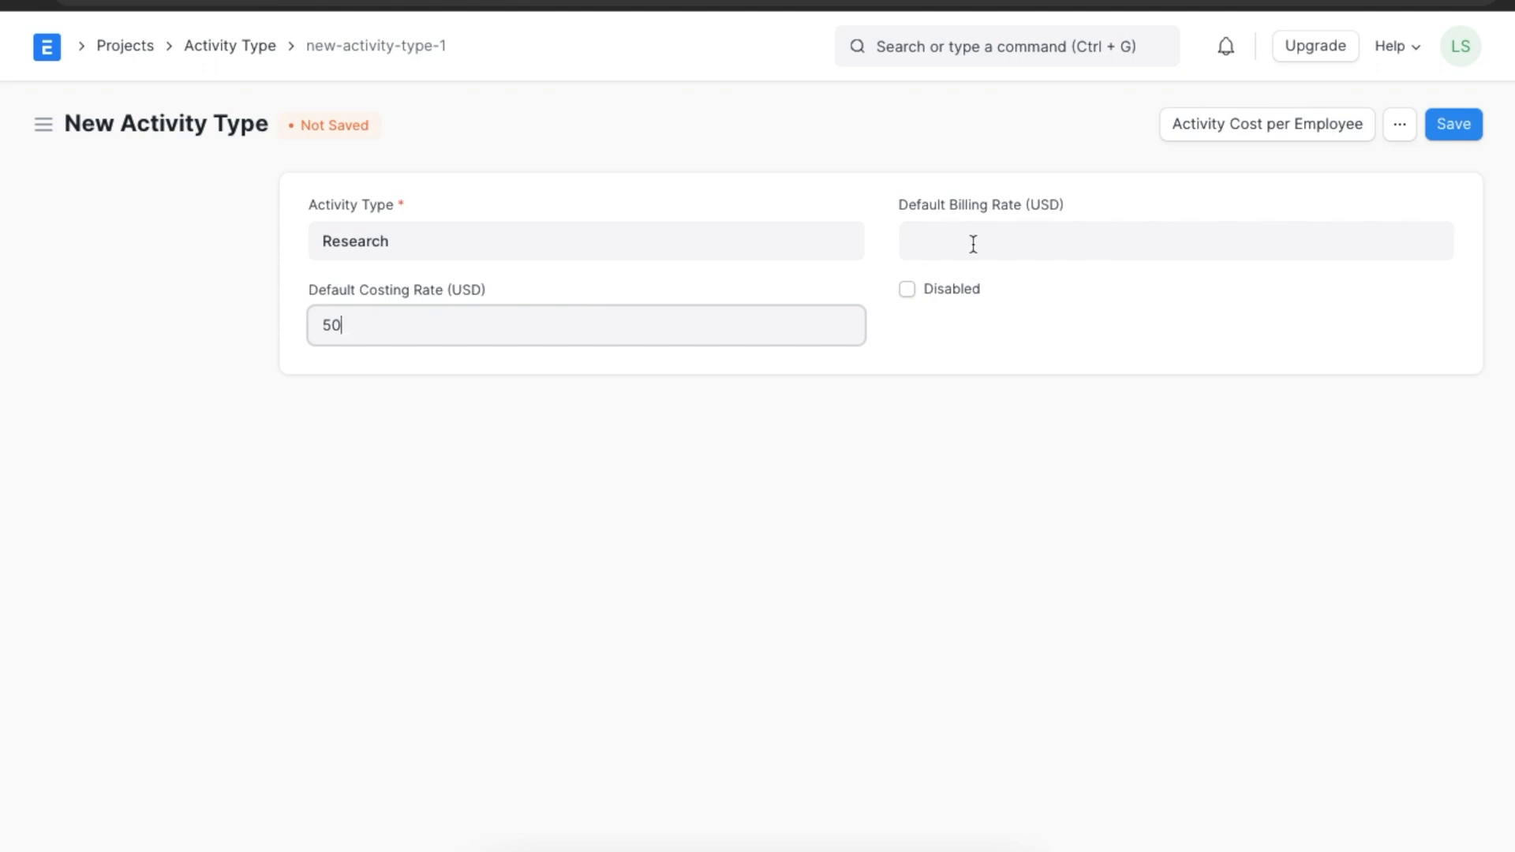
type("100.00")
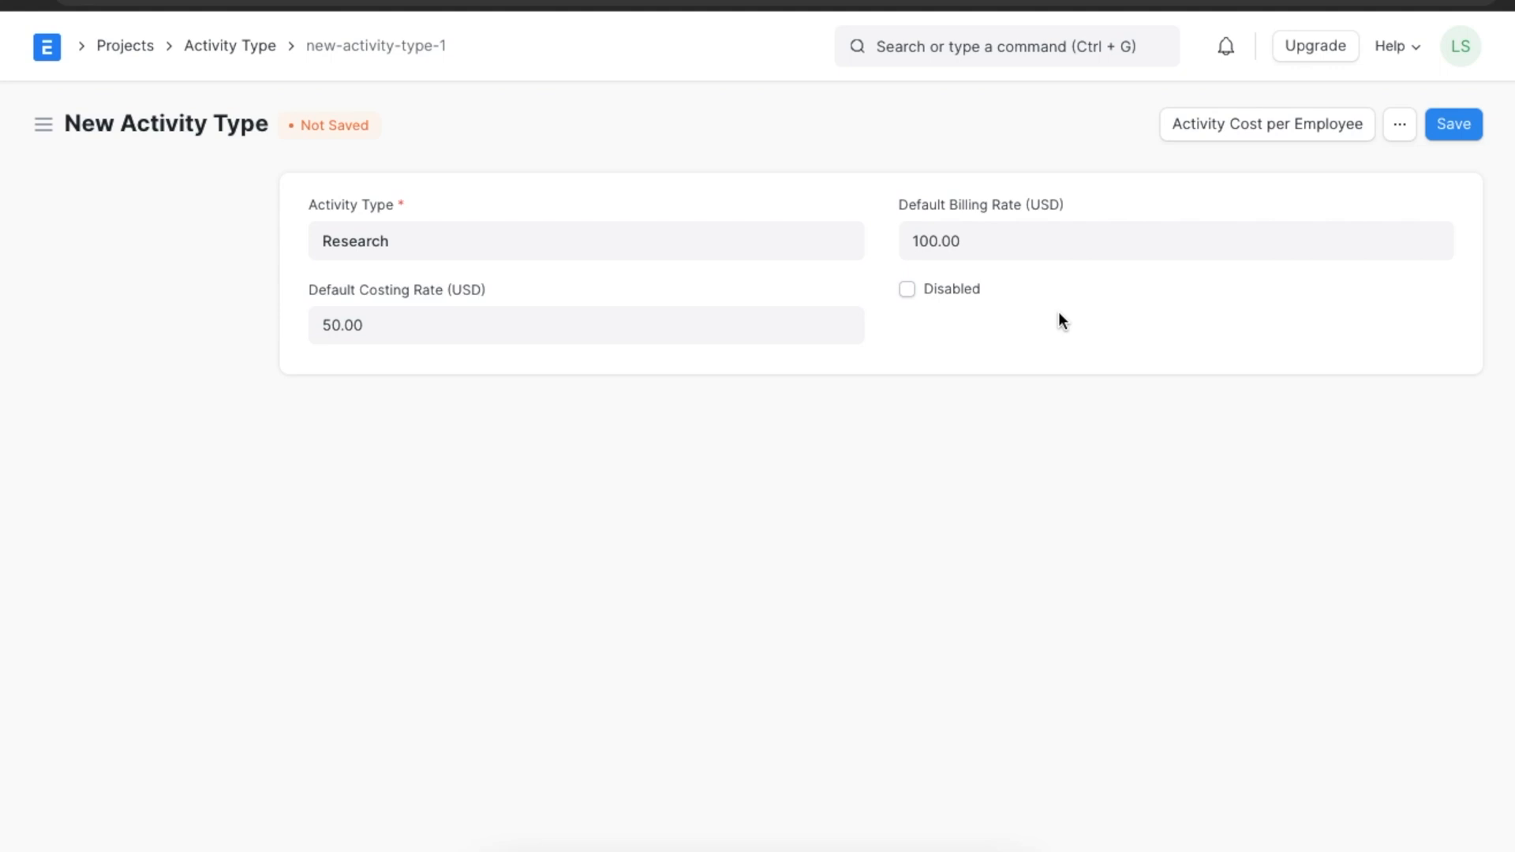
mouse_move(908, 301)
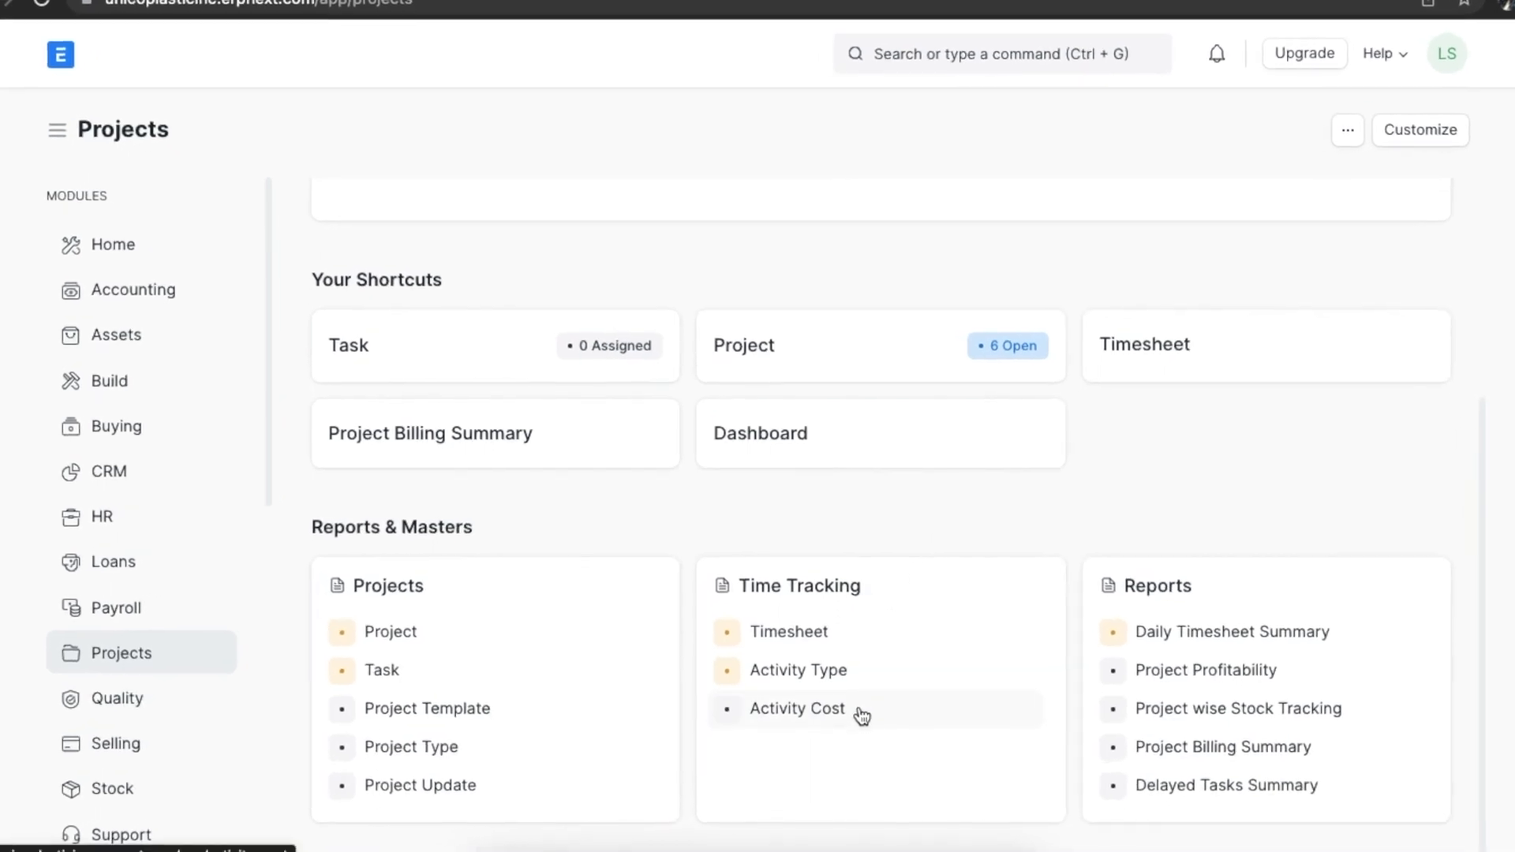
Open the Activity Cost list from the Projects workspace
left_click(796, 708)
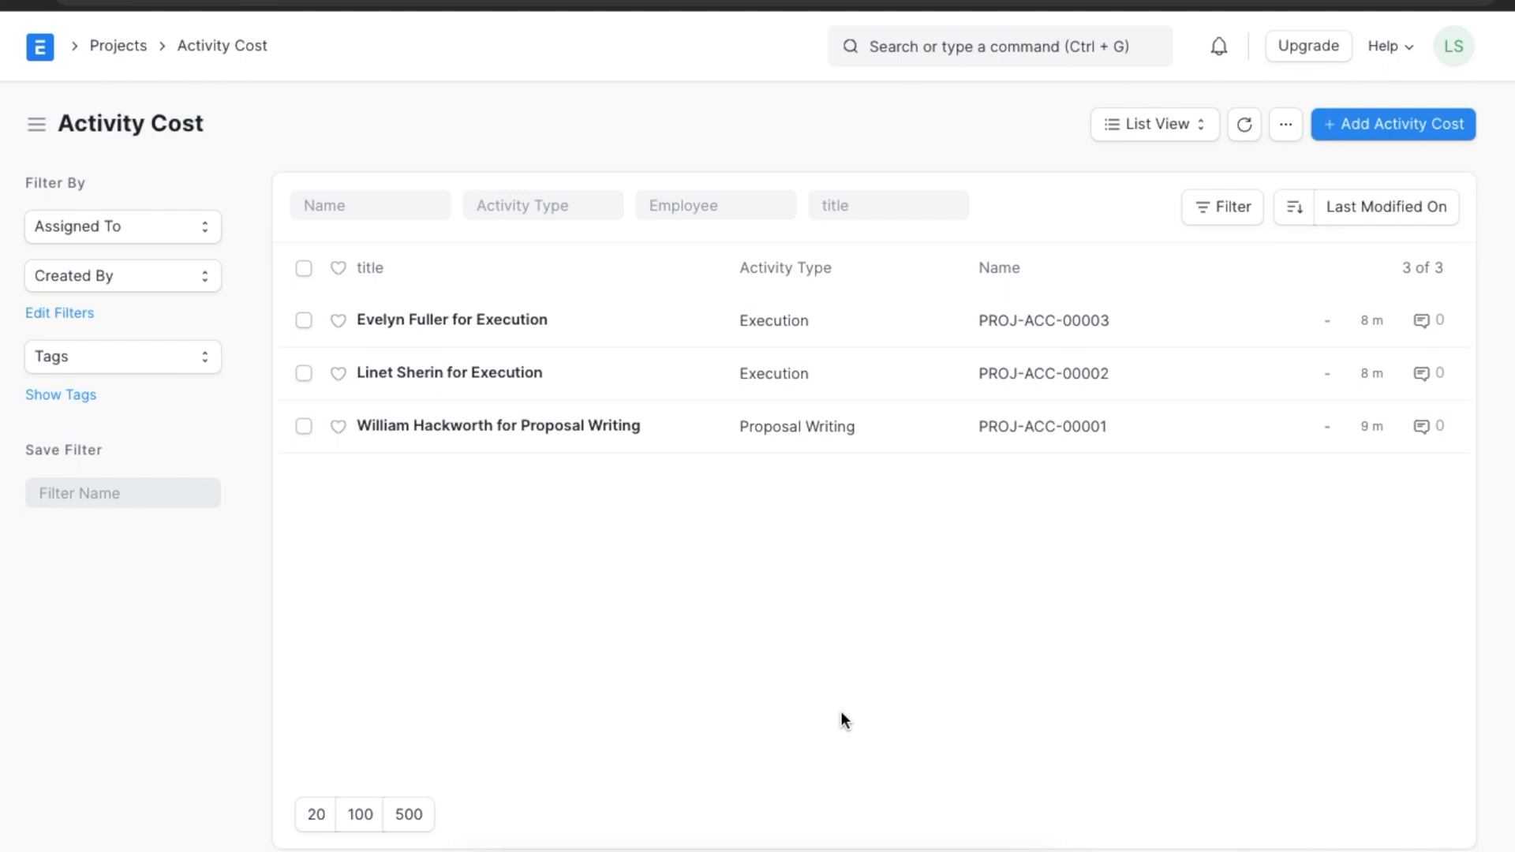
mouse_move(1051, 556)
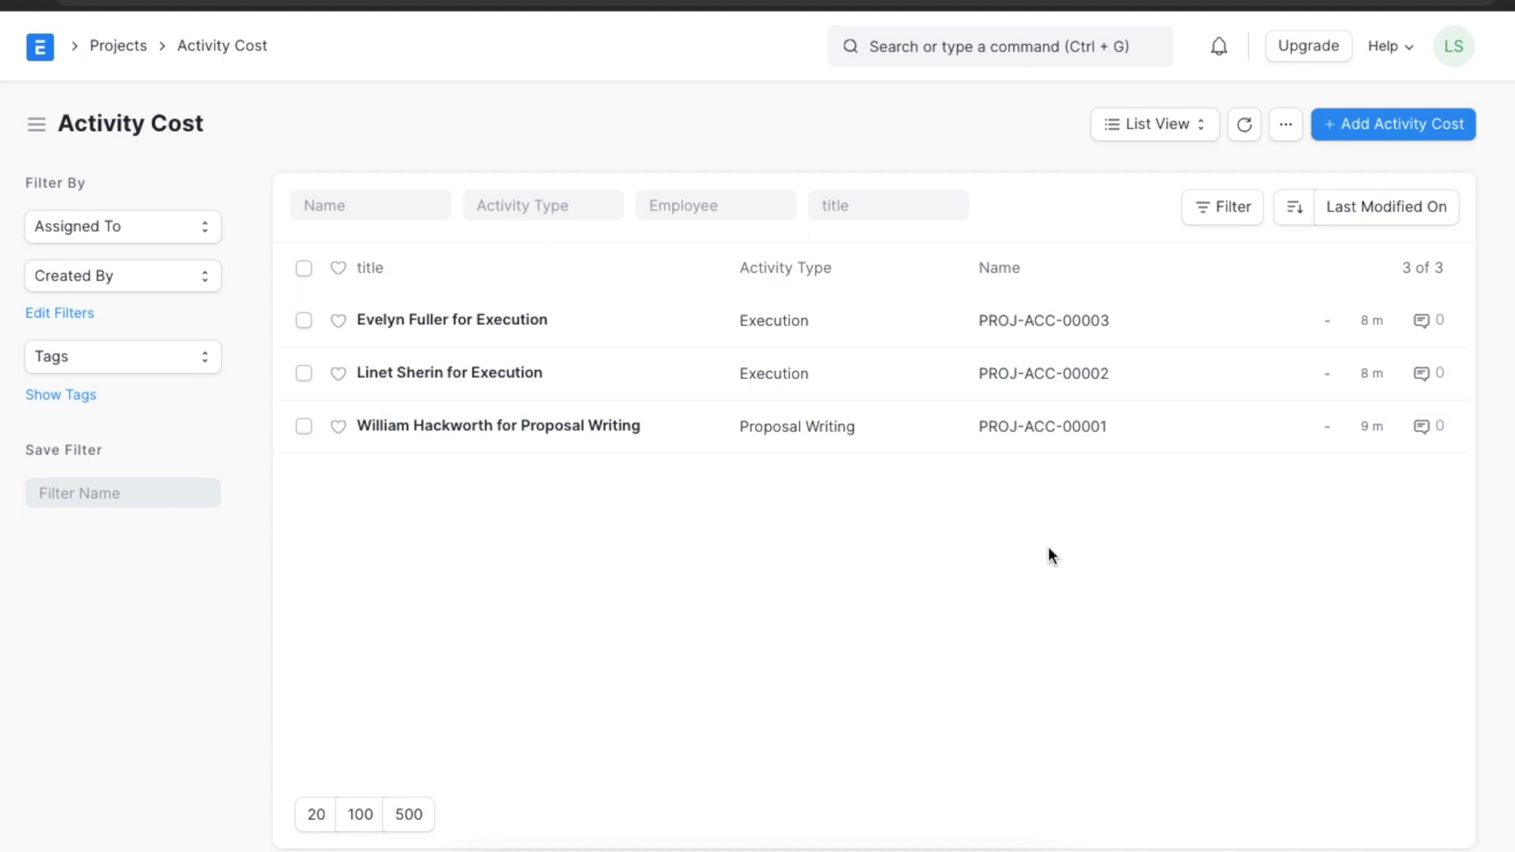
mouse_move(1072, 472)
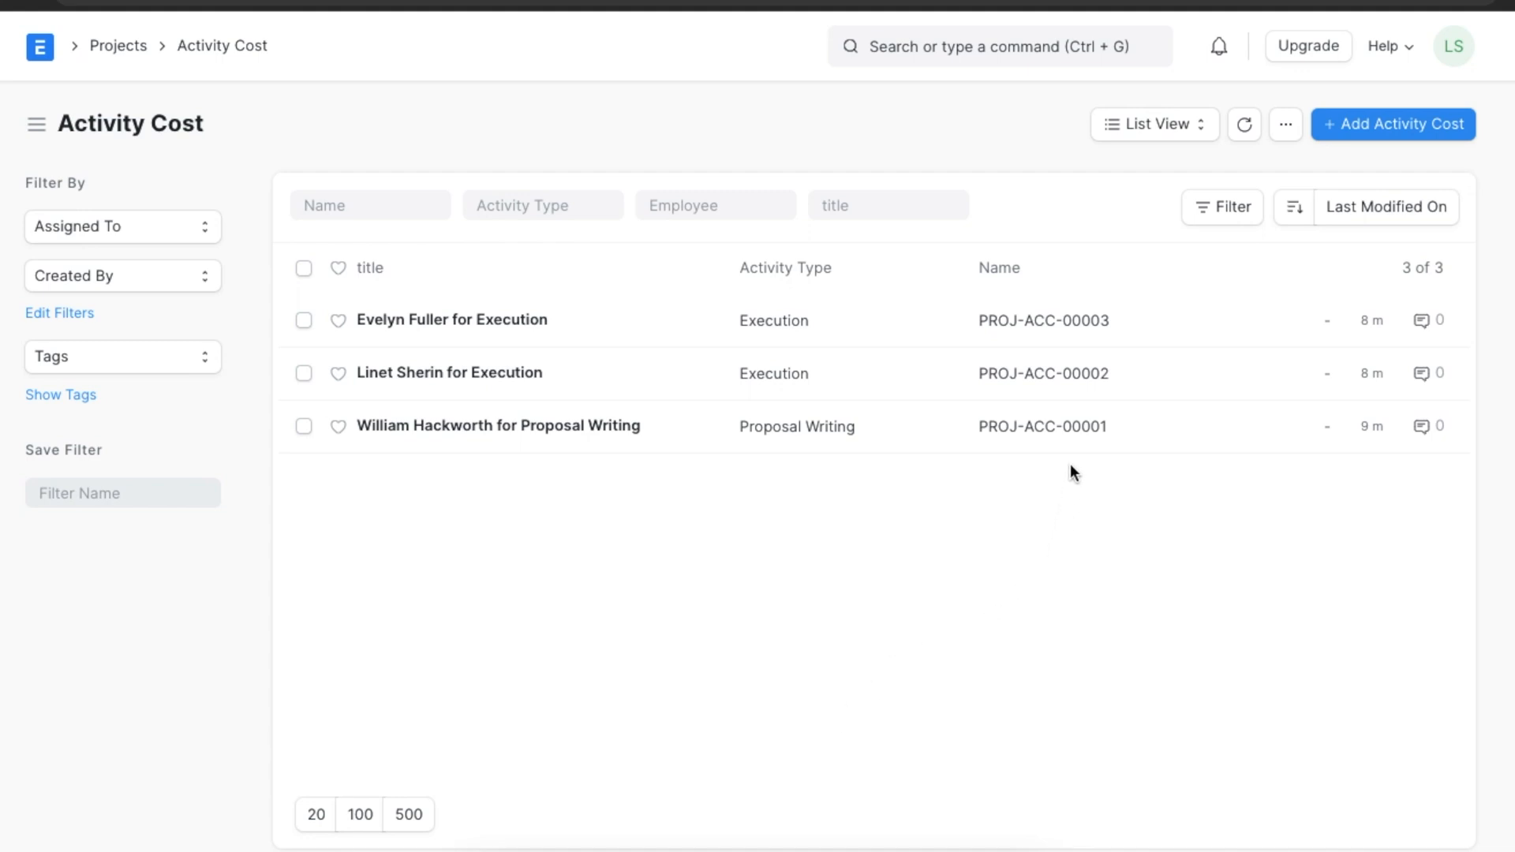
mouse_move(1367, 133)
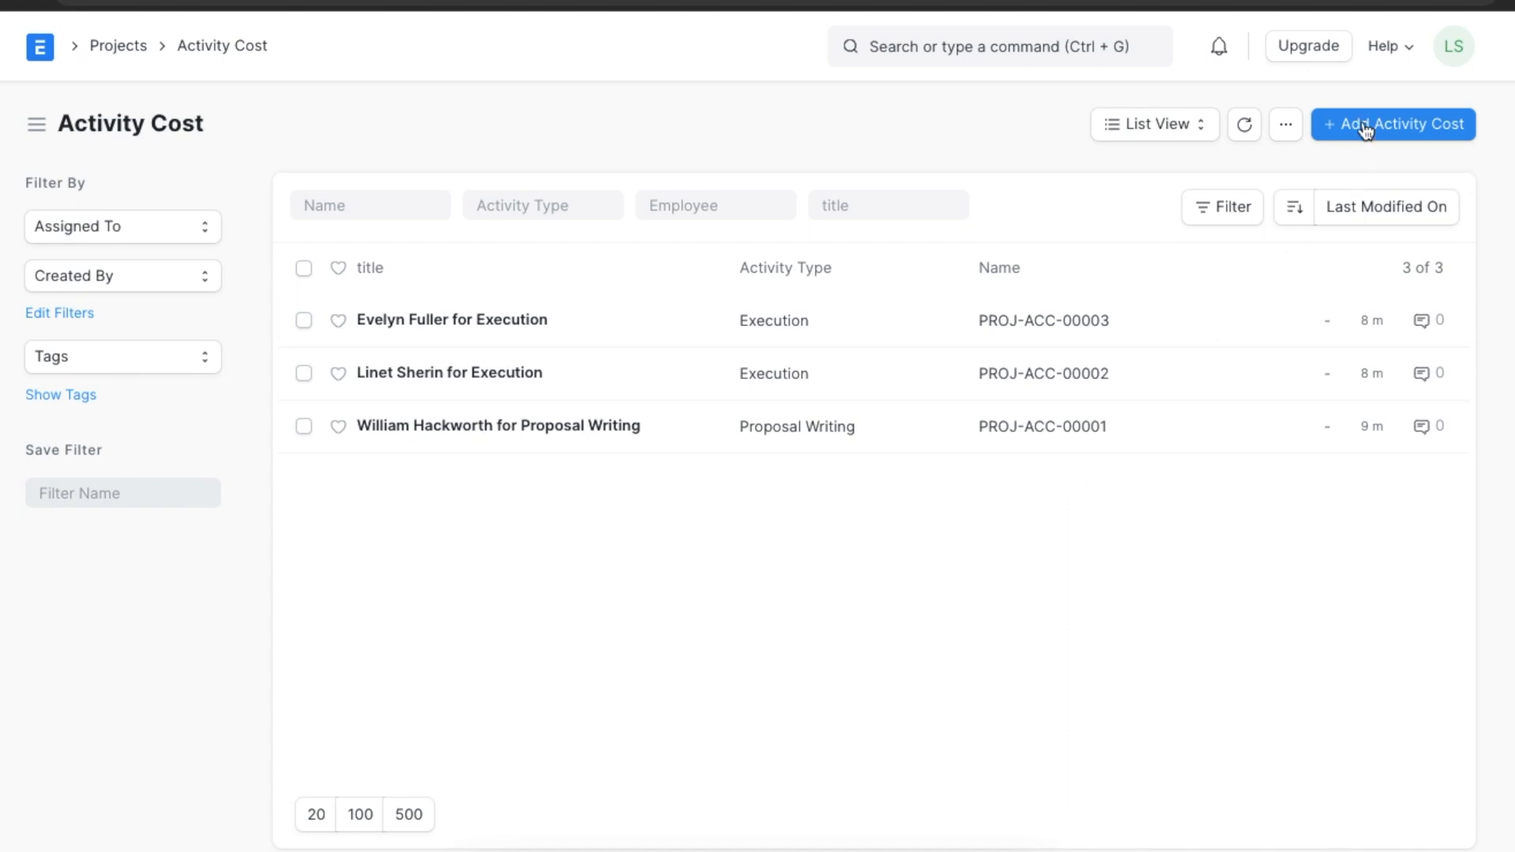
Save a new Research activity cost for HR-EMP-00003, billing rate 100, costing rate 50
left_click(1395, 124)
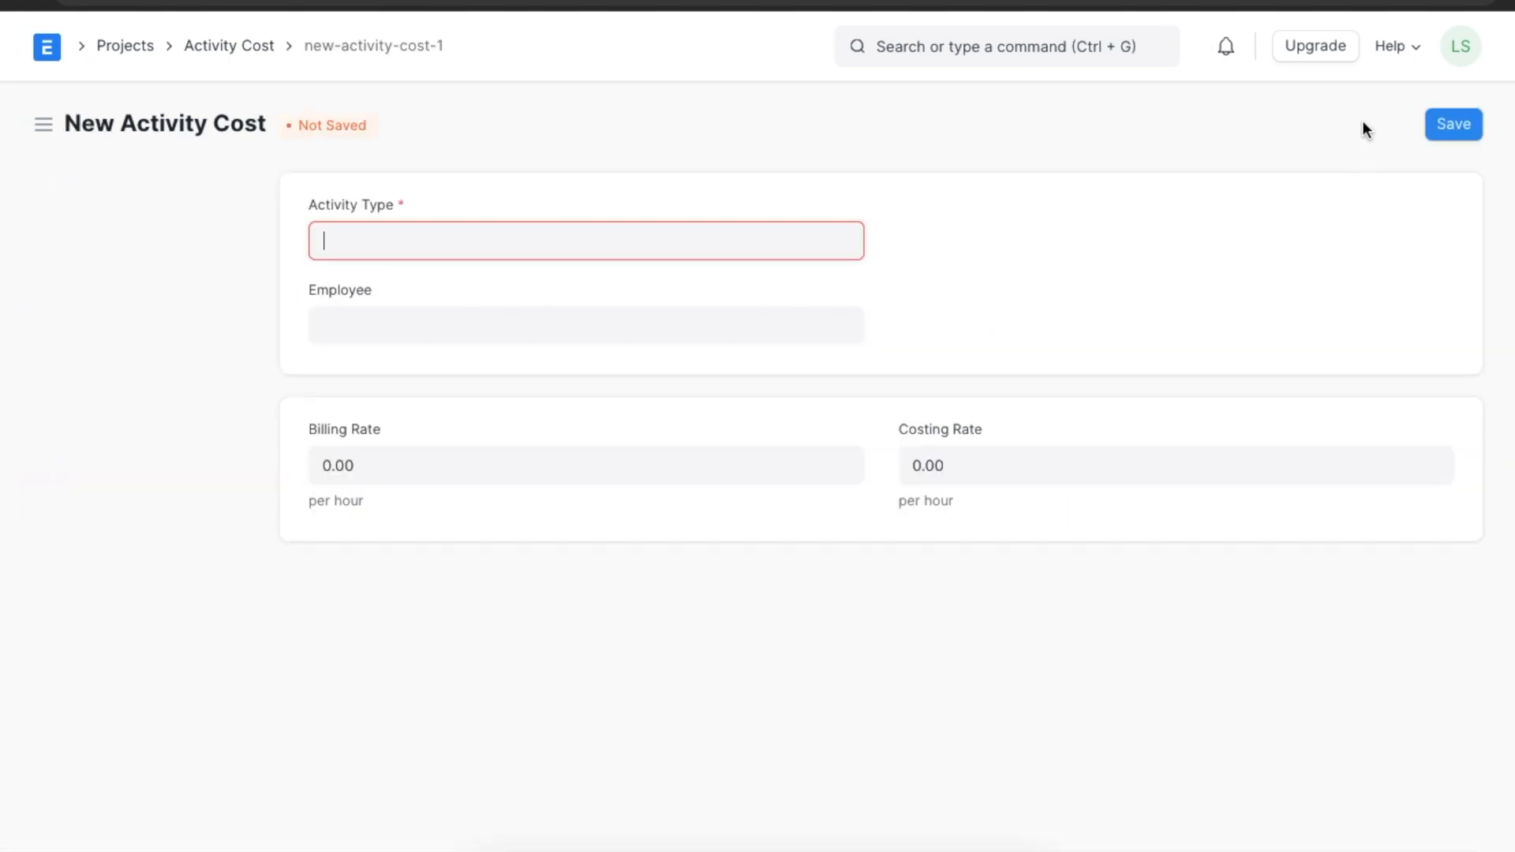
left_click(584, 240)
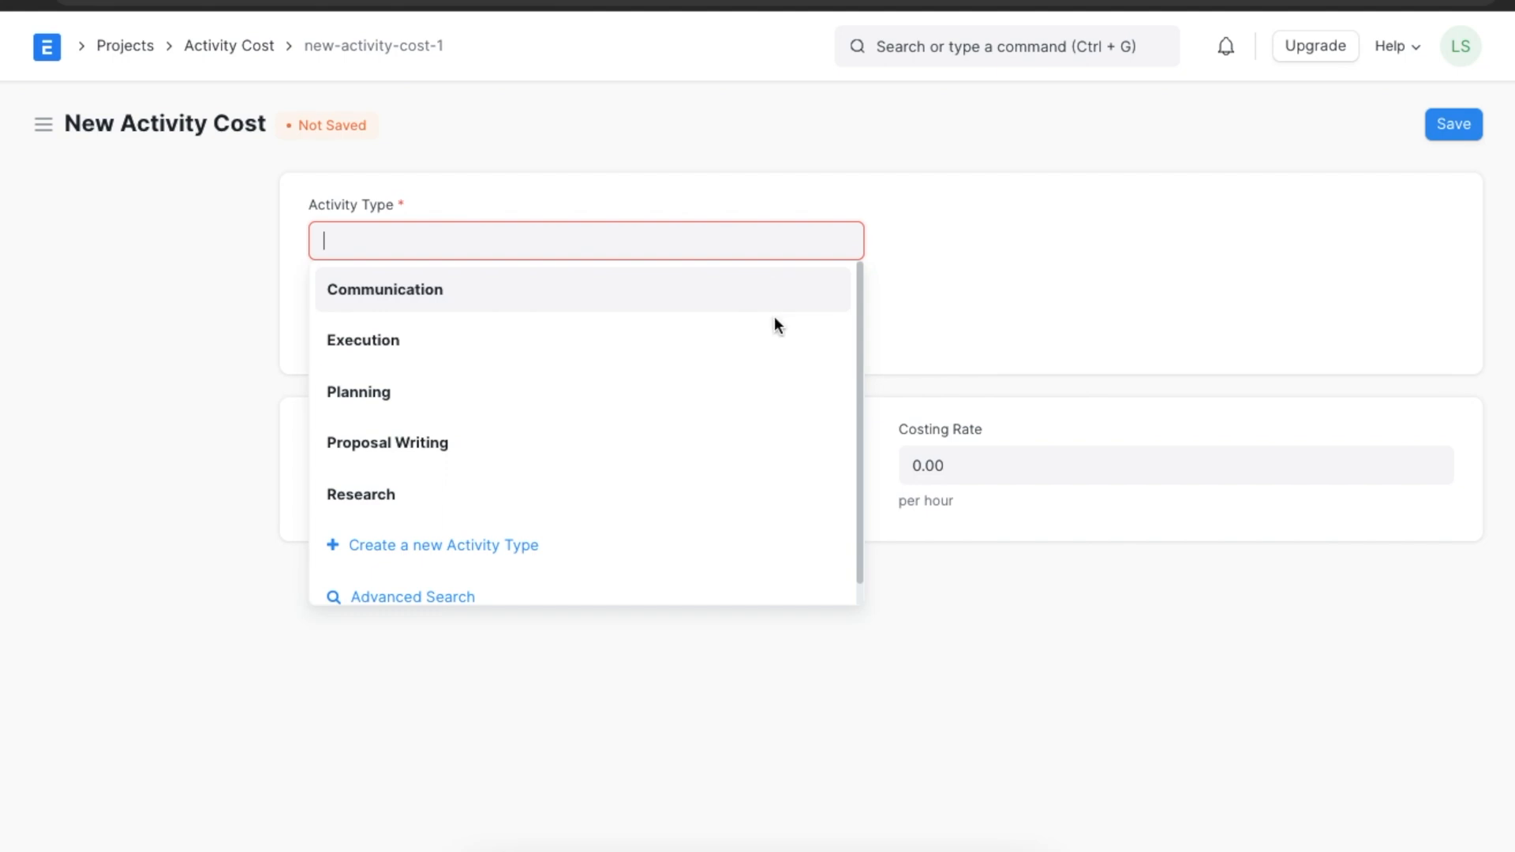
mouse_move(770, 492)
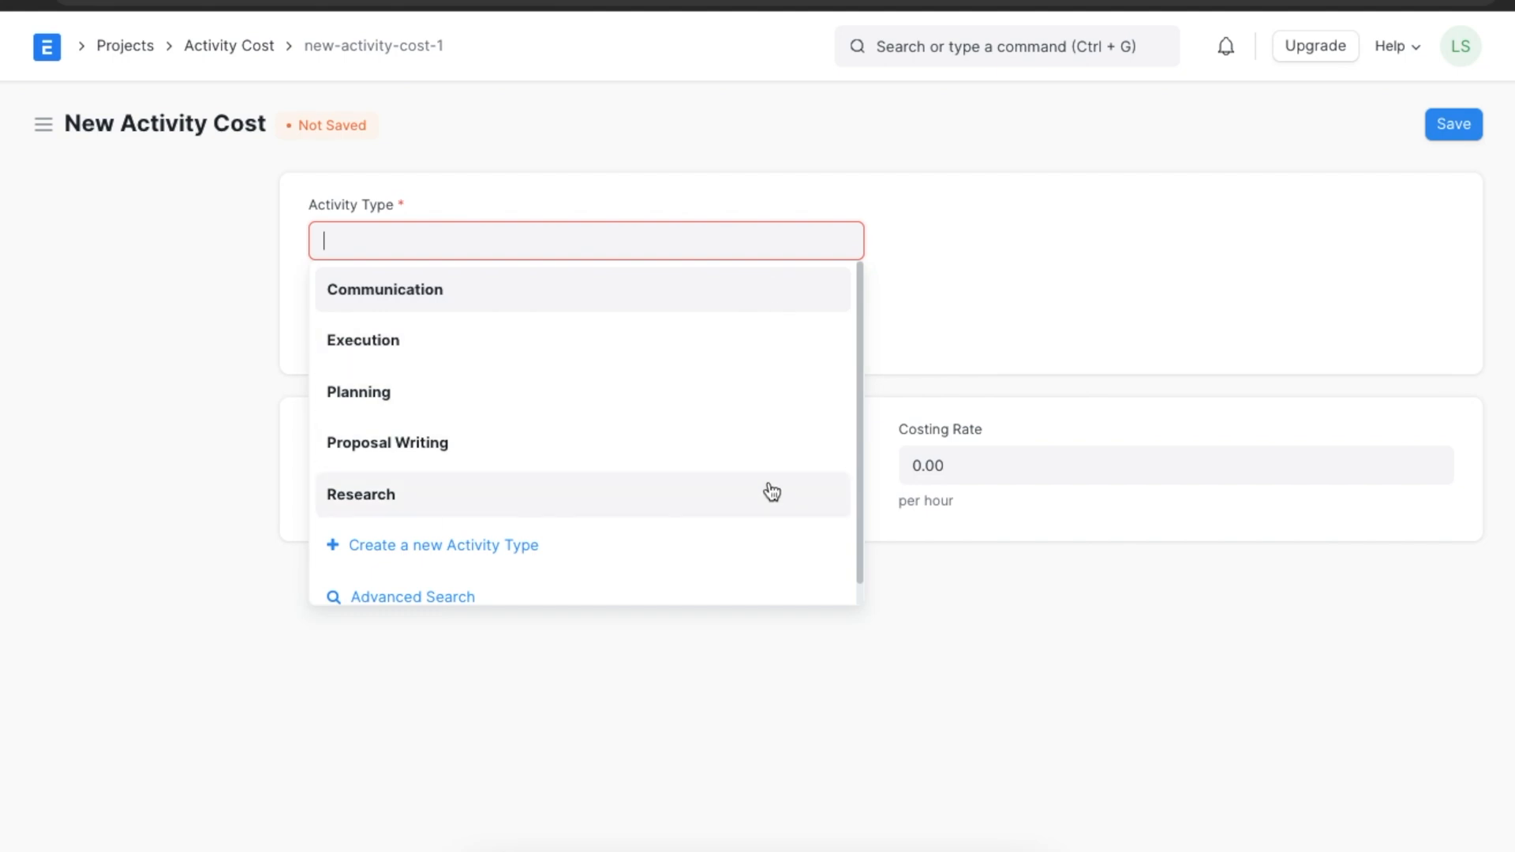
left_click(360, 494)
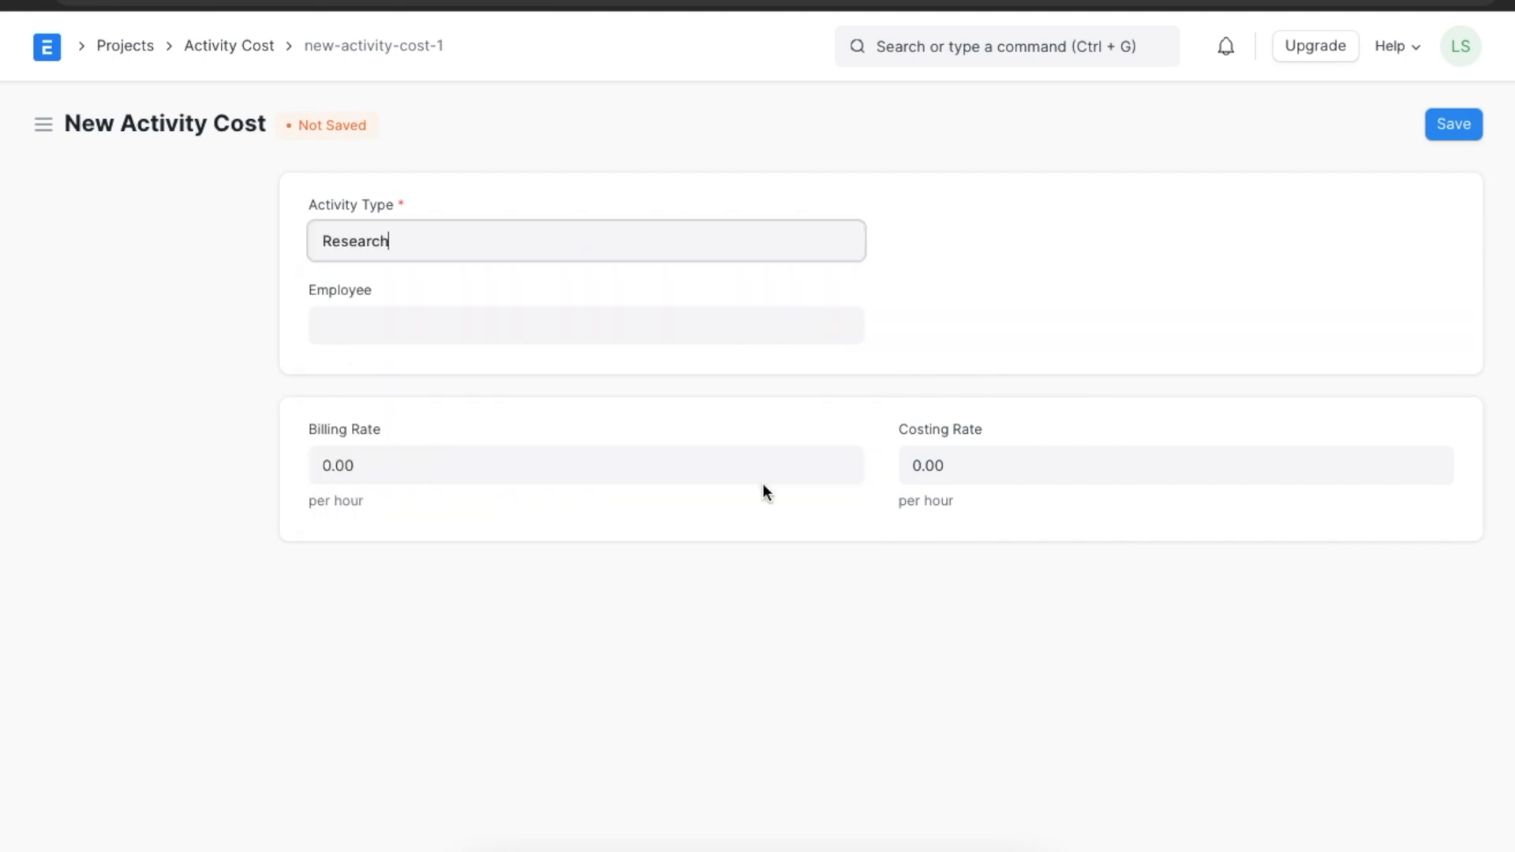
mouse_move(733, 335)
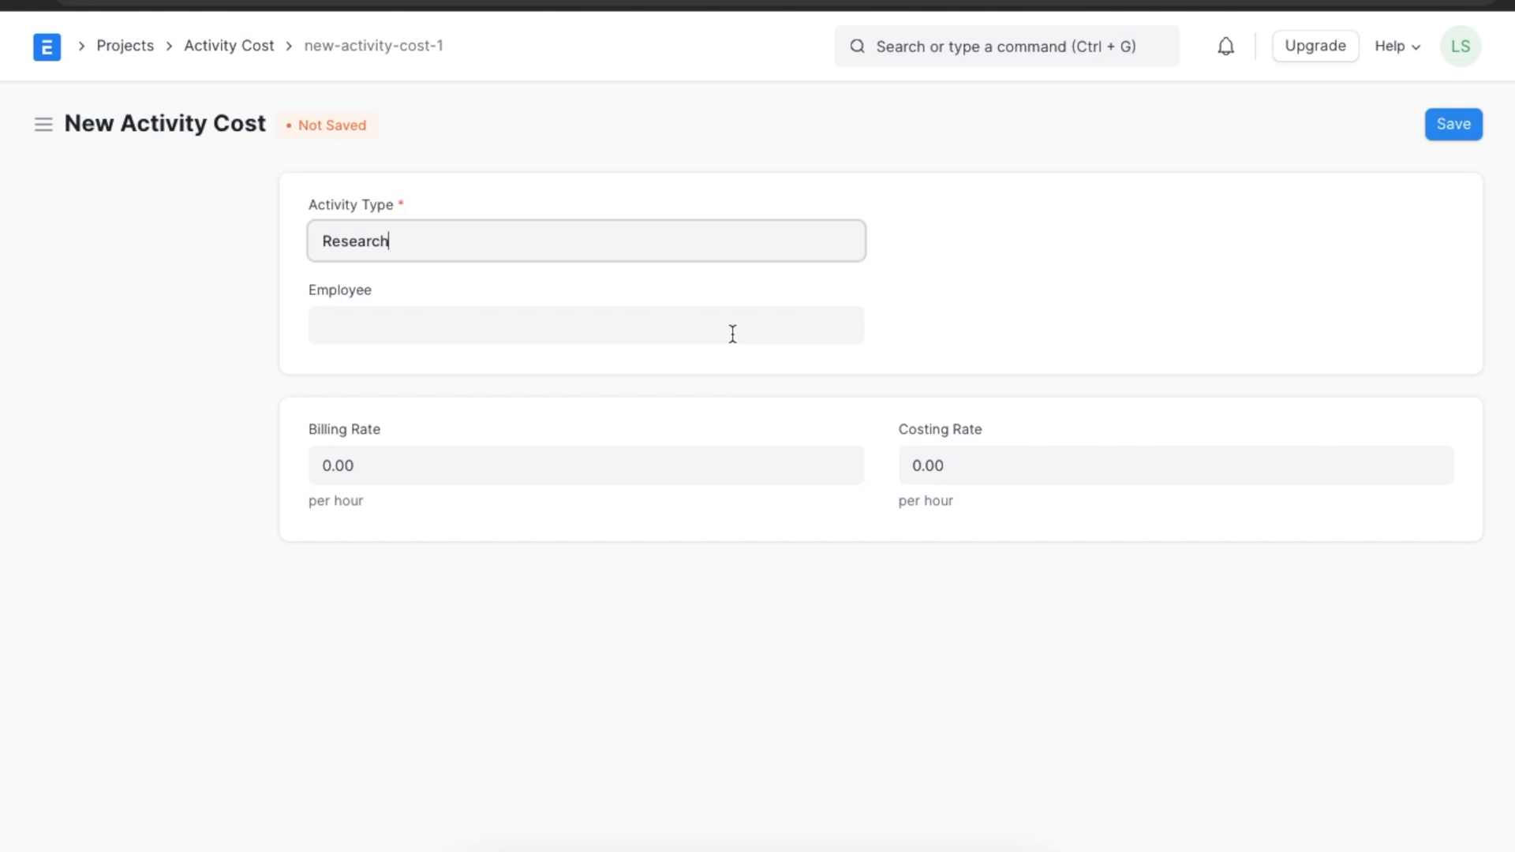
left_click(584, 326)
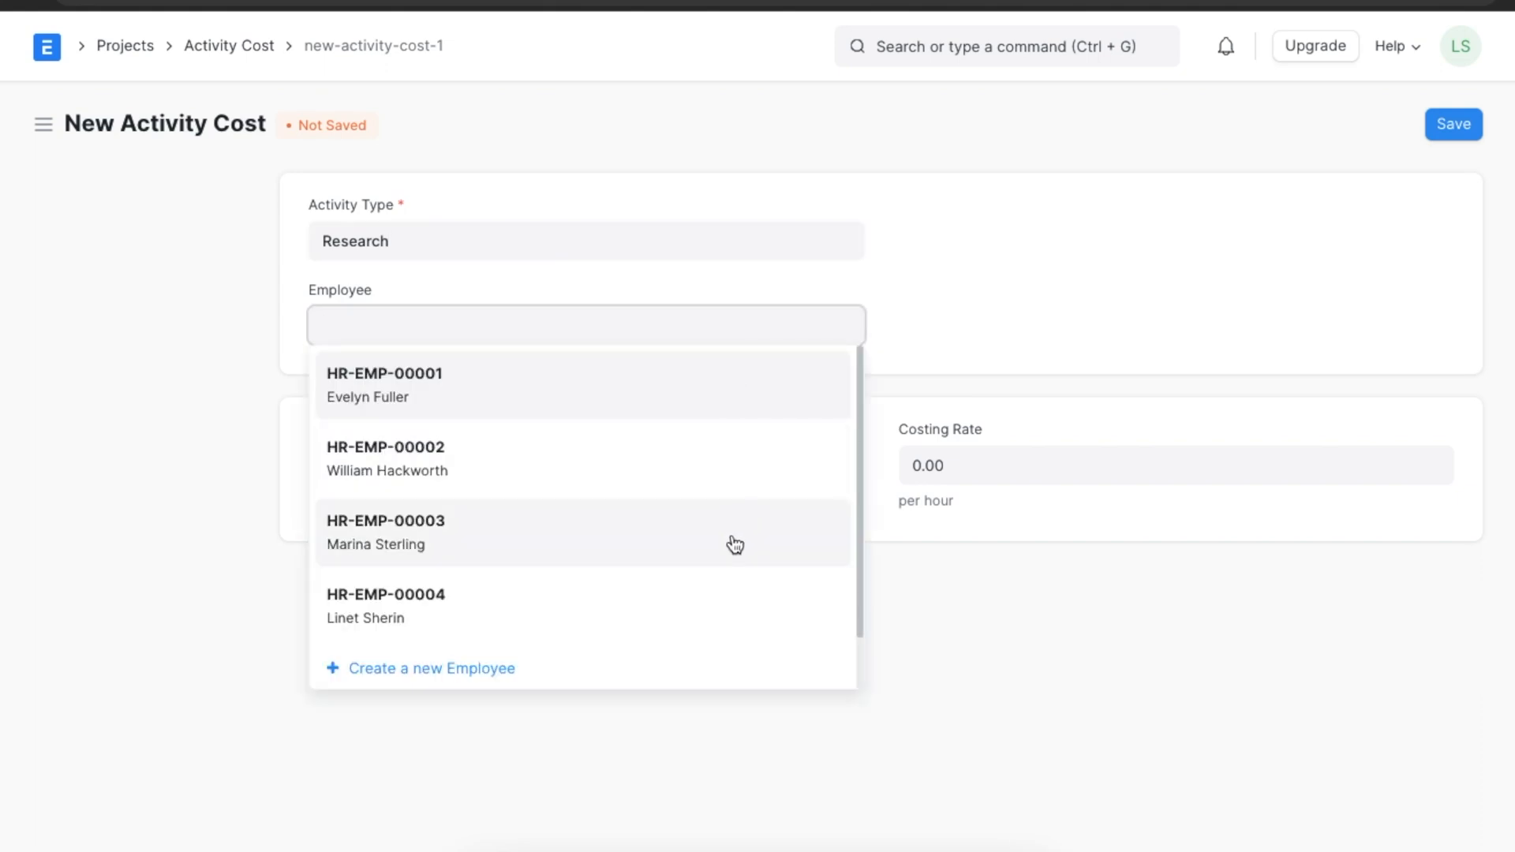
mouse_move(734, 544)
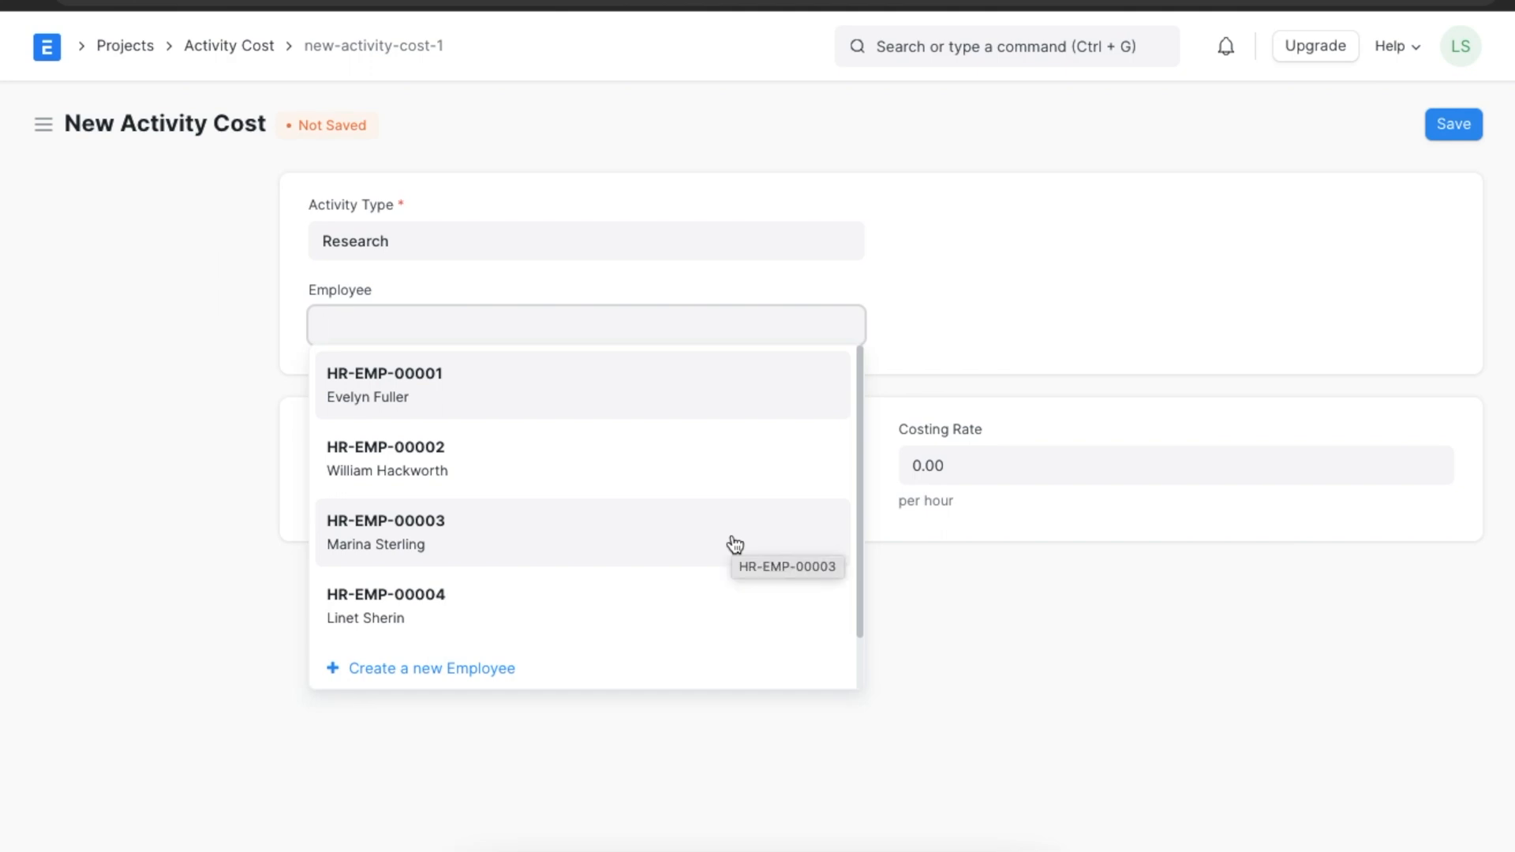
left_click(385, 533)
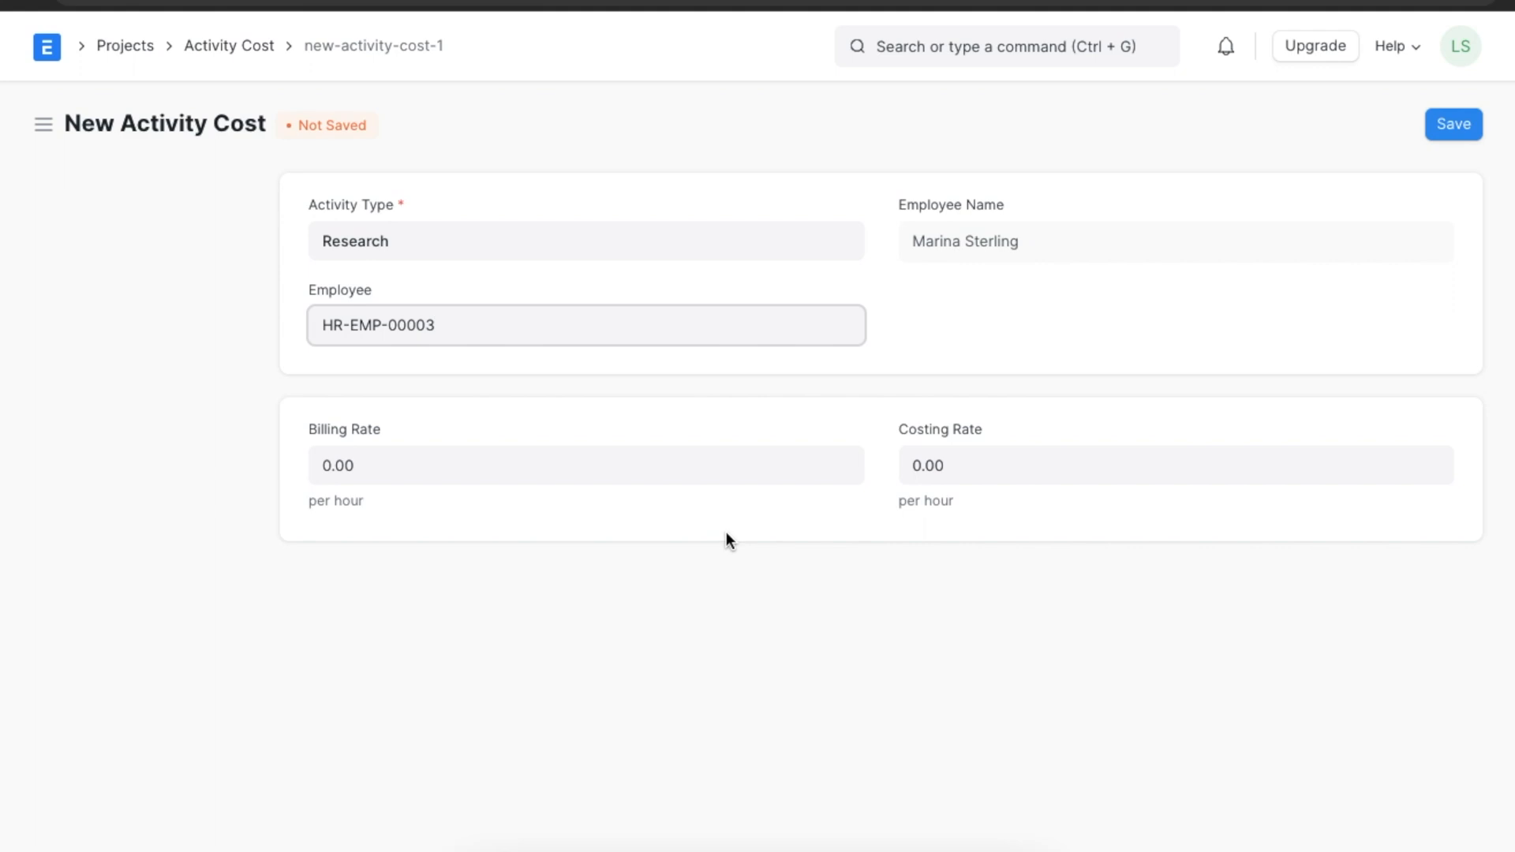
left_click(586, 466)
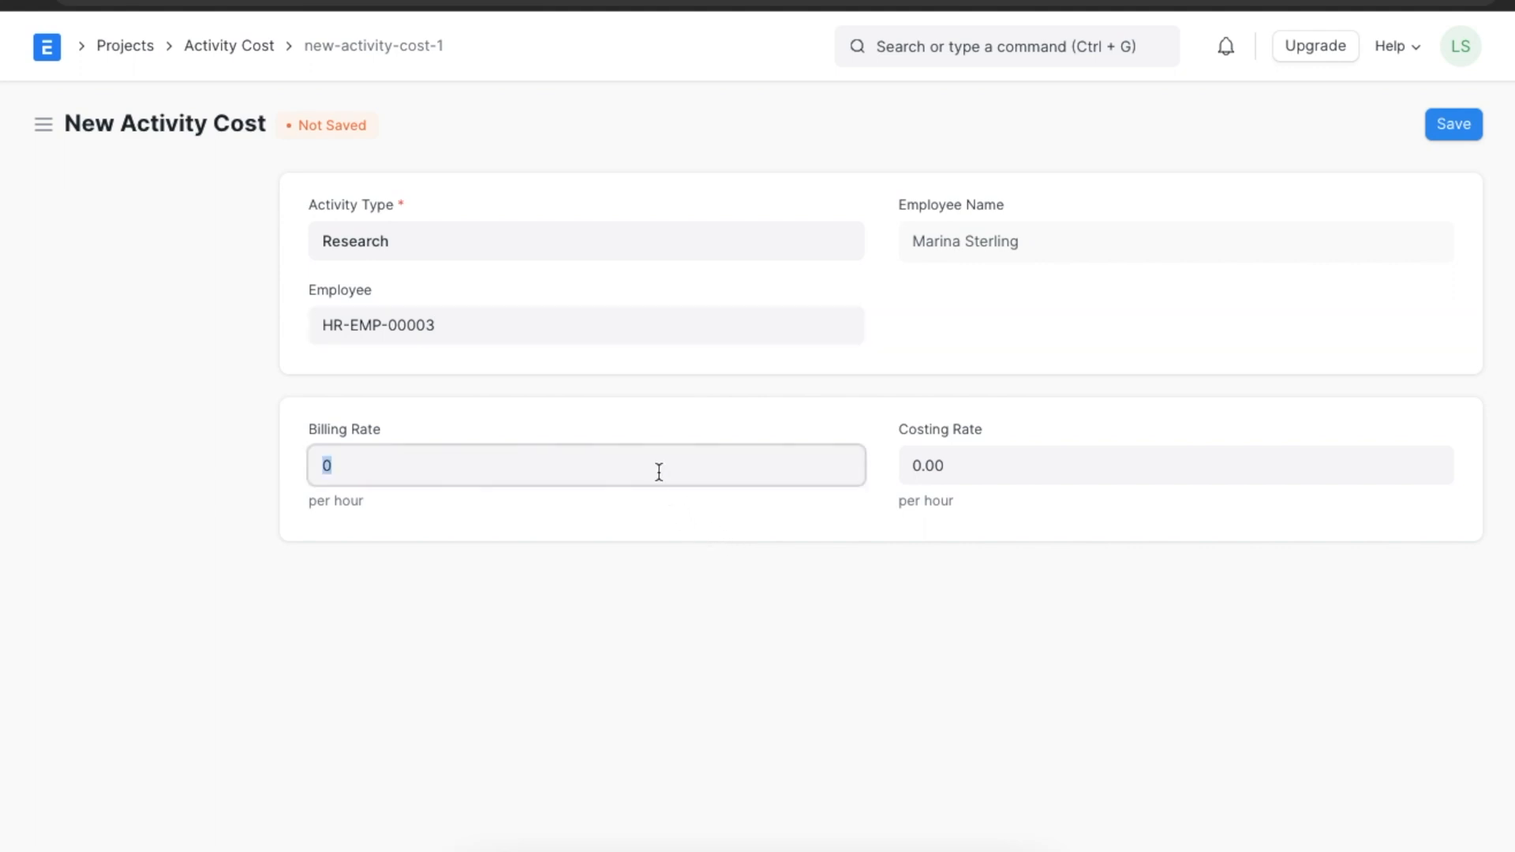
type("100")
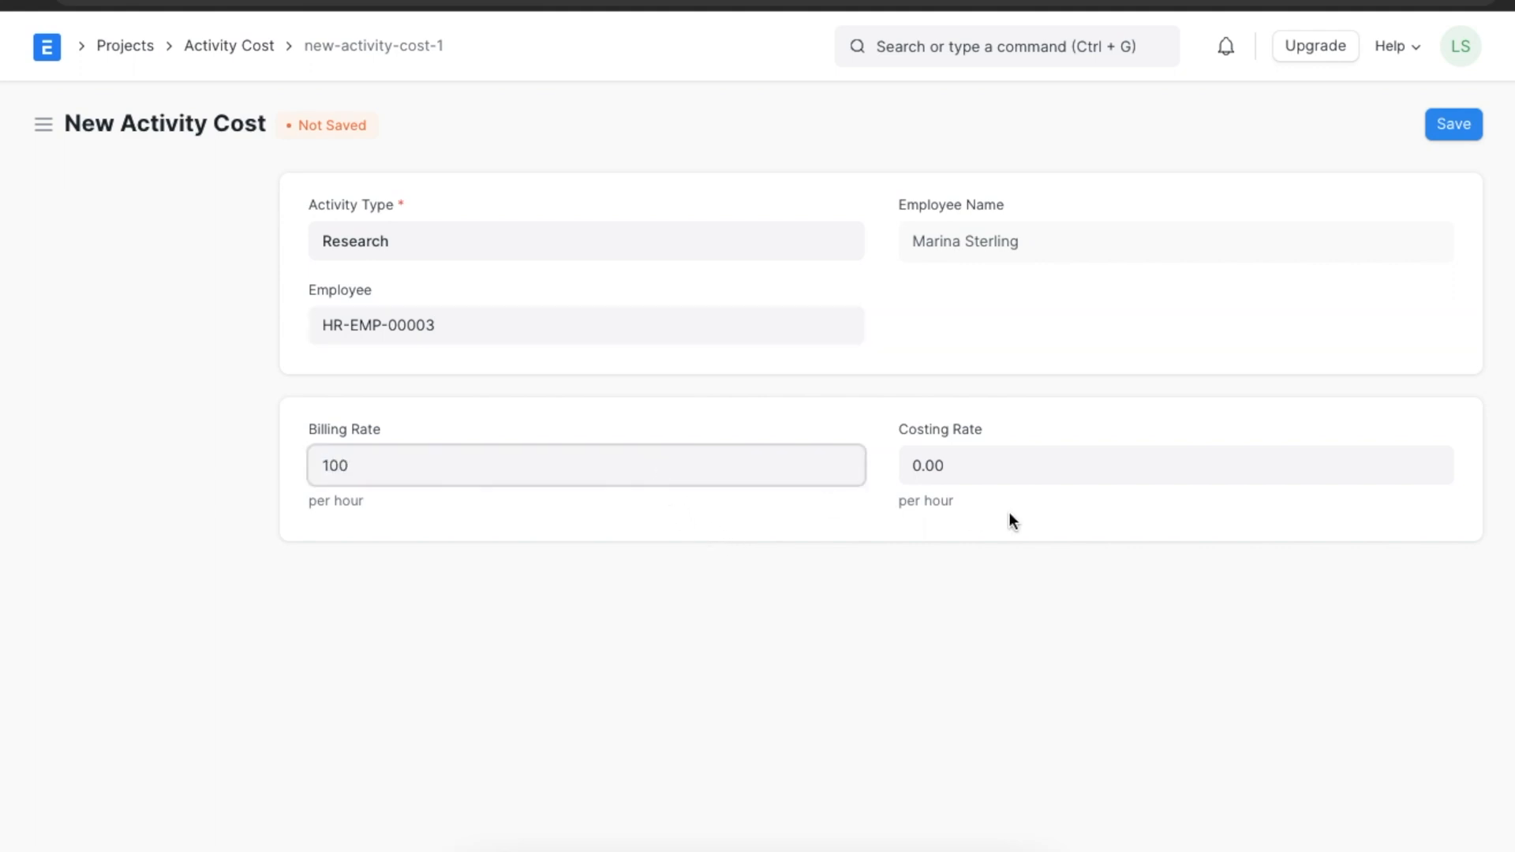
type("50")
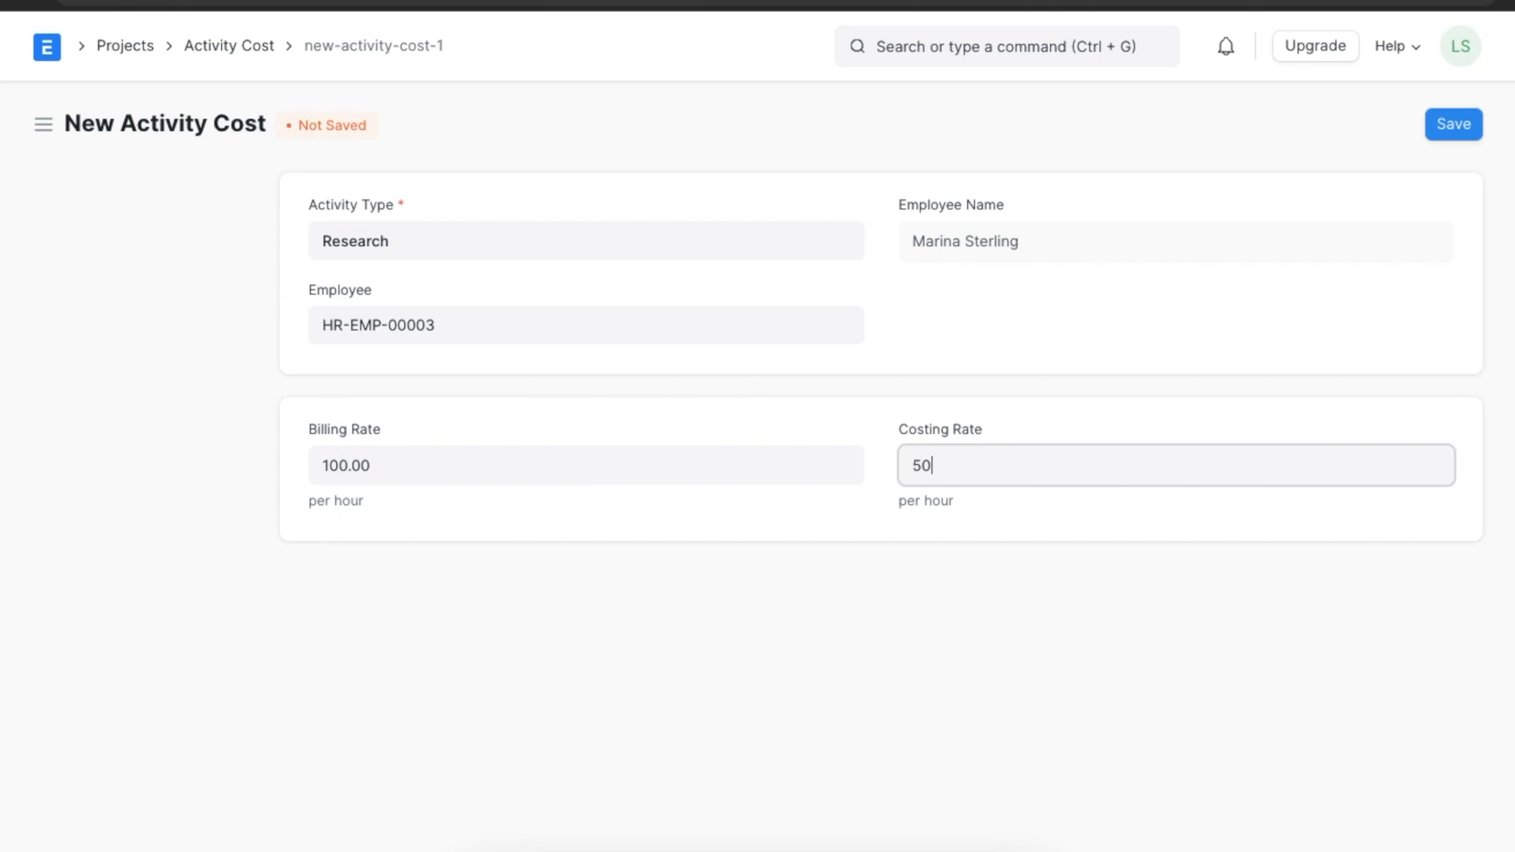
left_click(1452, 124)
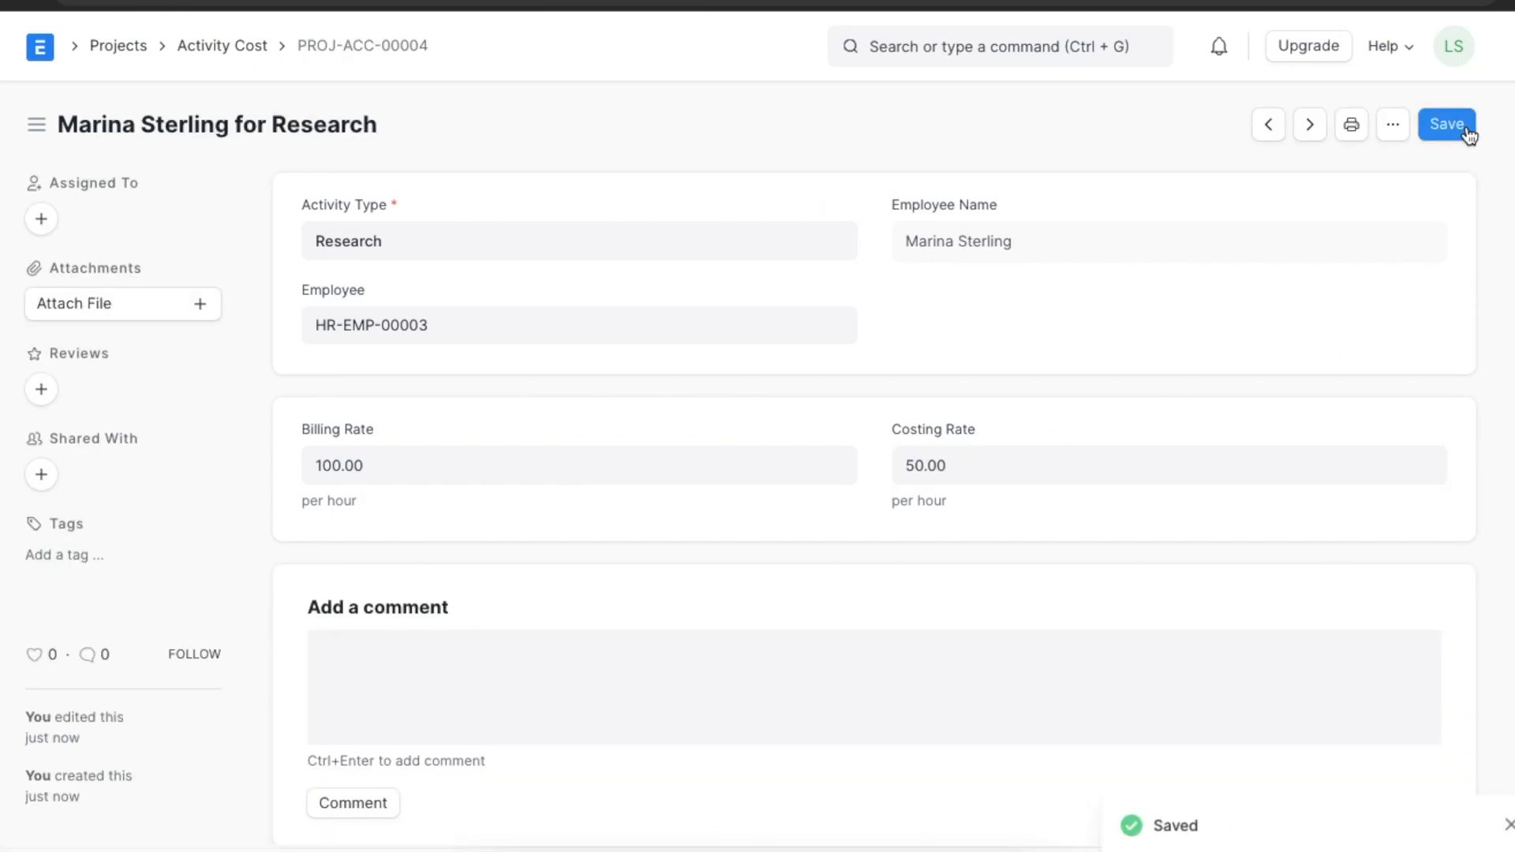
mouse_move(1298, 276)
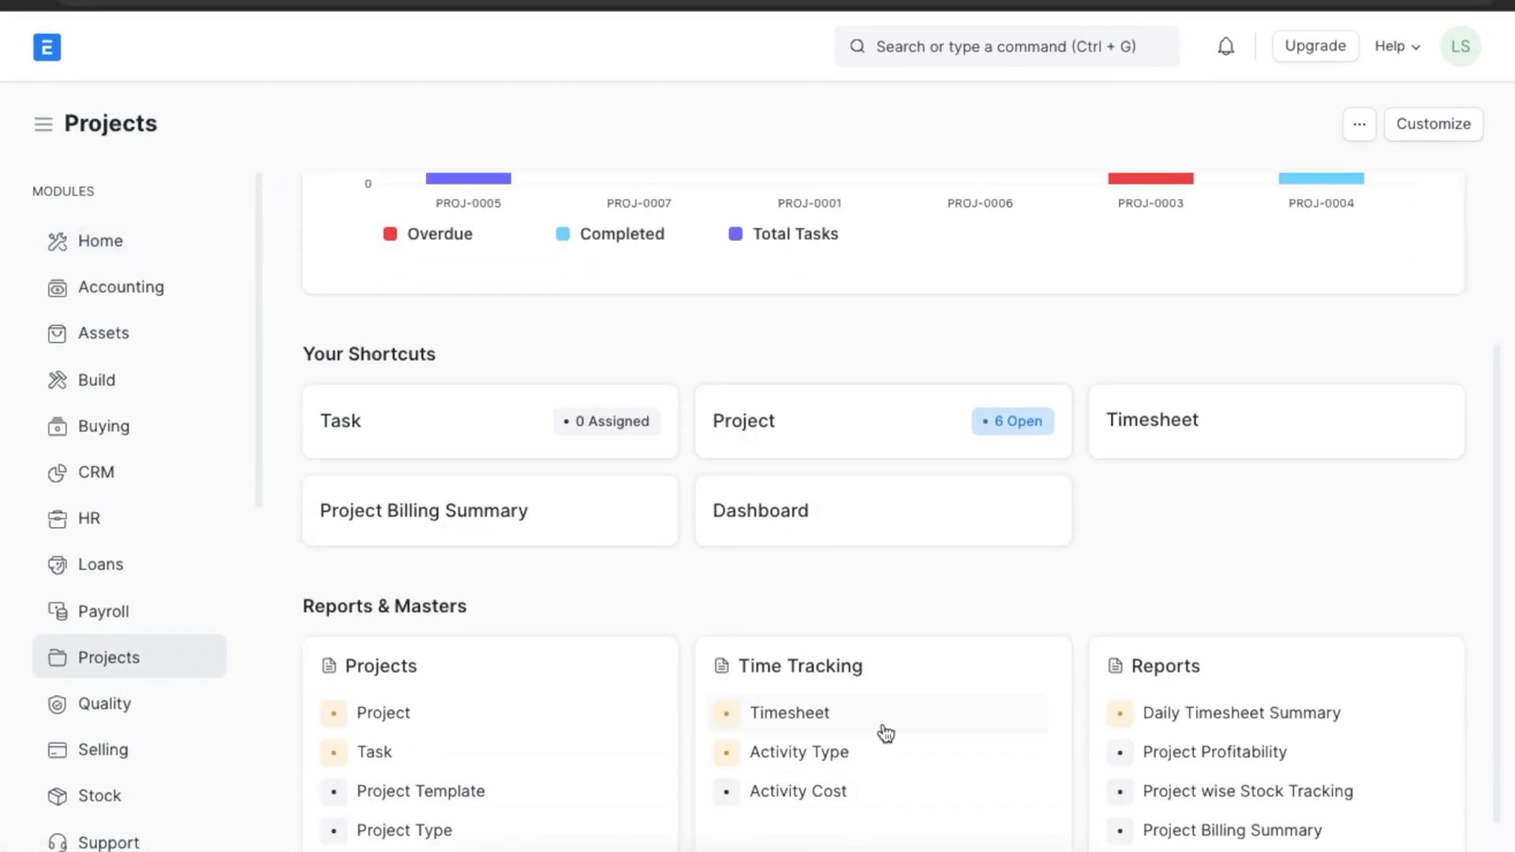
Open the Timesheet list and start a new timesheet
left_click(790, 713)
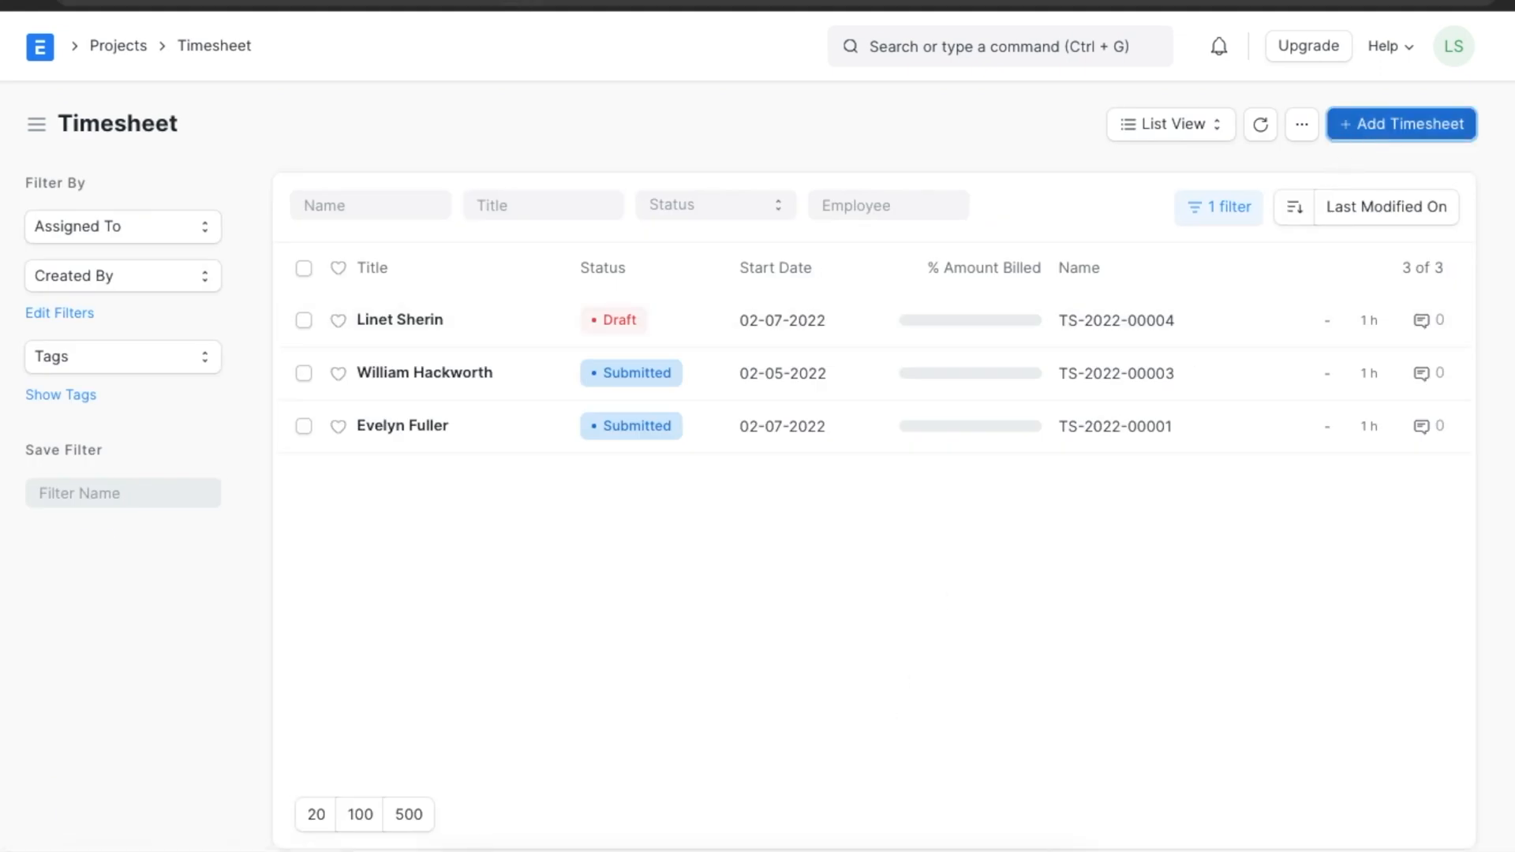
left_click(1402, 124)
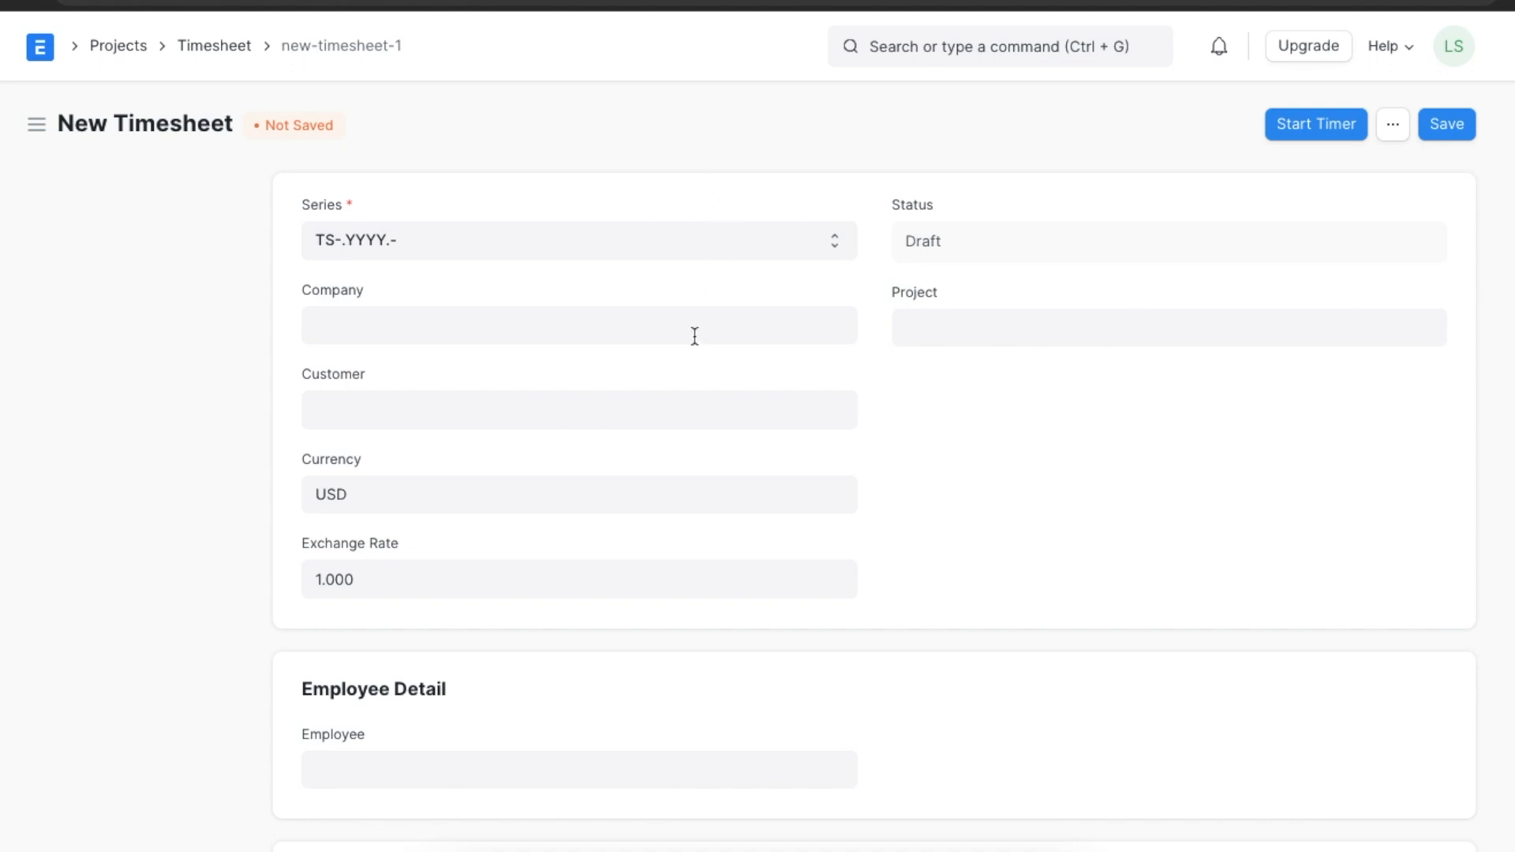
Choose Unico Plastics Inc, PROJ-0005, customer Federated Inc. and USD currency on the timesheet
left_click(577, 326)
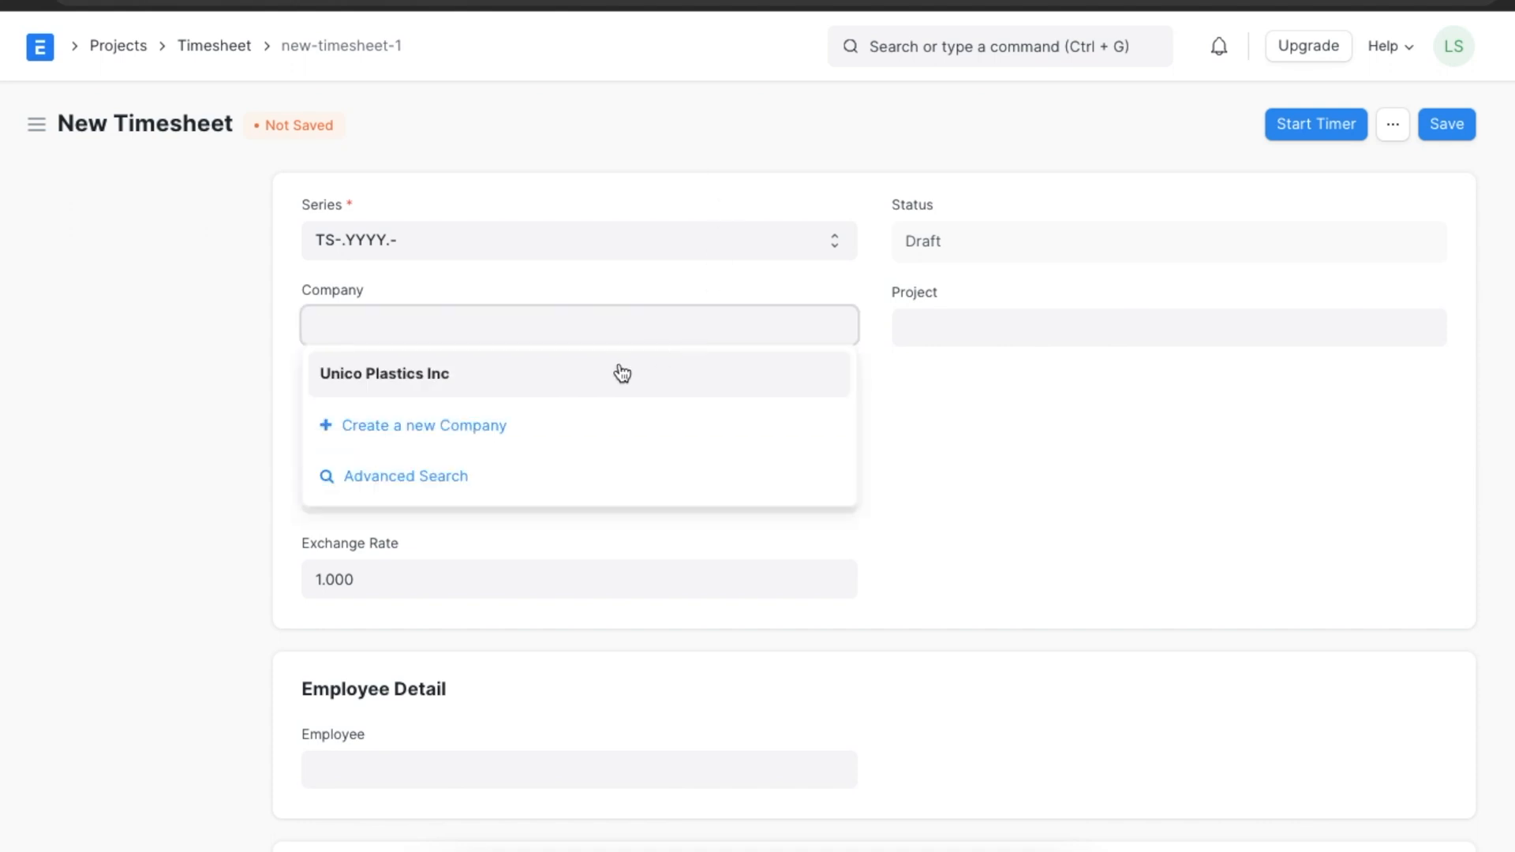
left_click(385, 374)
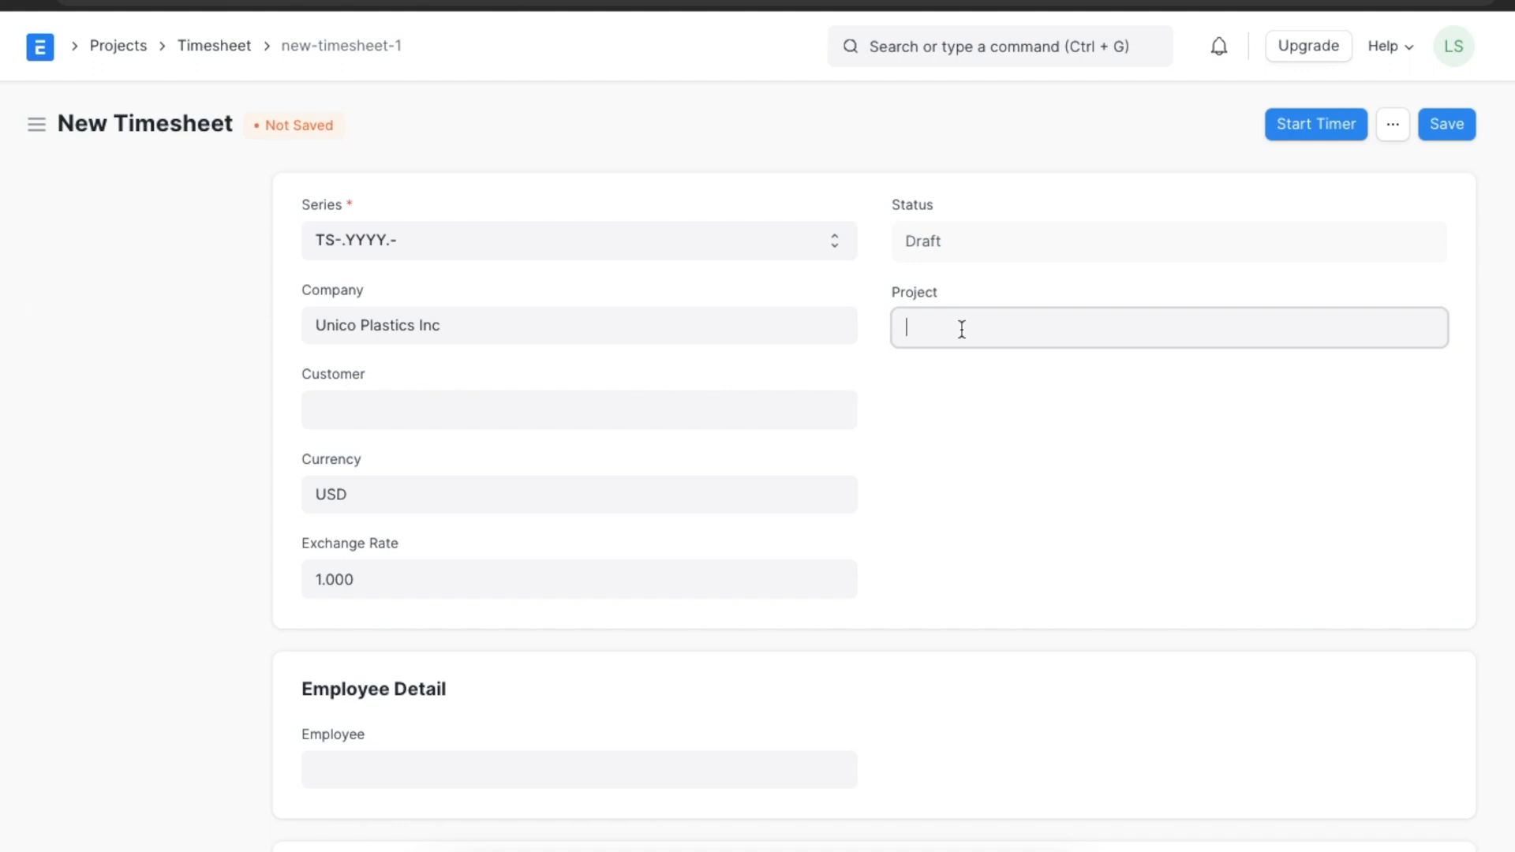
left_click(1167, 327)
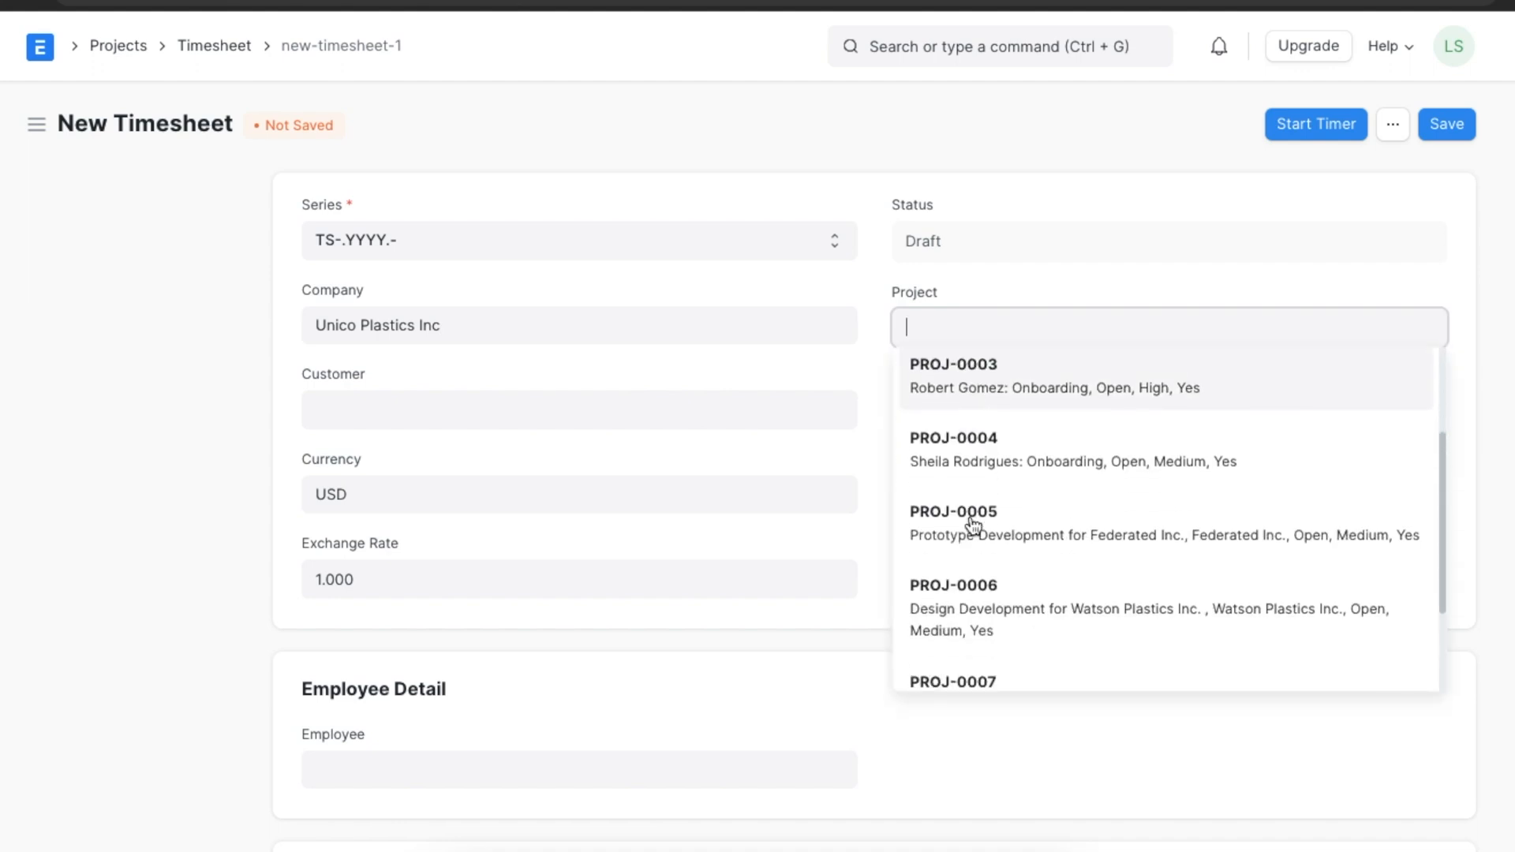
left_click(953, 512)
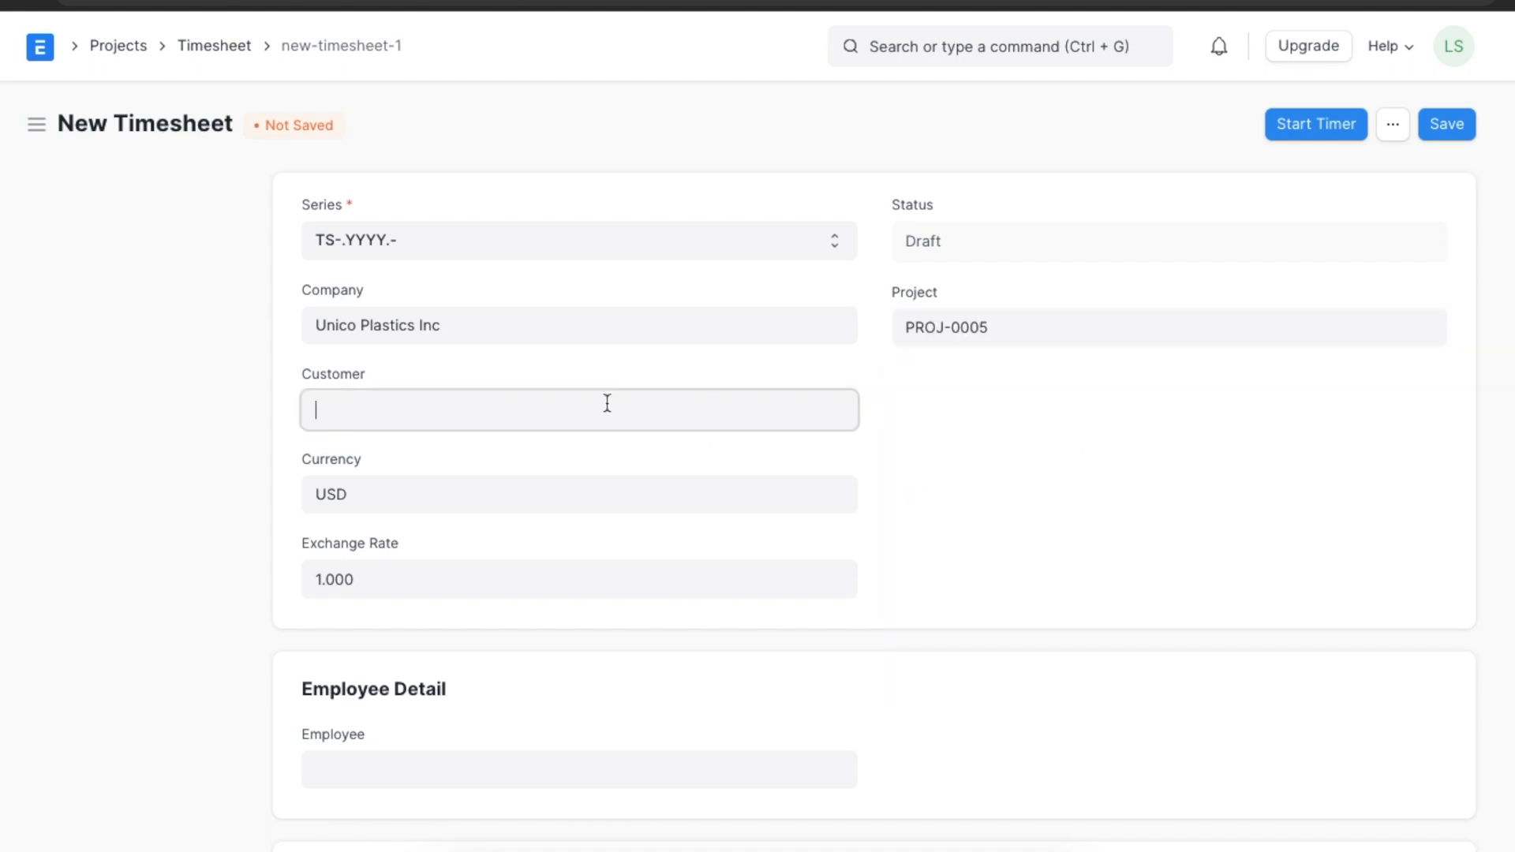
type("Federated Inc.")
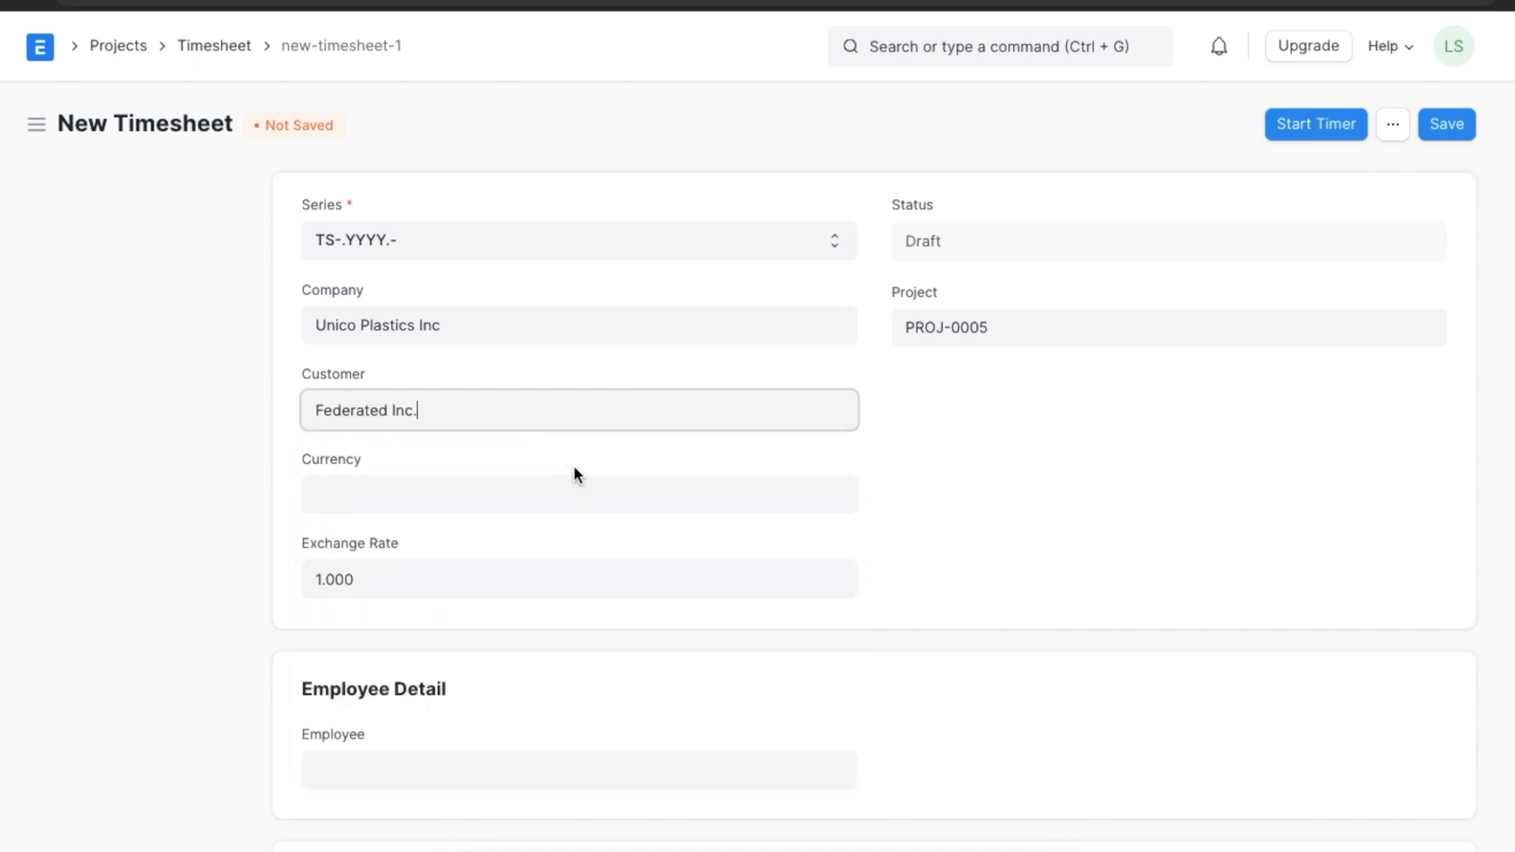
left_click(922, 484)
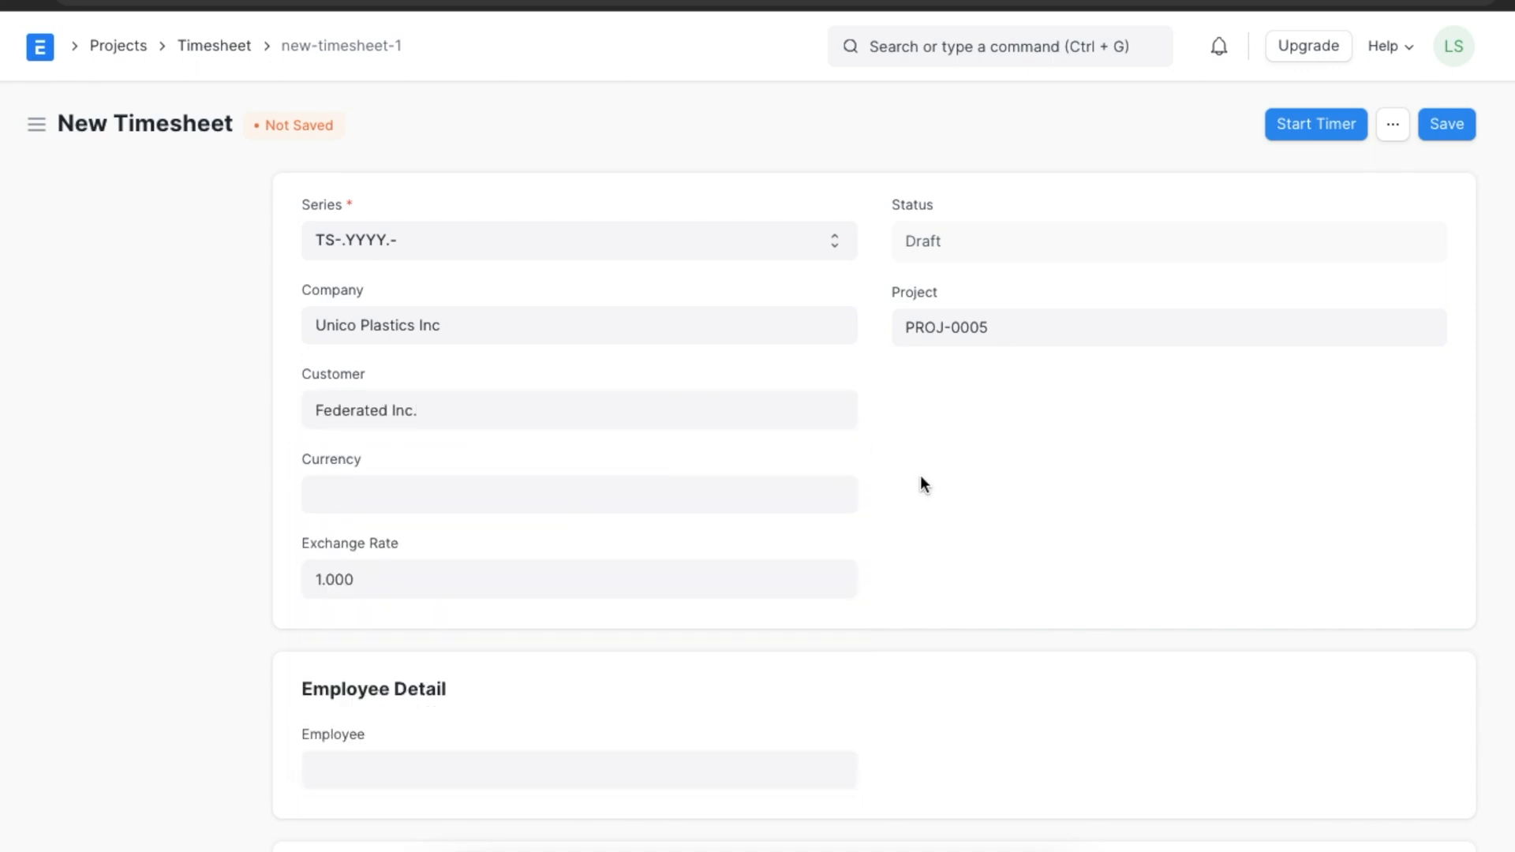
scroll("down", 3)
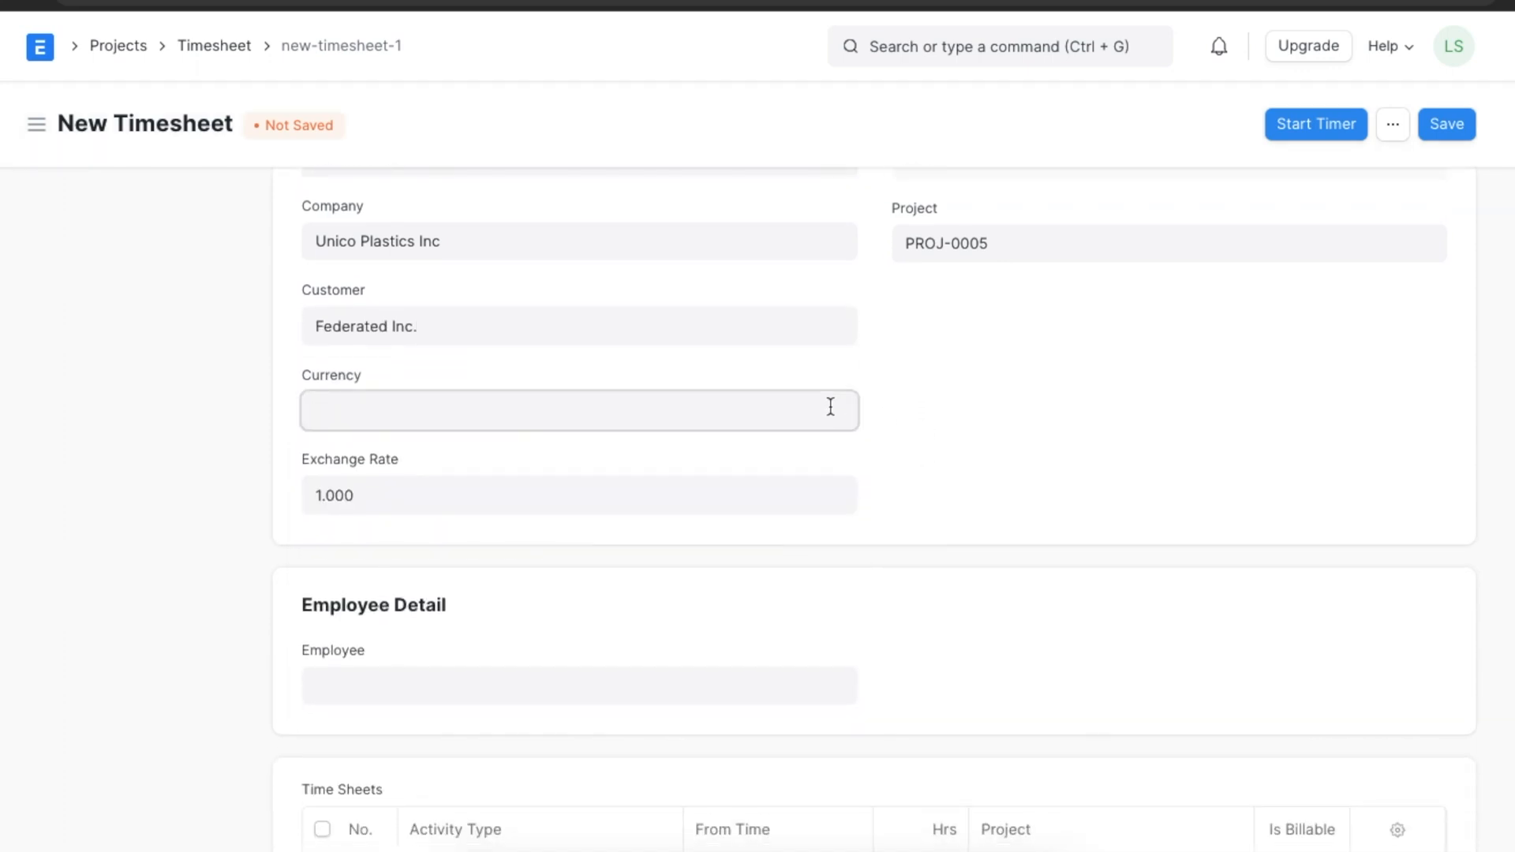
left_click(577, 410)
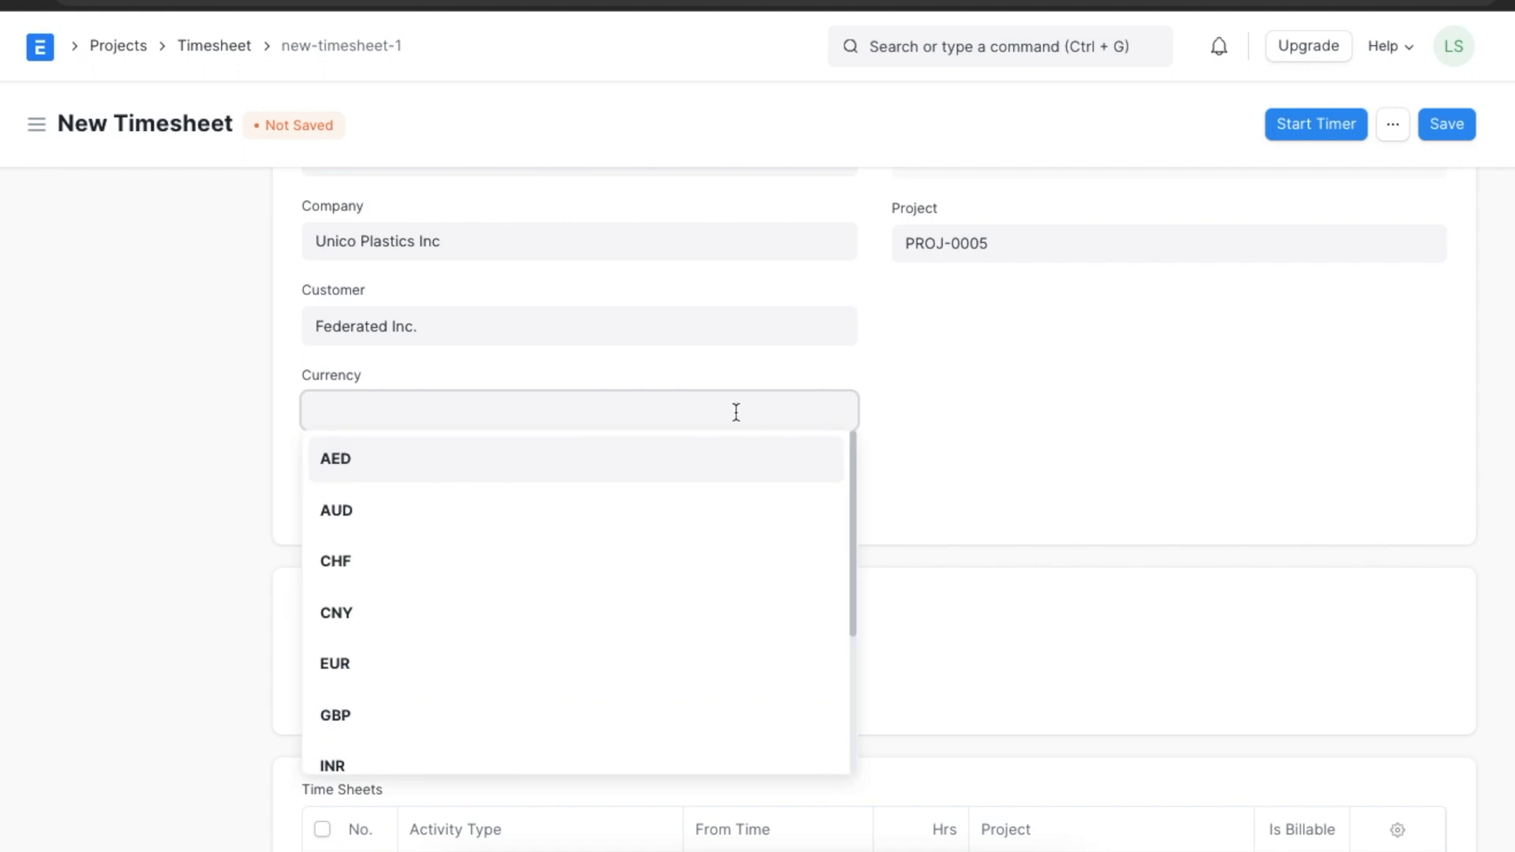
type("USD")
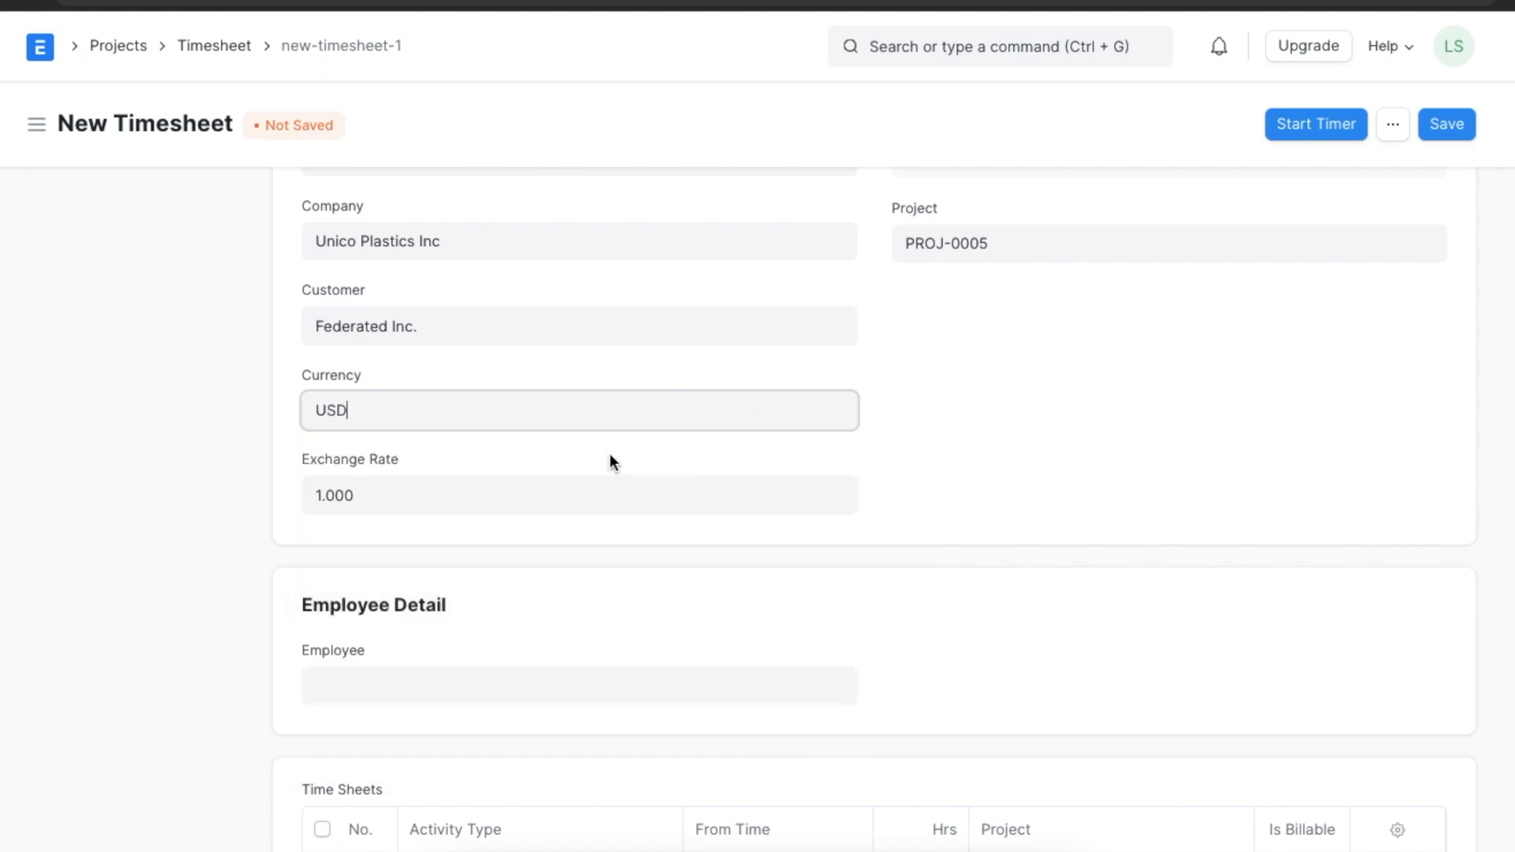
mouse_move(953, 485)
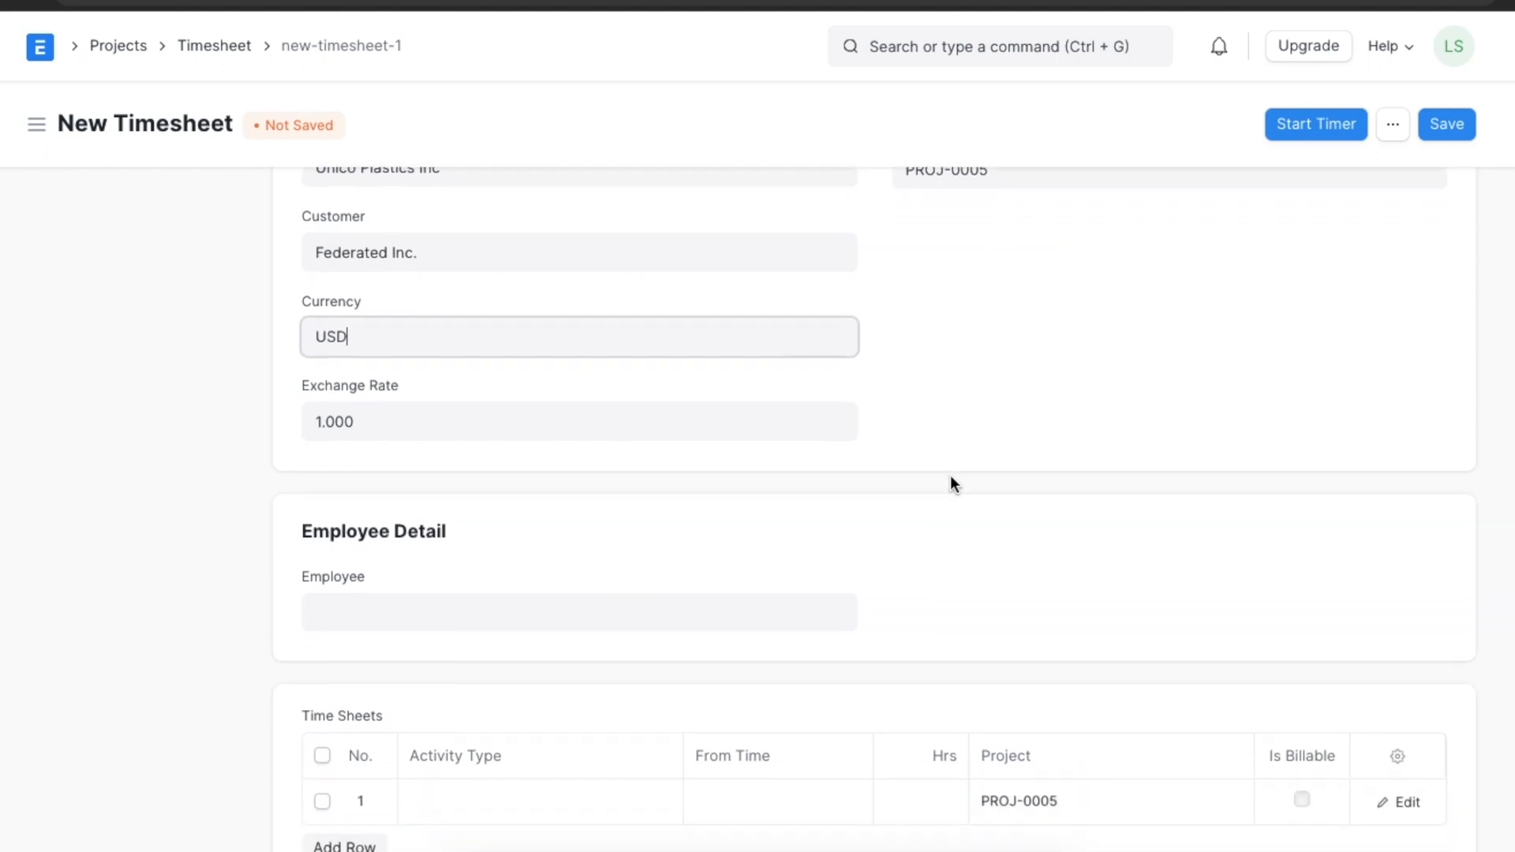
scroll("down", 3)
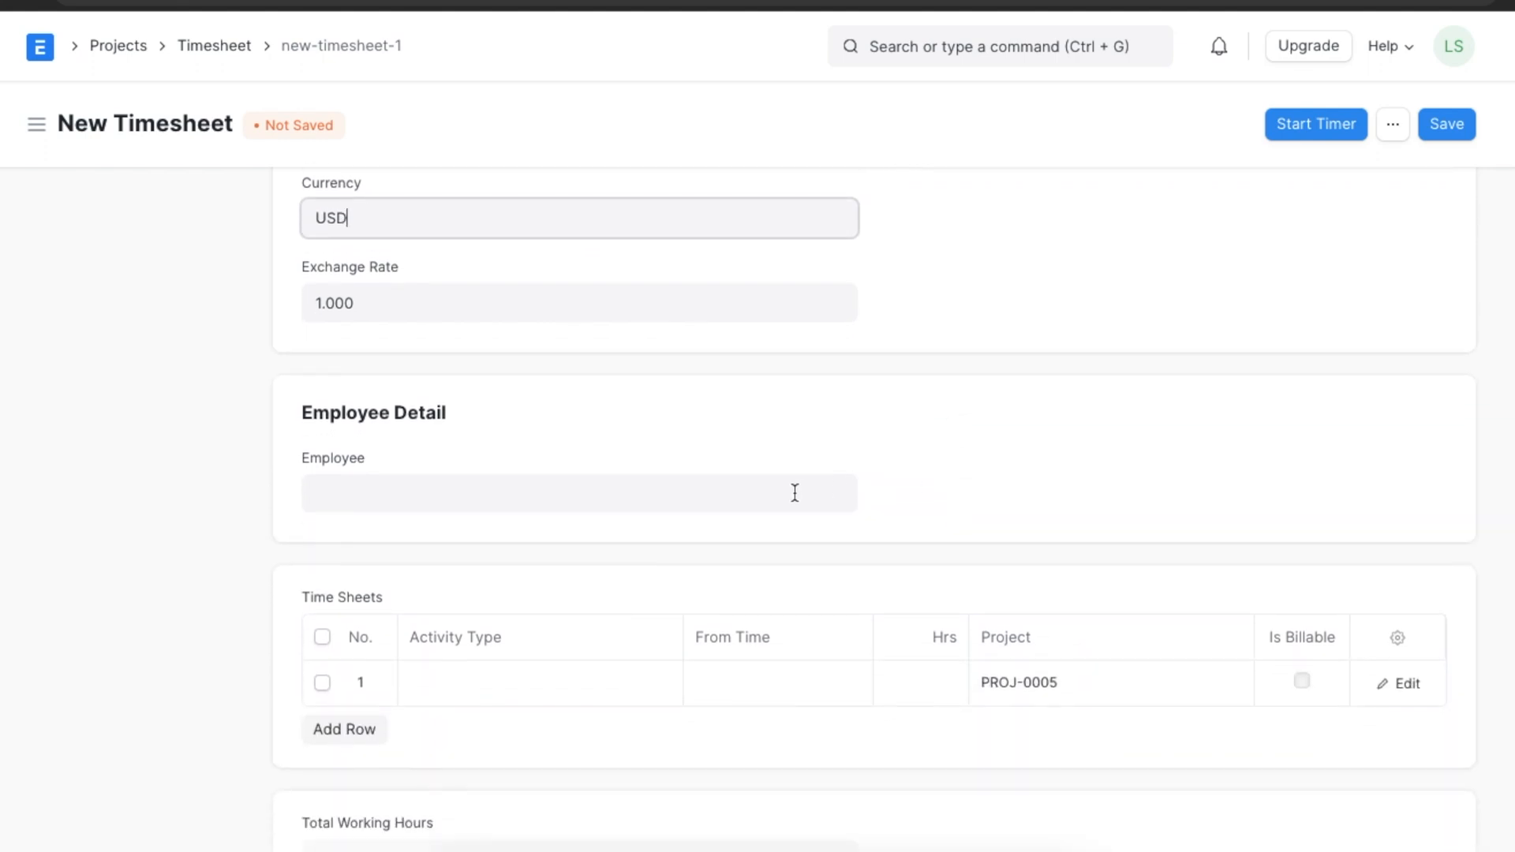
left_click(578, 494)
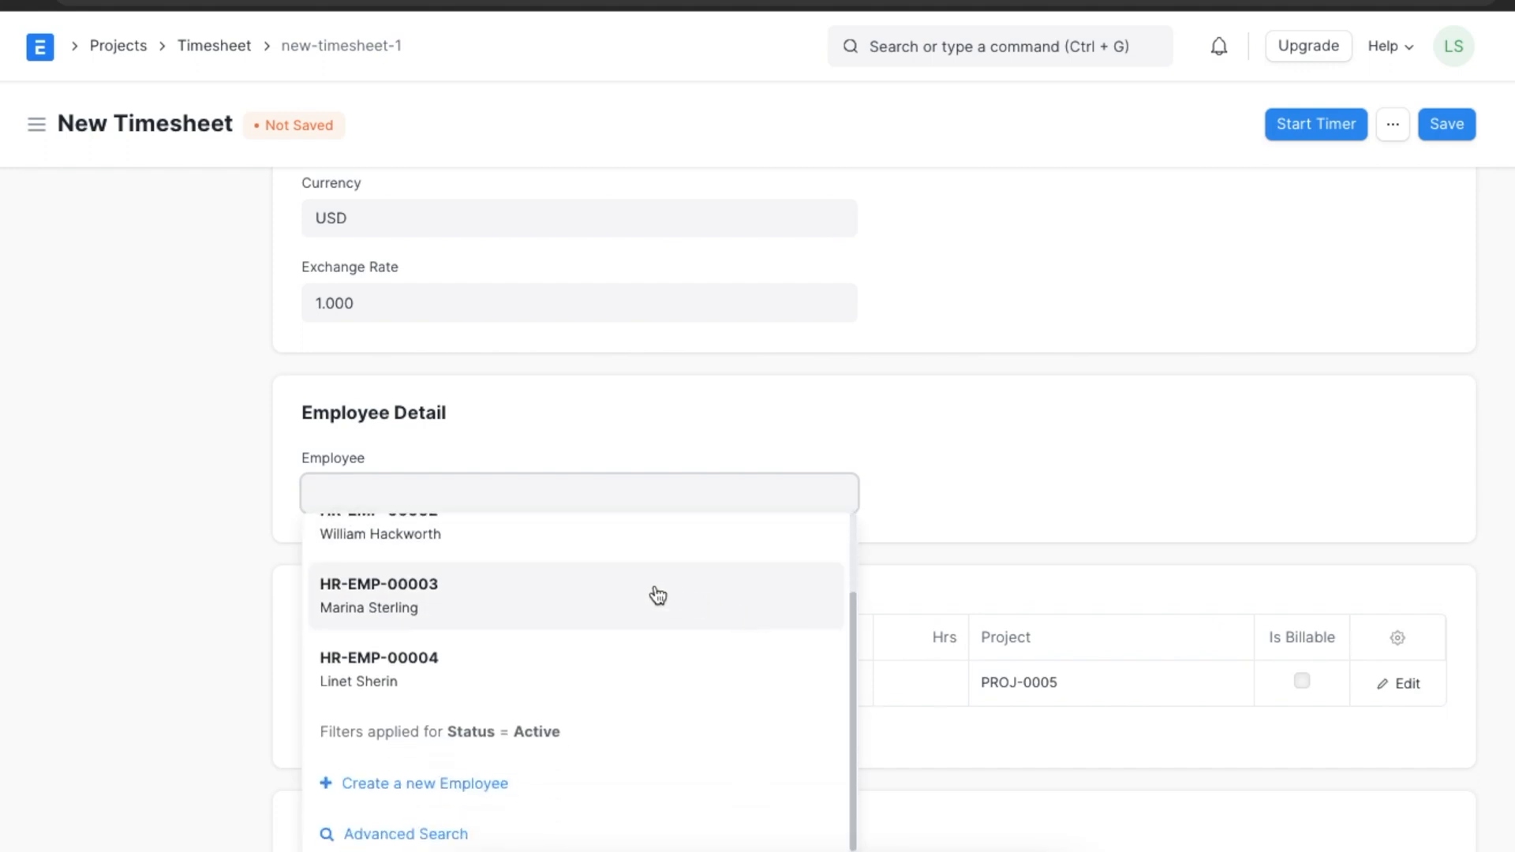
left_click(379, 596)
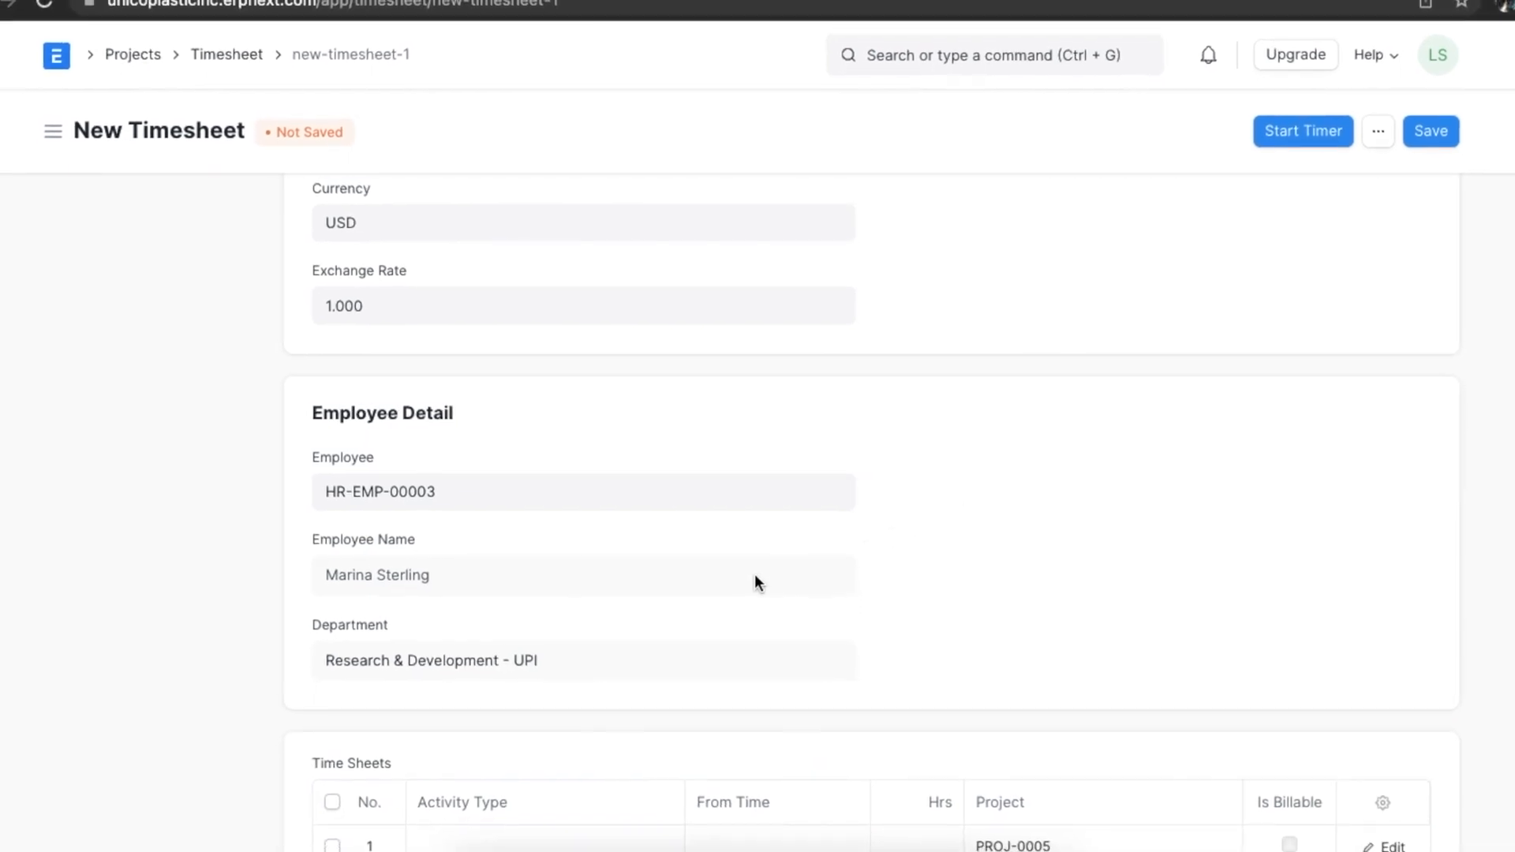
scroll("down", 3)
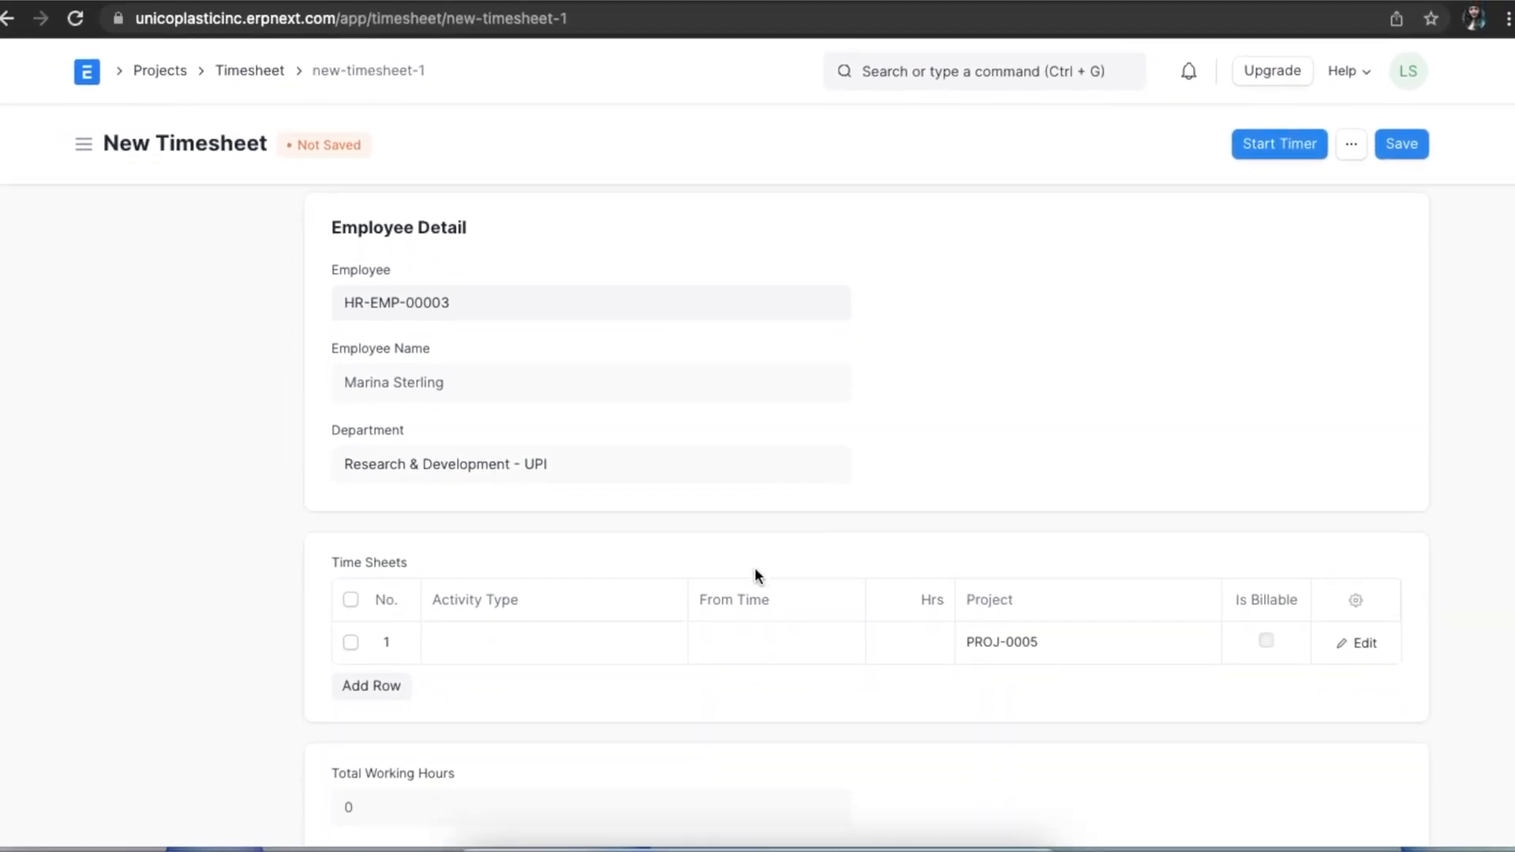
mouse_move(1010, 711)
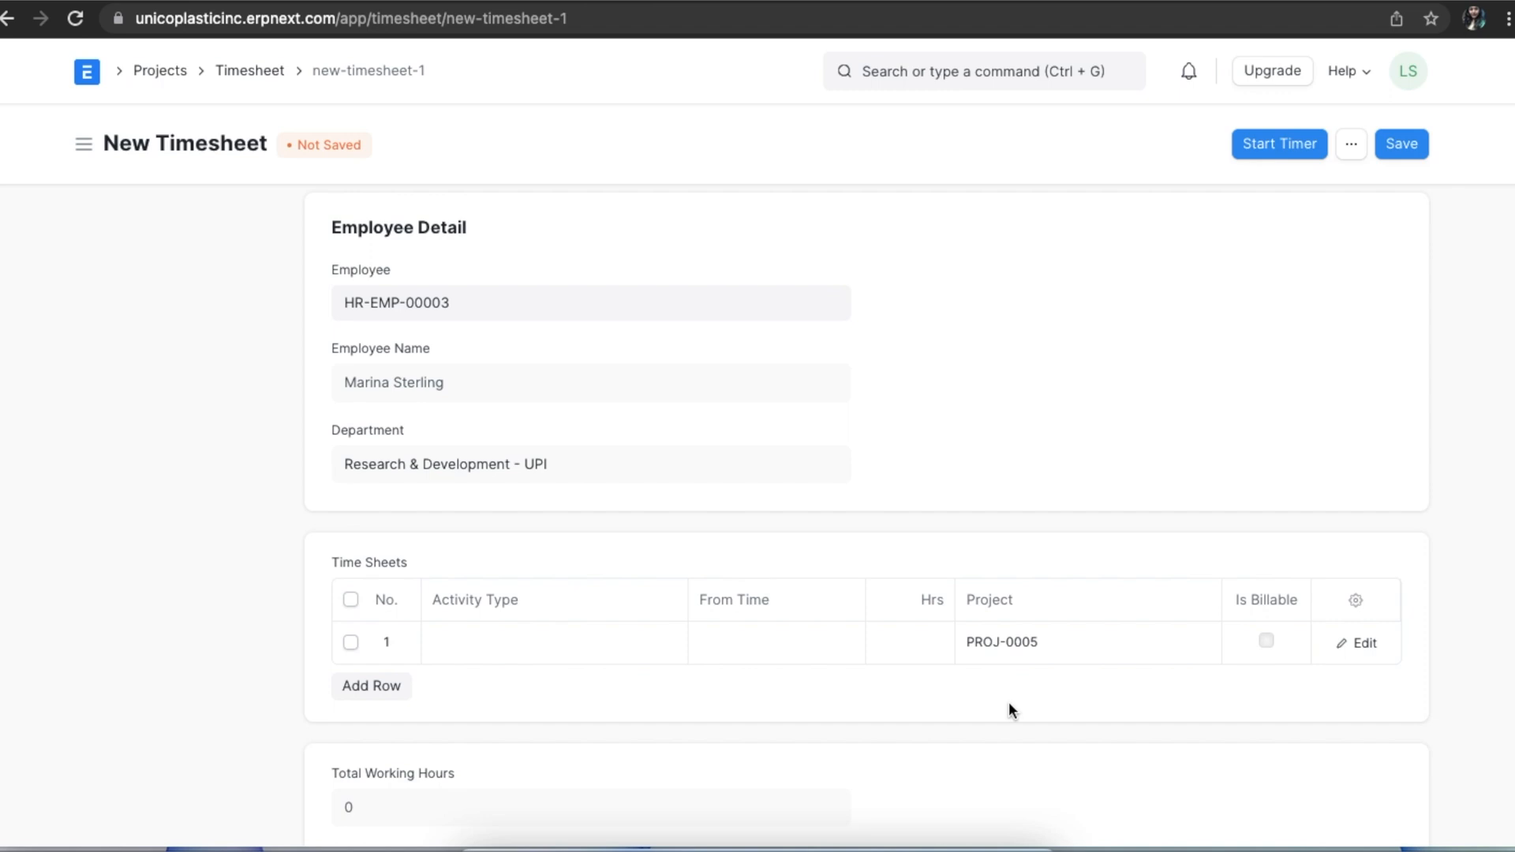
scroll("down", 3)
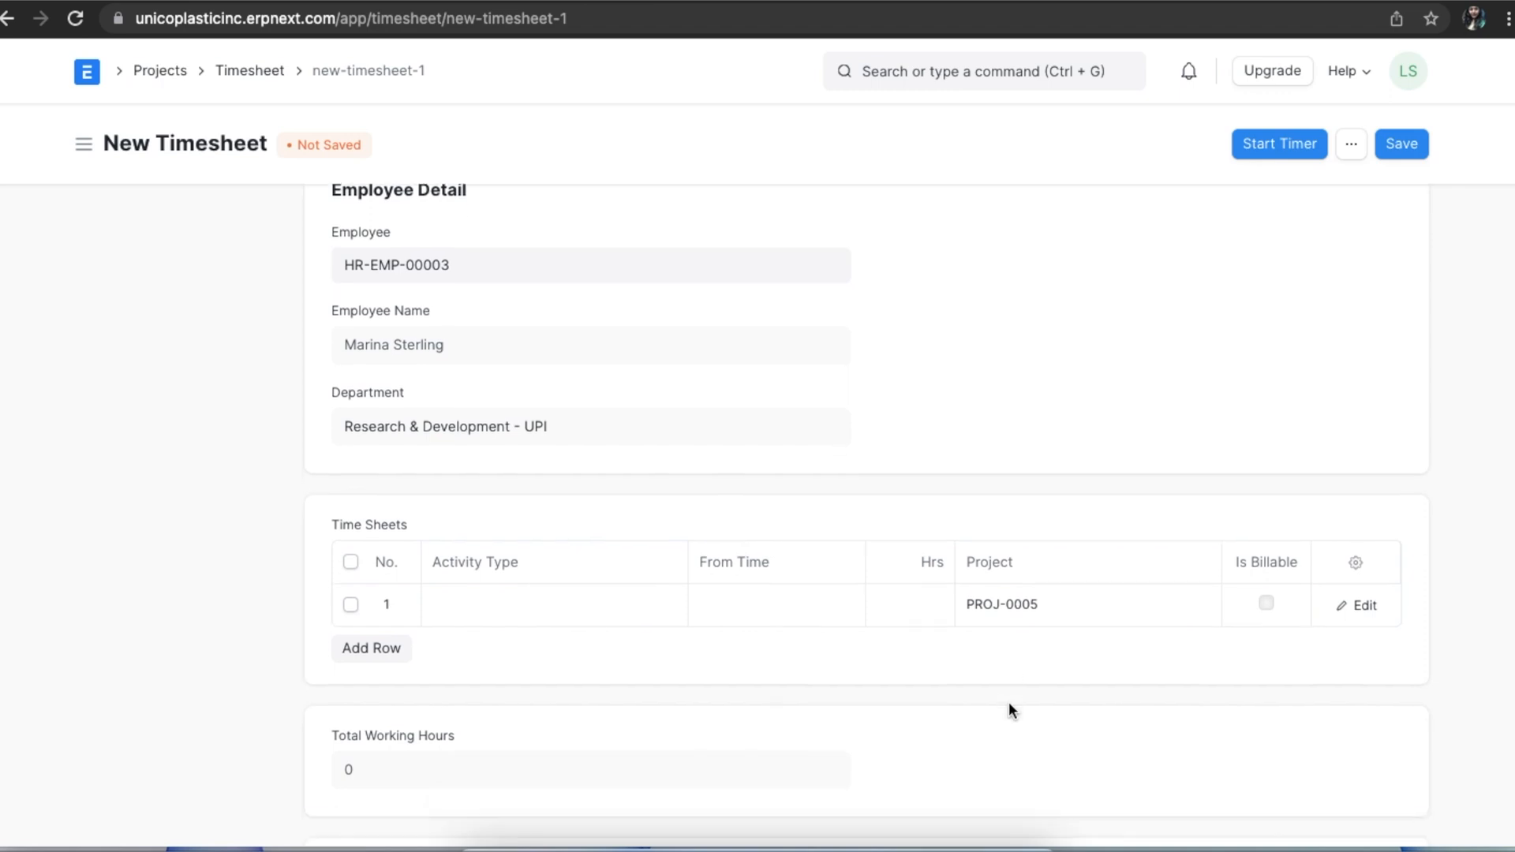
scroll("down", 3)
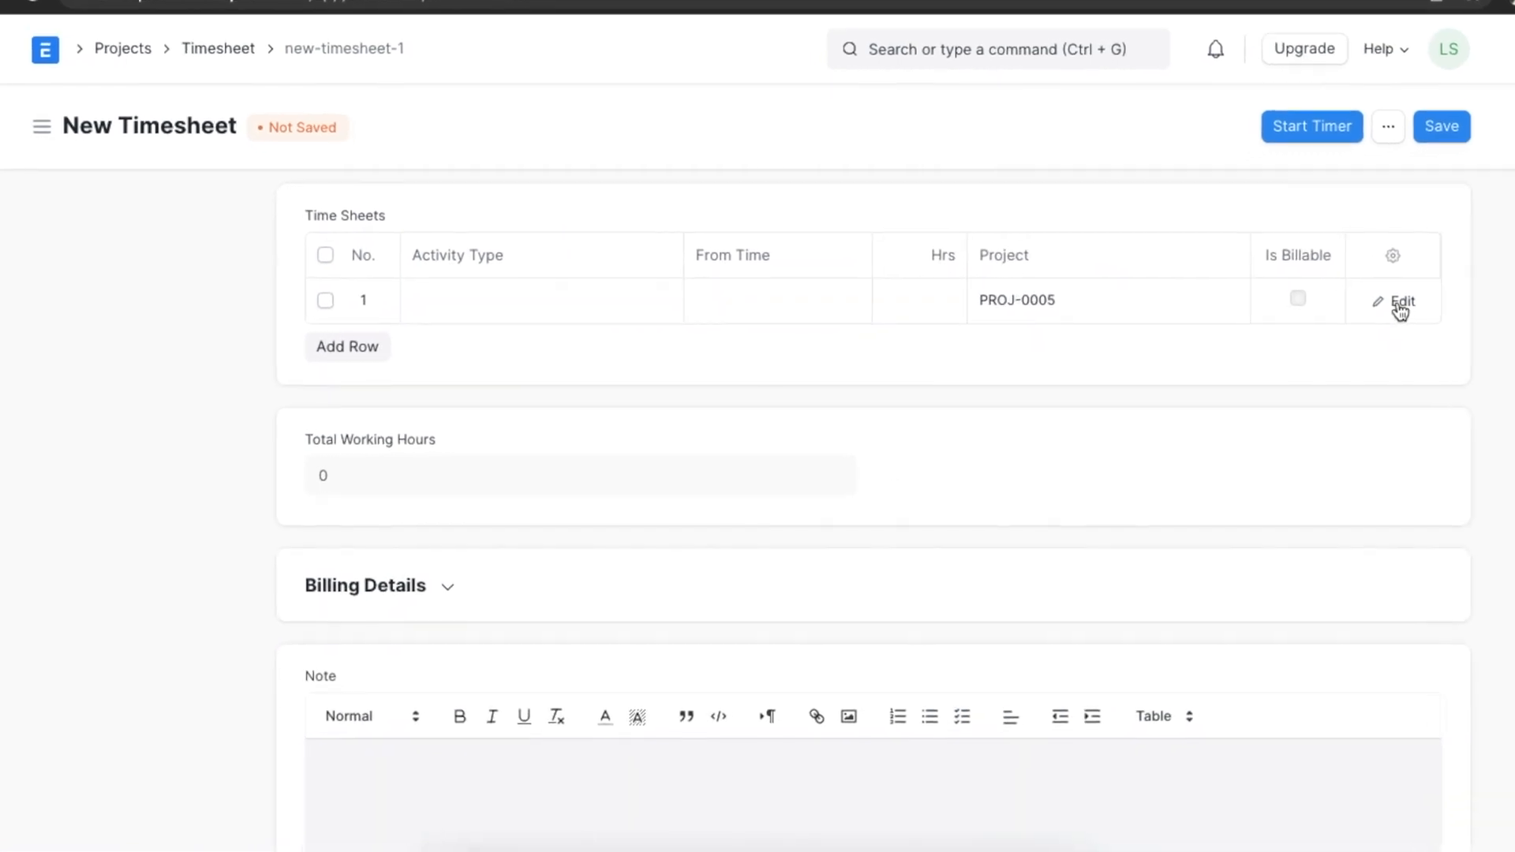
In timesheet row 1, set activity Research, 30 expected hours and end date February 6
left_click(1402, 301)
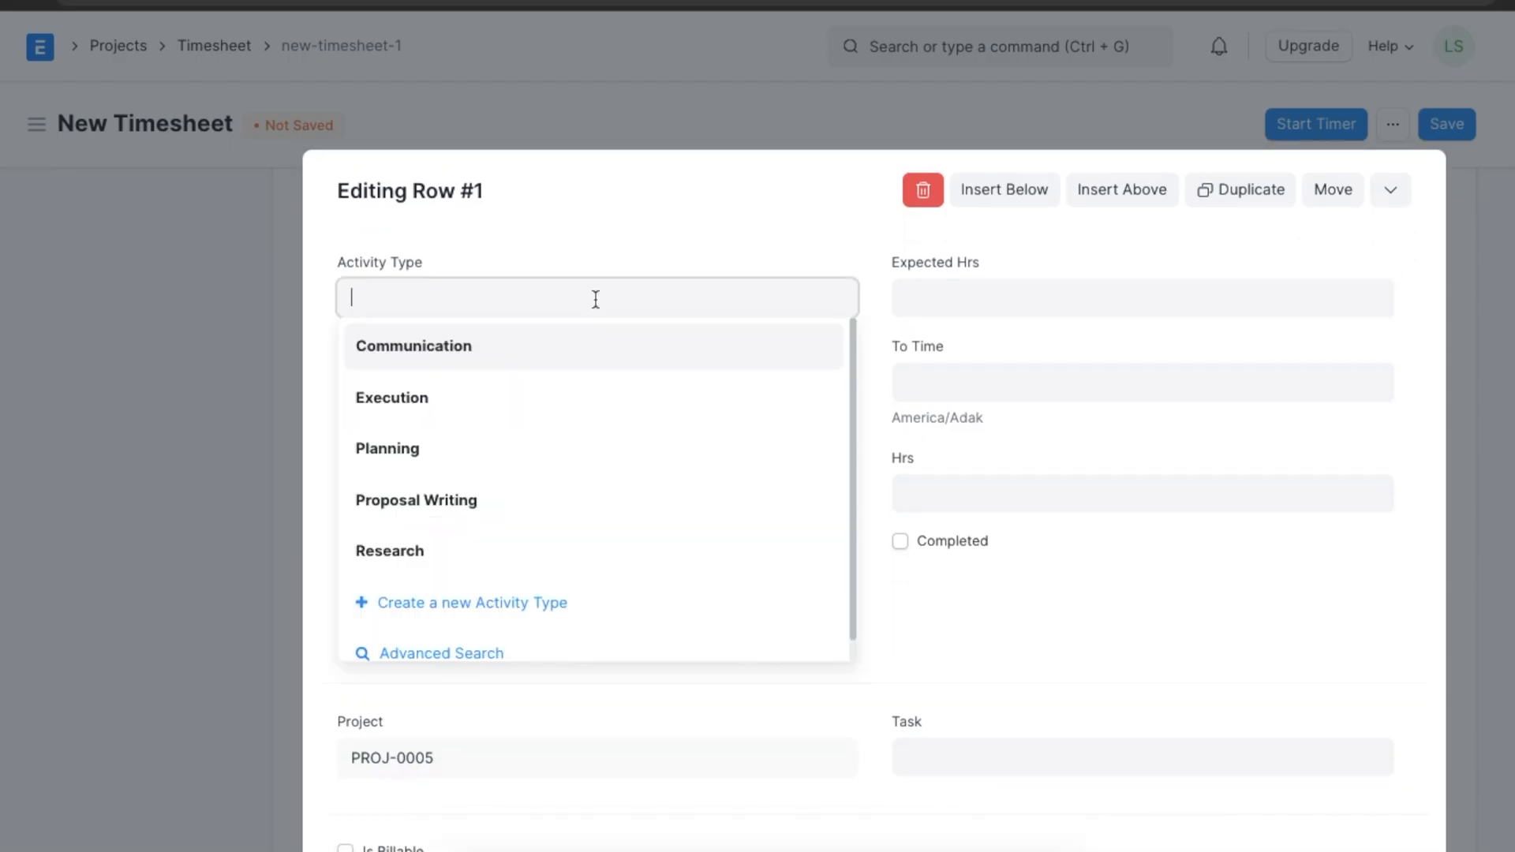
left_click(390, 551)
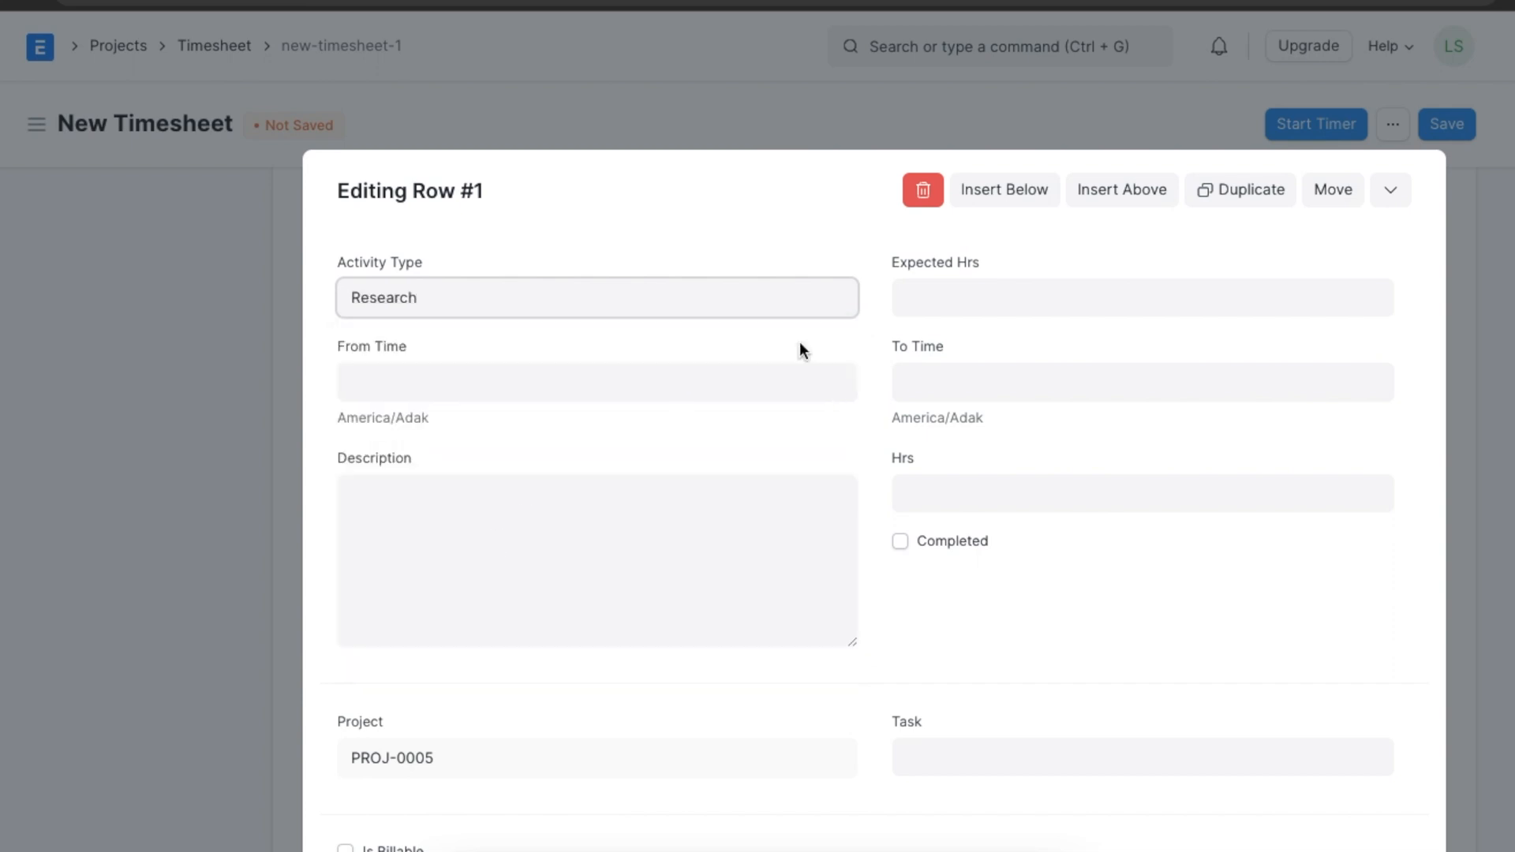
type("30")
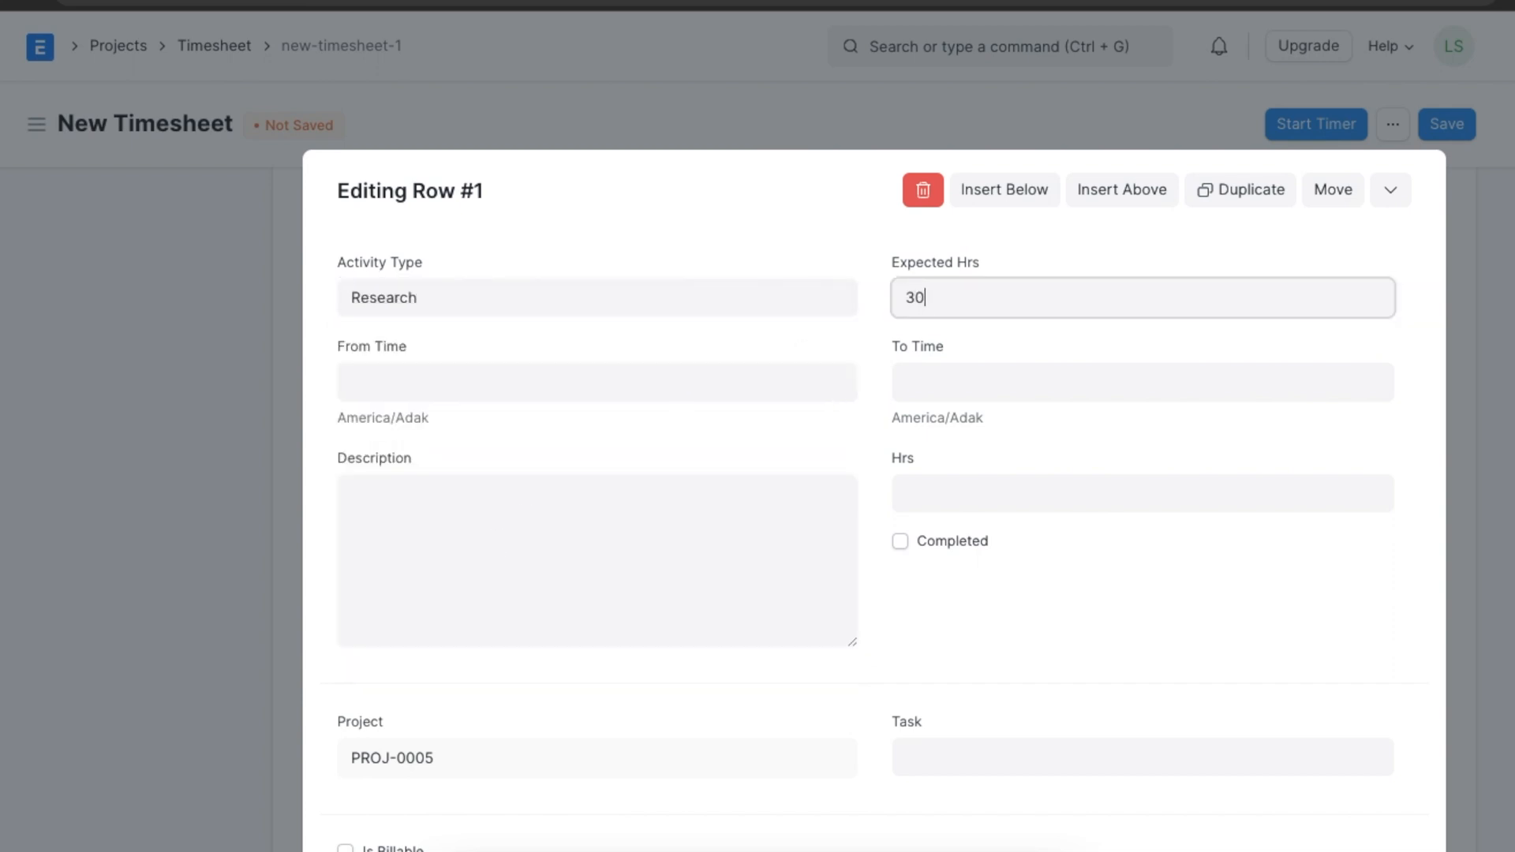
left_click(596, 382)
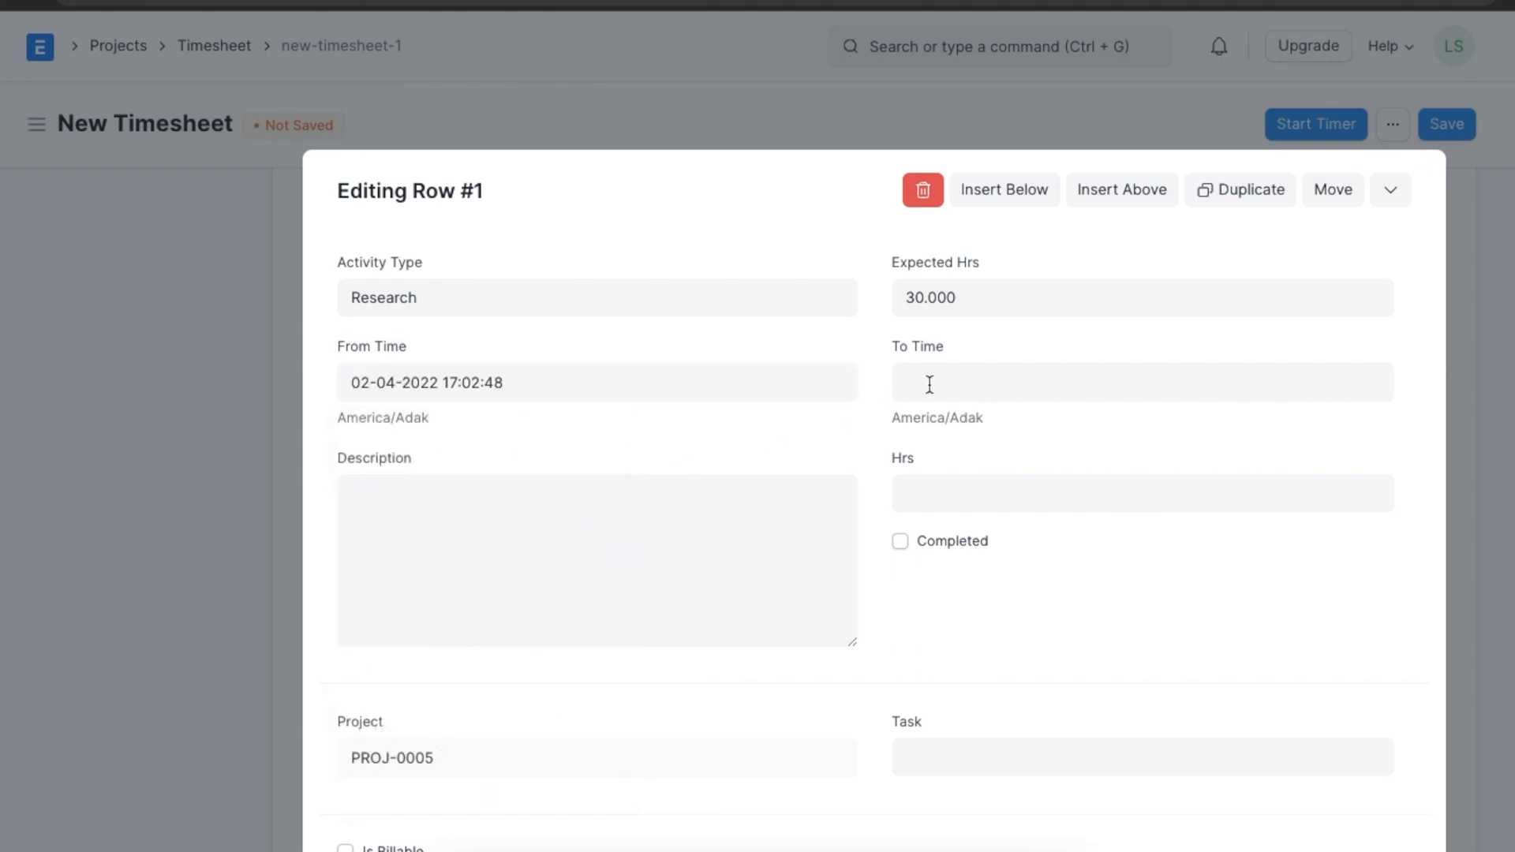
left_click(1142, 383)
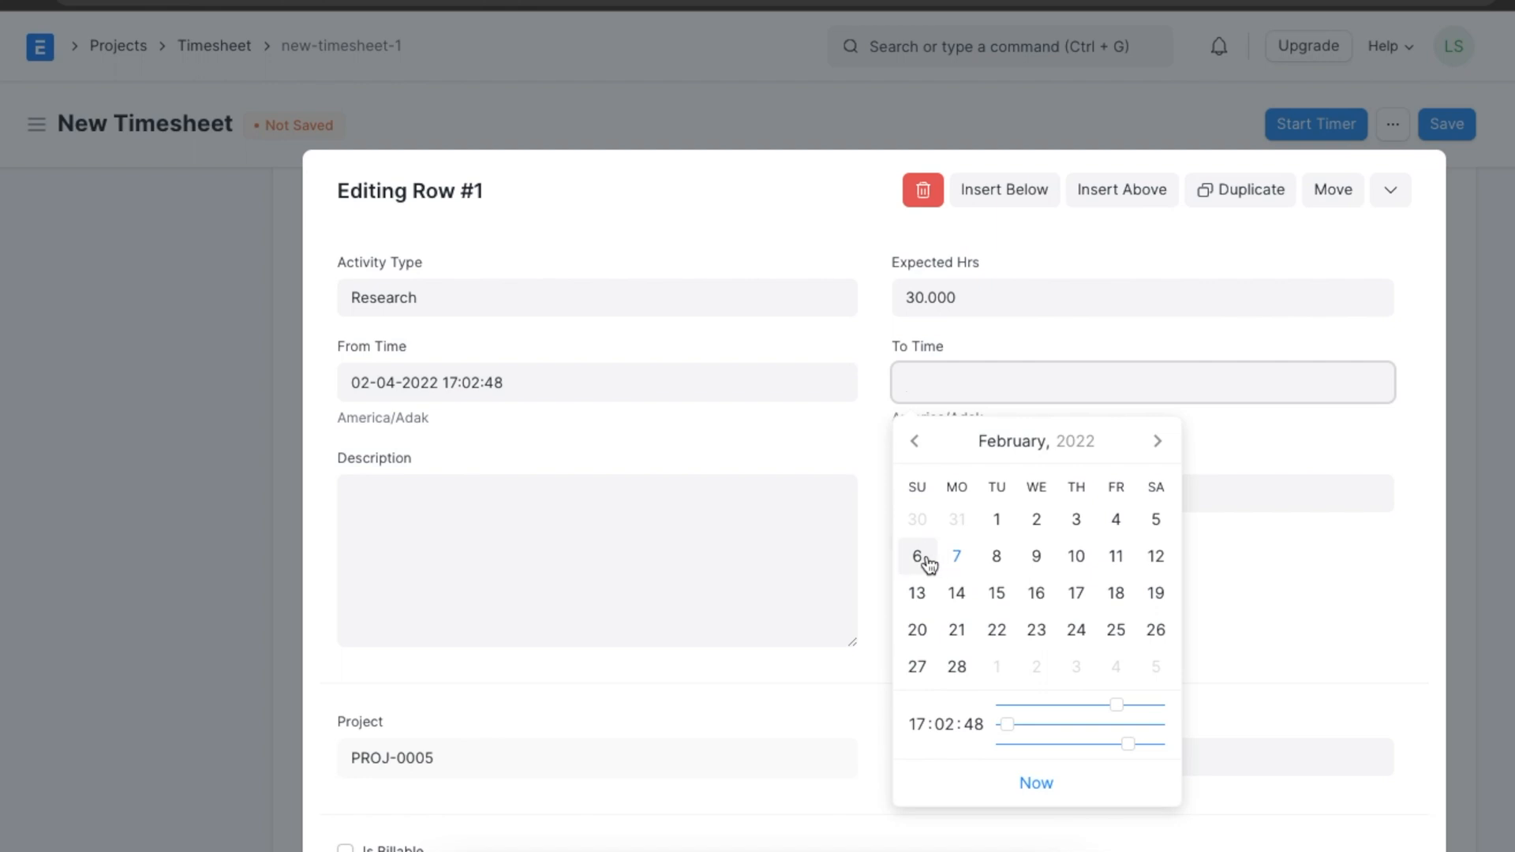
left_click(917, 557)
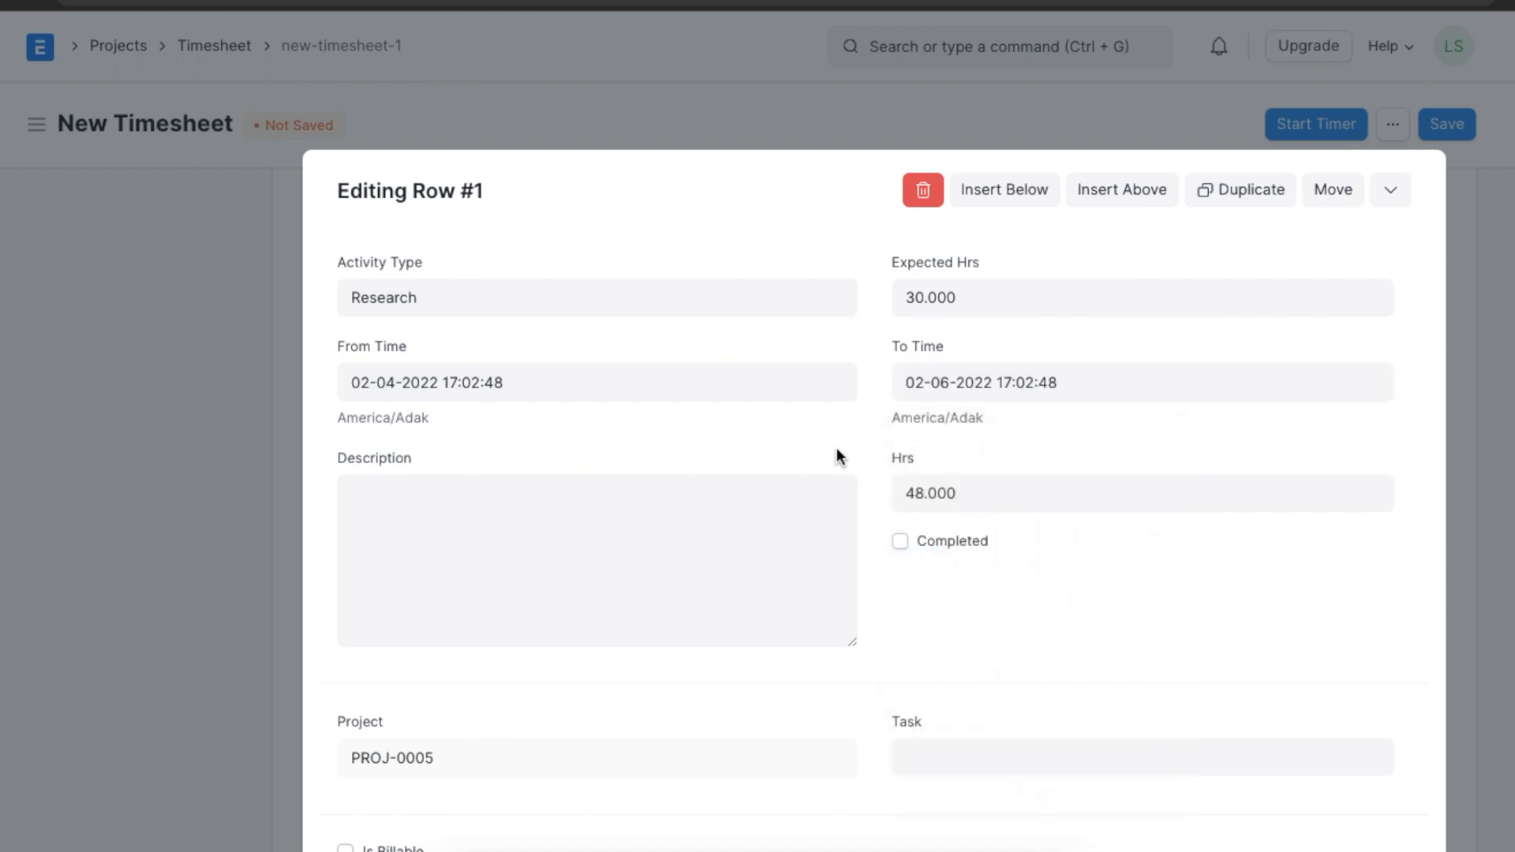
Add the Sprint Sessions description, mark completed, link TASK-2022-00013 and make it billable
type("Research & Development Team members gathered for Sprint Sessions")
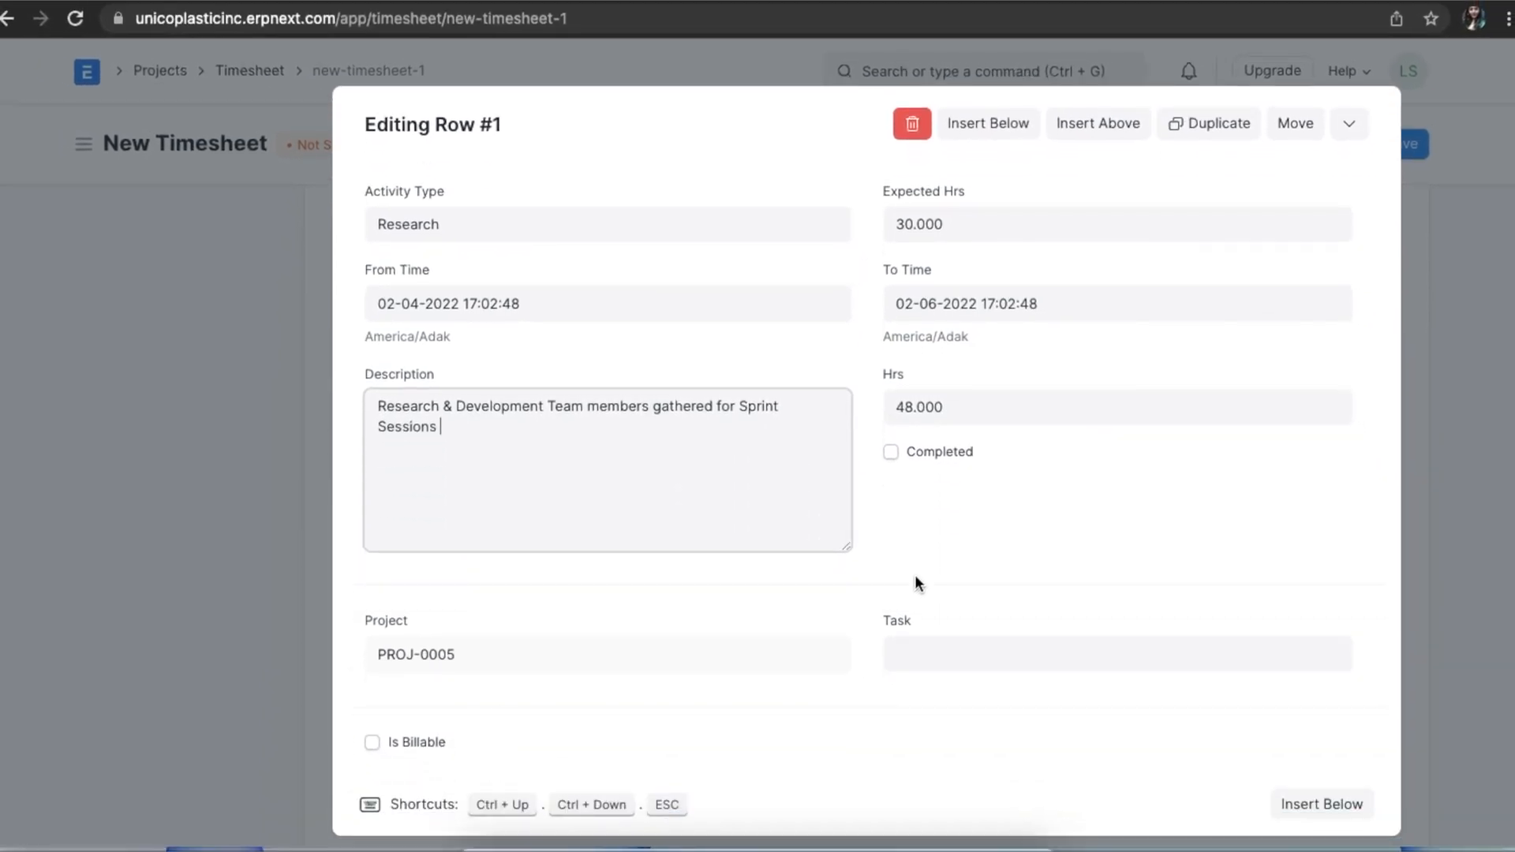
left_click(891, 453)
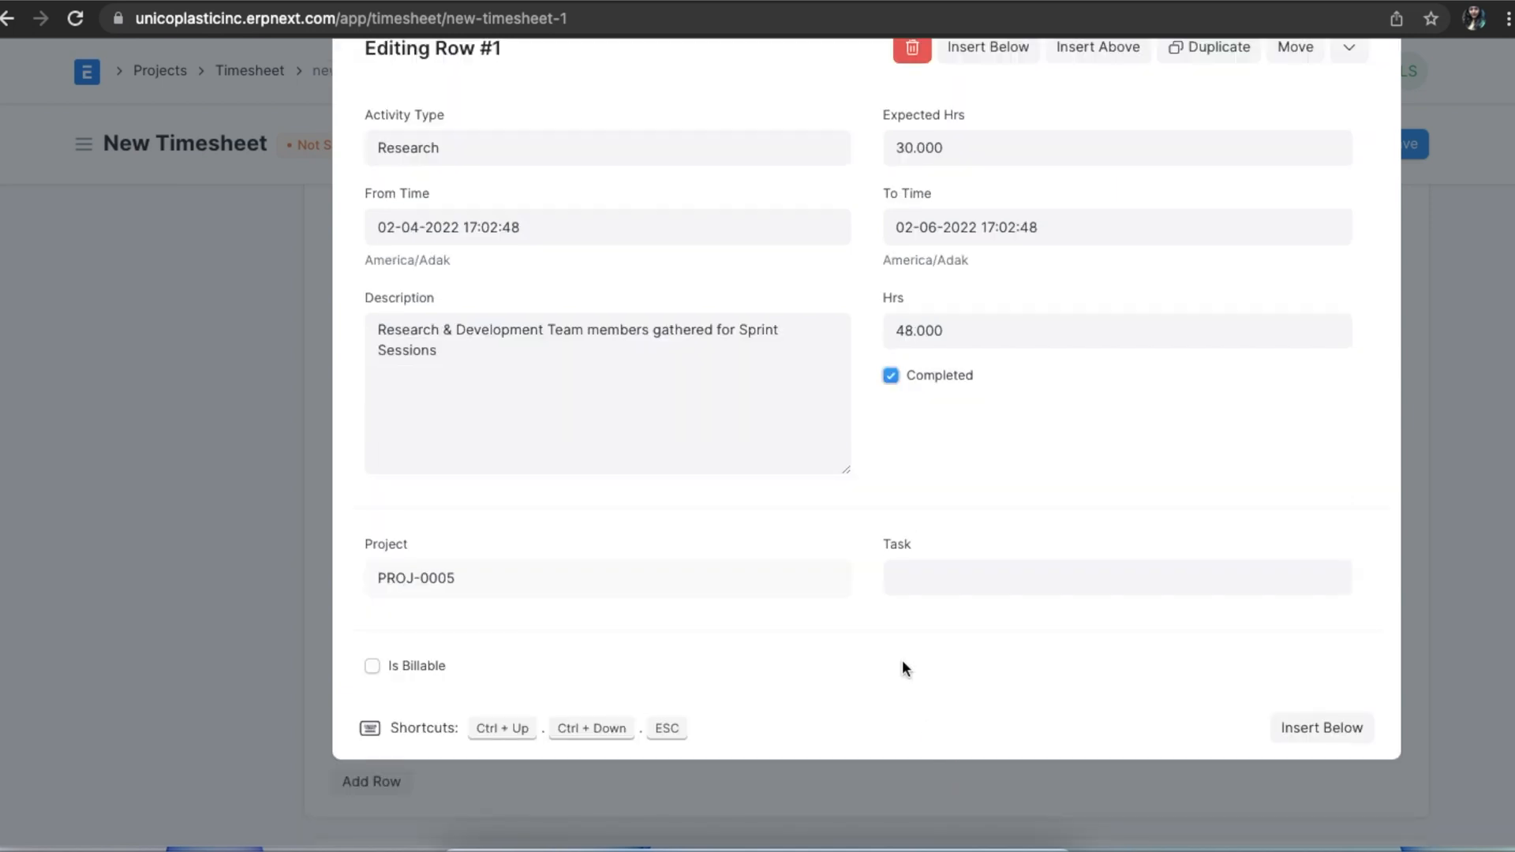
left_click(1116, 578)
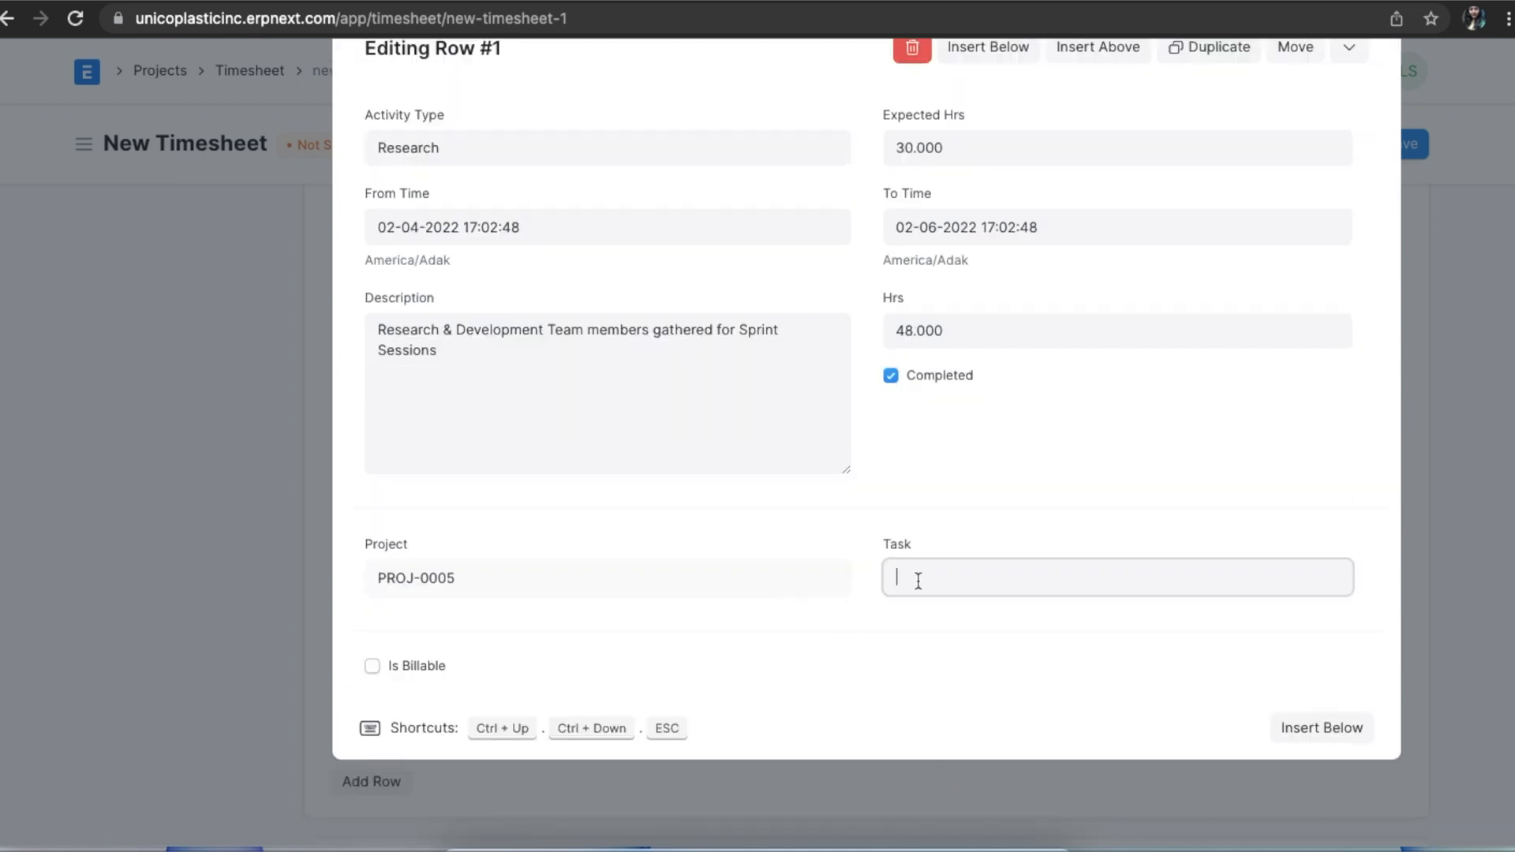
left_click(1116, 579)
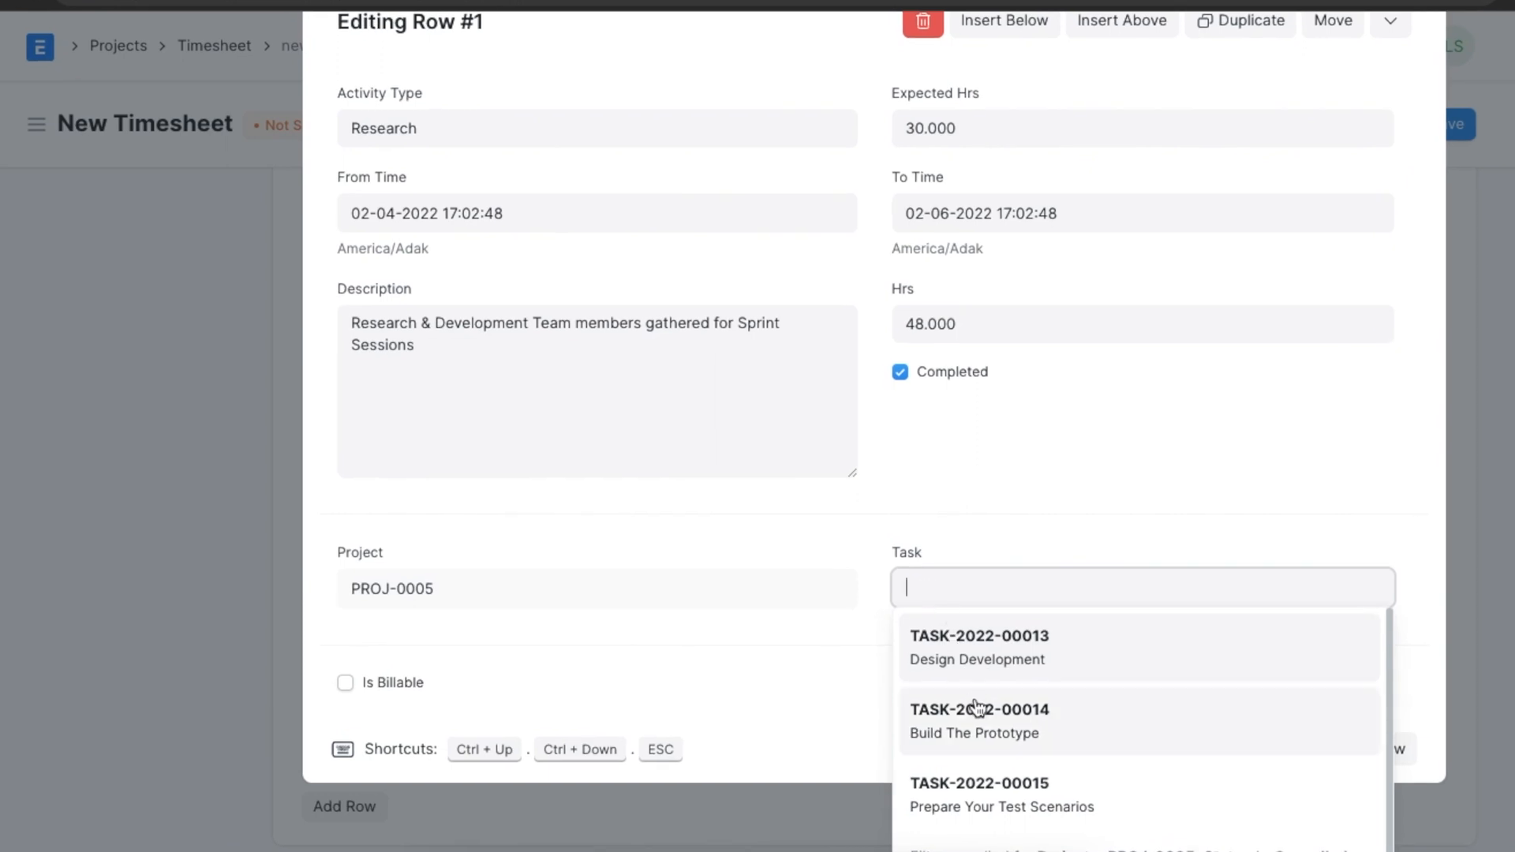
left_click(979, 647)
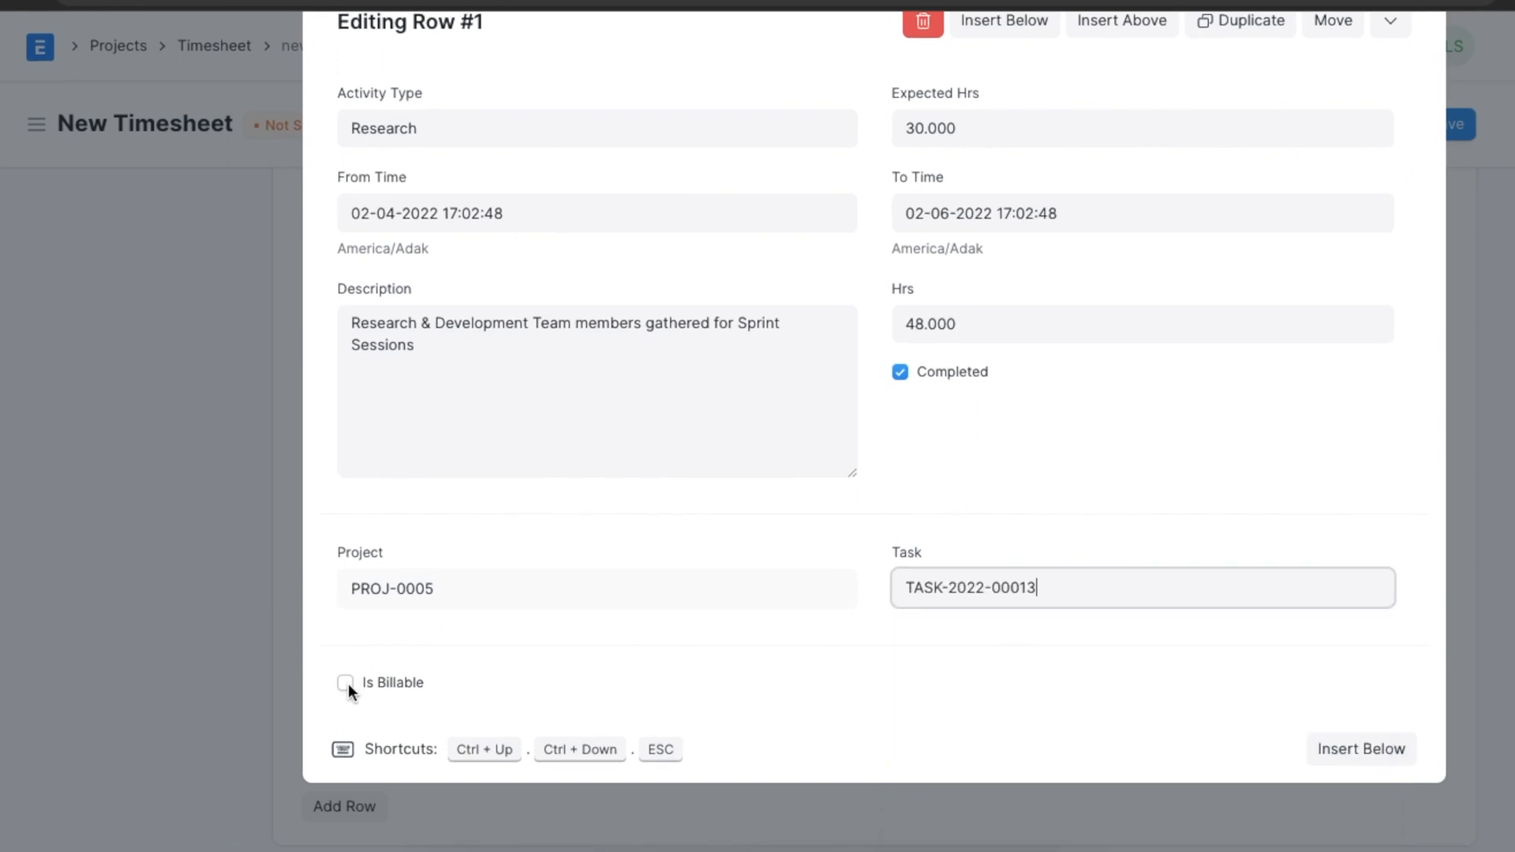
left_click(346, 683)
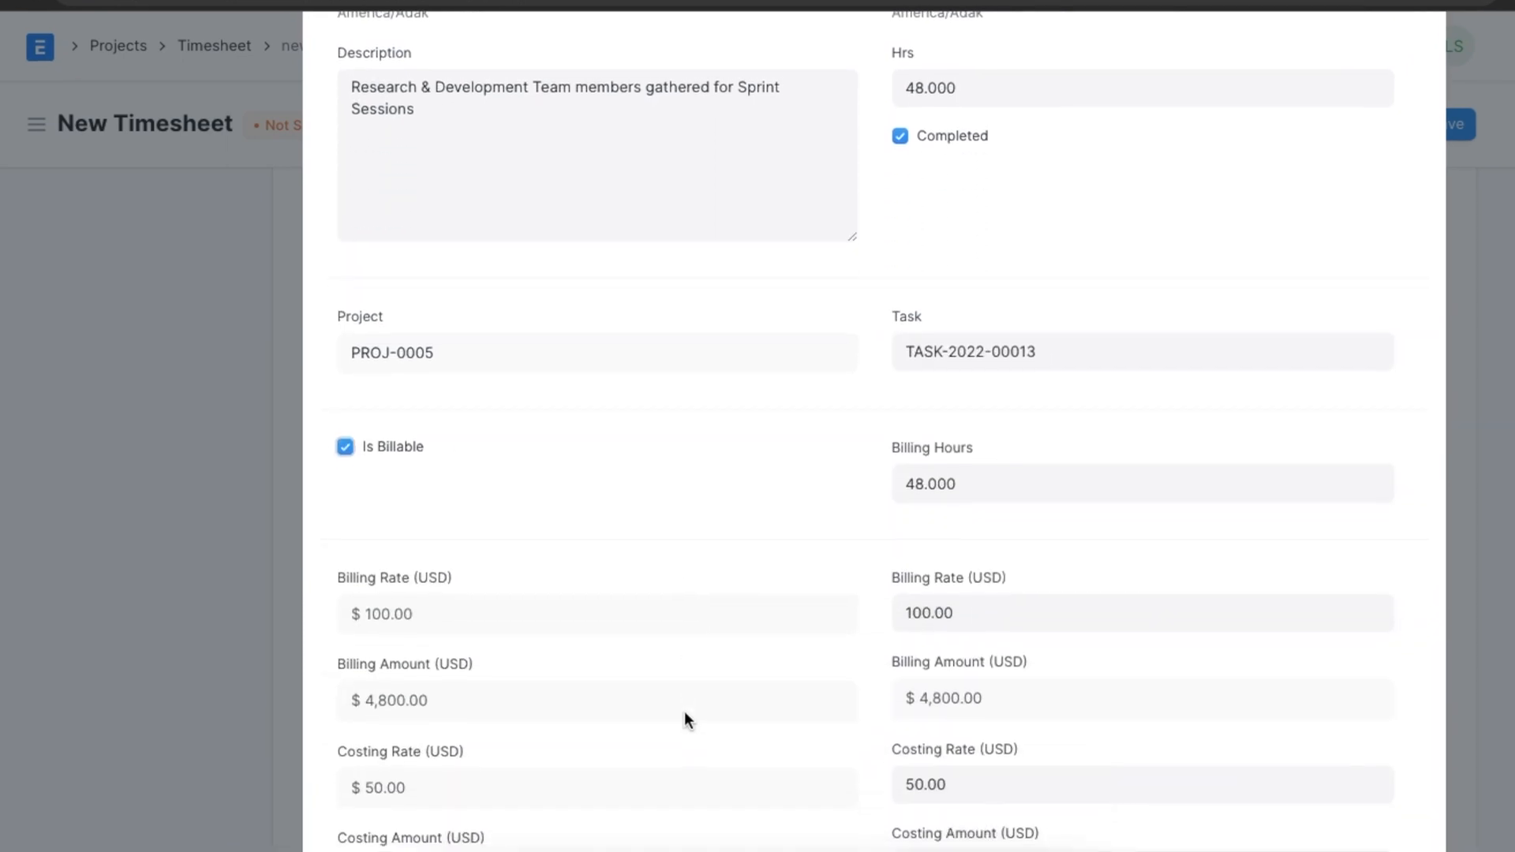
Change row 1's billing hours from 48 to 30
scroll("down", 3)
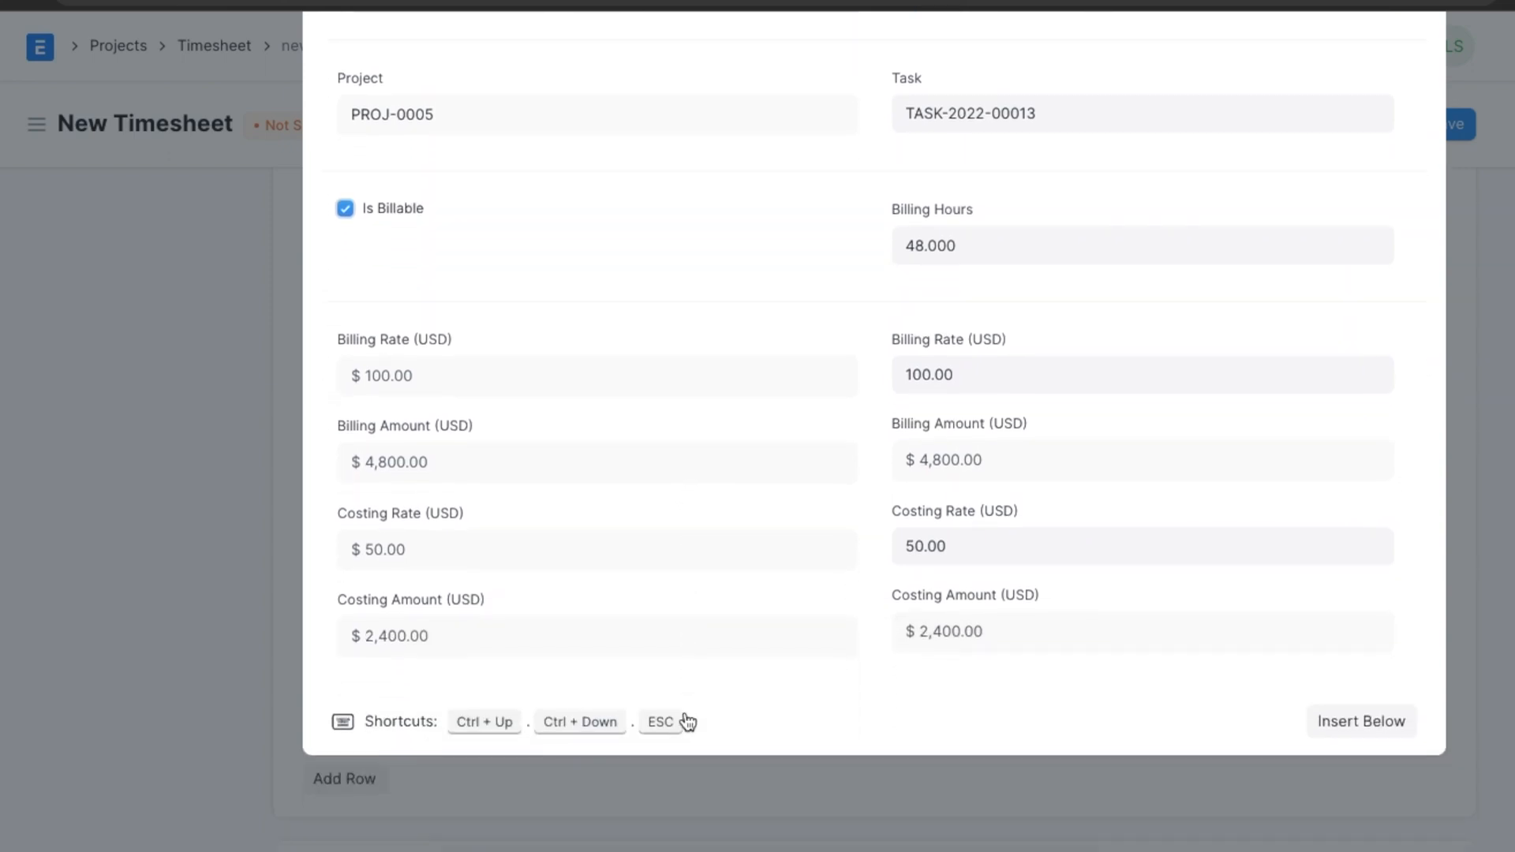
mouse_move(744, 655)
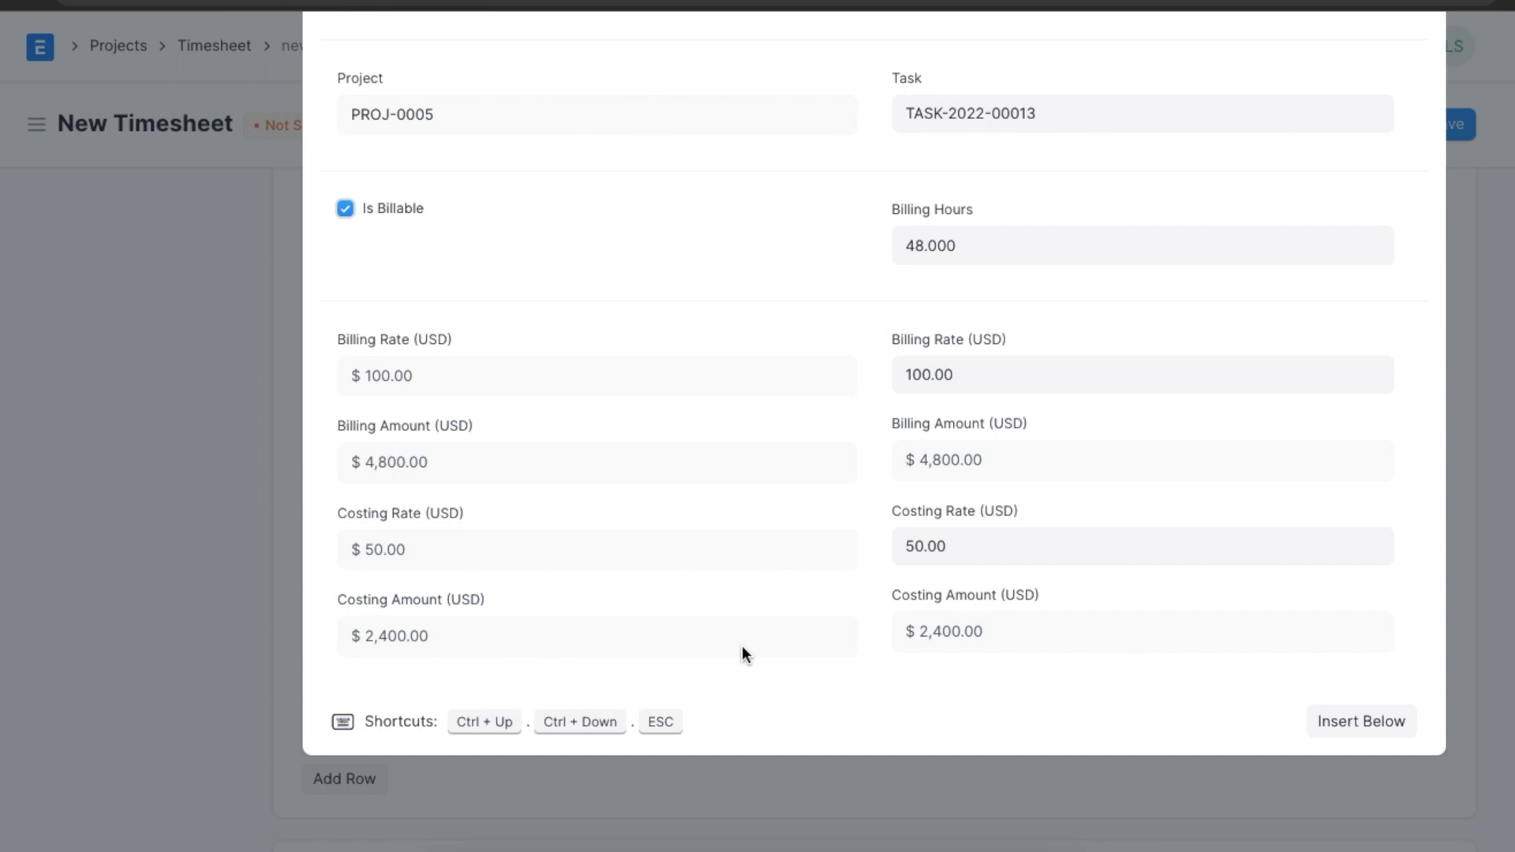
mouse_move(964, 400)
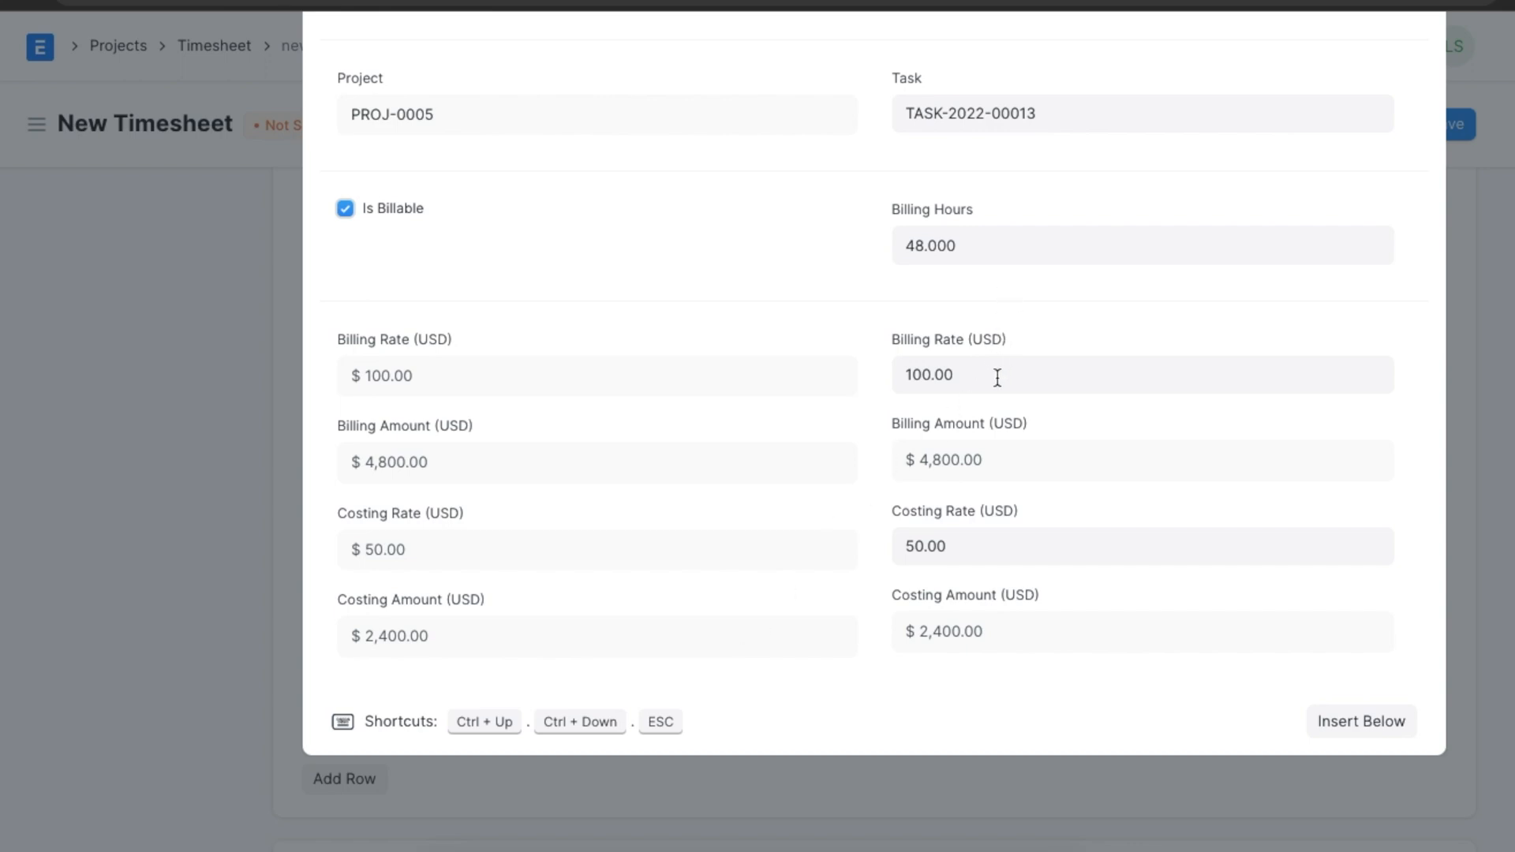
mouse_move(649, 550)
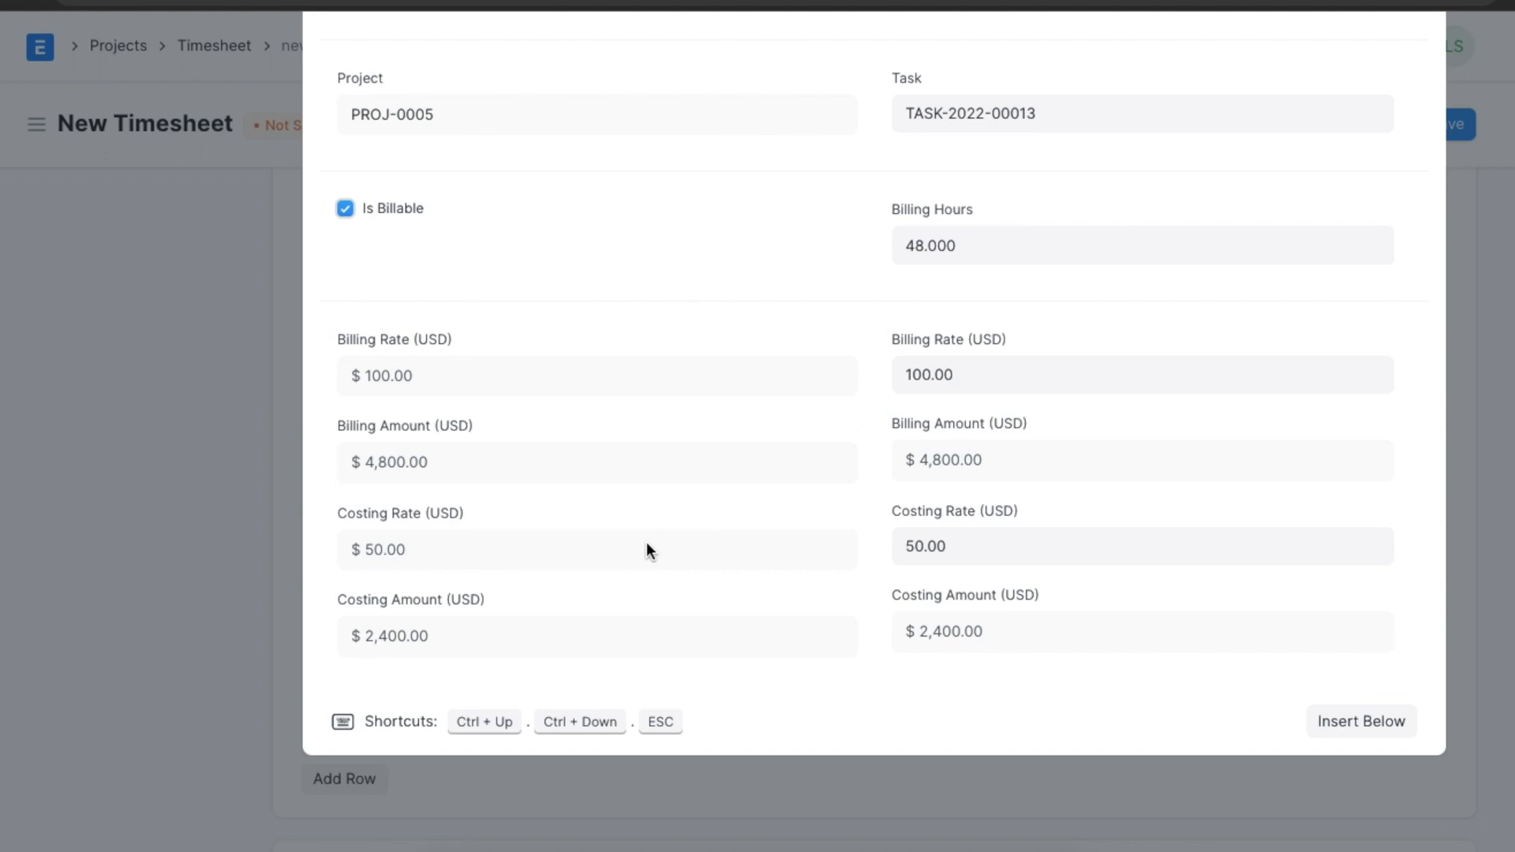
mouse_move(744, 526)
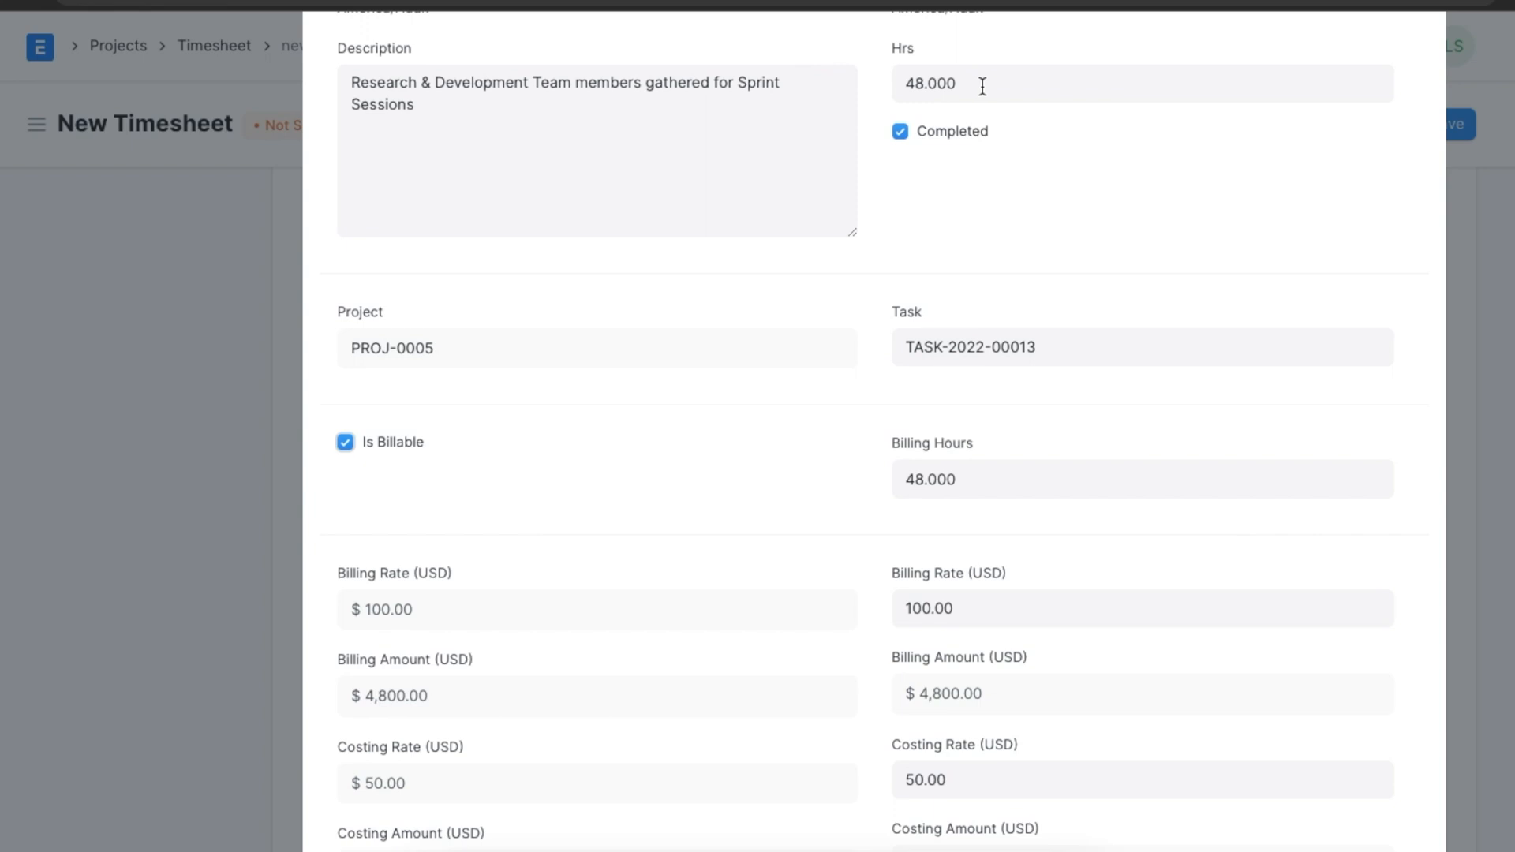
mouse_move(976, 466)
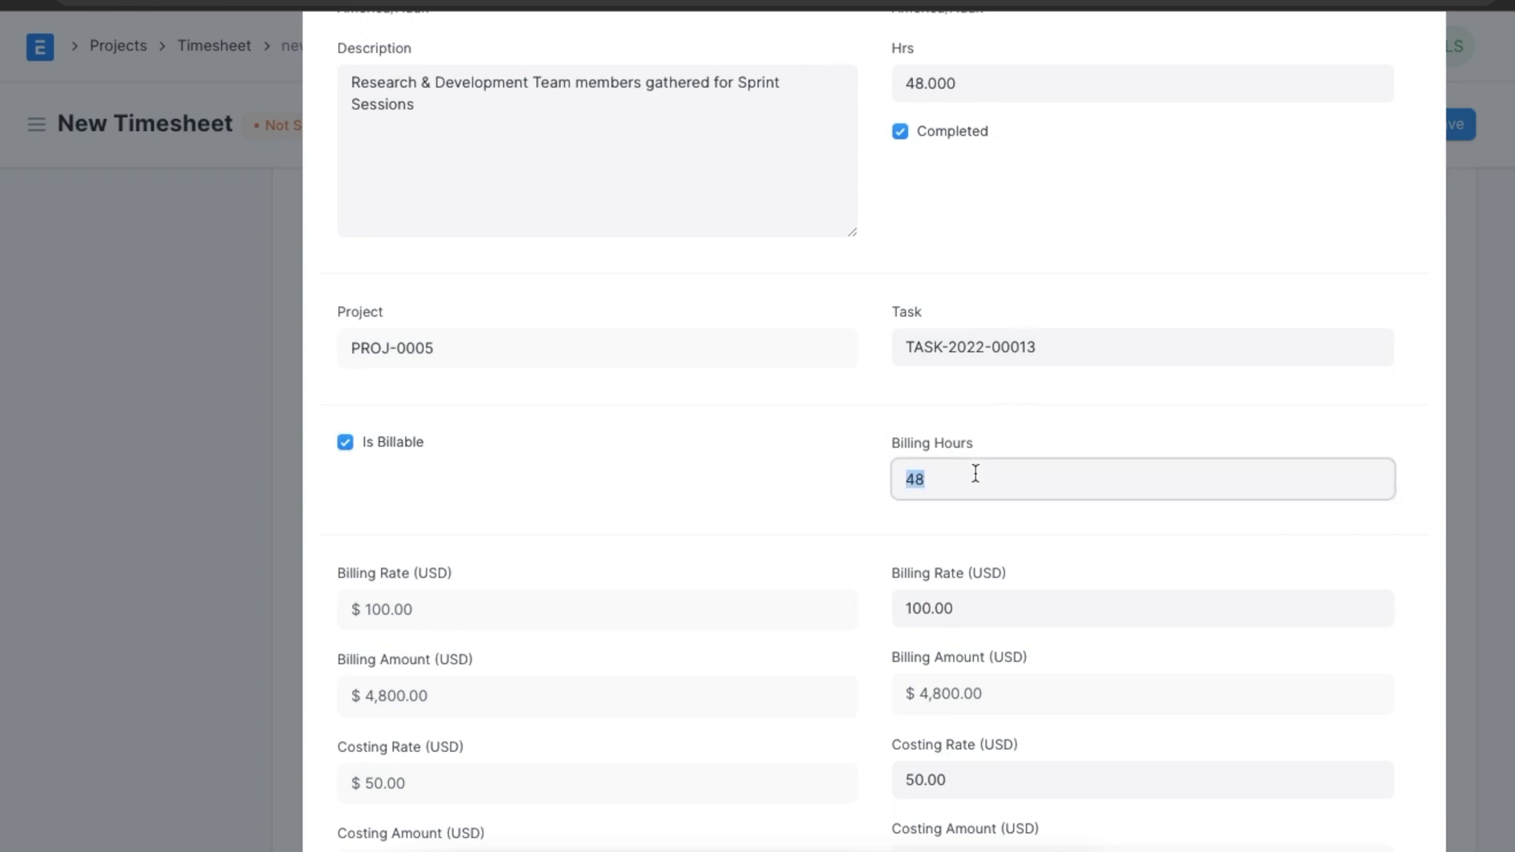
type("30.000")
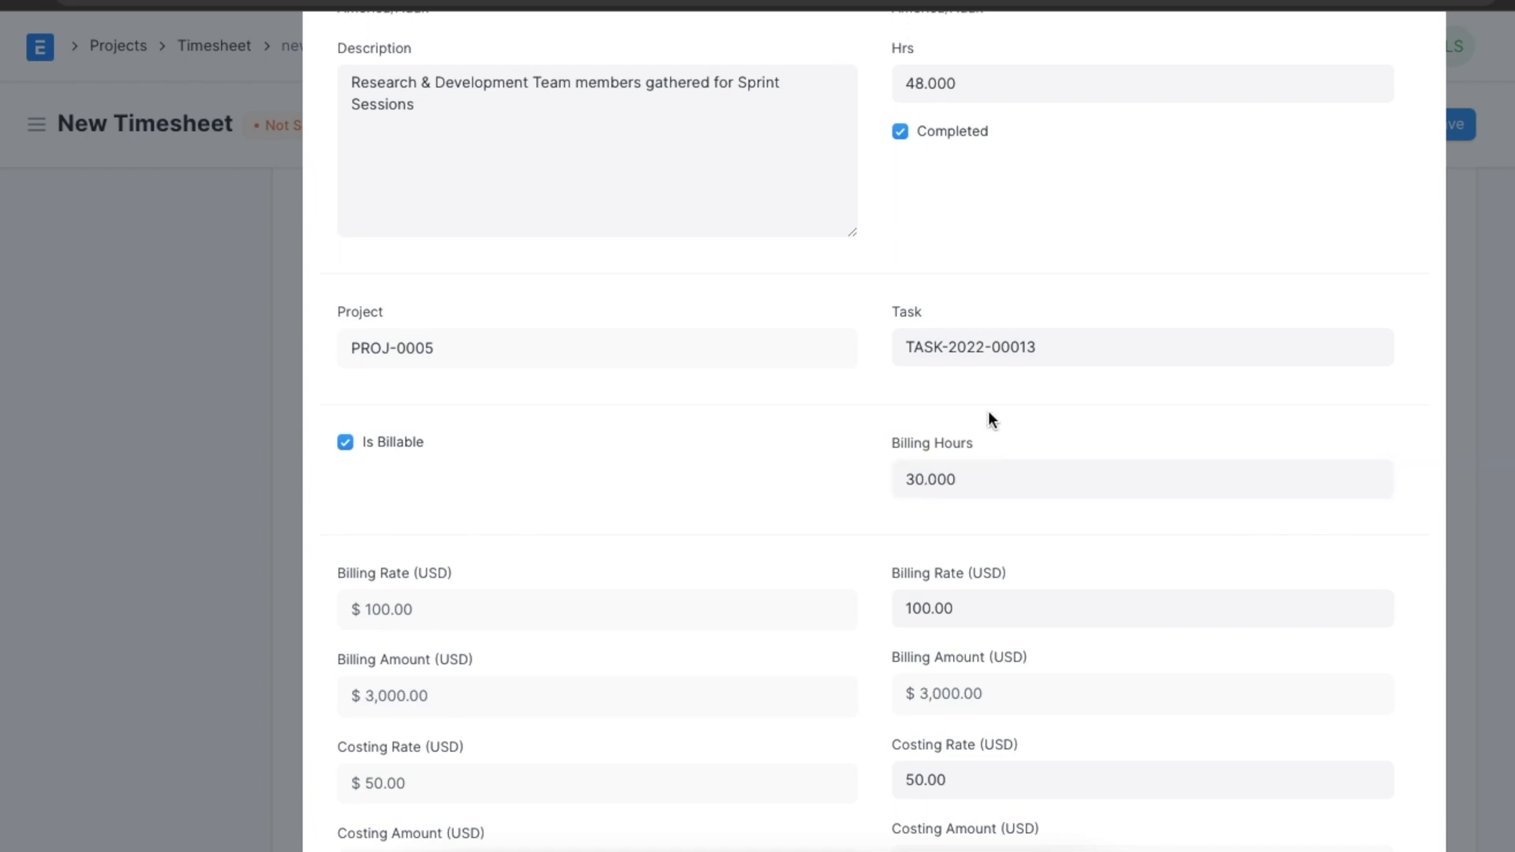
mouse_move(1196, 448)
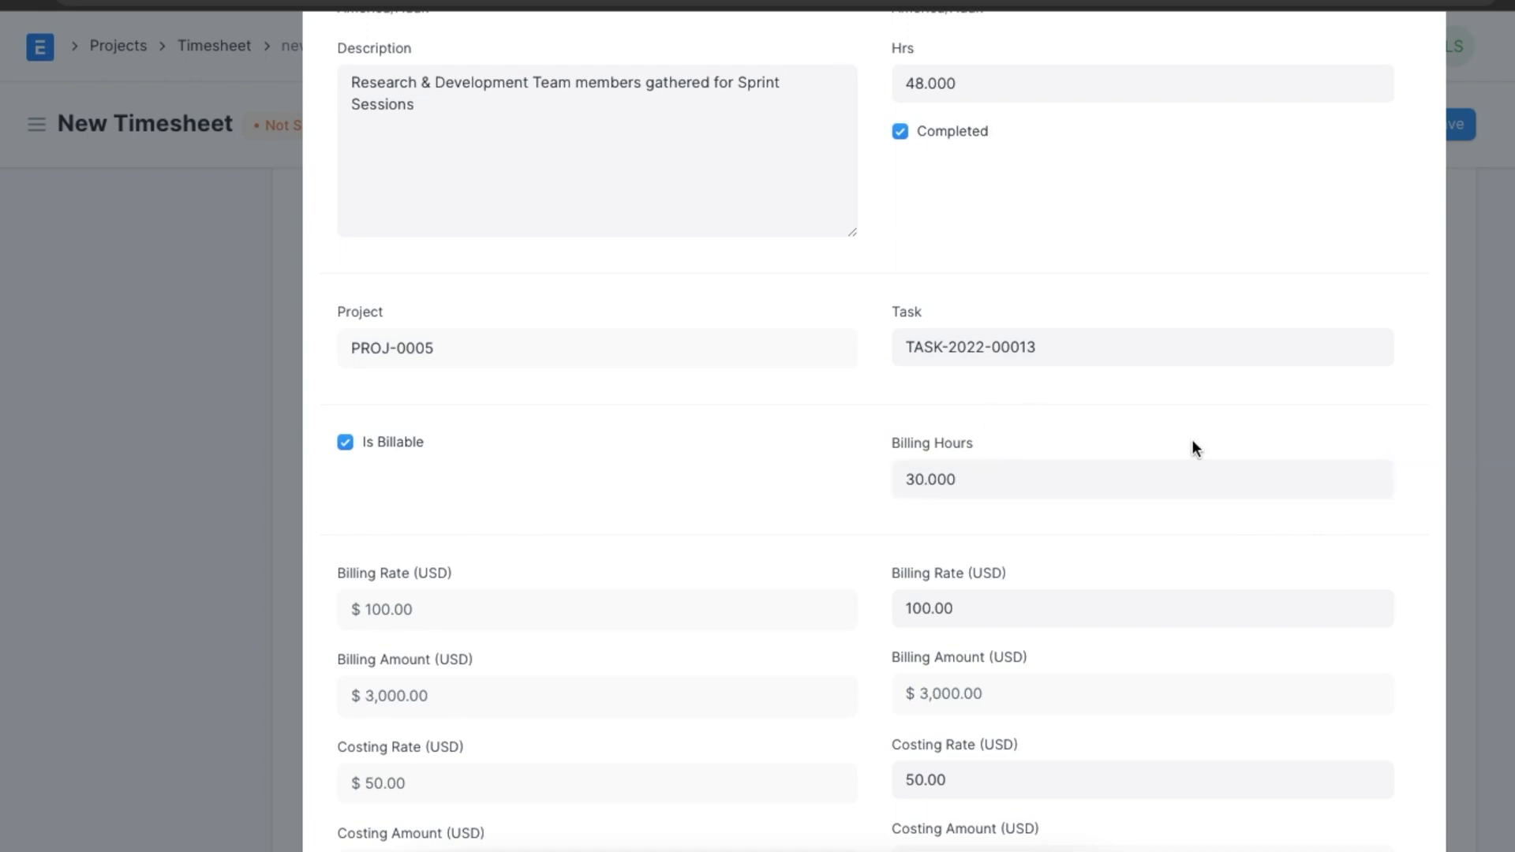
scroll("down", 3)
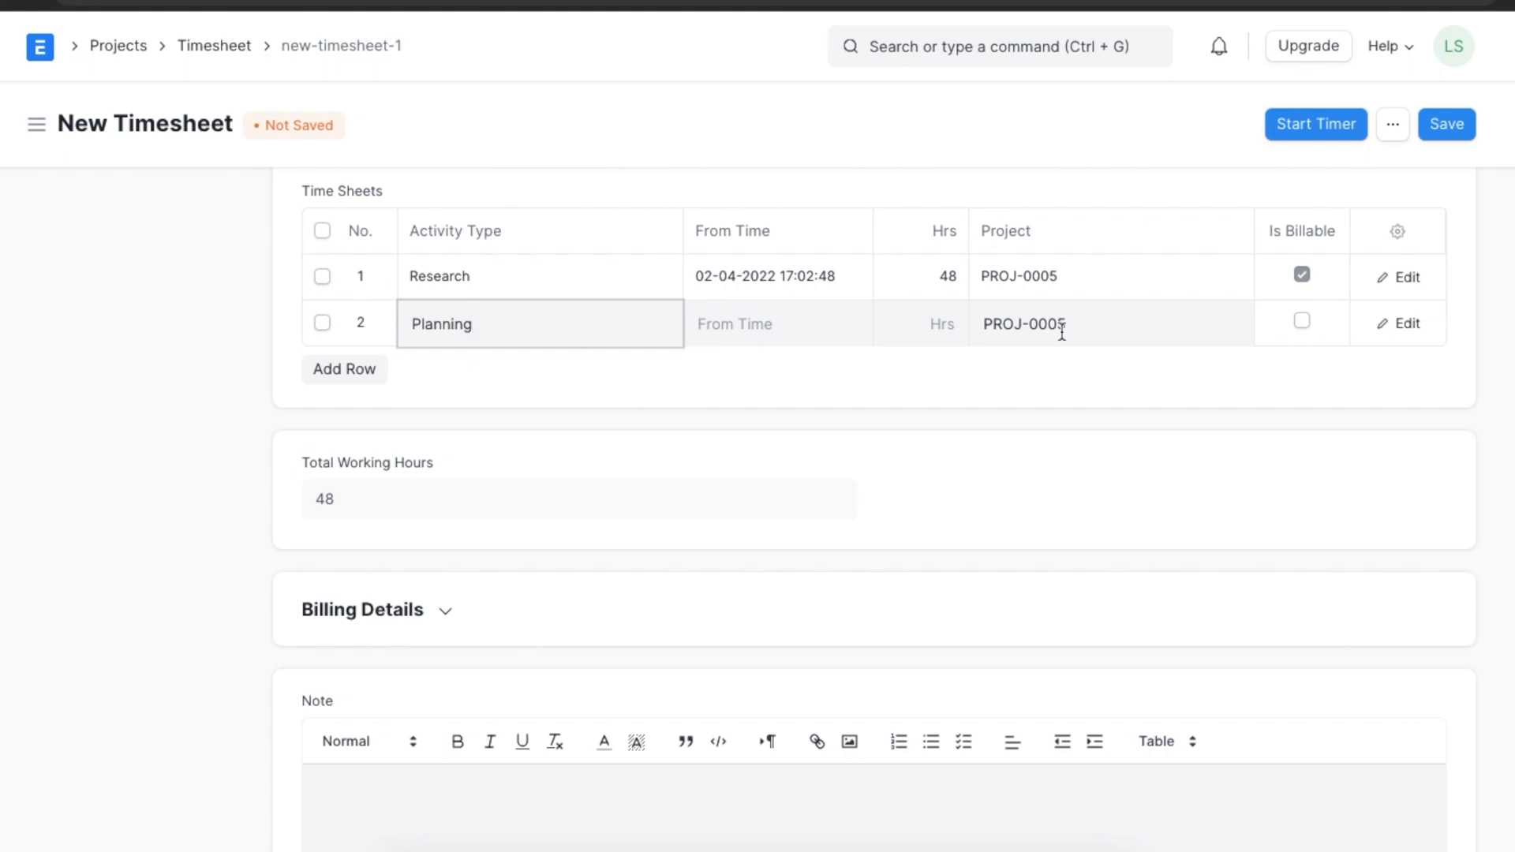
left_click(1406, 323)
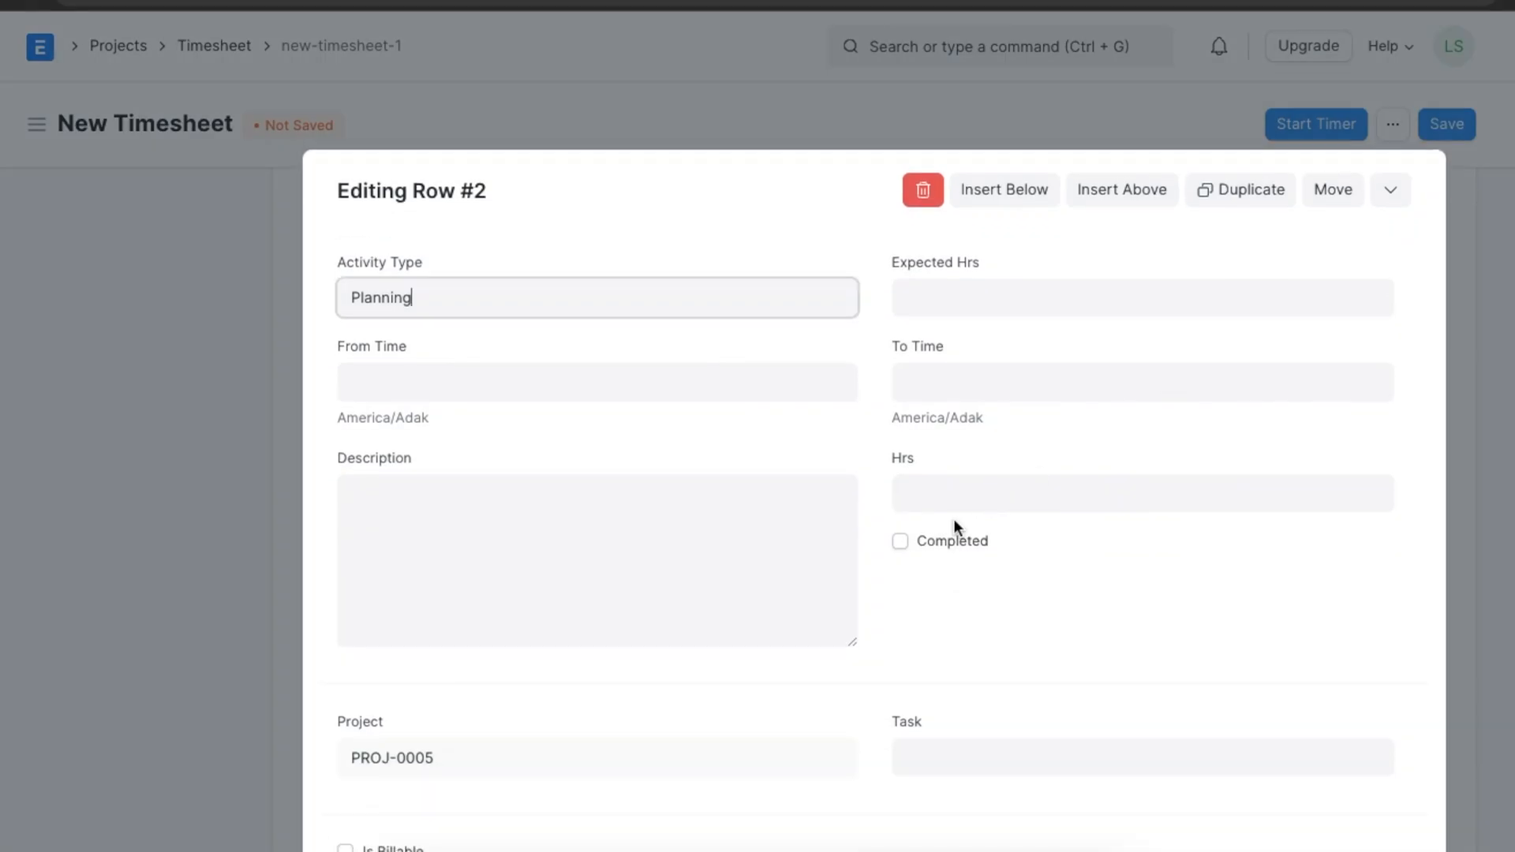
left_click(596, 381)
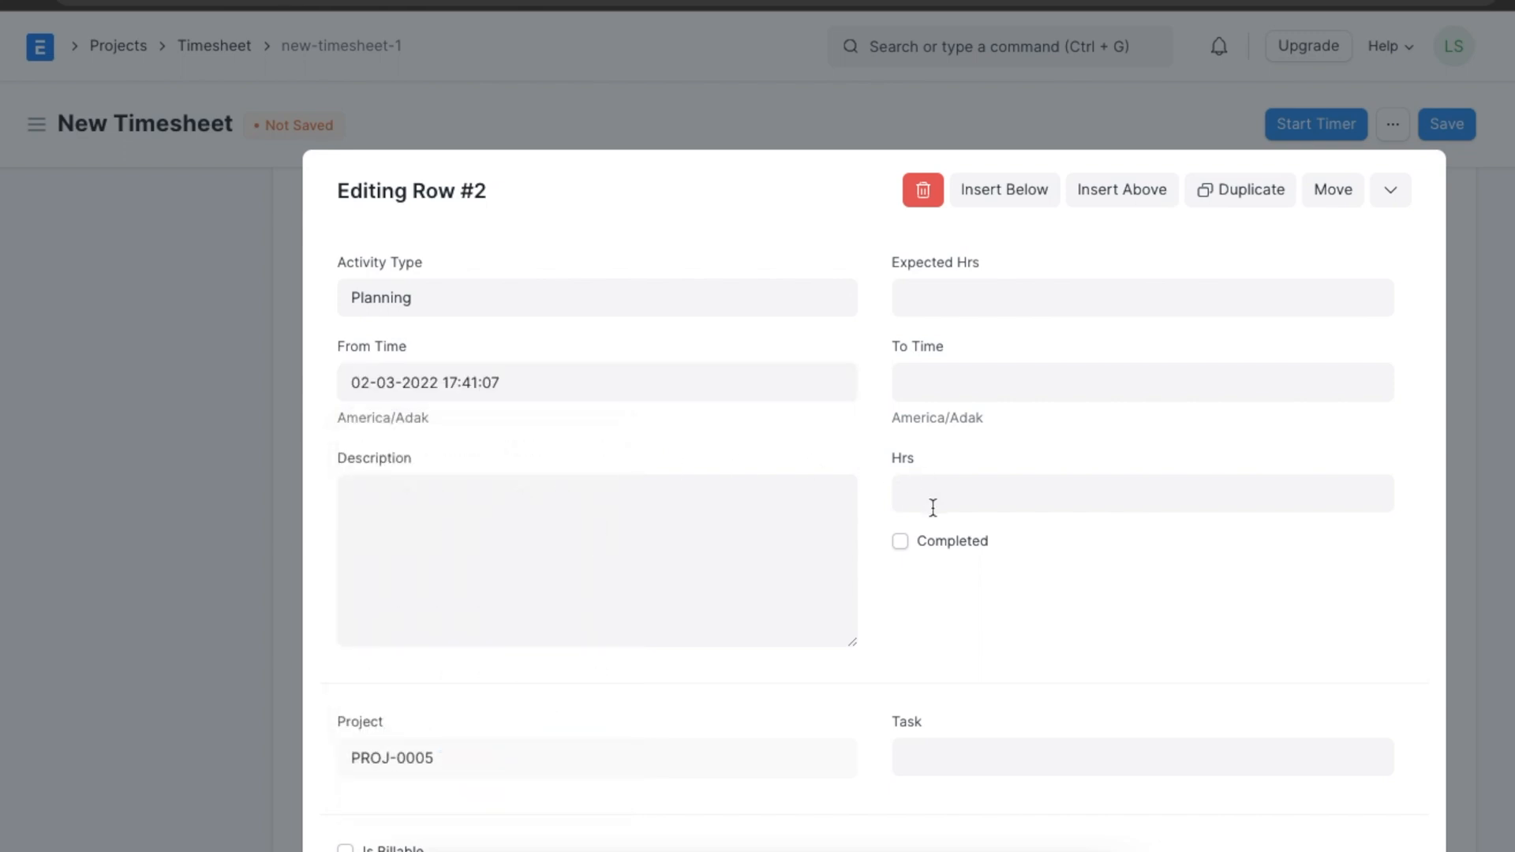
type("5")
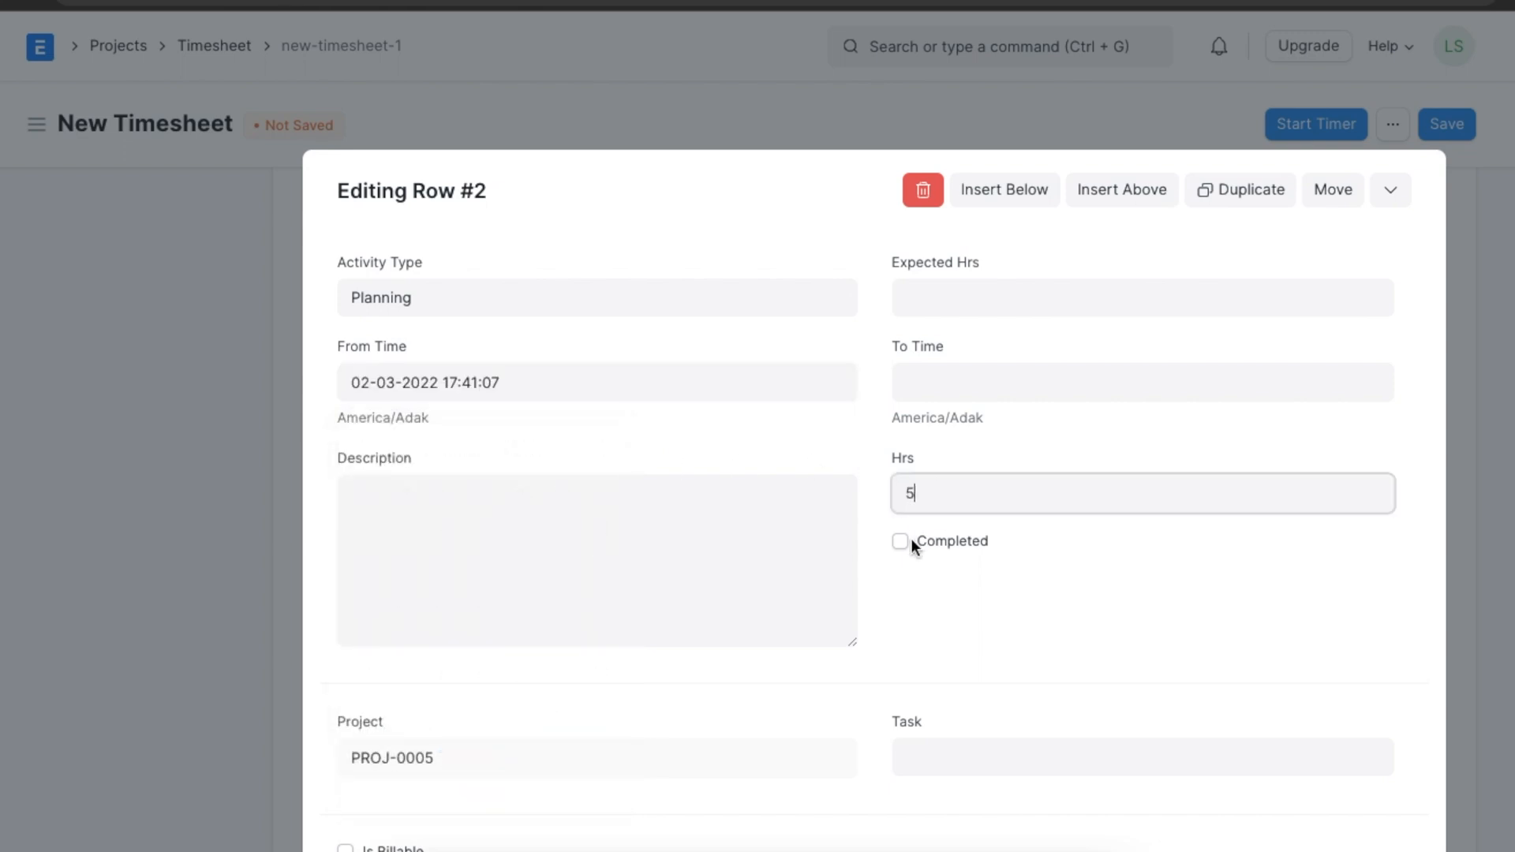
left_click(900, 542)
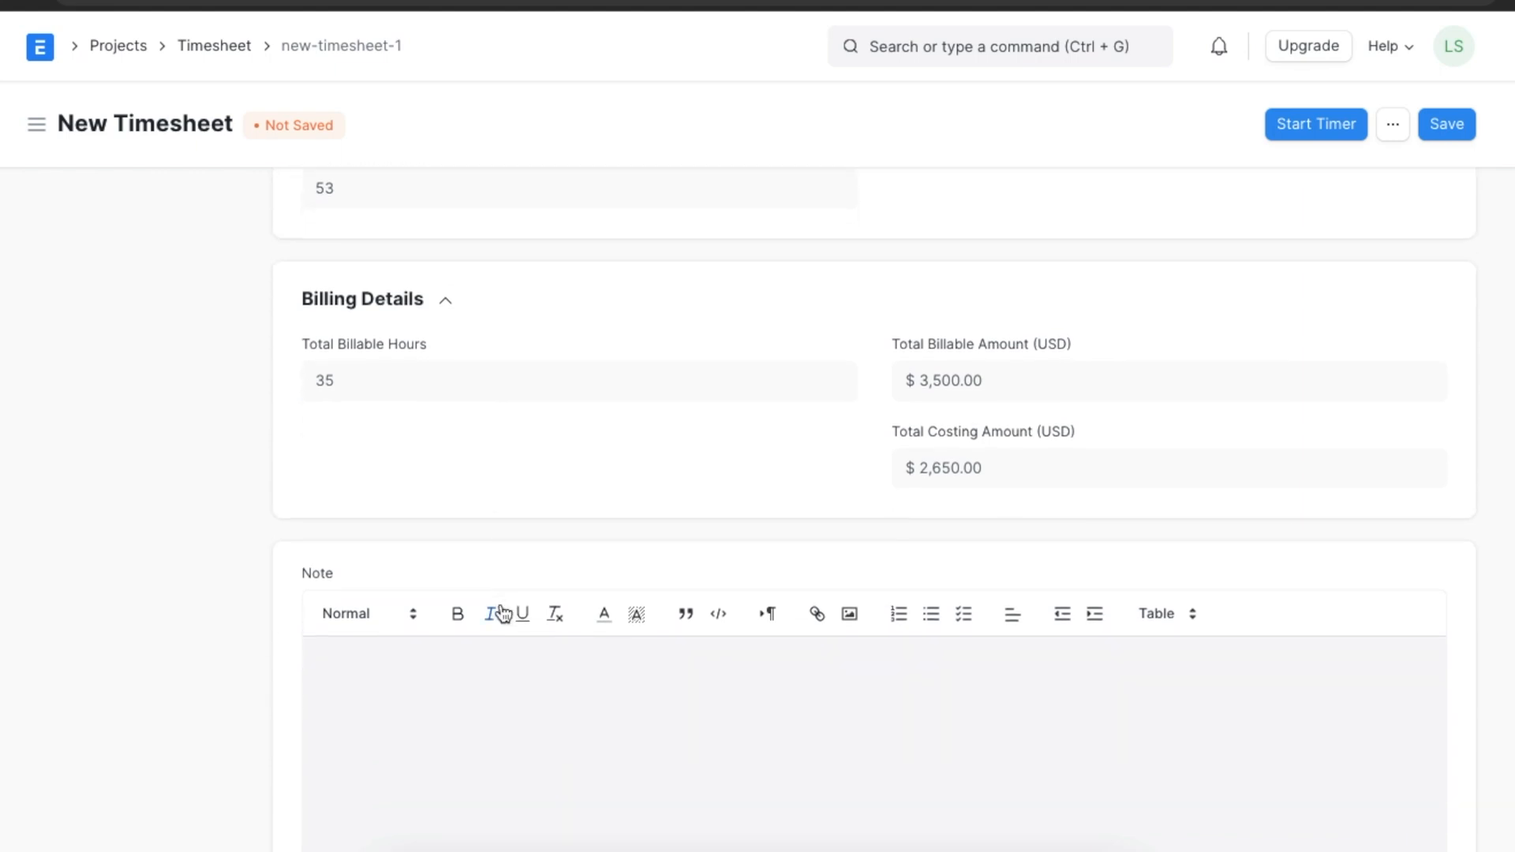
scroll("up", 3)
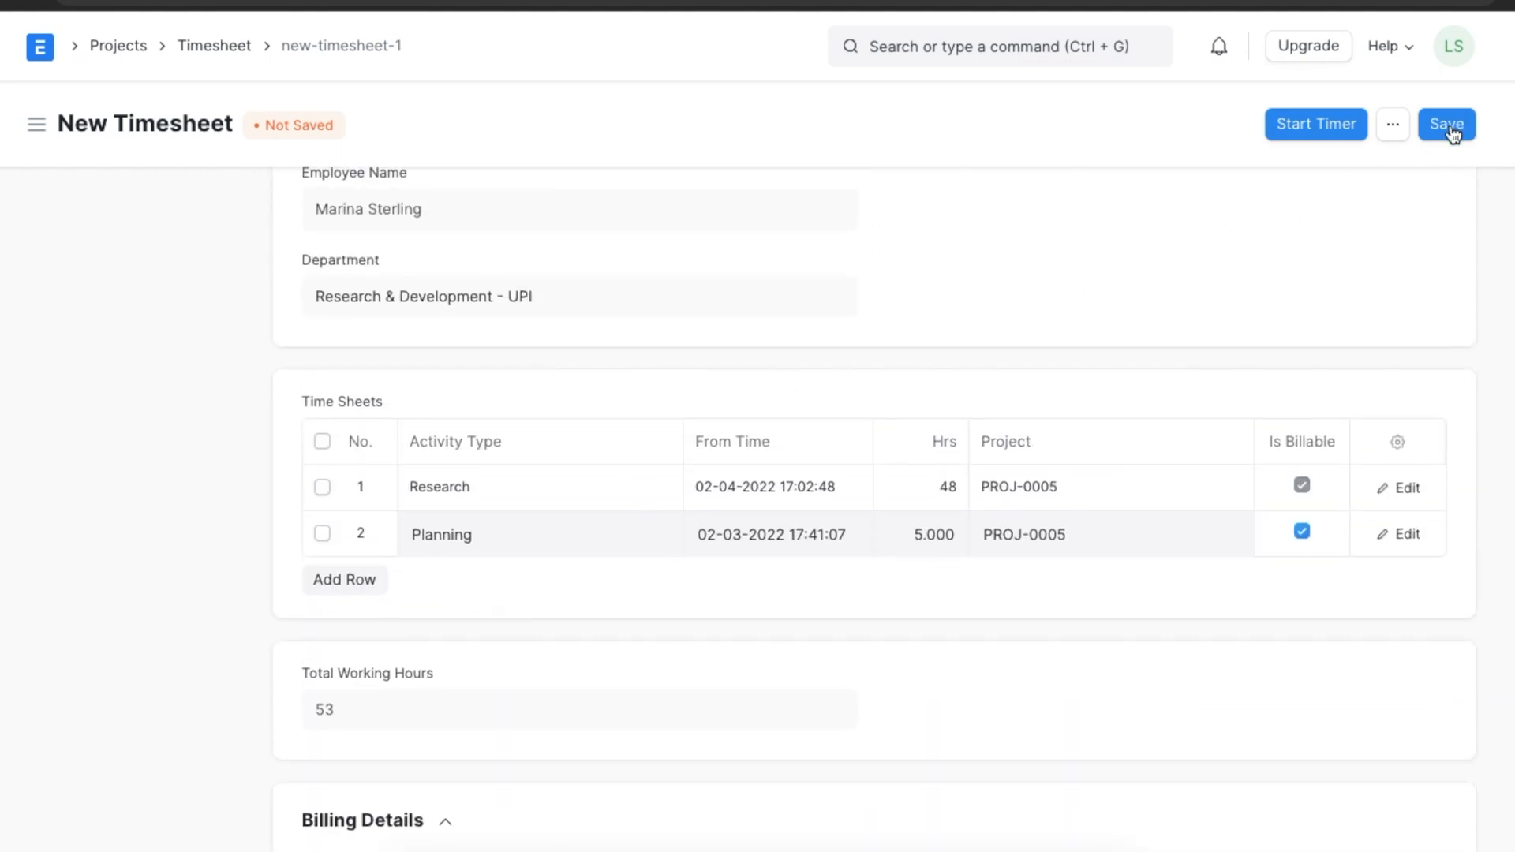
left_click(1447, 124)
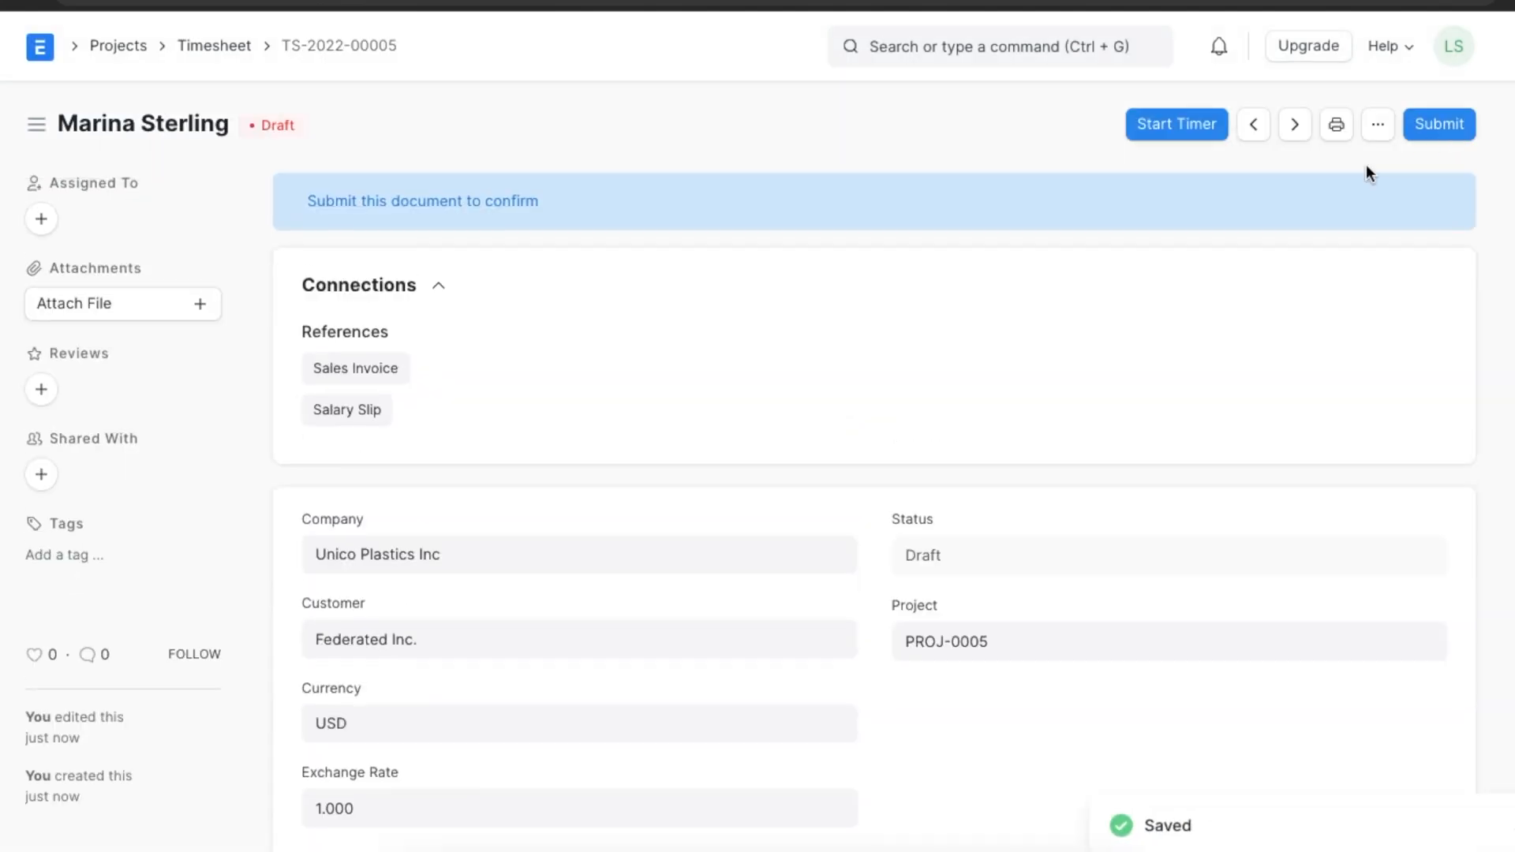
mouse_move(1177, 336)
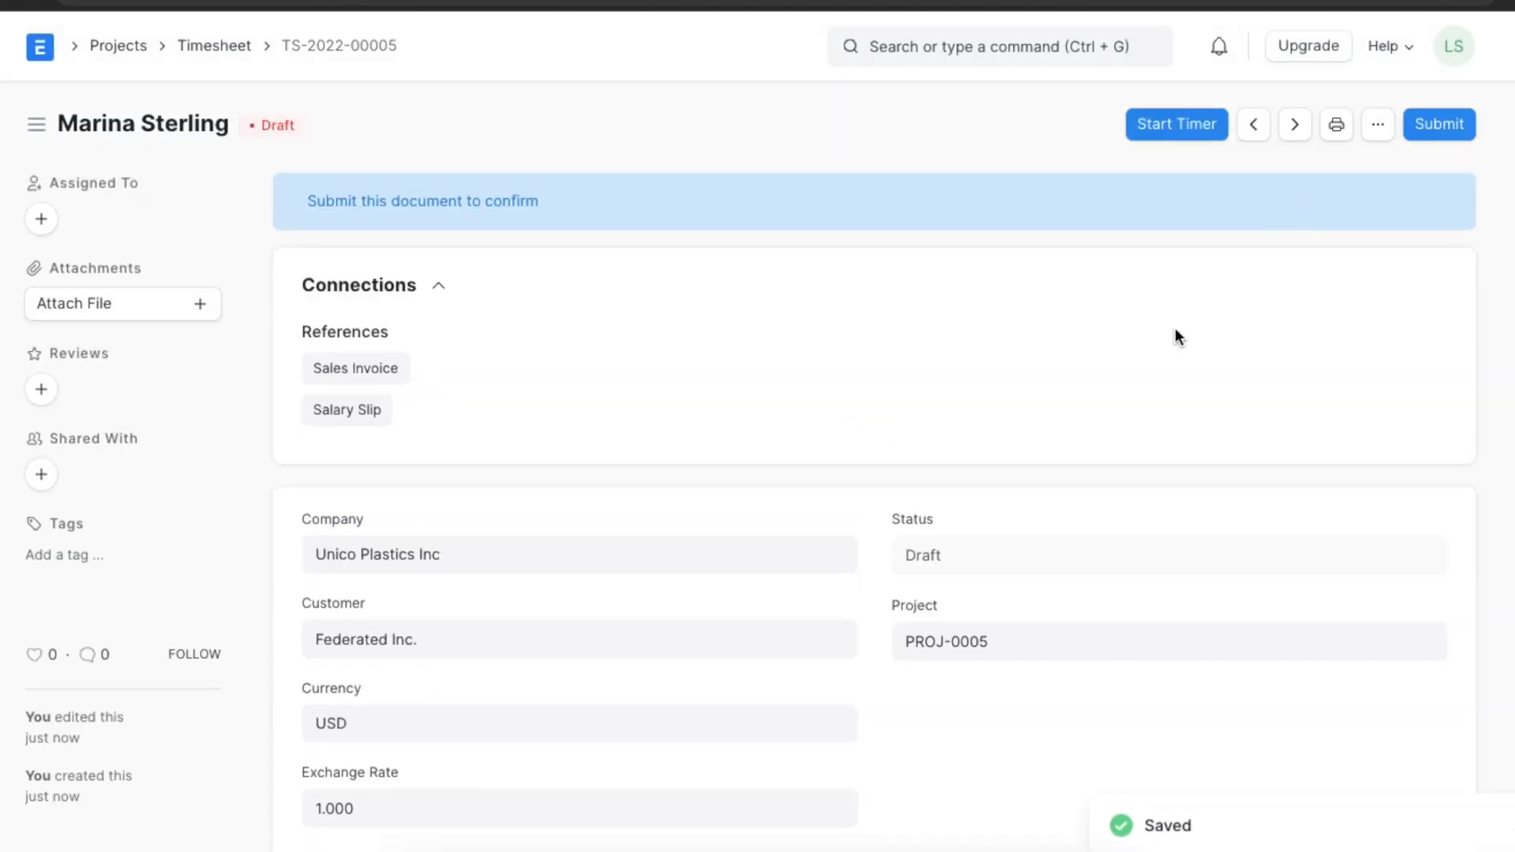
scroll("down", 3)
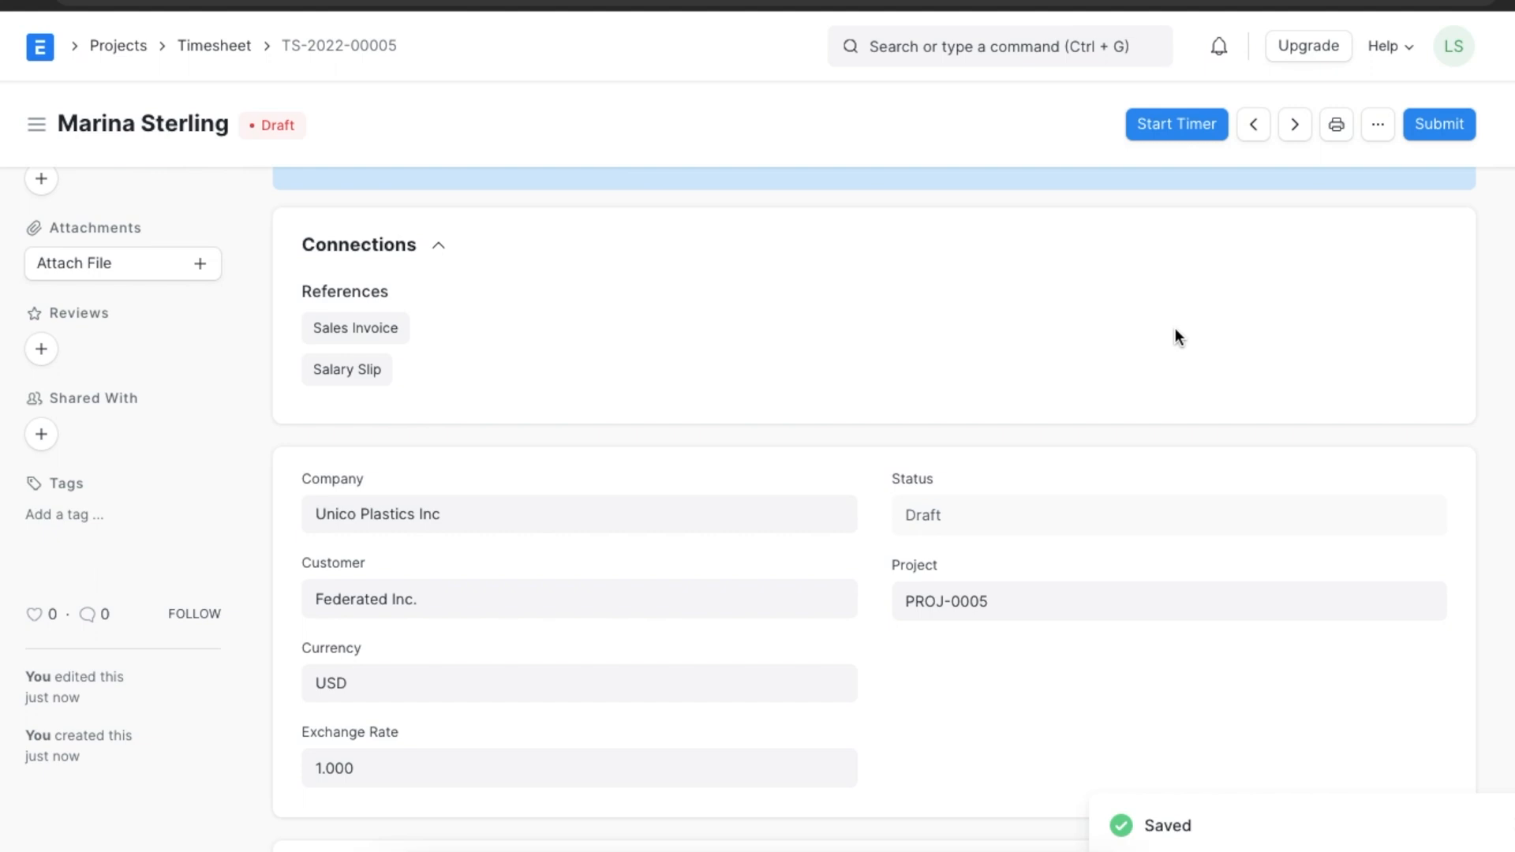
scroll("down", 3)
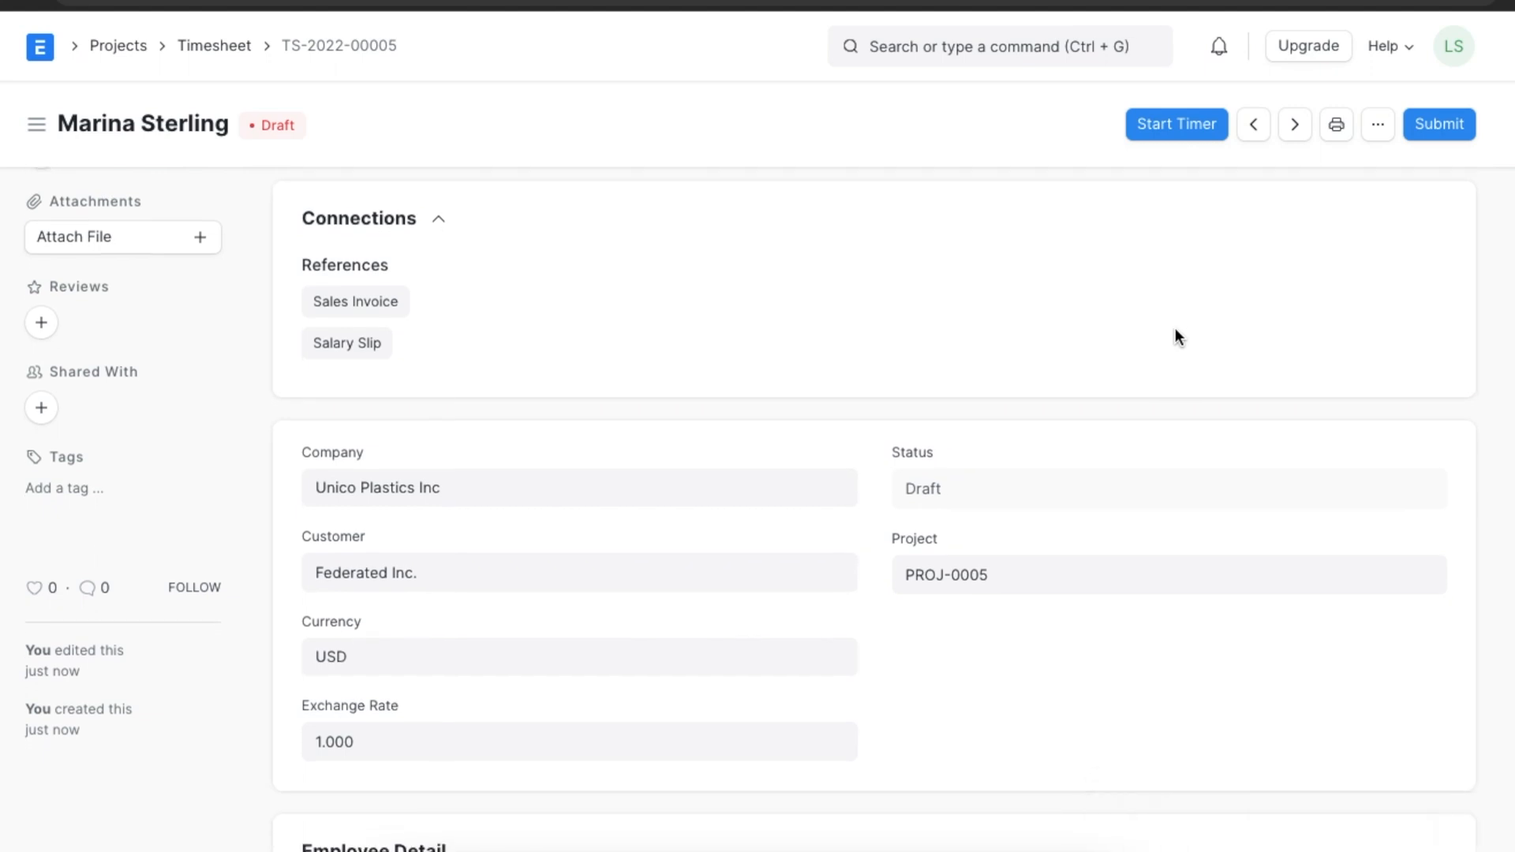
mouse_move(1187, 154)
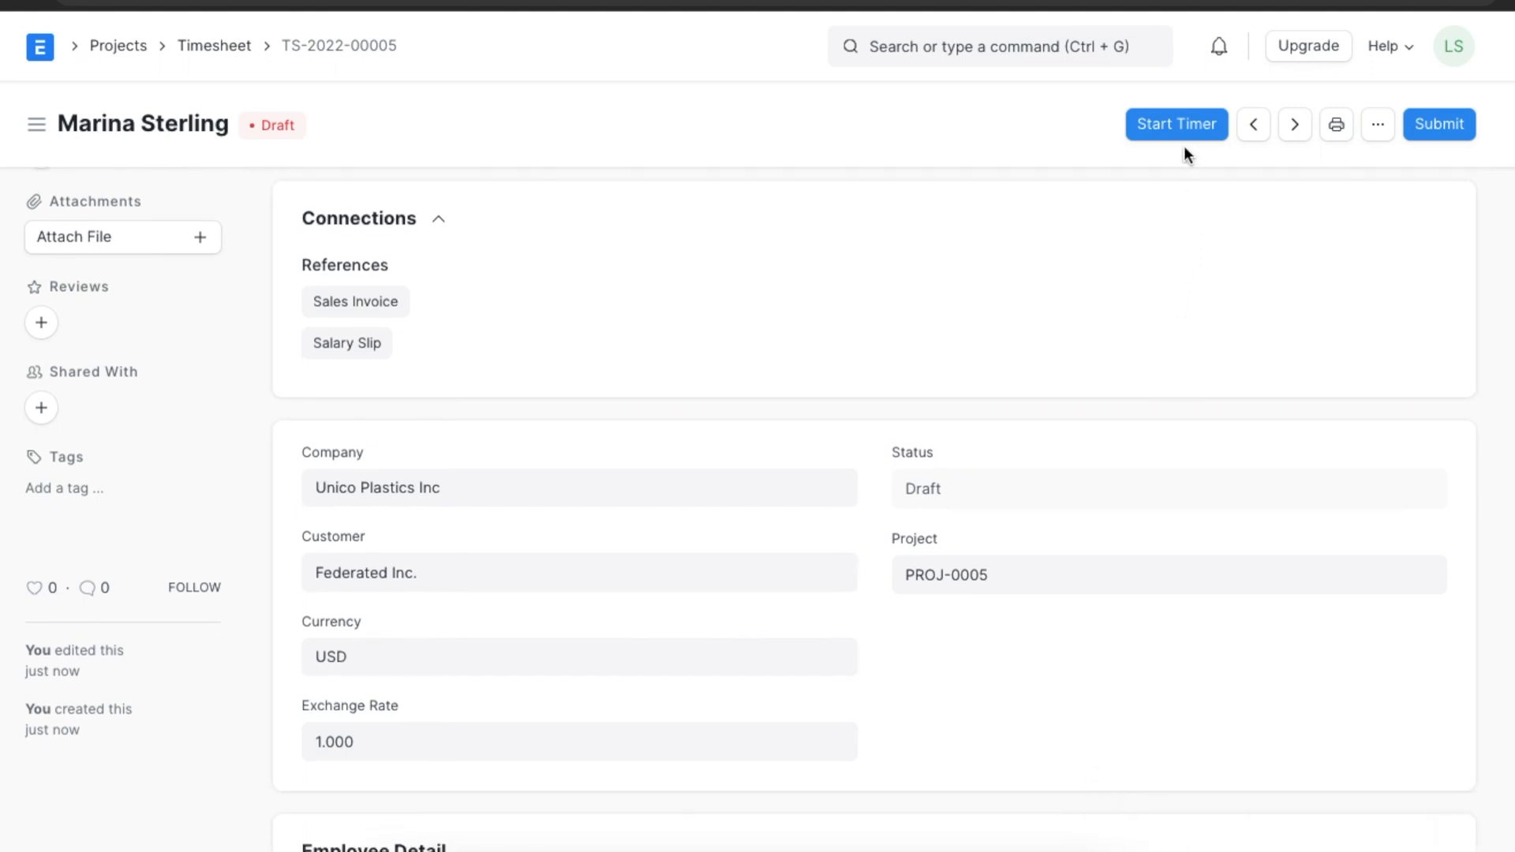
mouse_move(1190, 130)
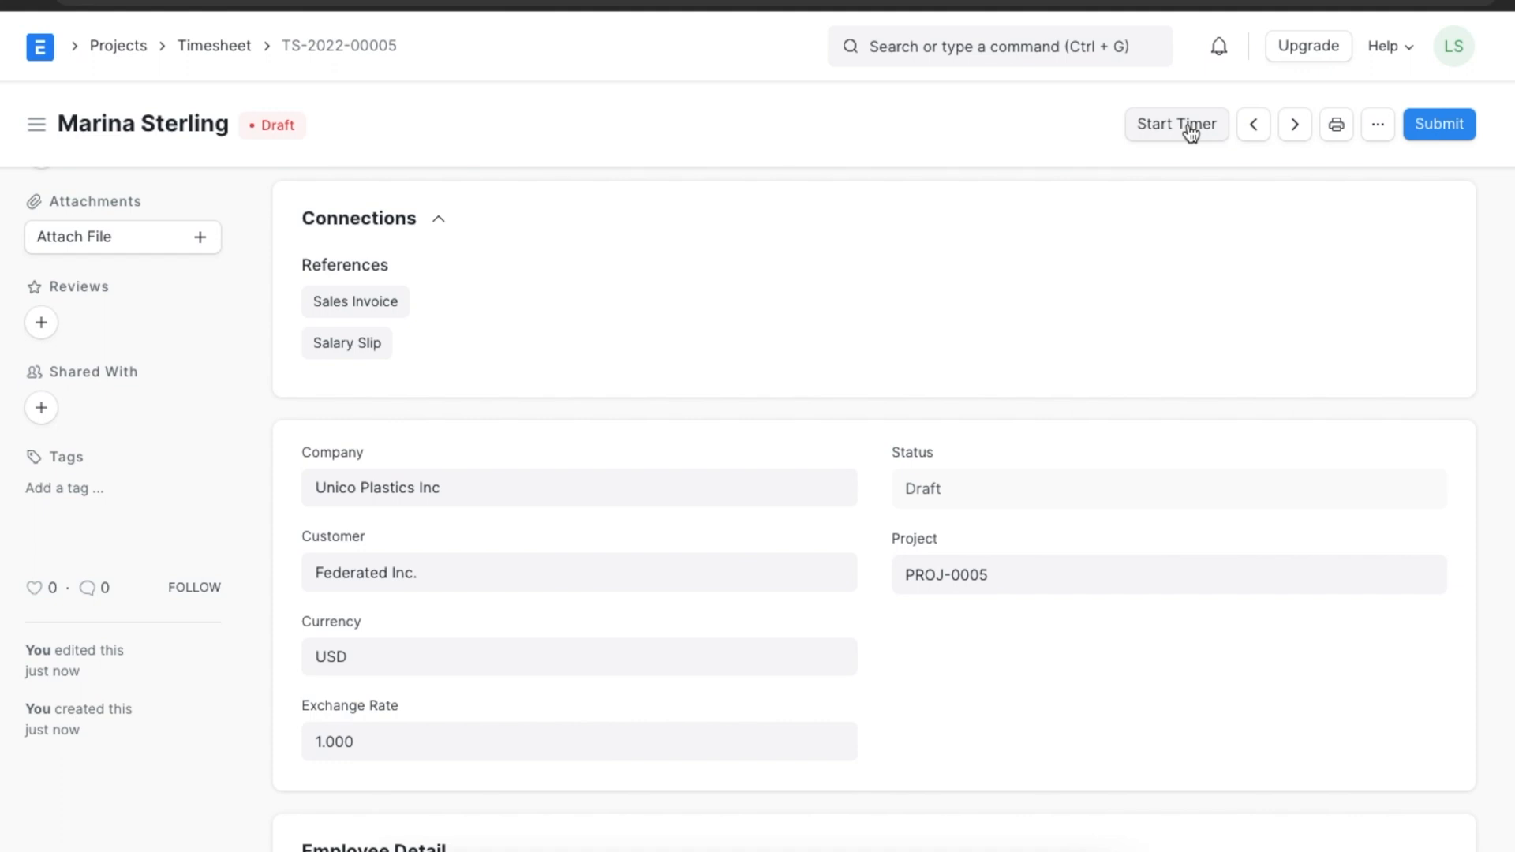
mouse_move(1162, 139)
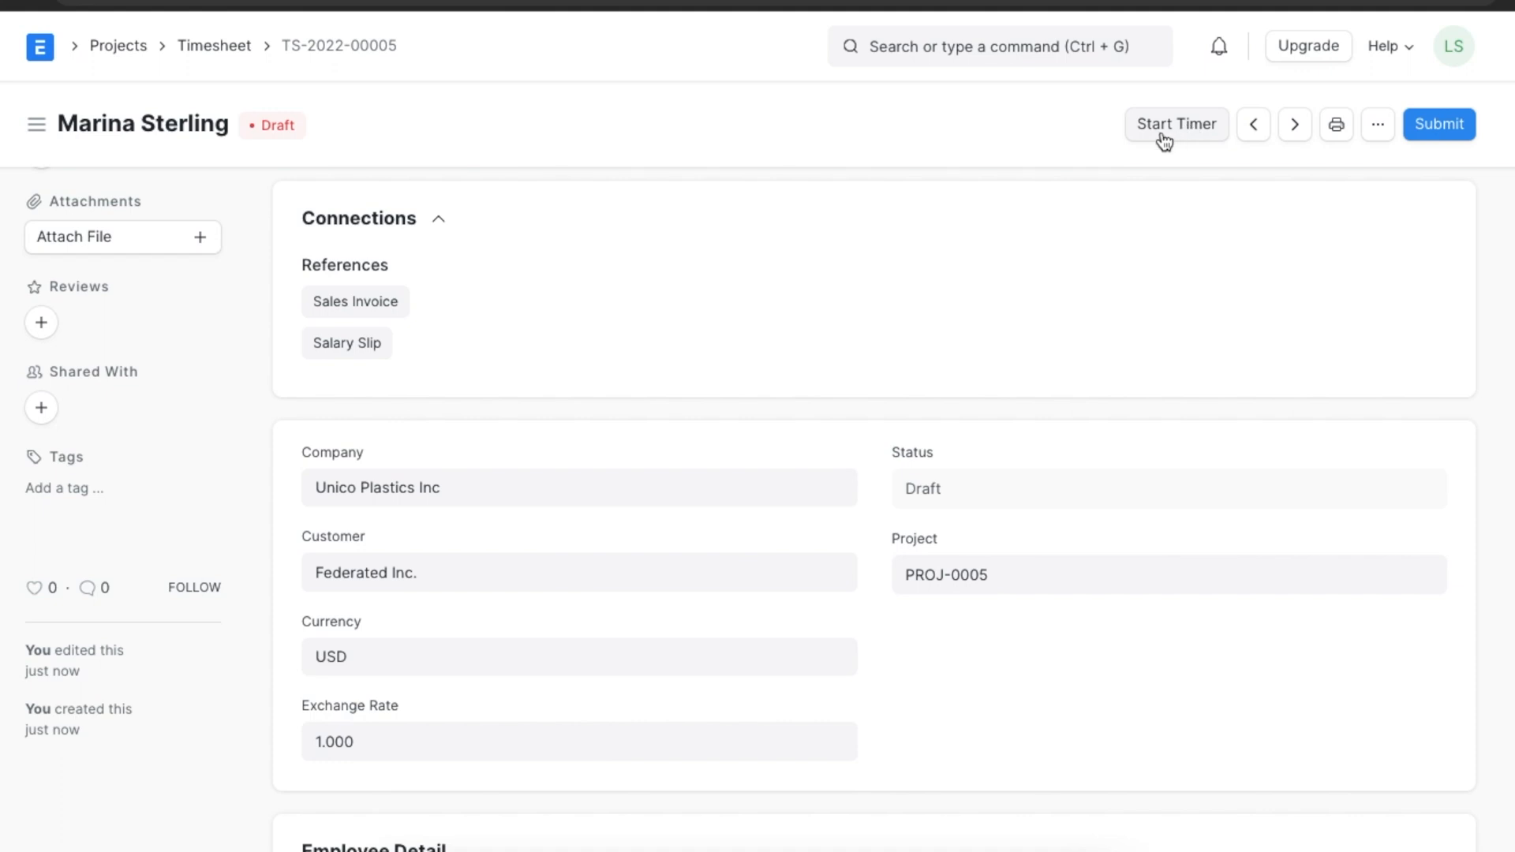
Run and complete a timer for Execution on PROJ-0005, TASK-2022-00013, expecting 1 hour
left_click(1175, 124)
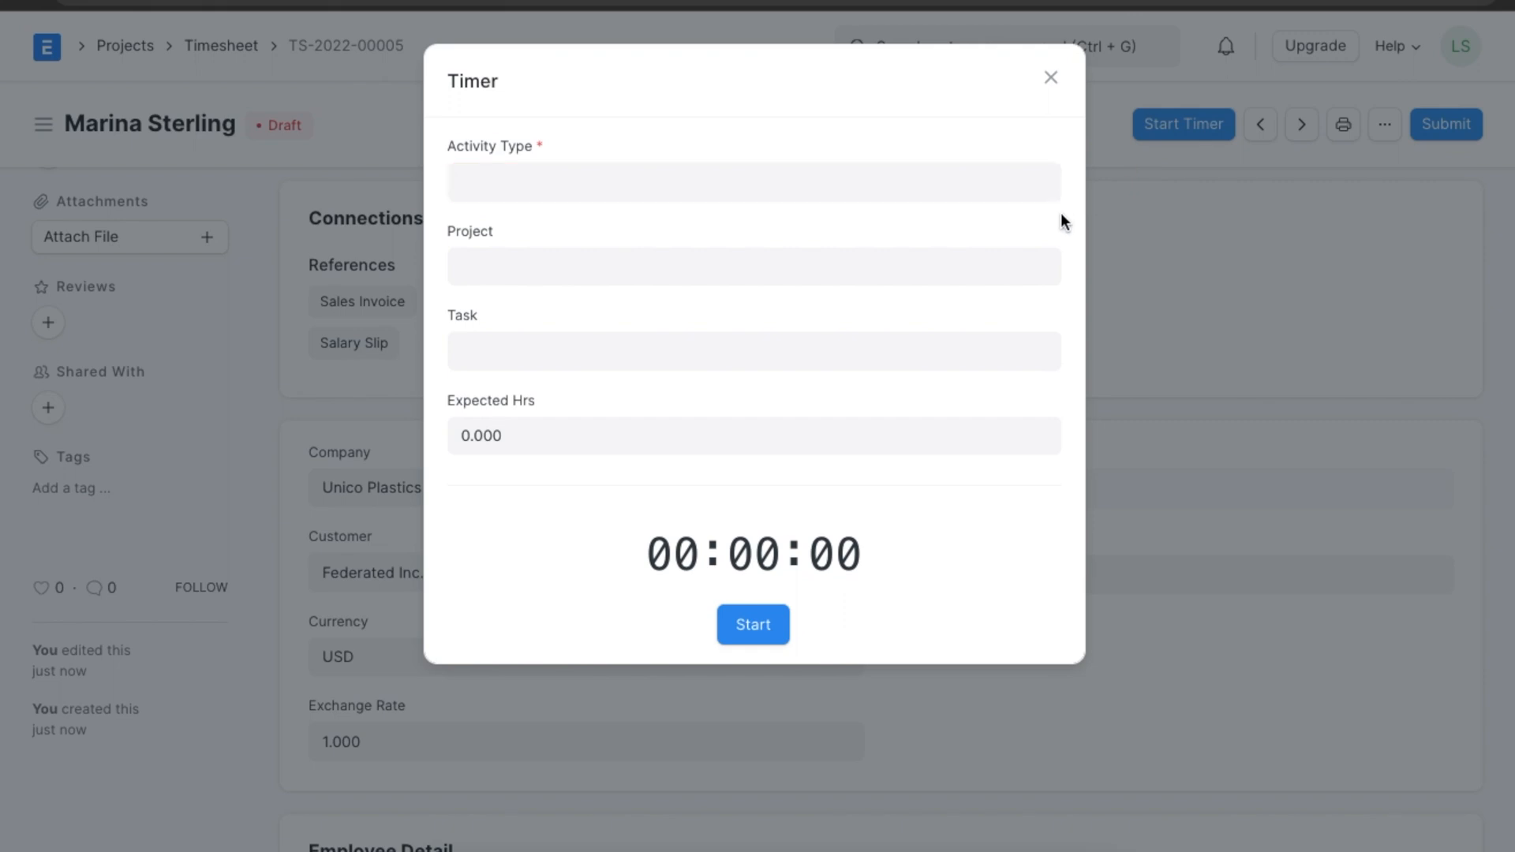
left_click(744, 180)
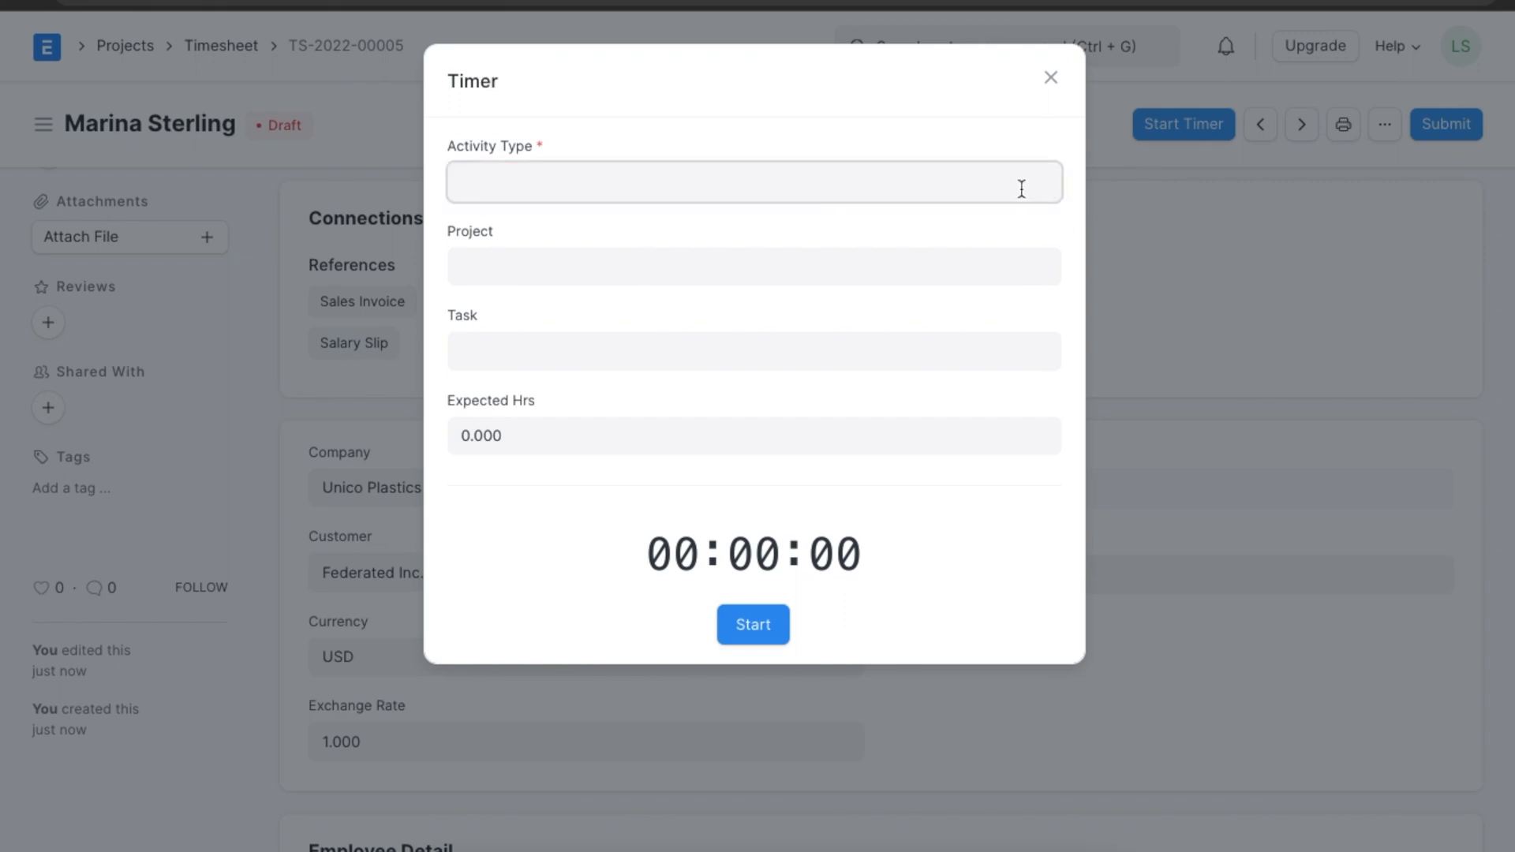
type("Execution")
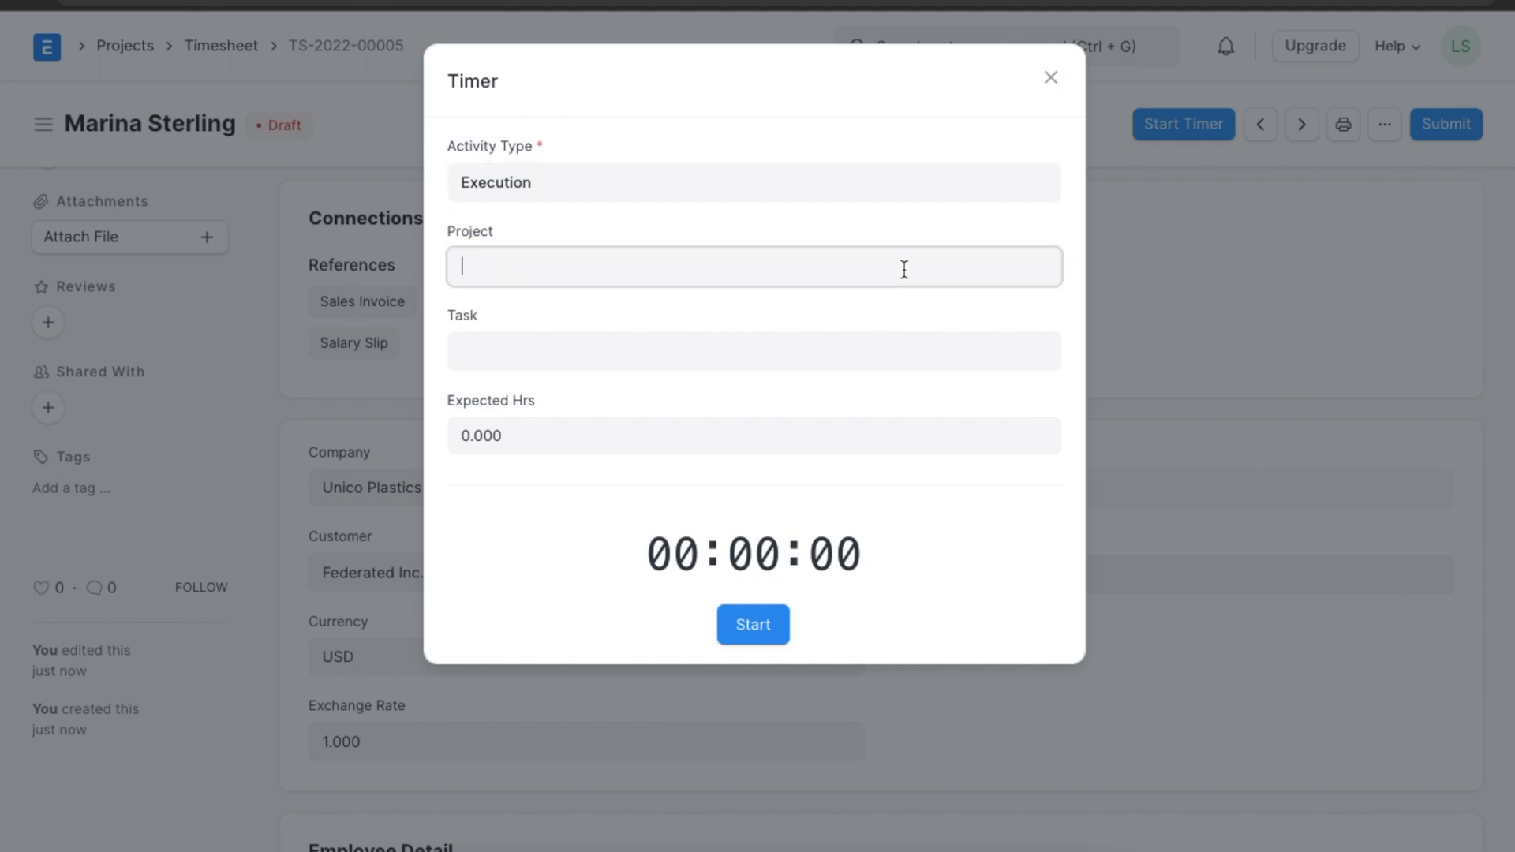
type("PROJ-0005")
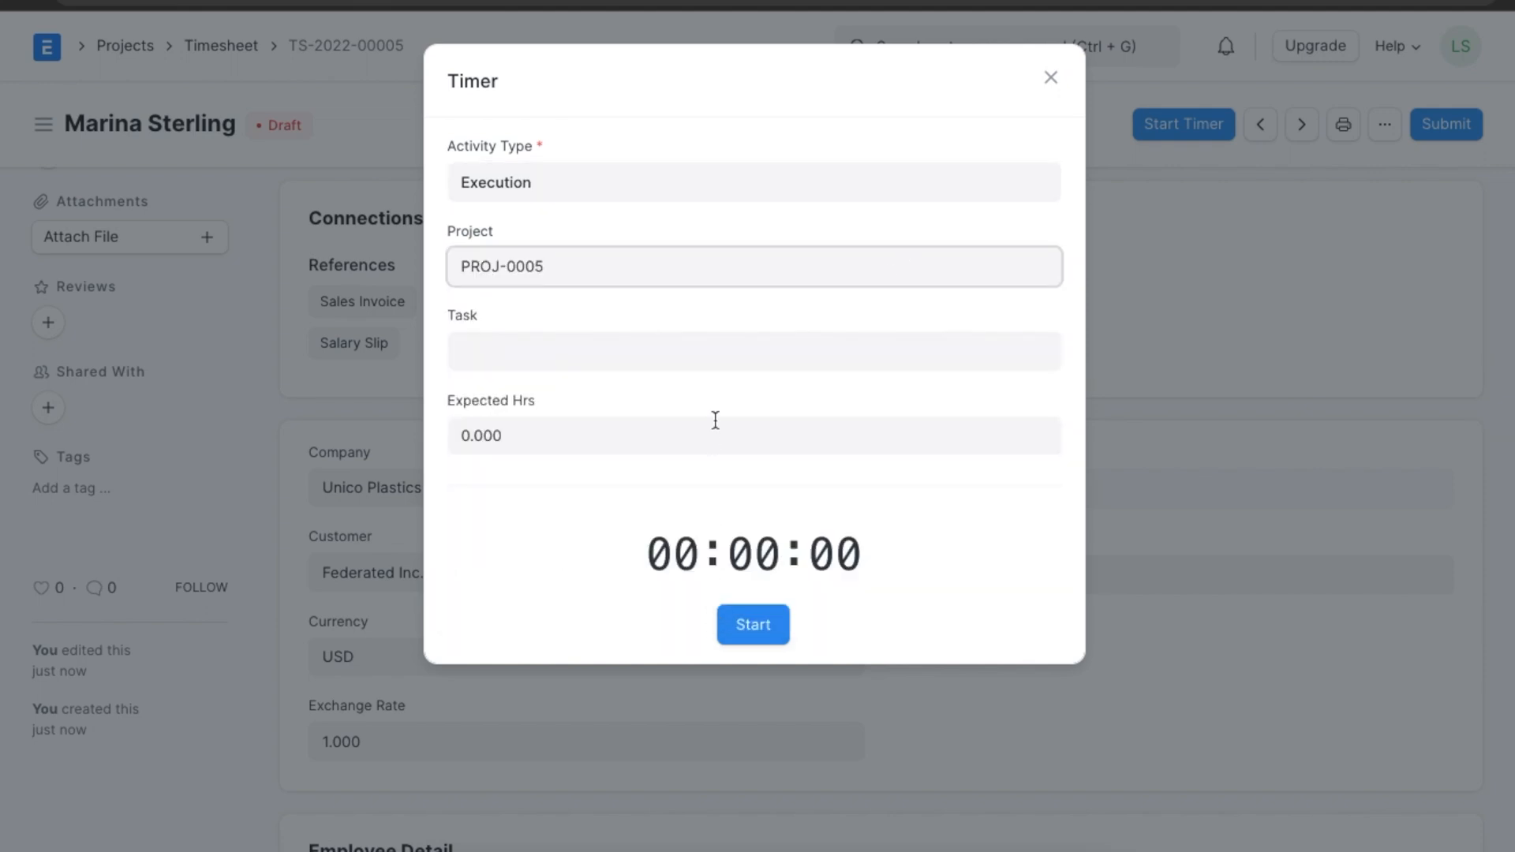
left_click(717, 351)
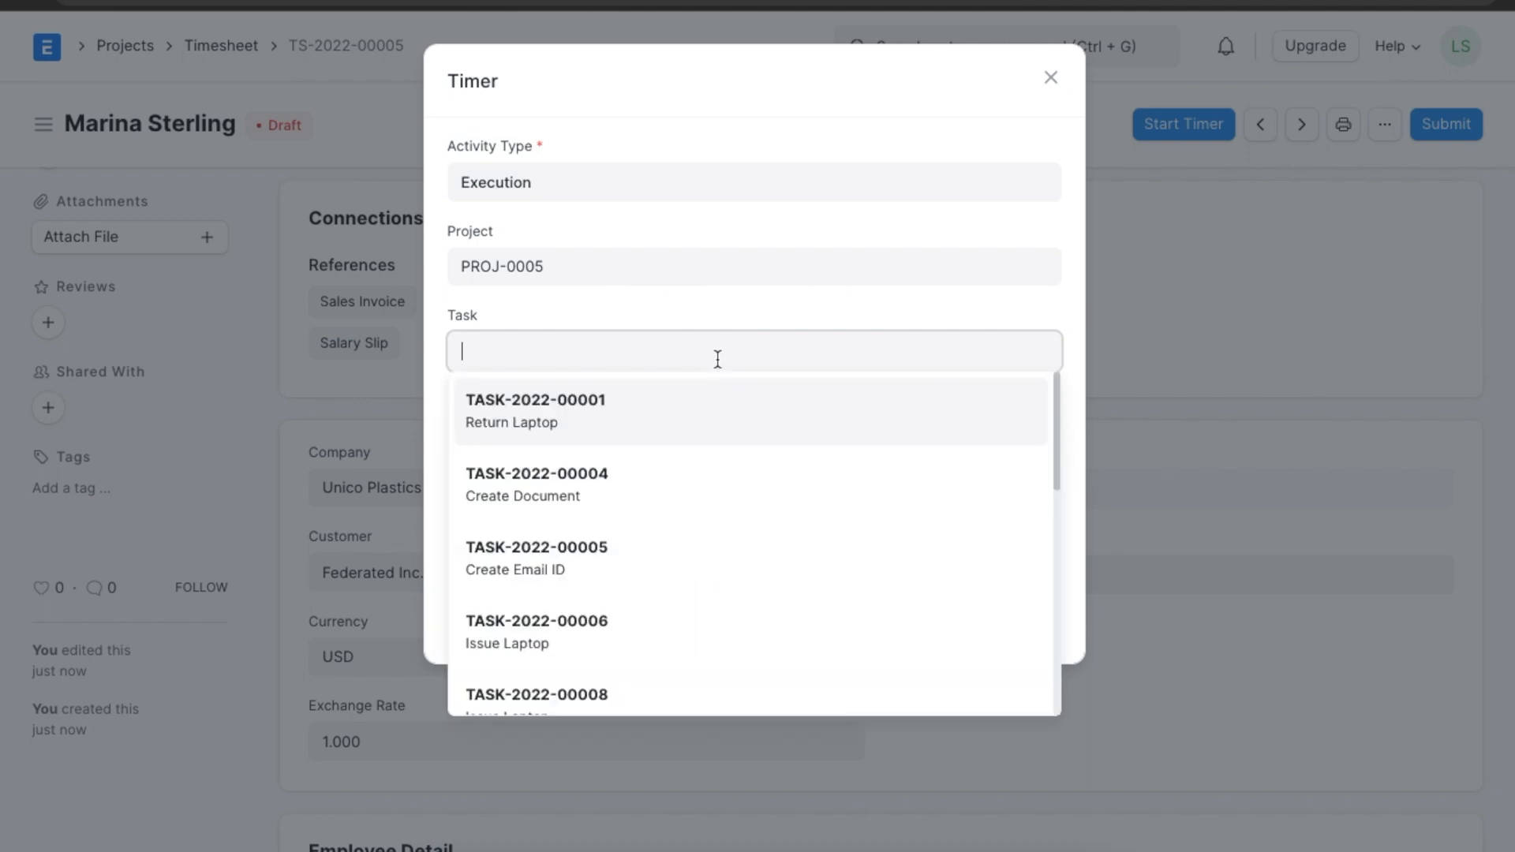
scroll("down", 3)
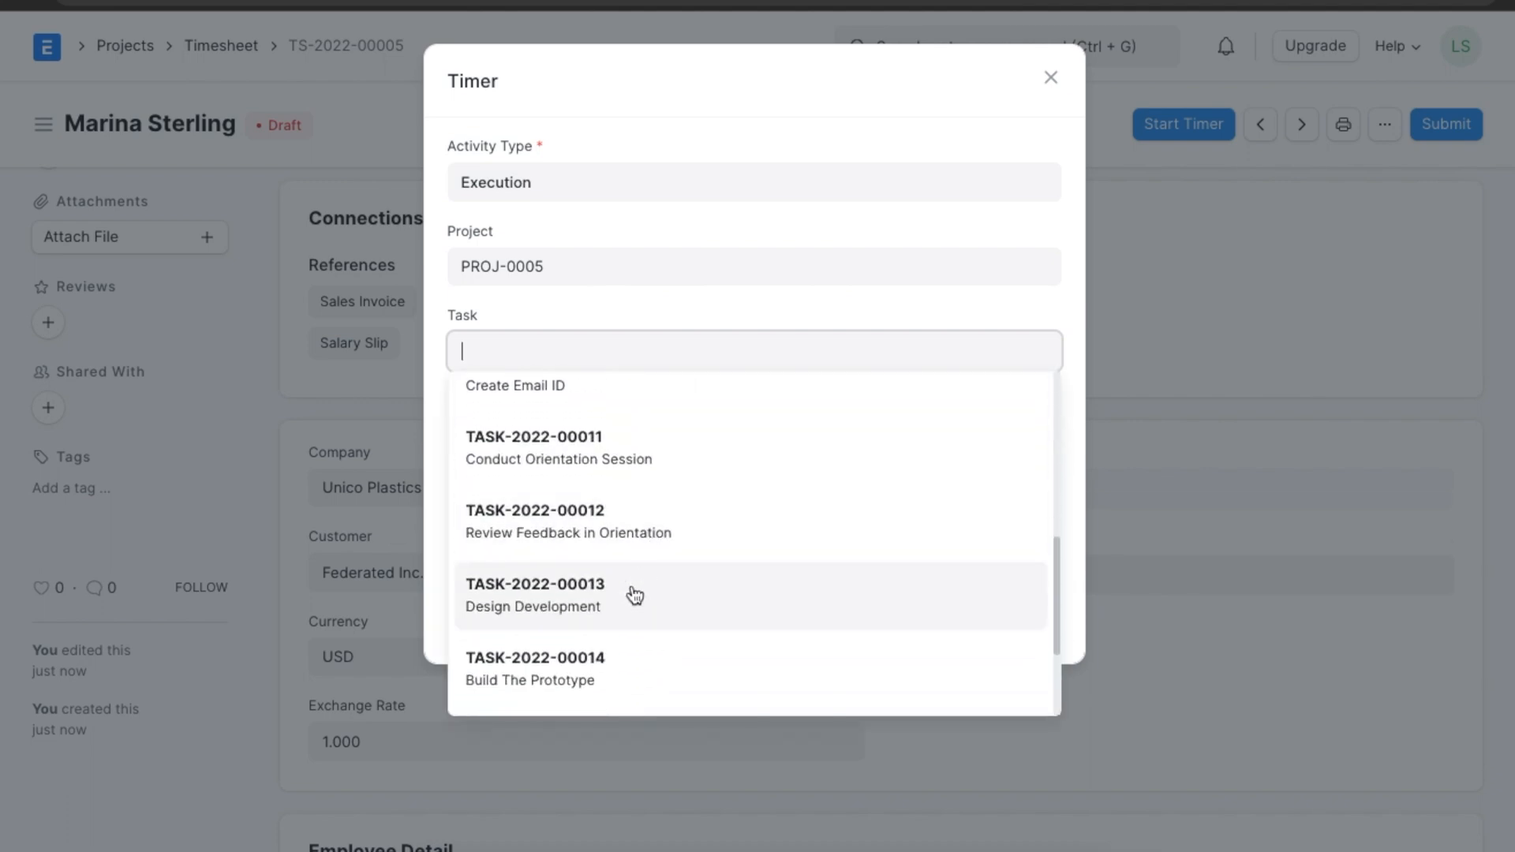
left_click(572, 595)
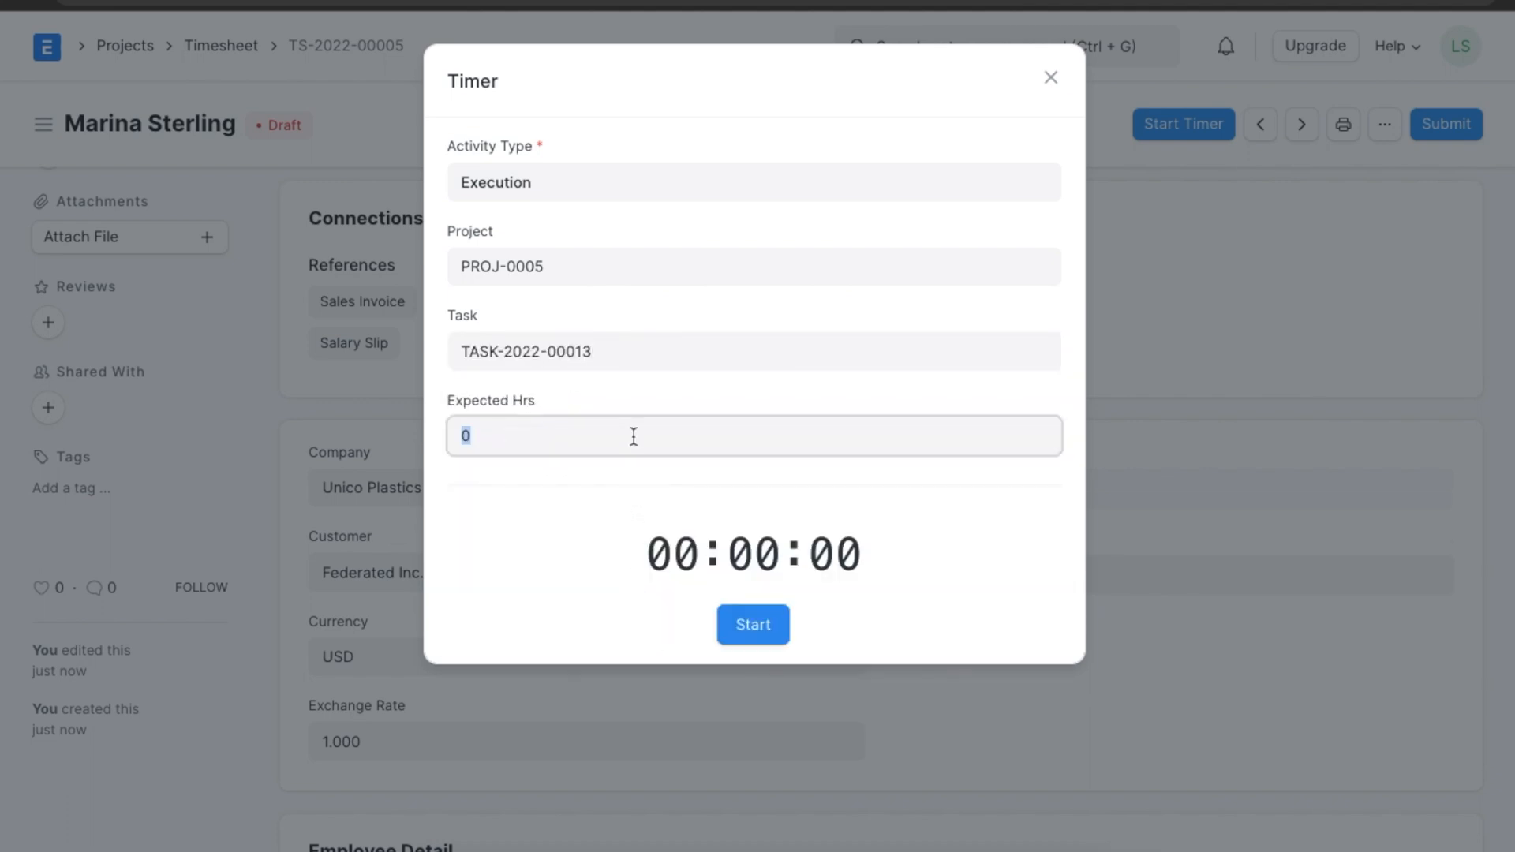
type("1")
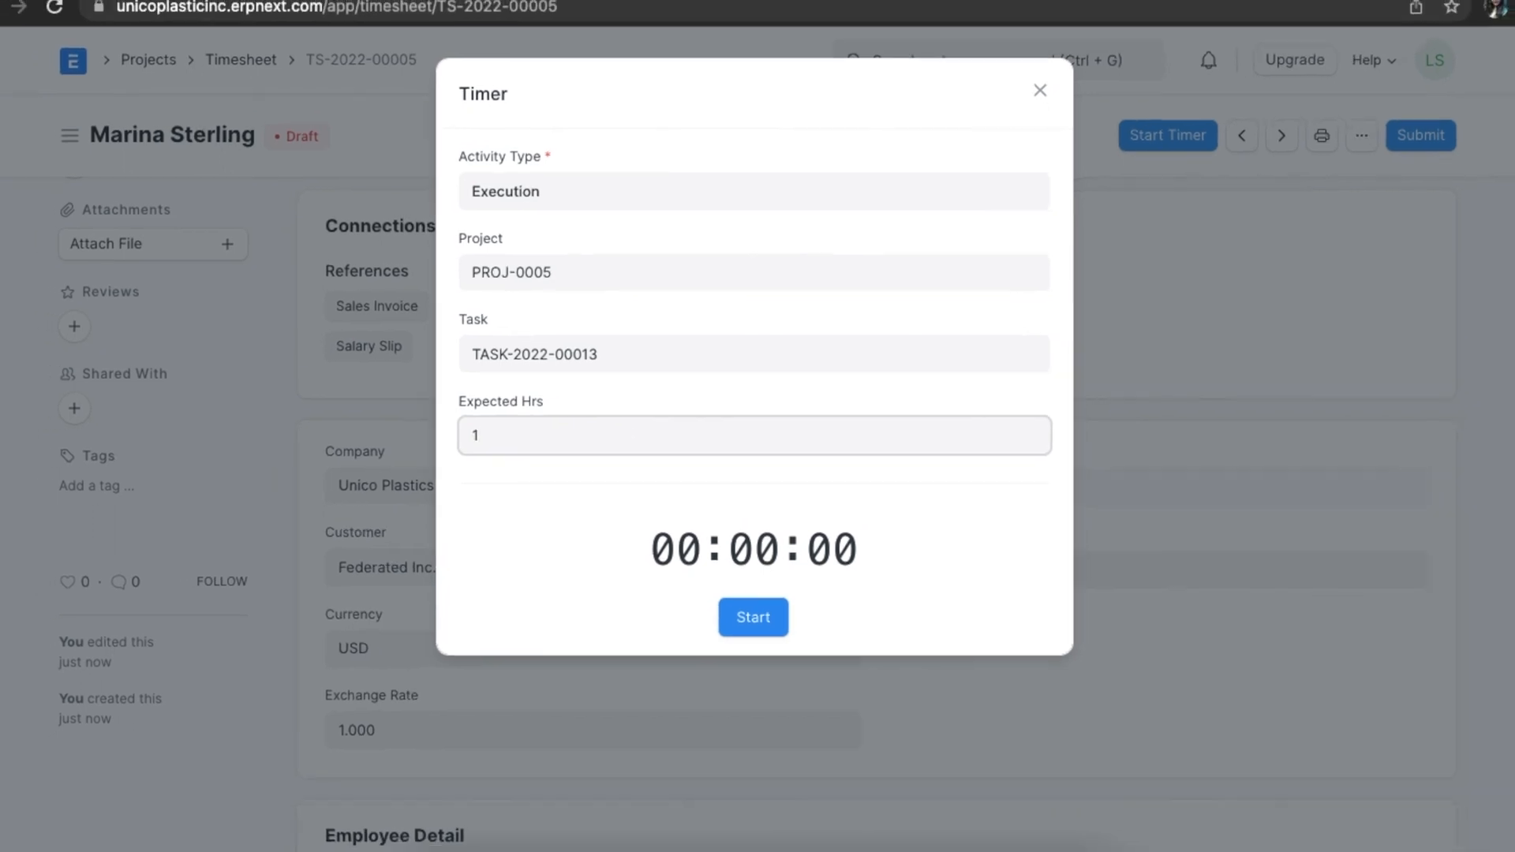
left_click(753, 617)
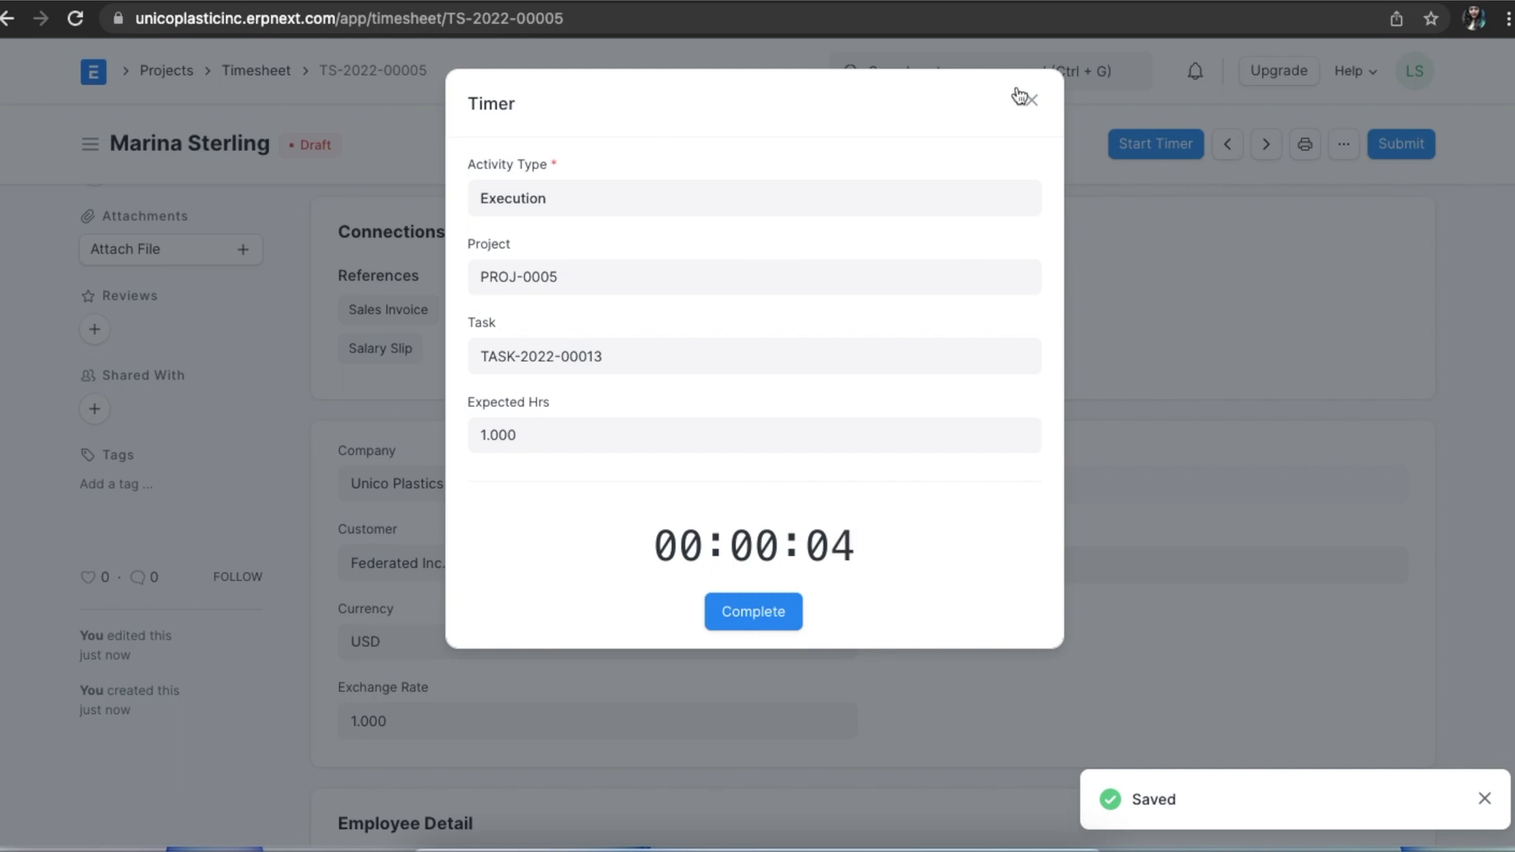
mouse_move(940, 563)
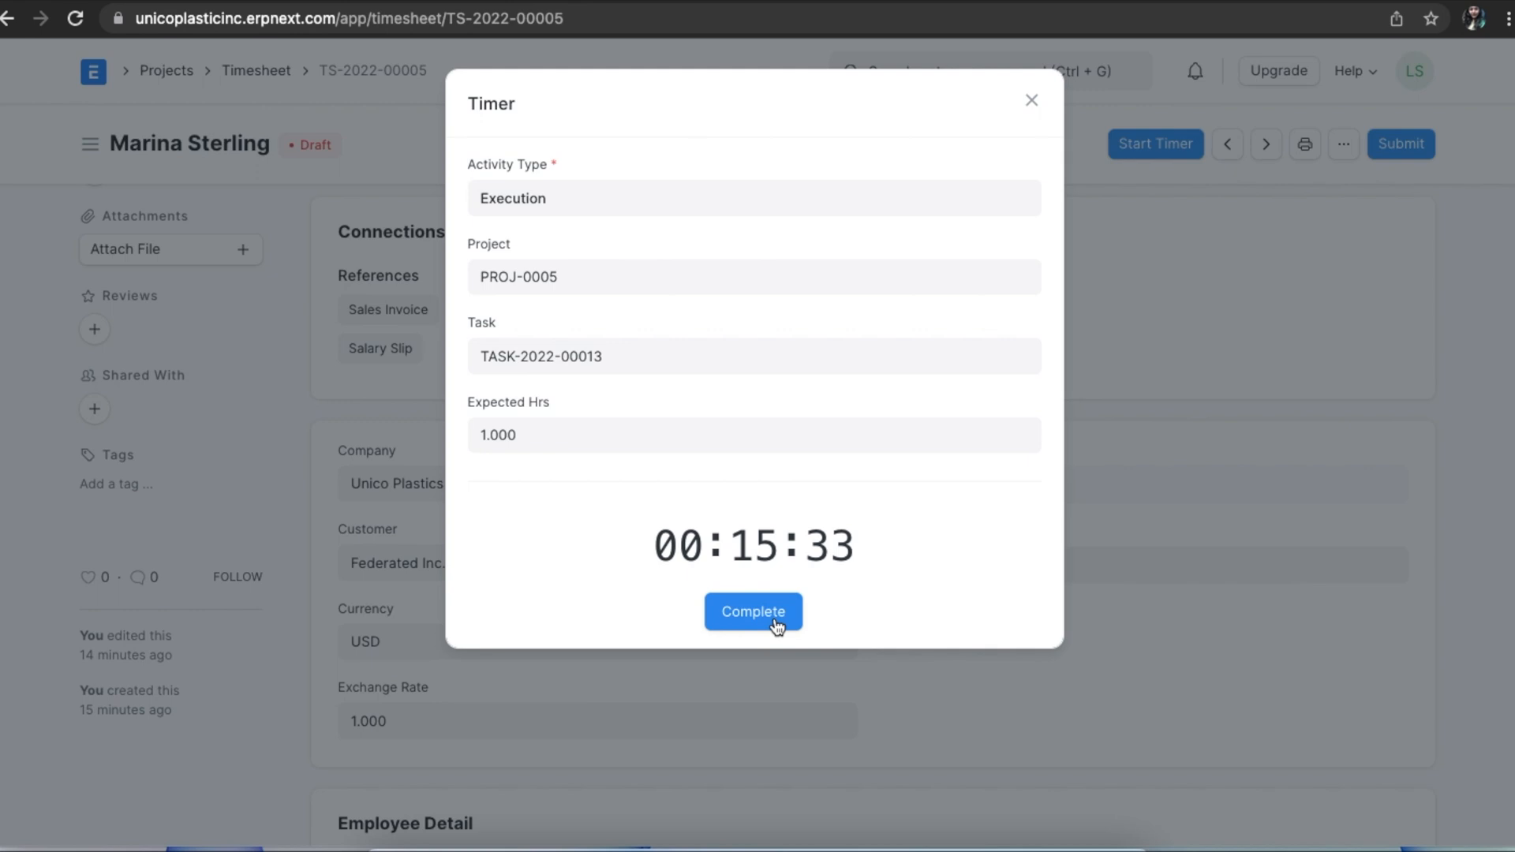
left_click(754, 612)
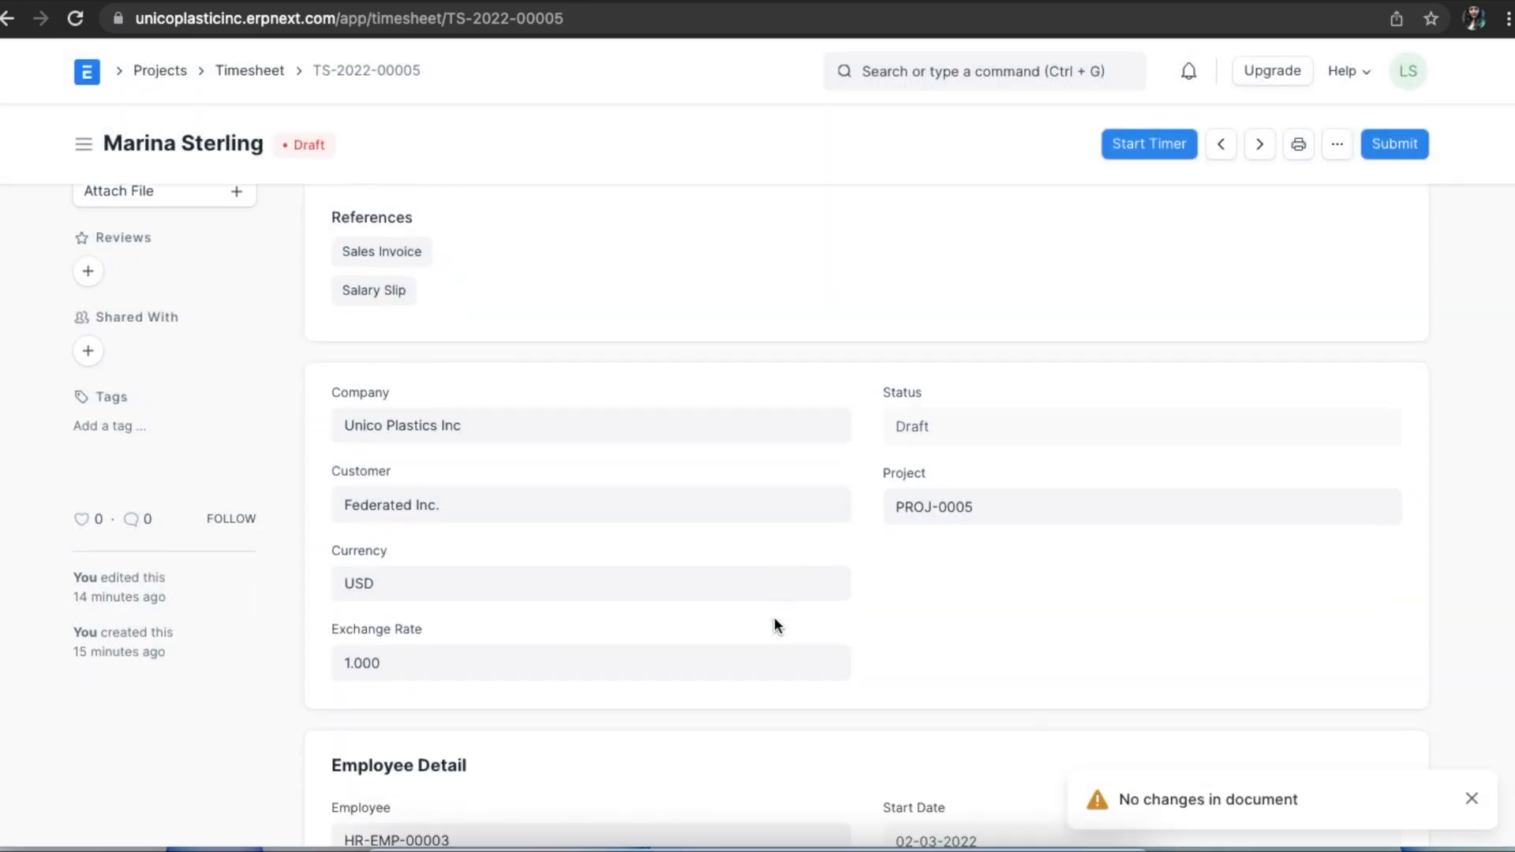
Mark the Execution row billable, then save and submit TS-2022-00005
scroll("down", 3)
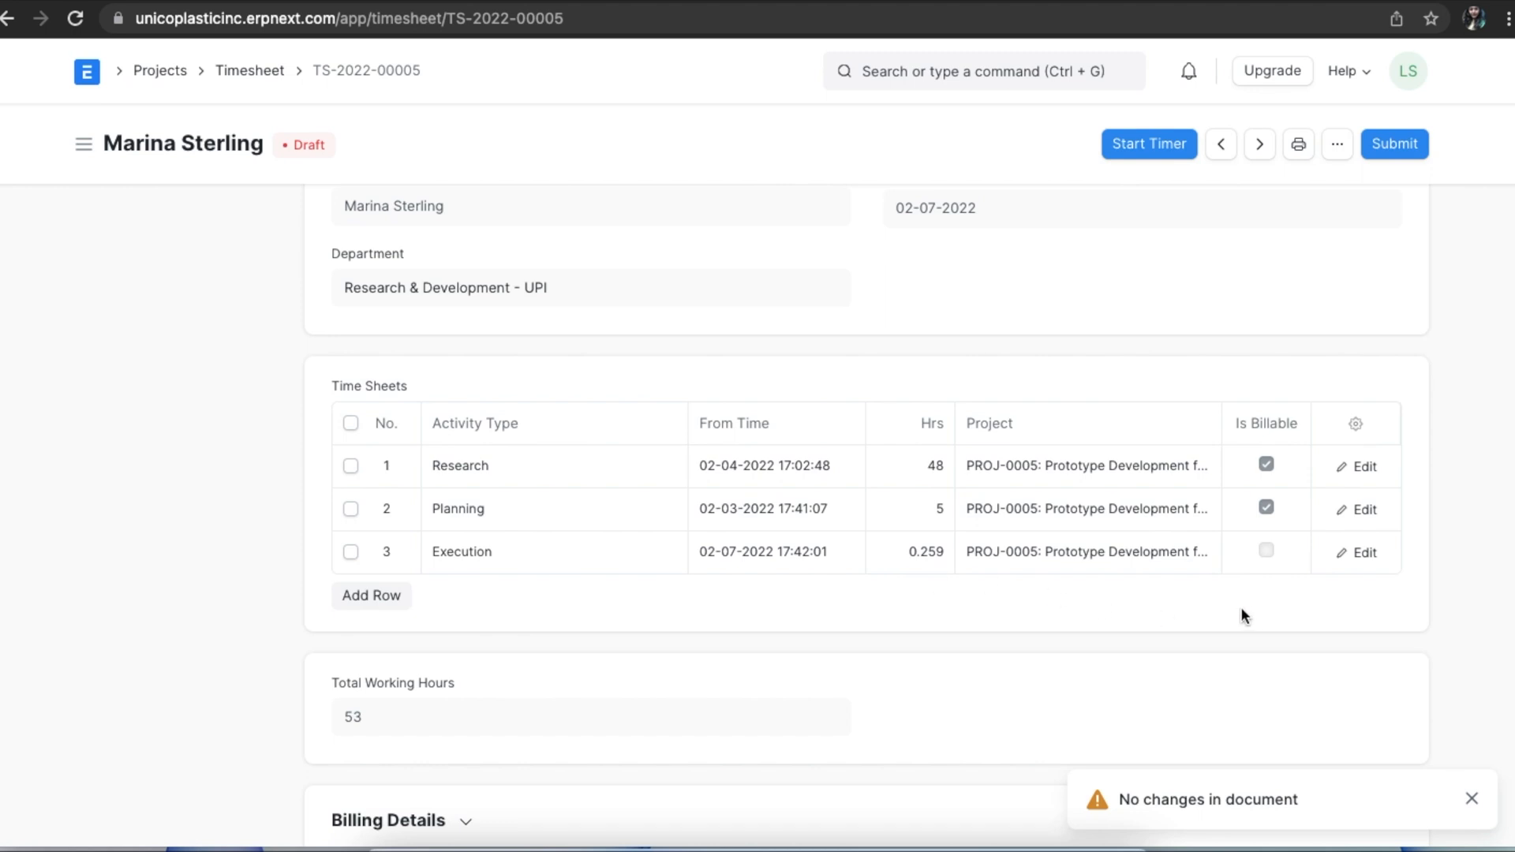
left_click(1266, 552)
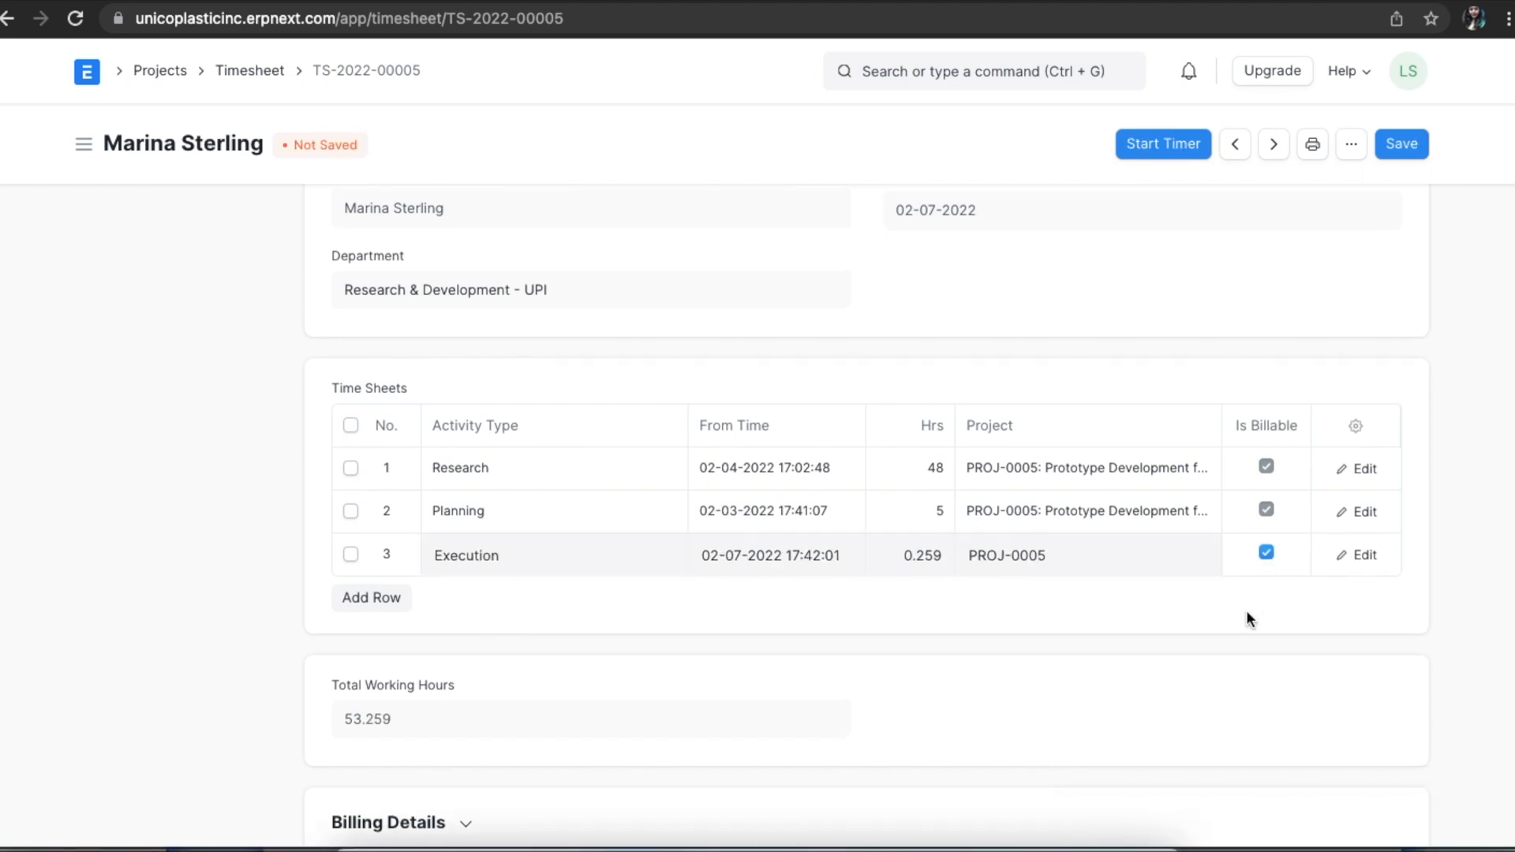
mouse_move(1415, 131)
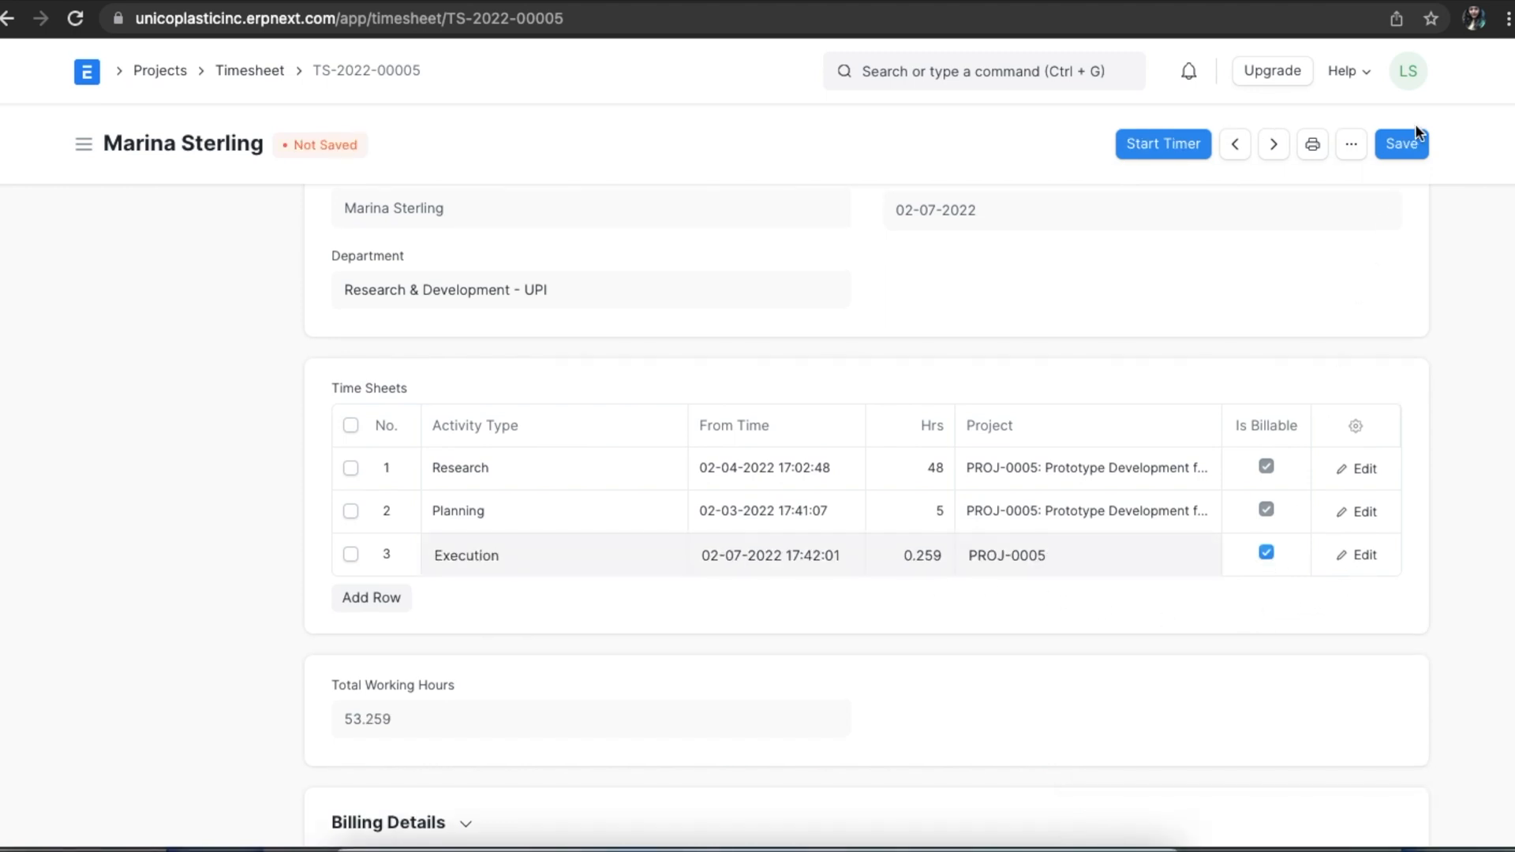
left_click(1402, 144)
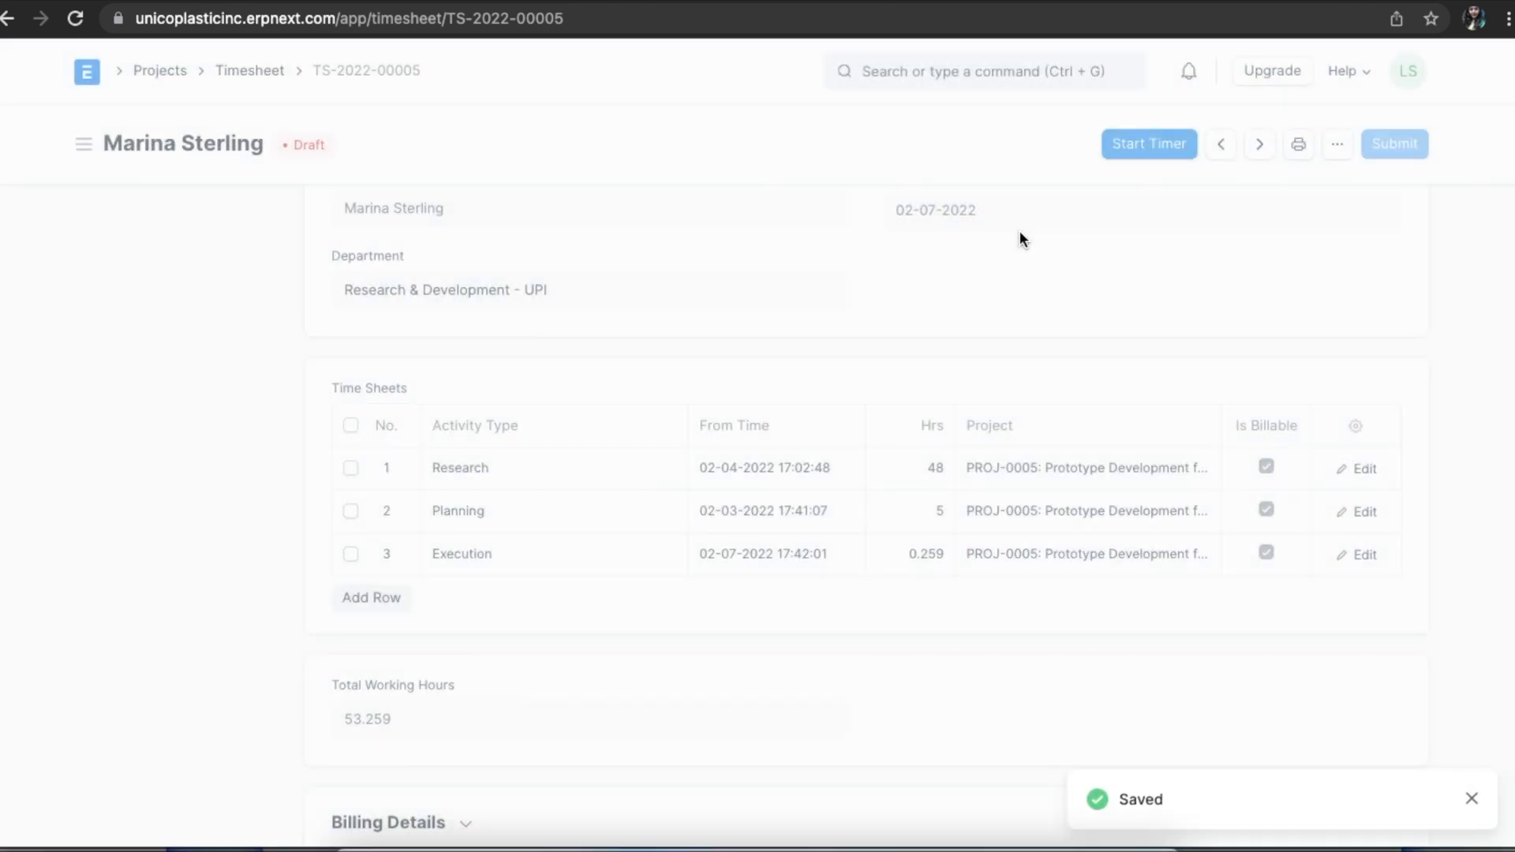
left_click(1395, 144)
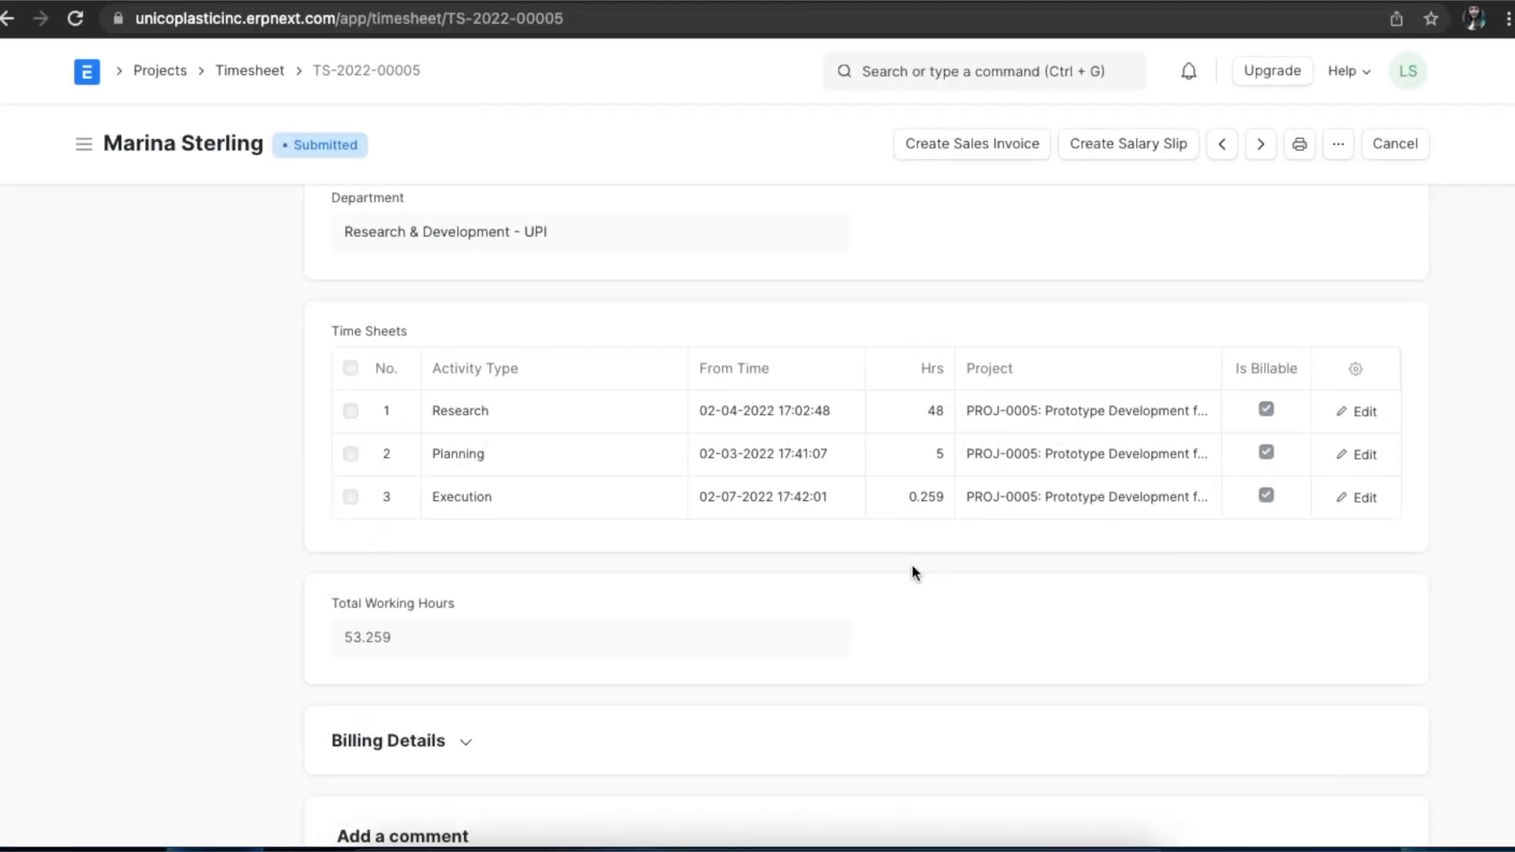
scroll("up", 3)
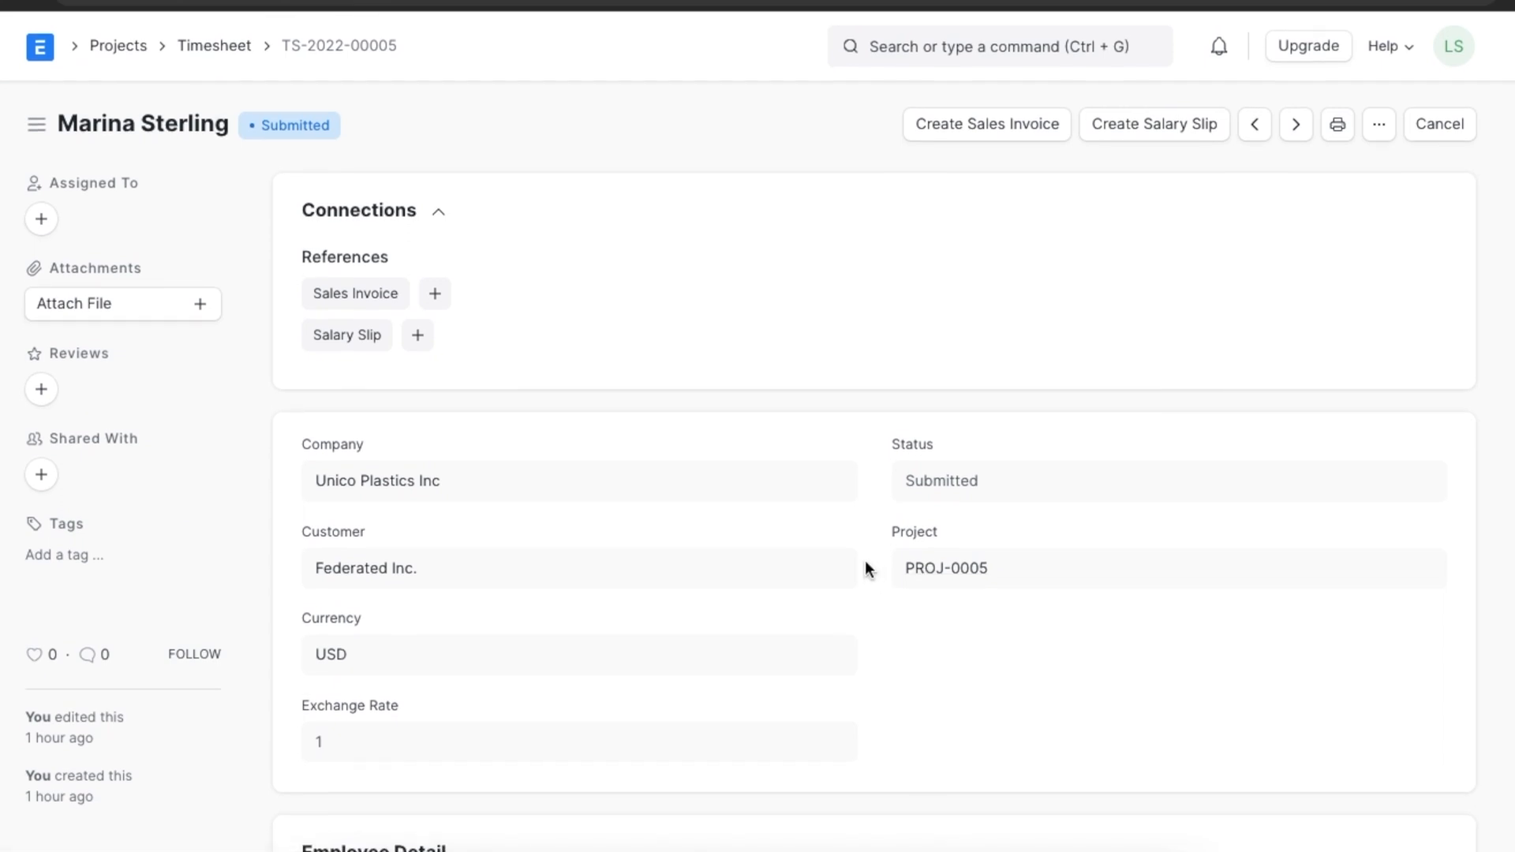
mouse_move(1006, 169)
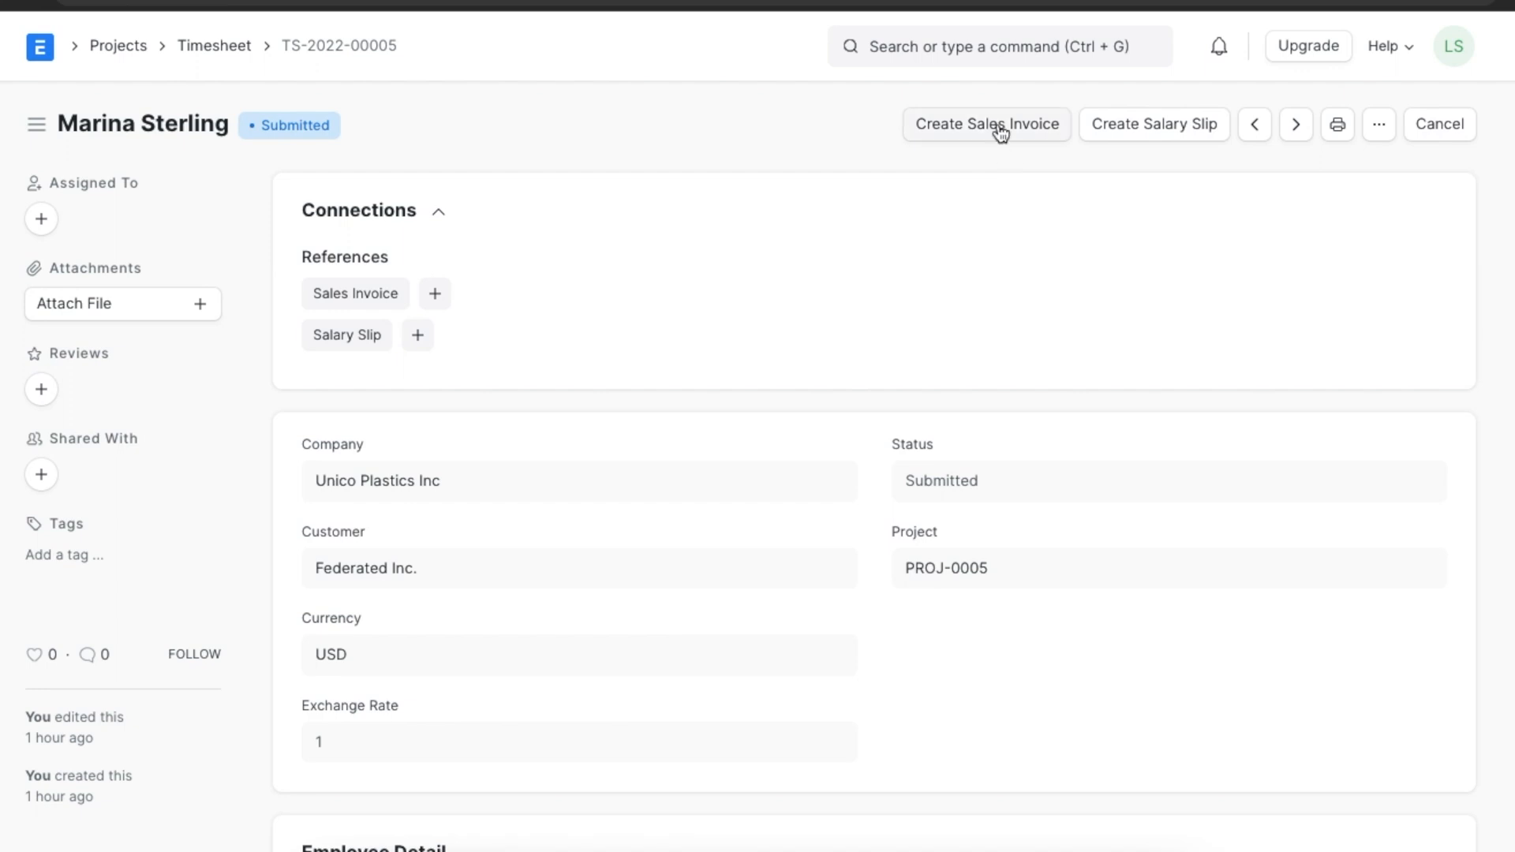
mouse_move(998, 142)
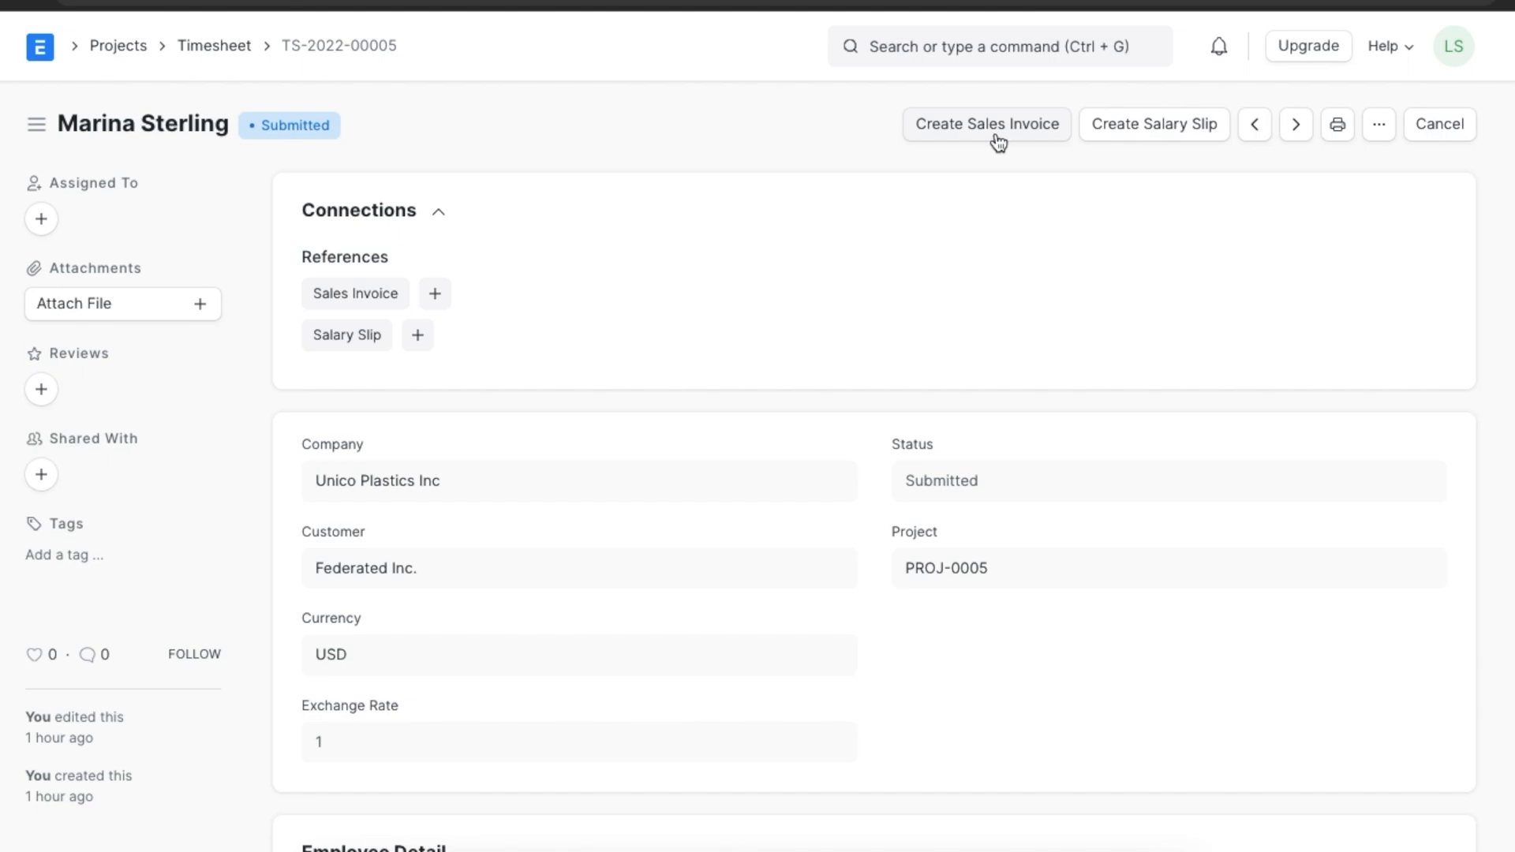
Create a Sales Invoice from the timesheet using item code UPI007
left_click(987, 124)
type("UPI007")
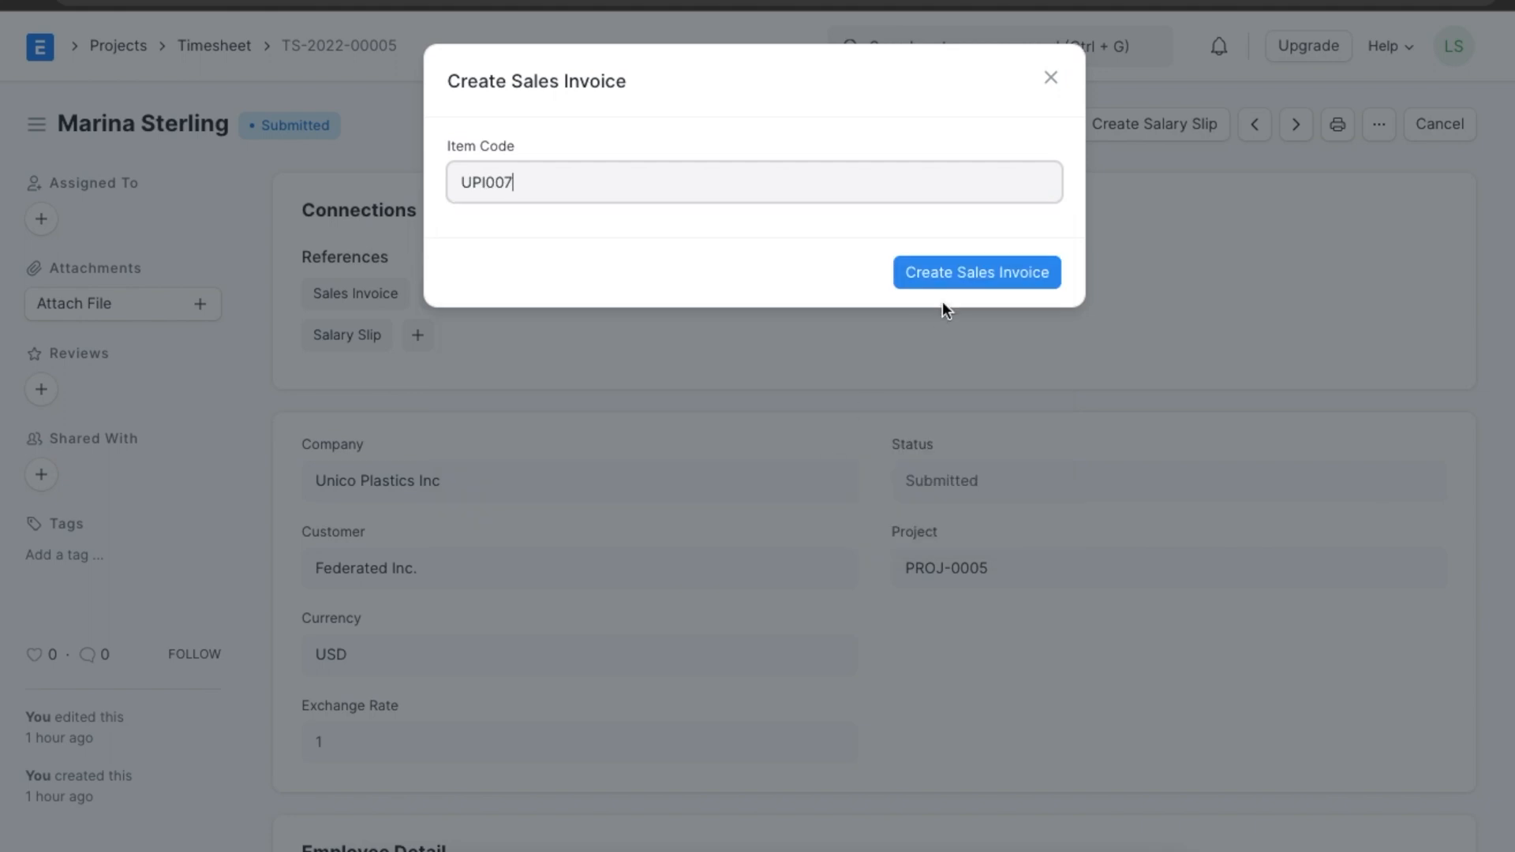
left_click(977, 272)
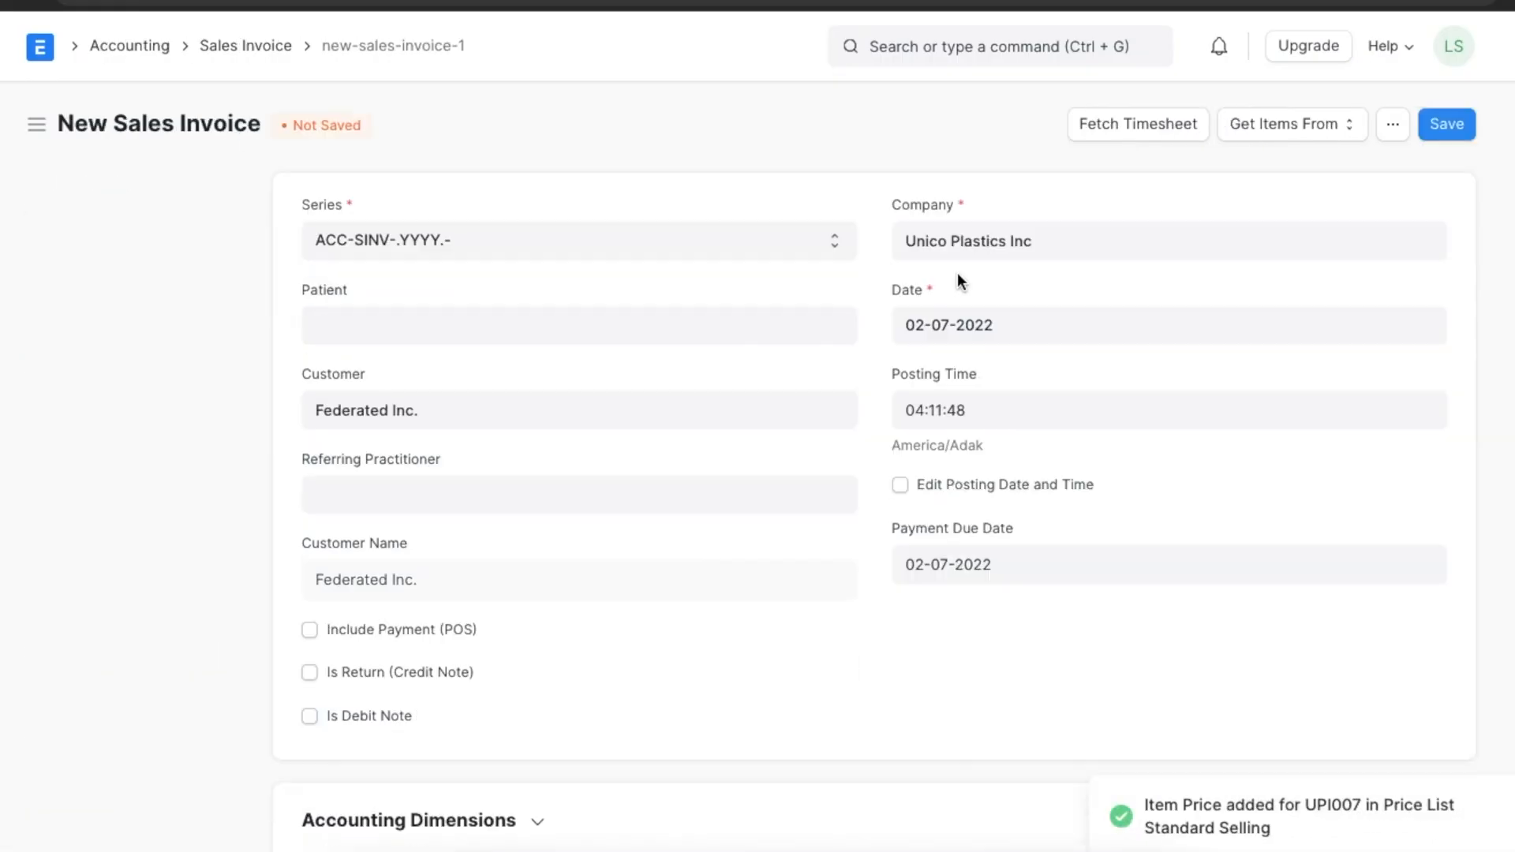
Add 50-50 payment terms and 'Contract Terms and Conditions', saving draft ACC-SINV-2022-00002
scroll("down", 3)
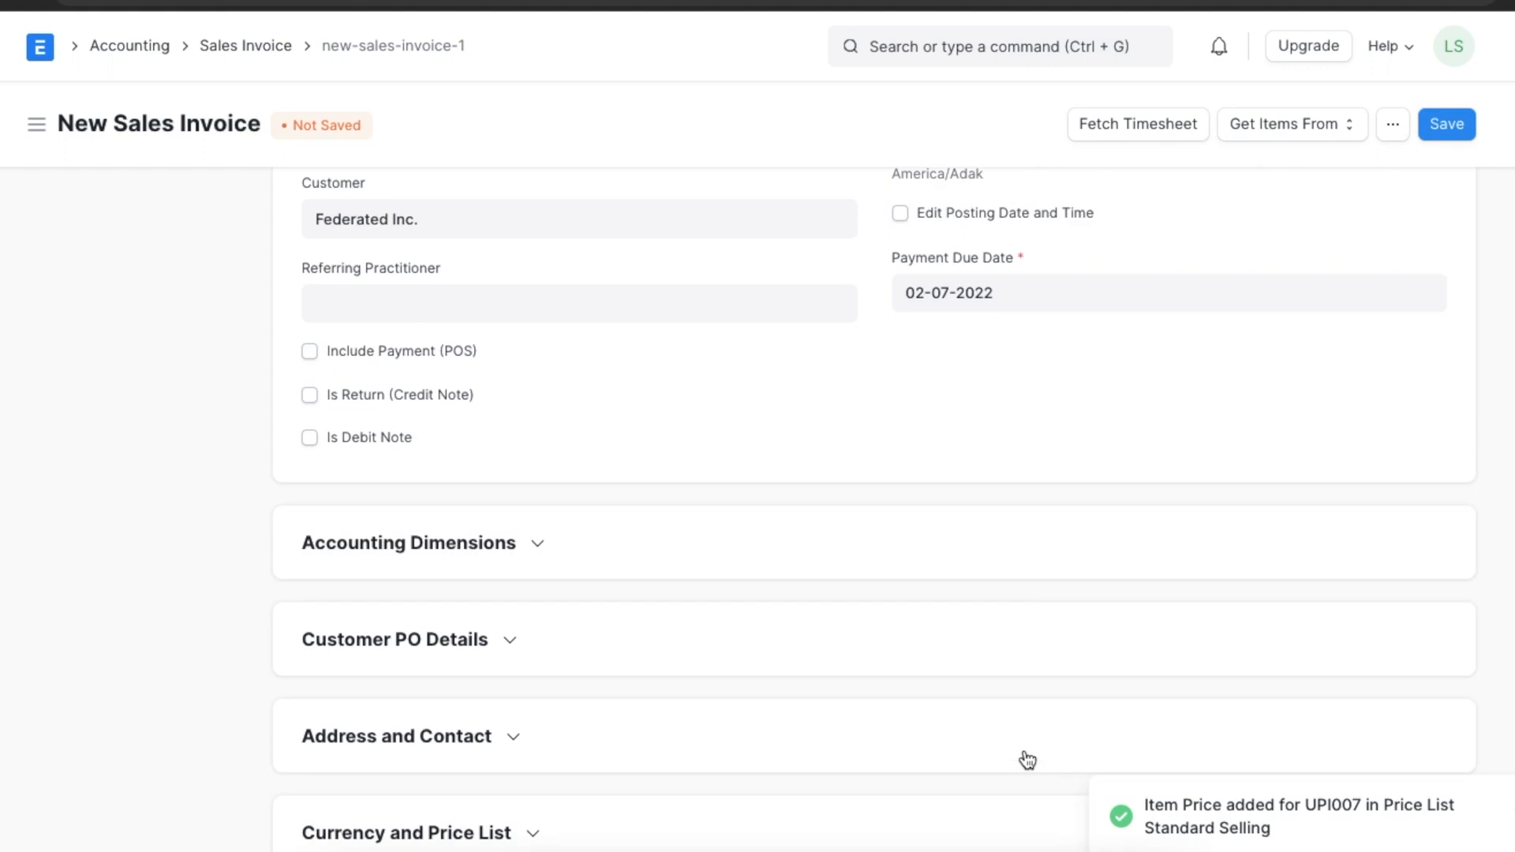
scroll("down", 3)
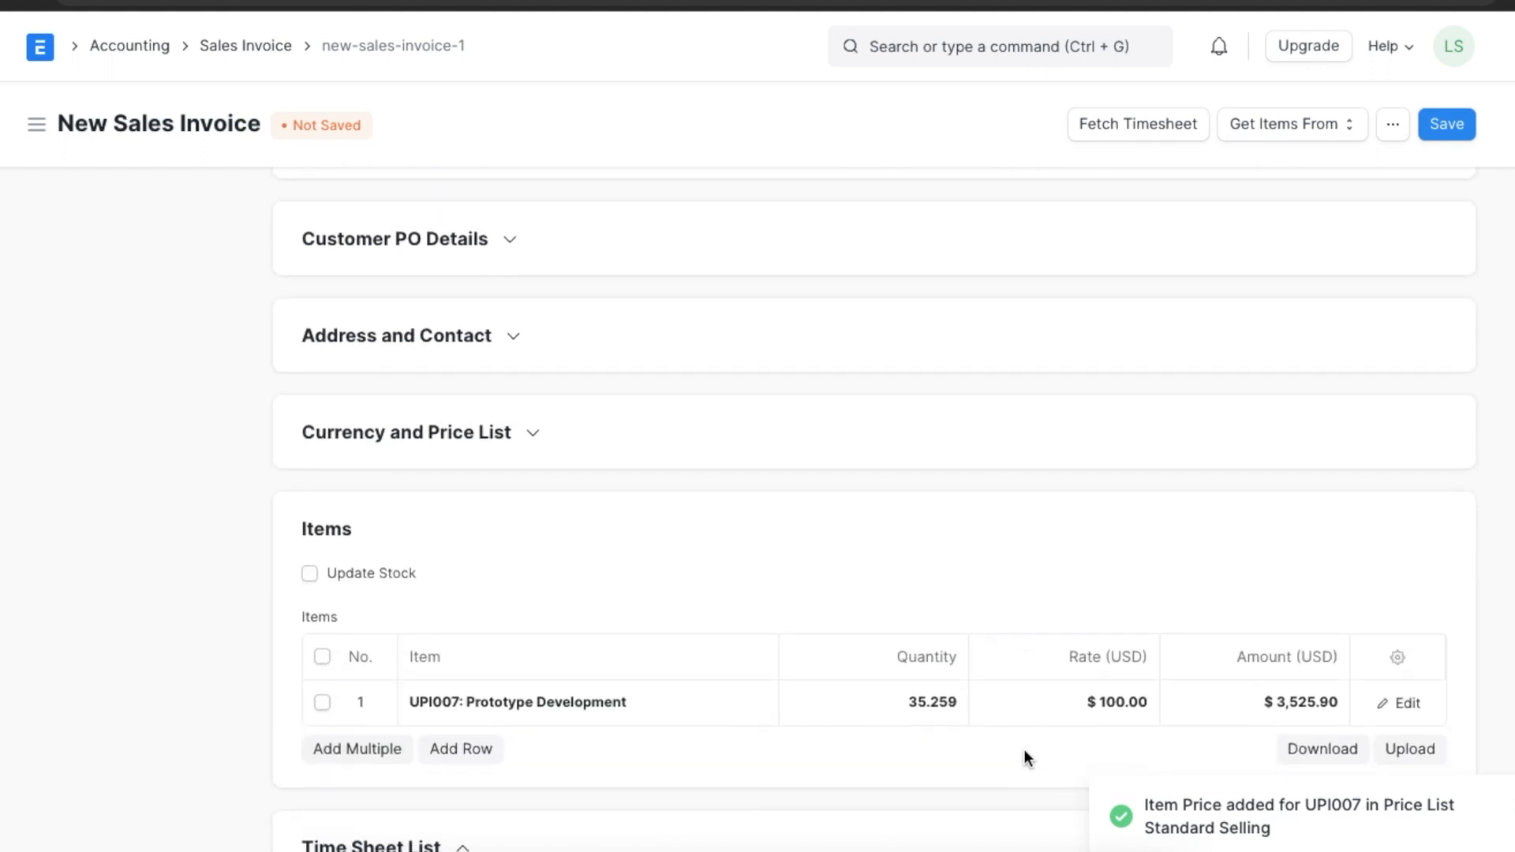
scroll("down", 3)
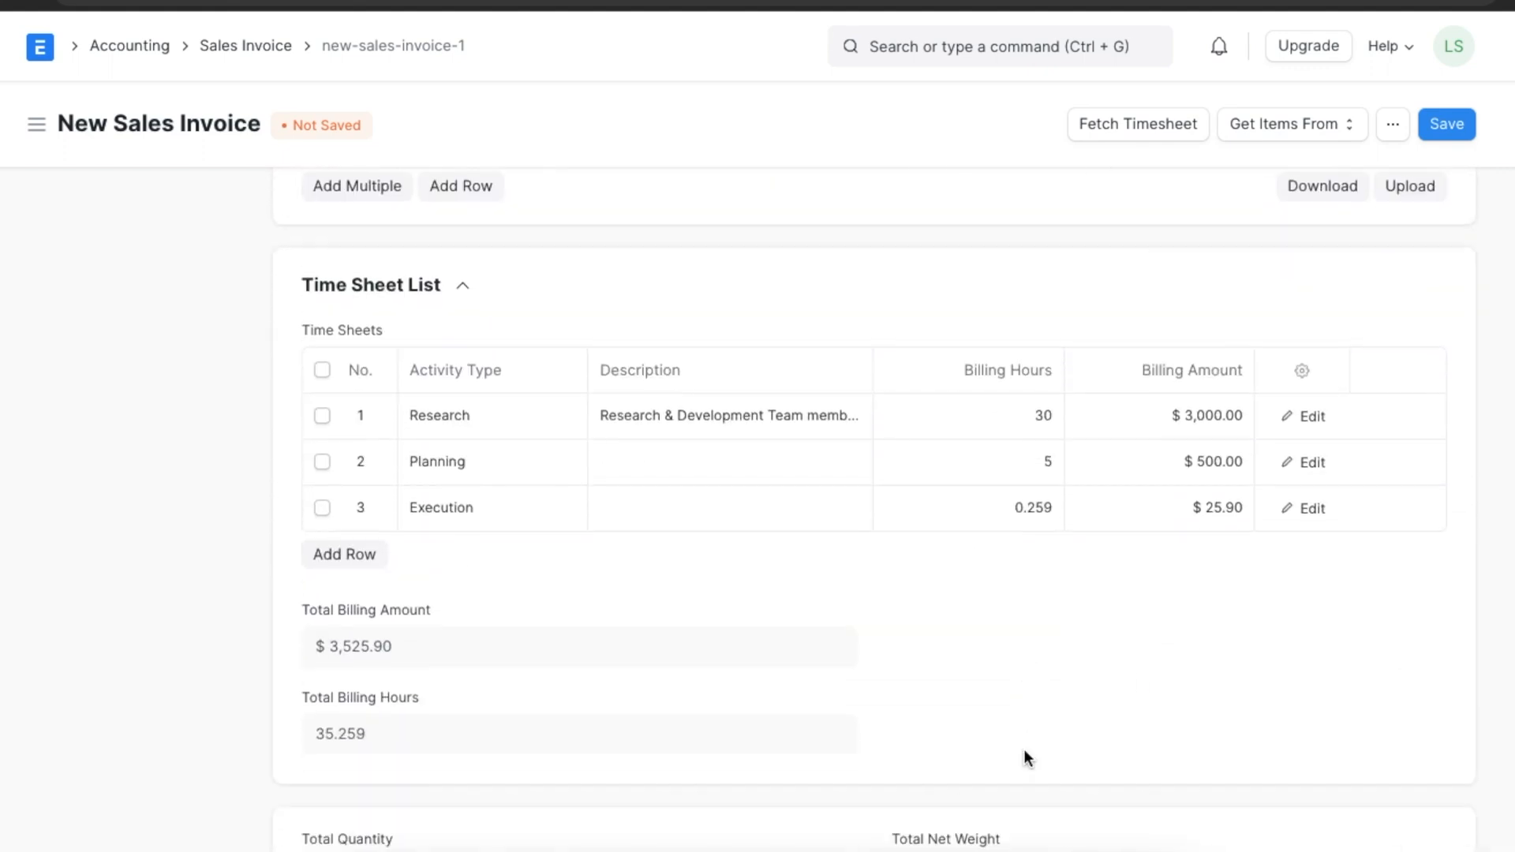
scroll("down", 3)
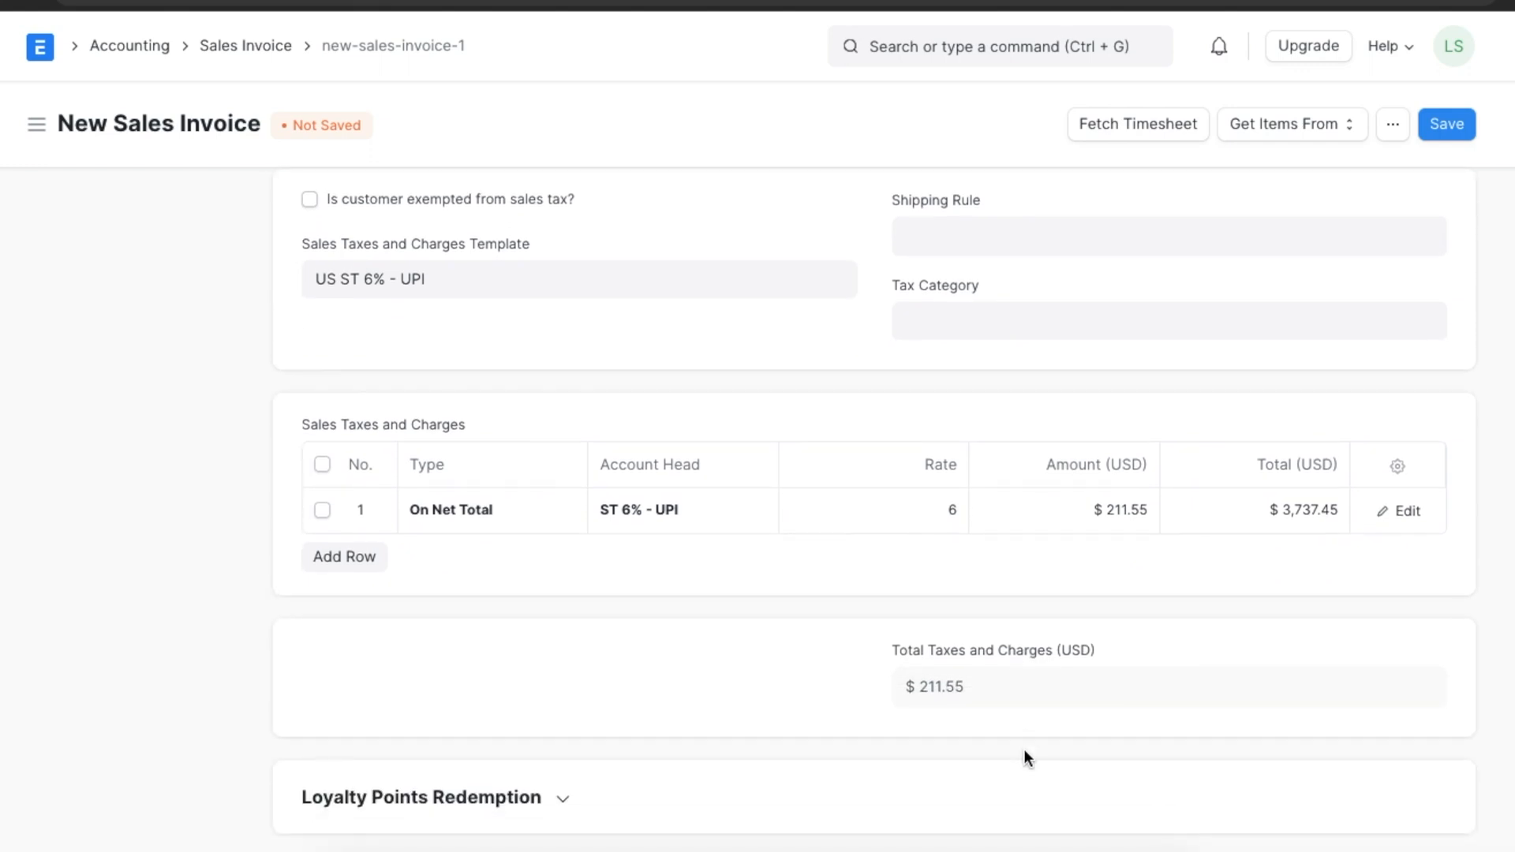
scroll("up", 3)
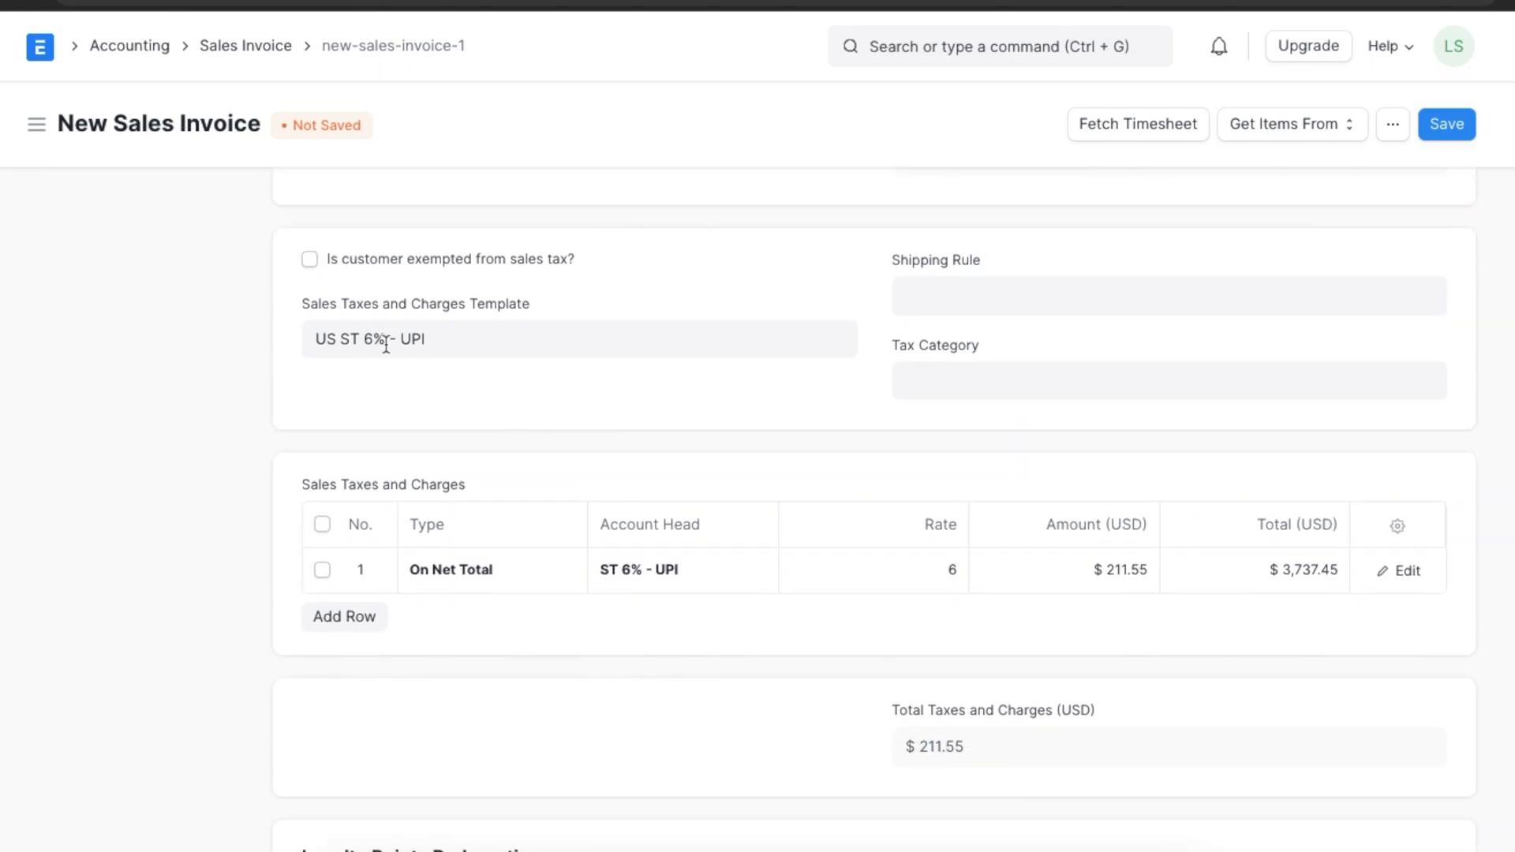
scroll("down", 3)
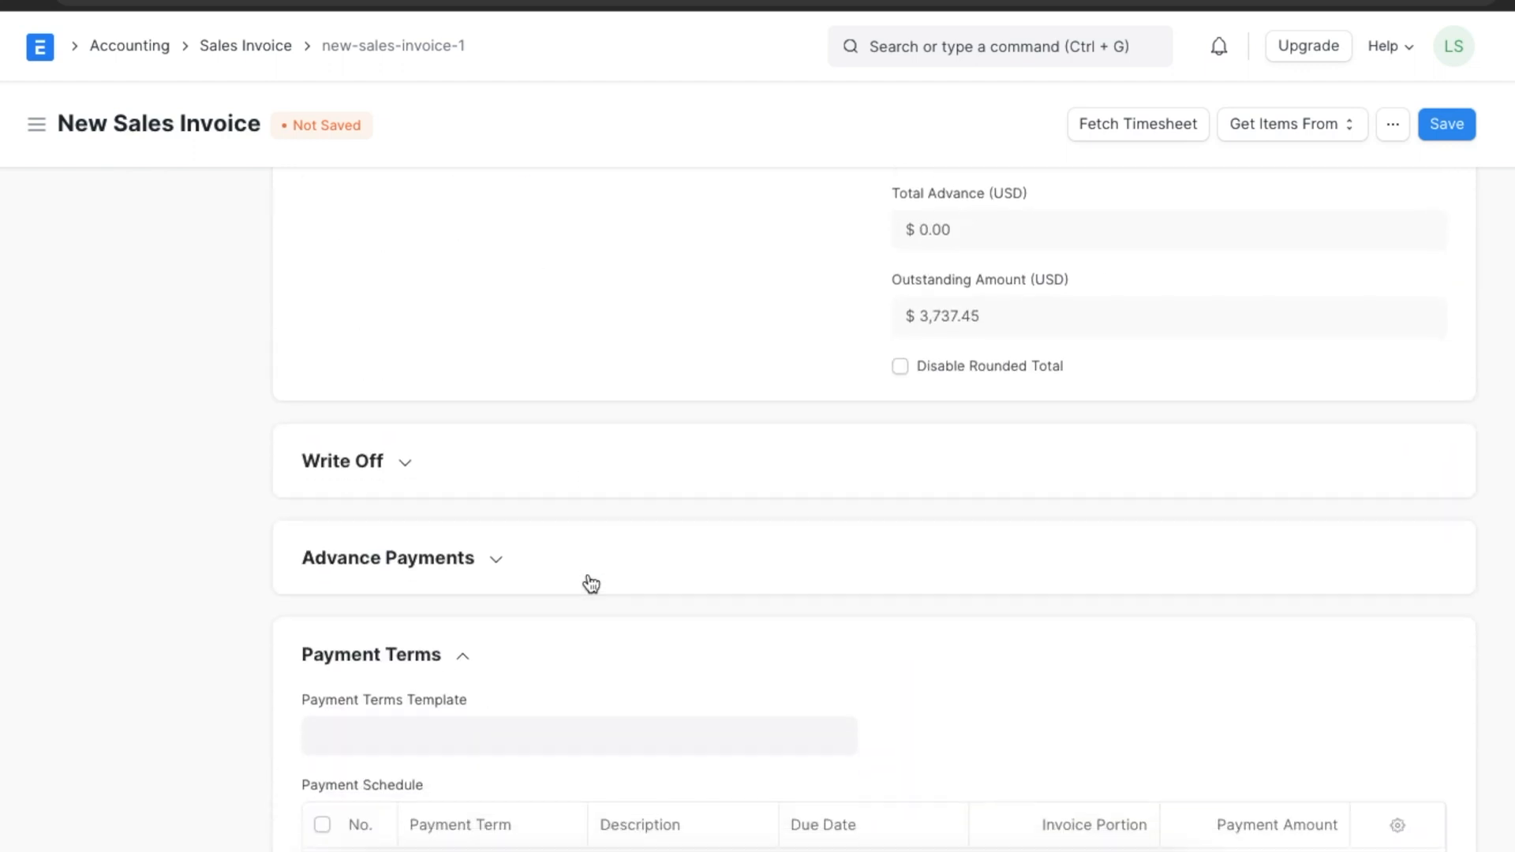
scroll("down", 3)
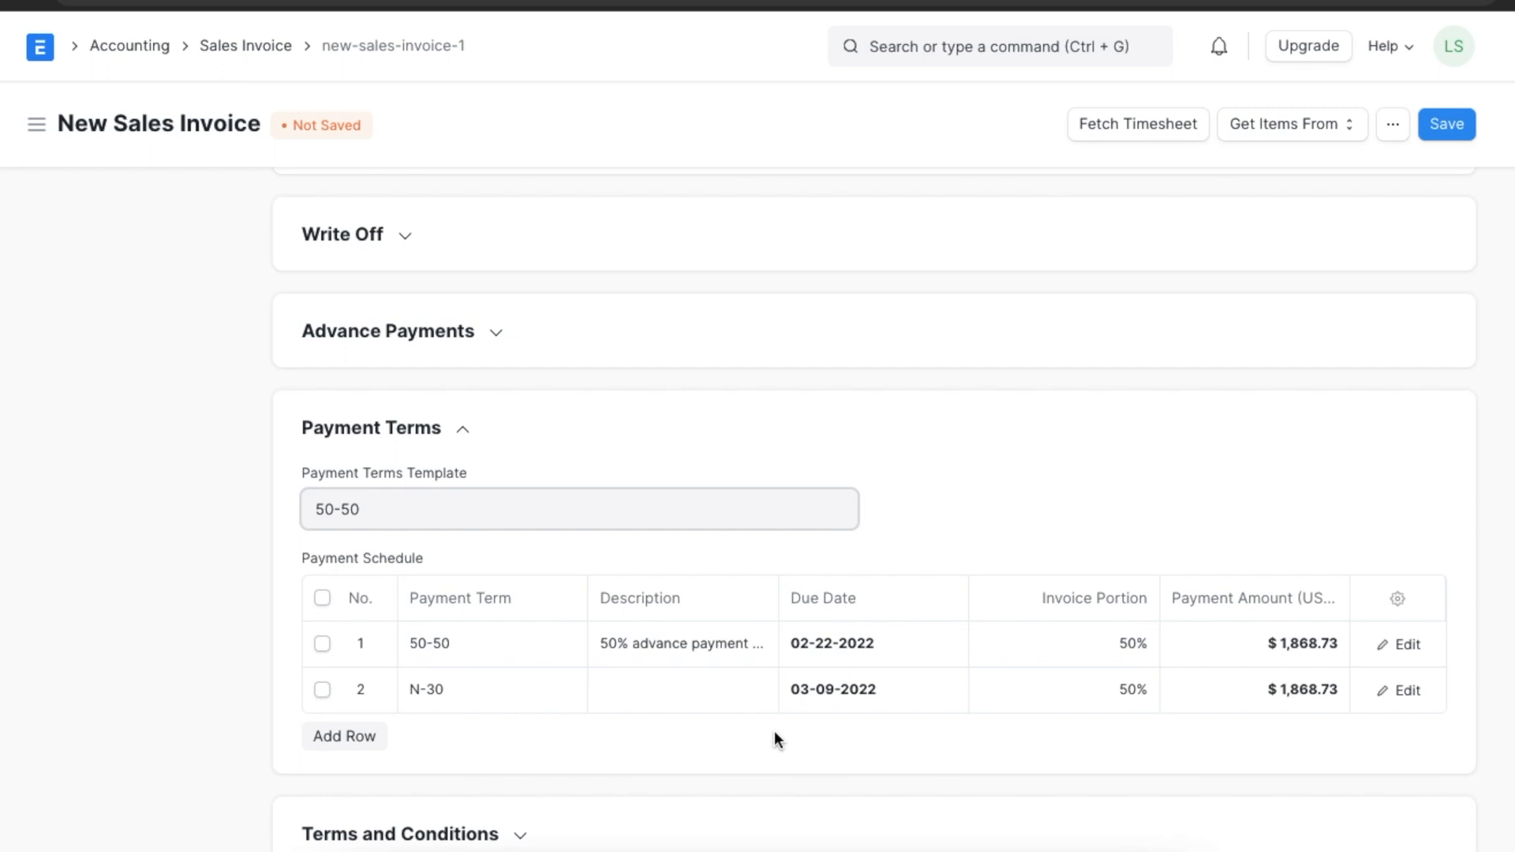
scroll("down", 3)
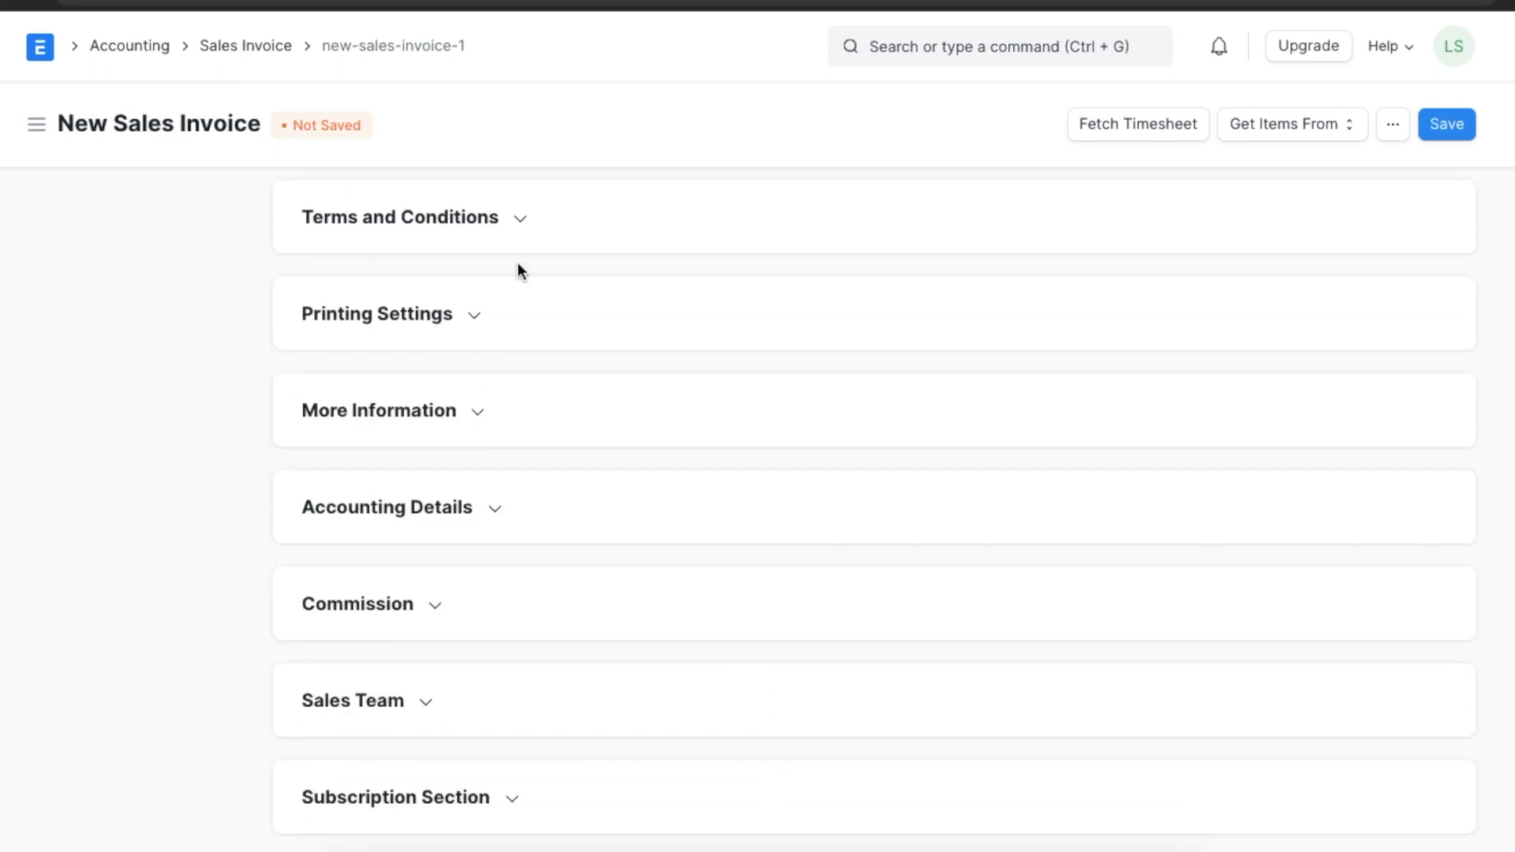
left_click(400, 218)
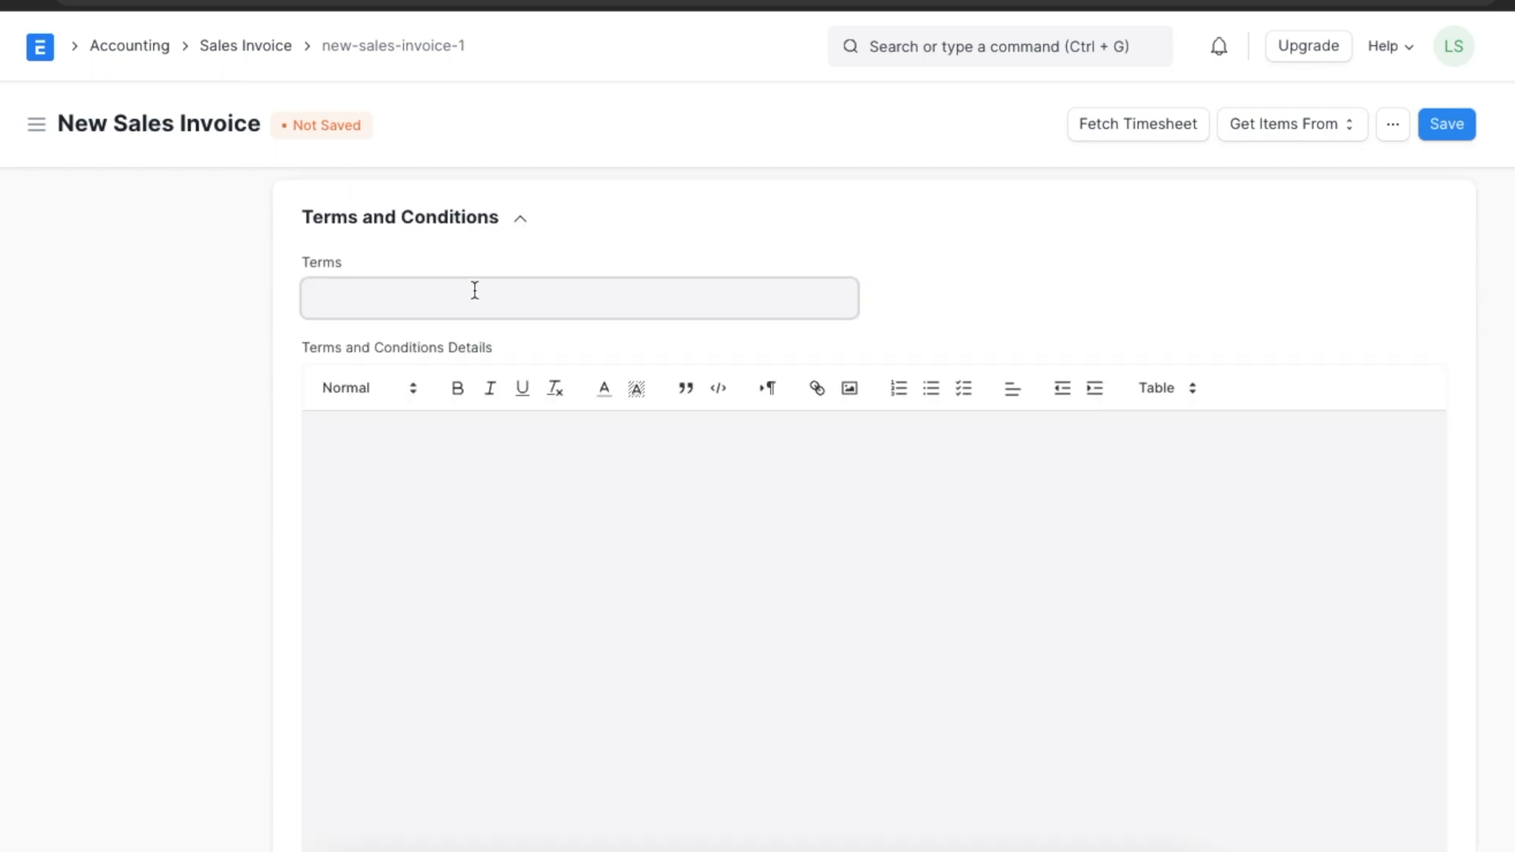
type("Contract Terms and Conditions")
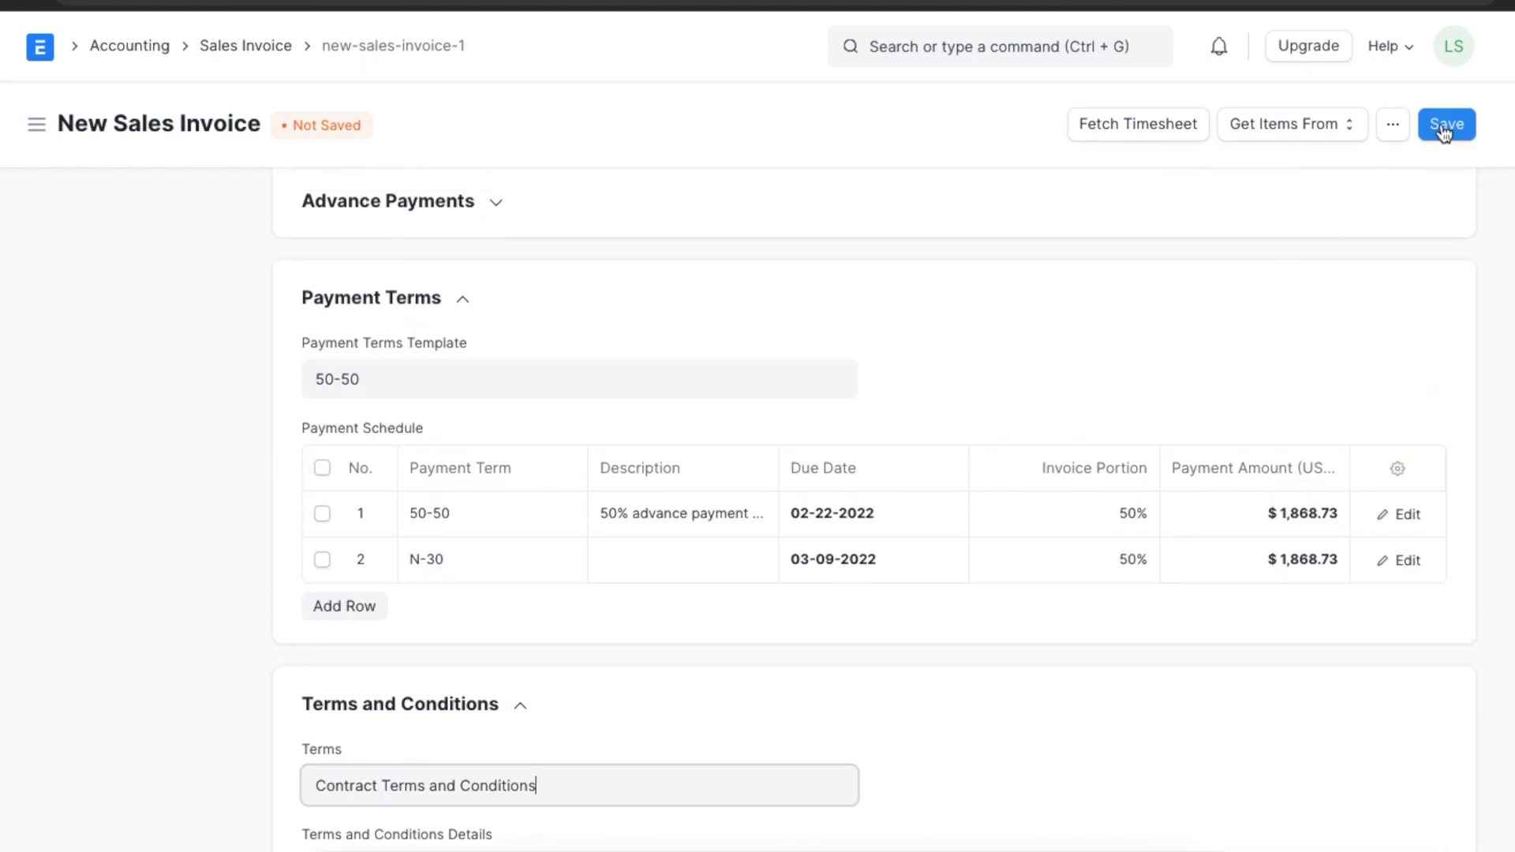
left_click(1448, 124)
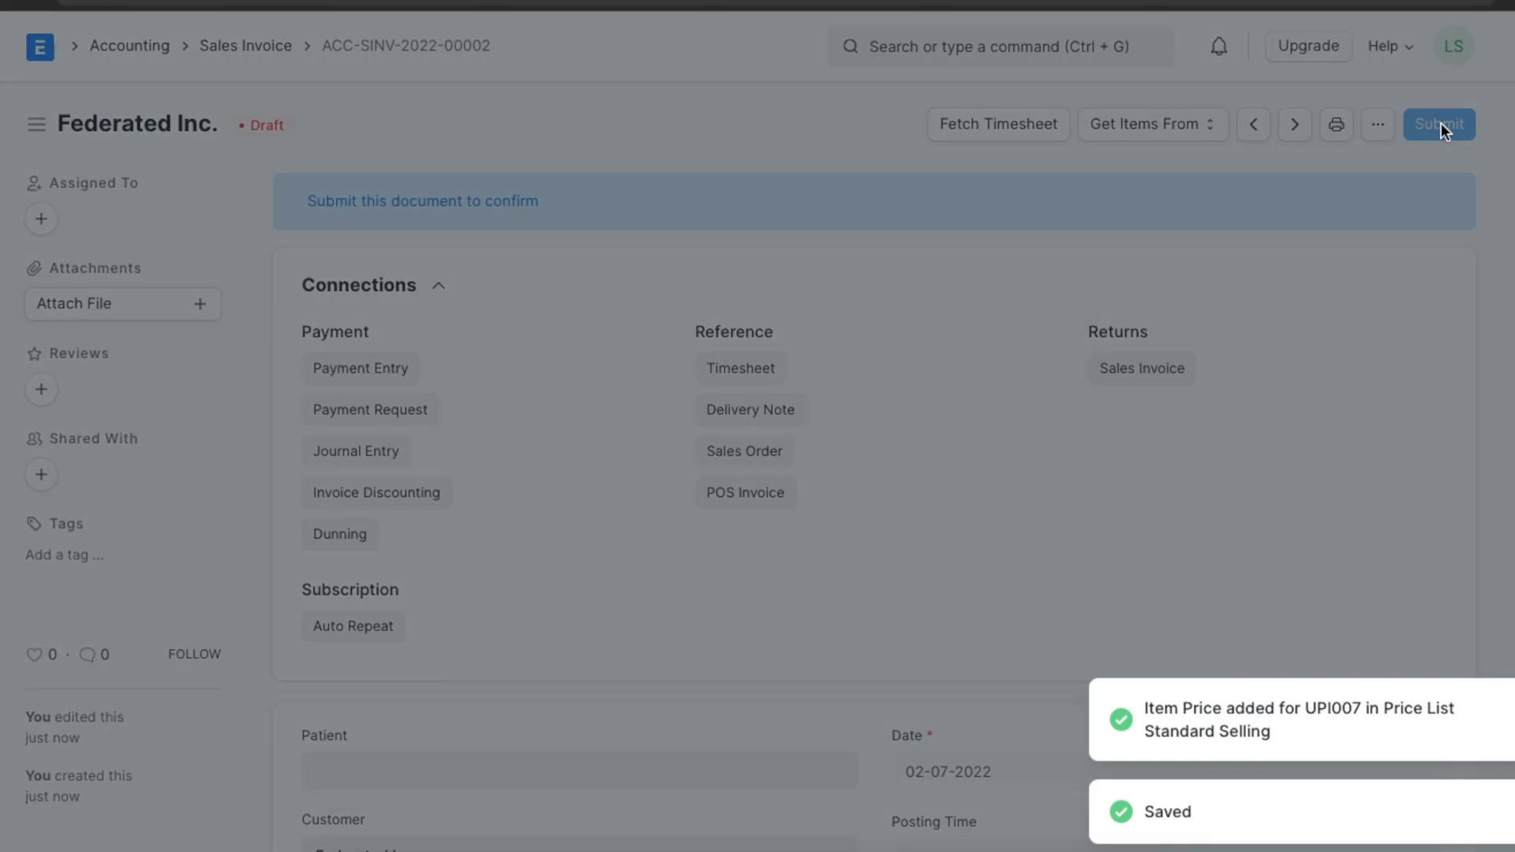
Submit and confirm invoice ACC-SINV-2022-00002 so it shows Unpaid
left_click(1441, 124)
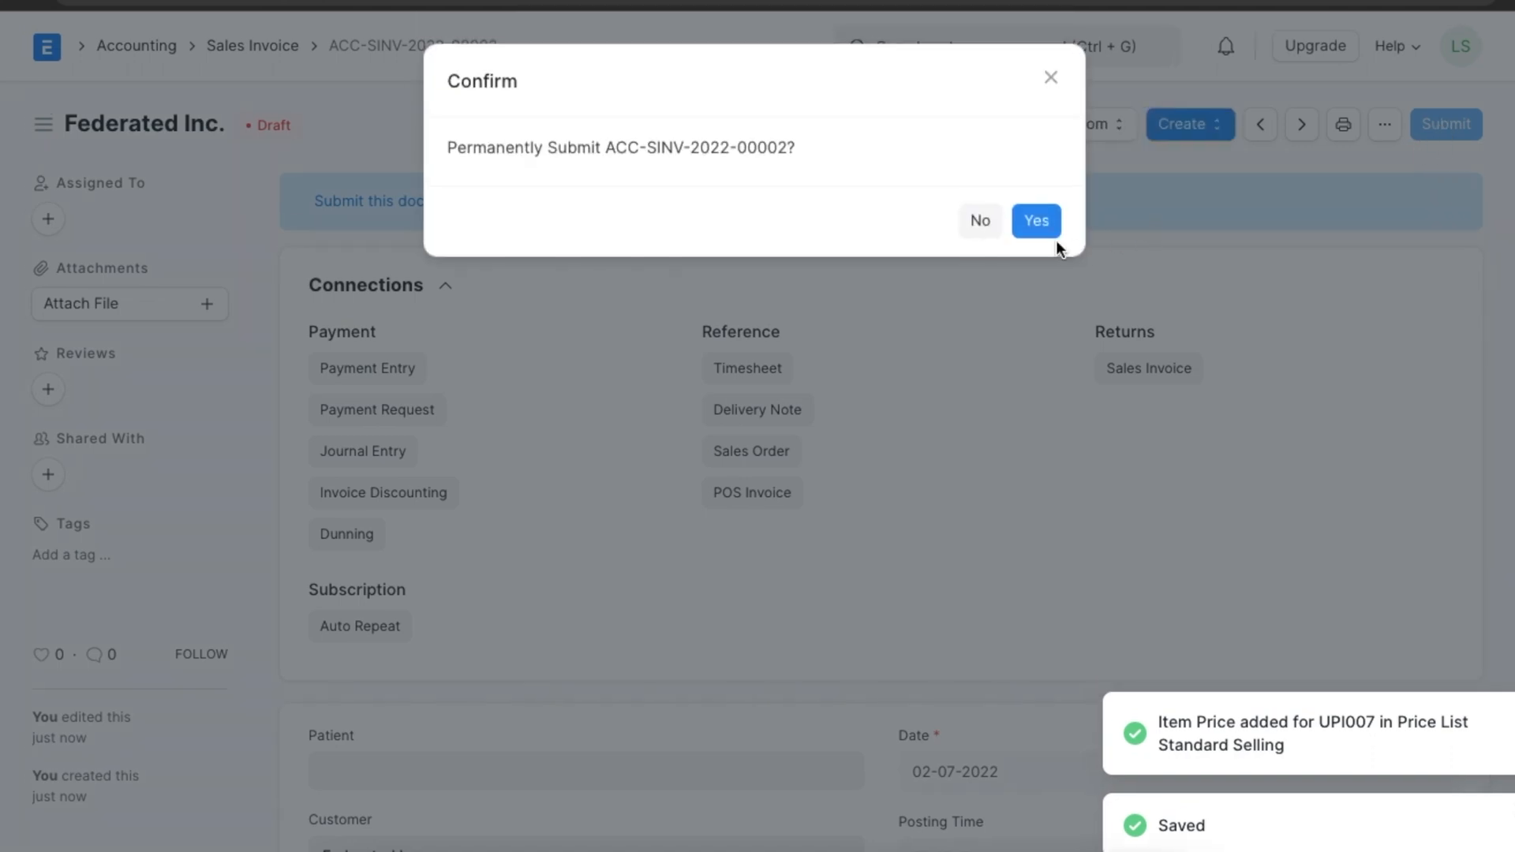
left_click(1036, 220)
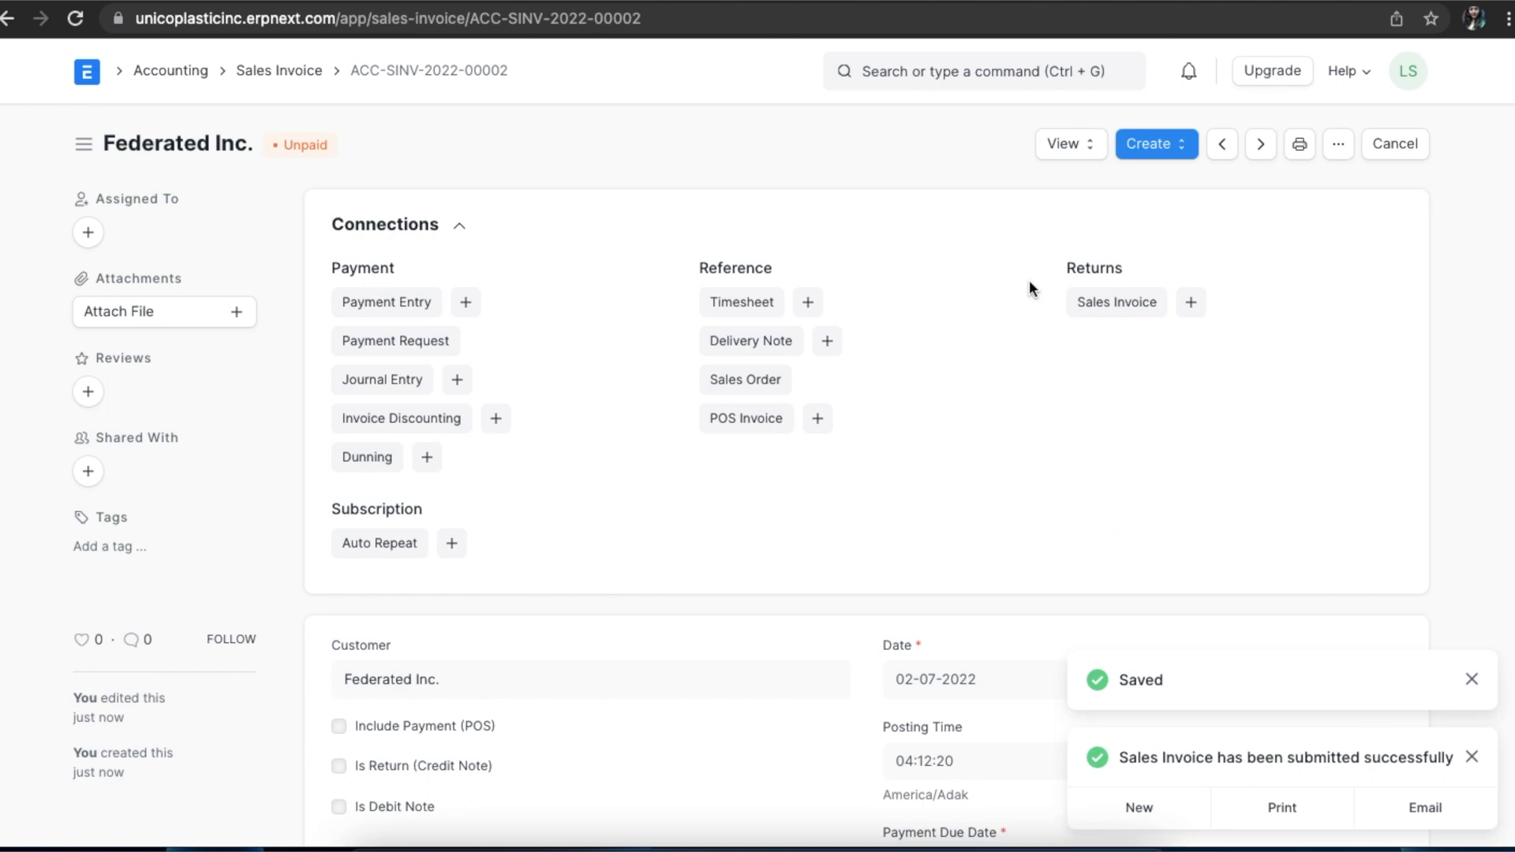
scroll("down", 3)
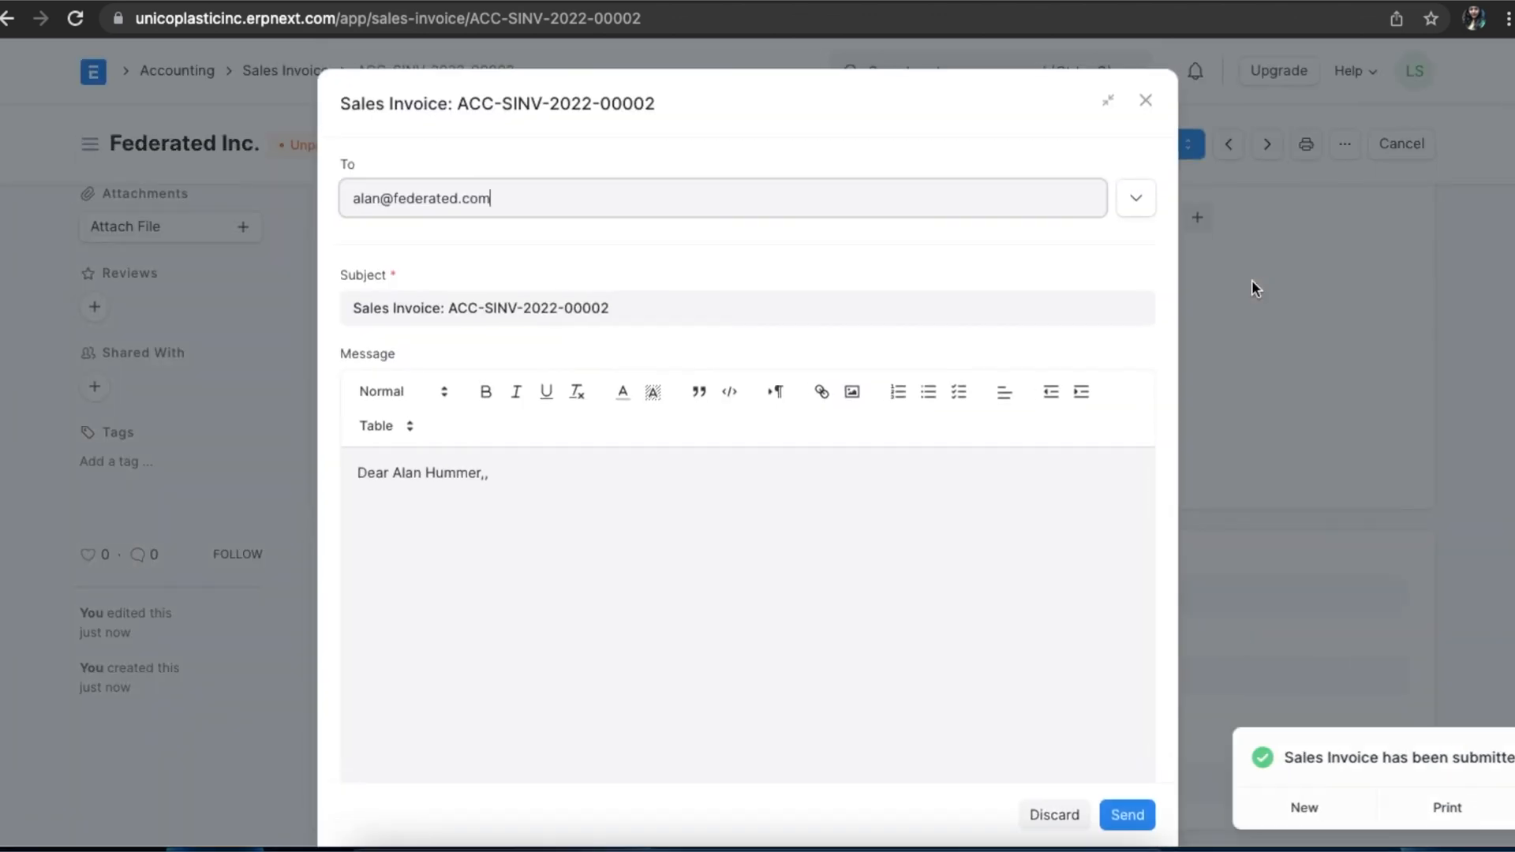
Write the invoice email message 'Kindly find attached!' to Federated Inc
scroll("down", 3)
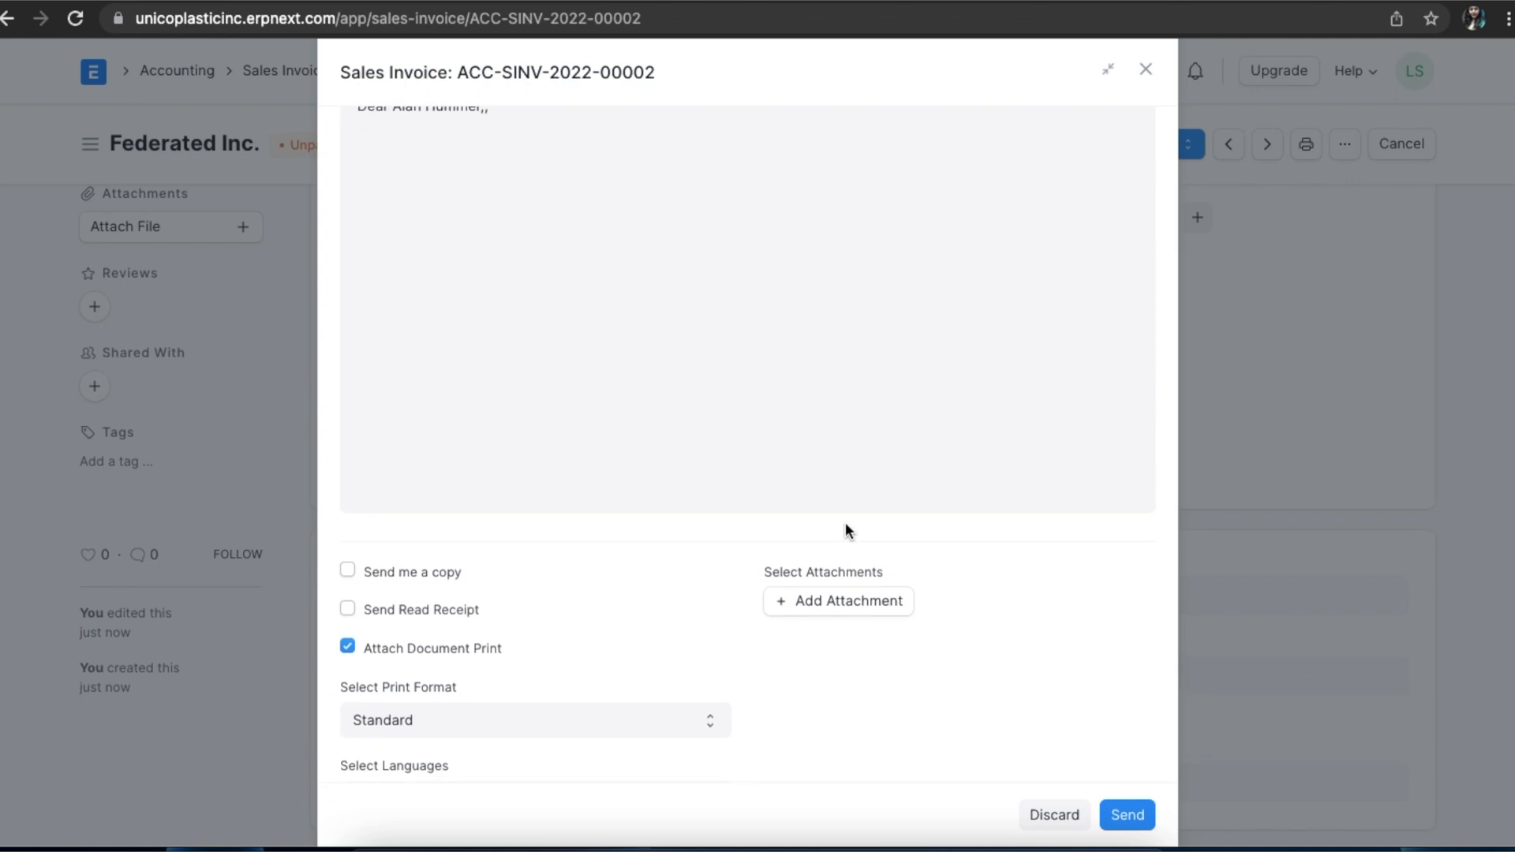
mouse_move(634, 444)
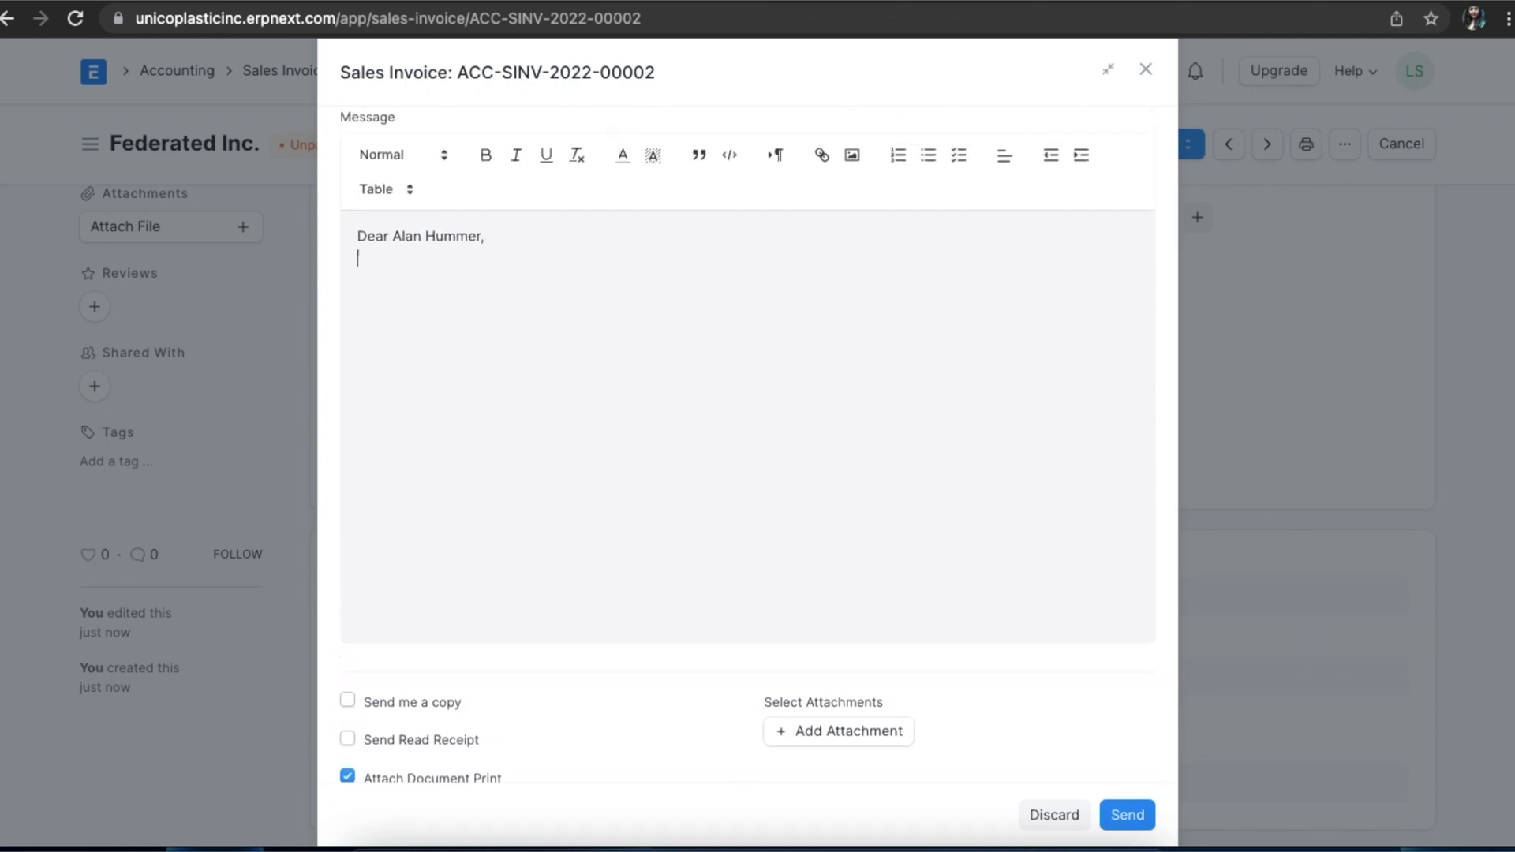
type("Kindly")
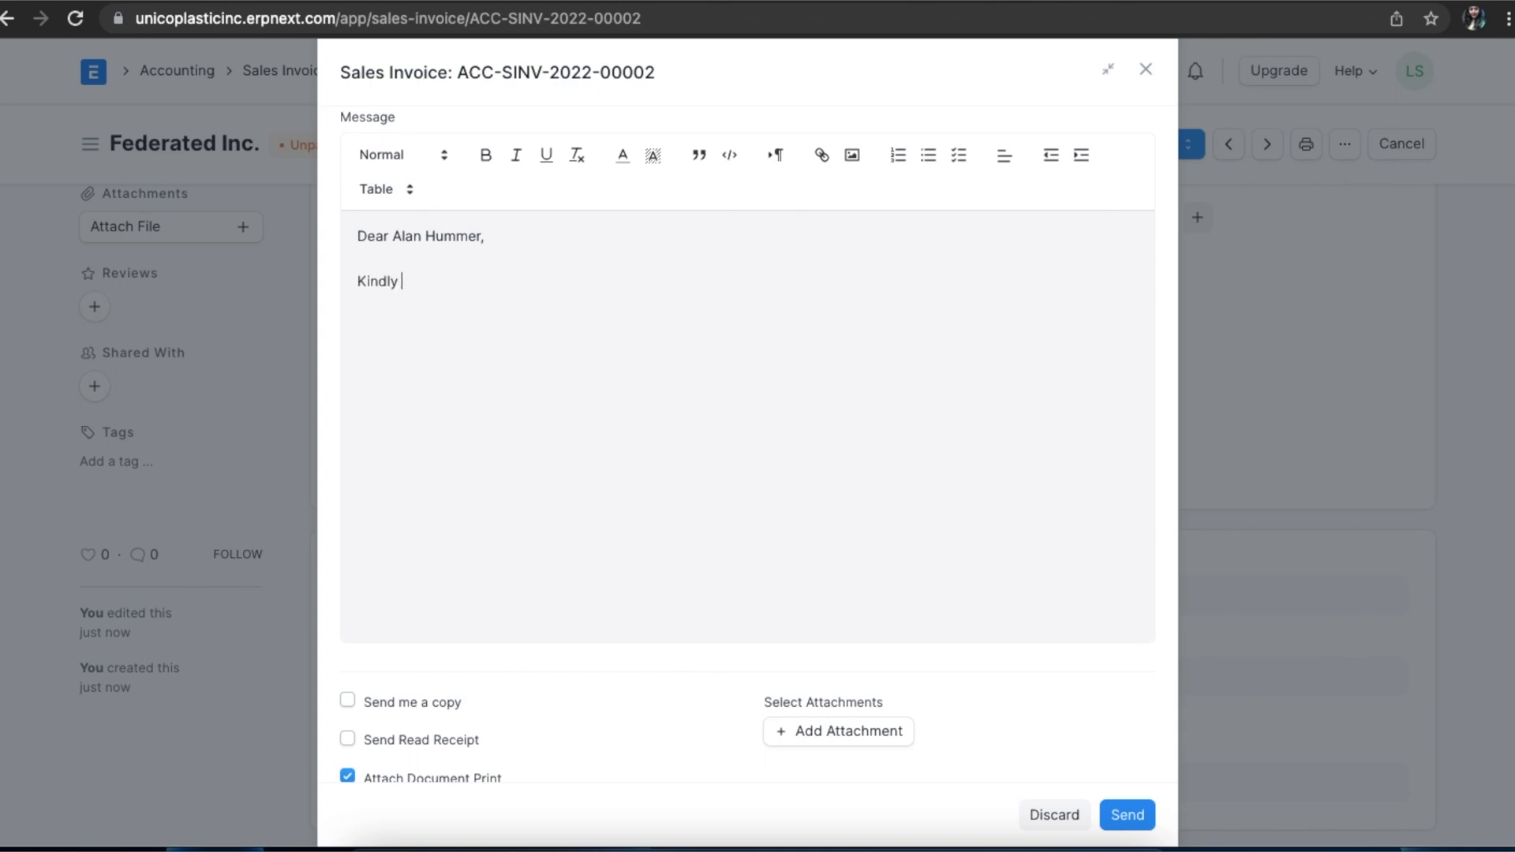
type("find attac")
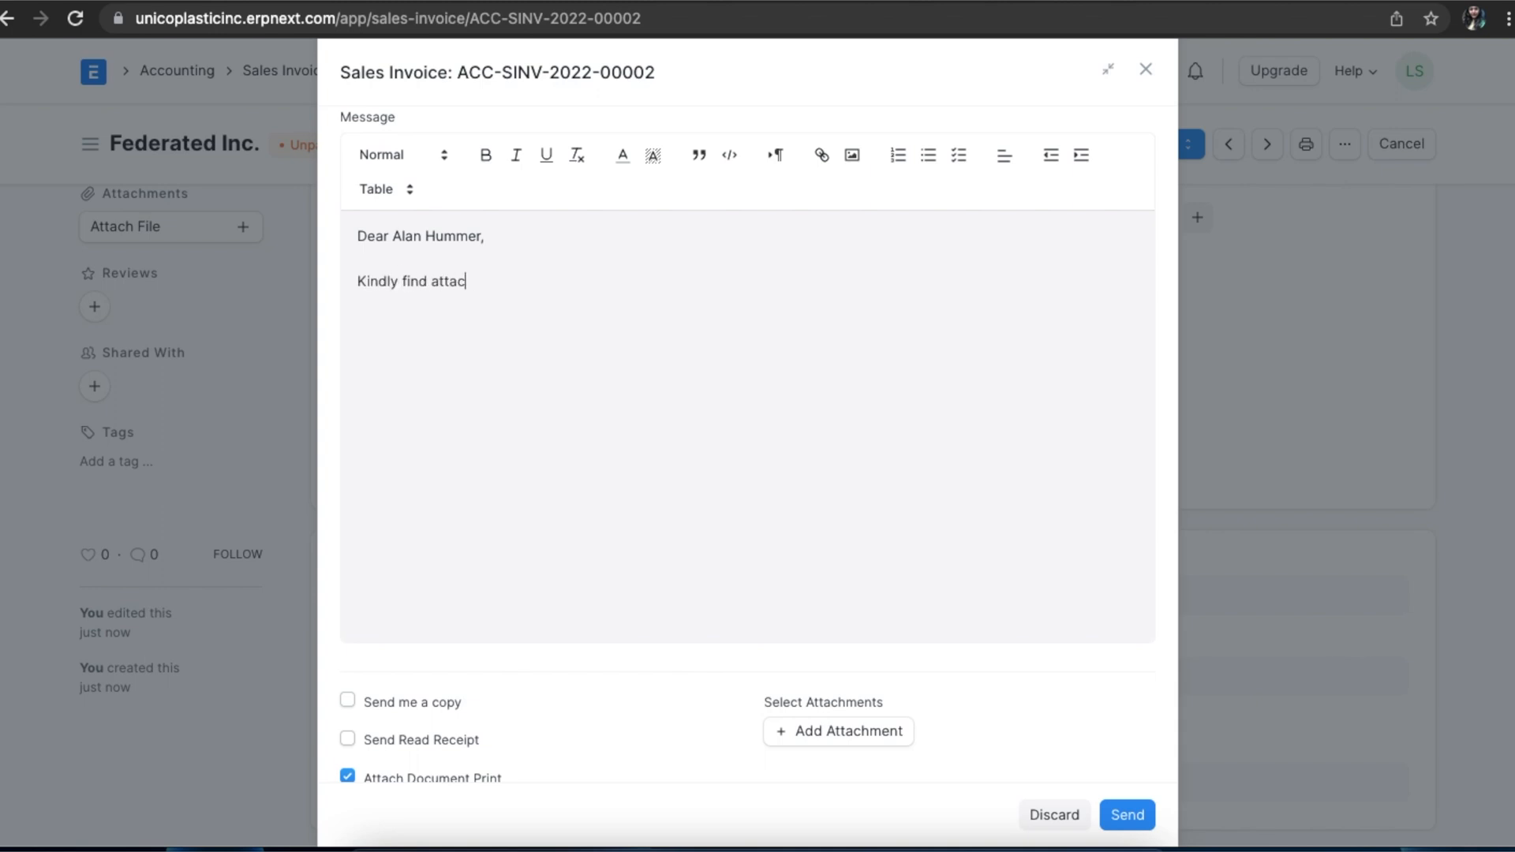
type("hed!")
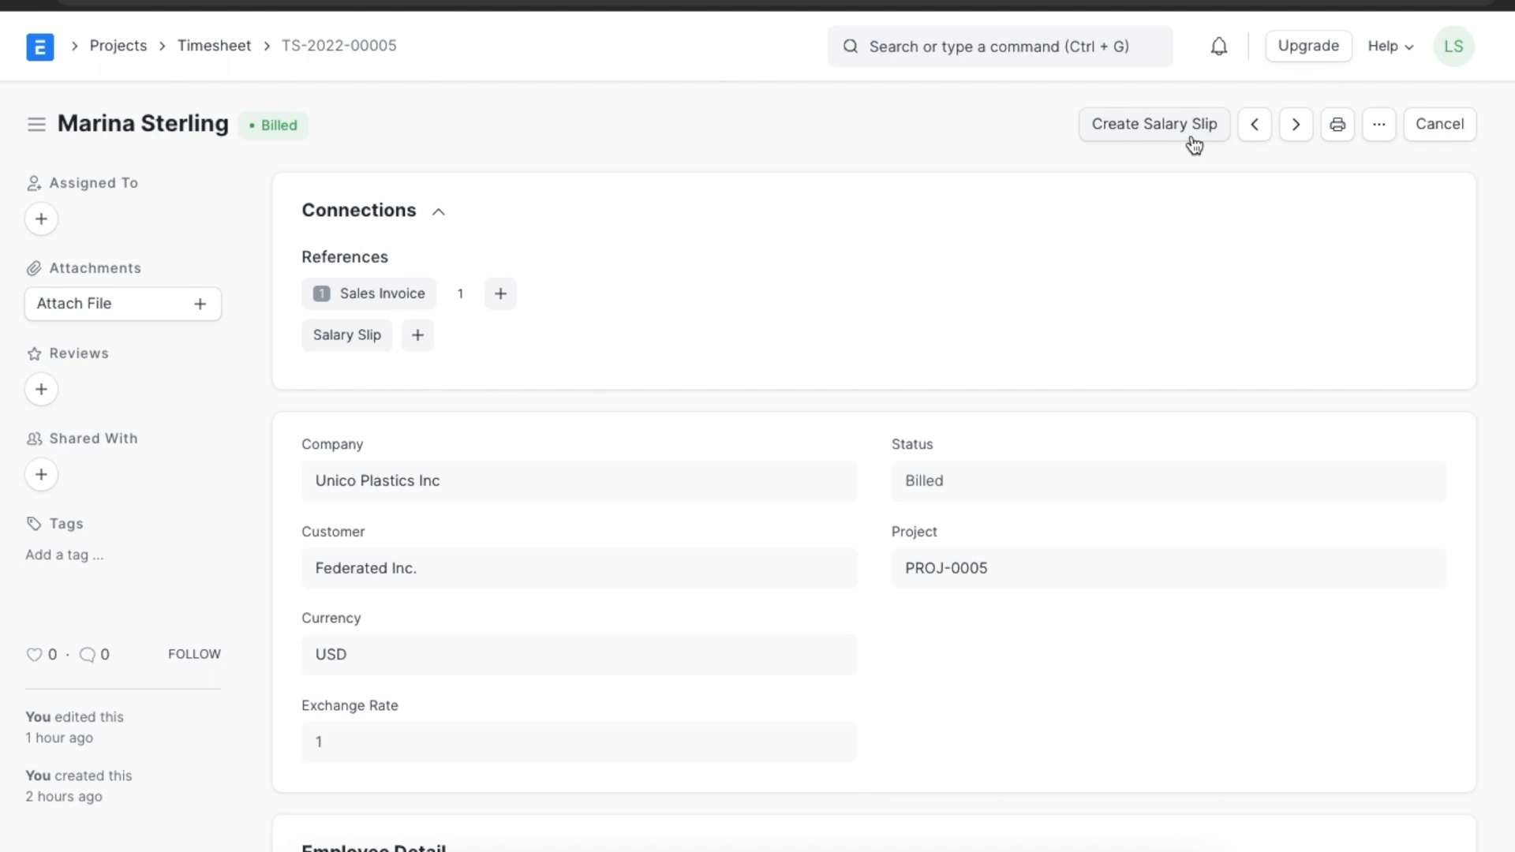
left_click(1154, 124)
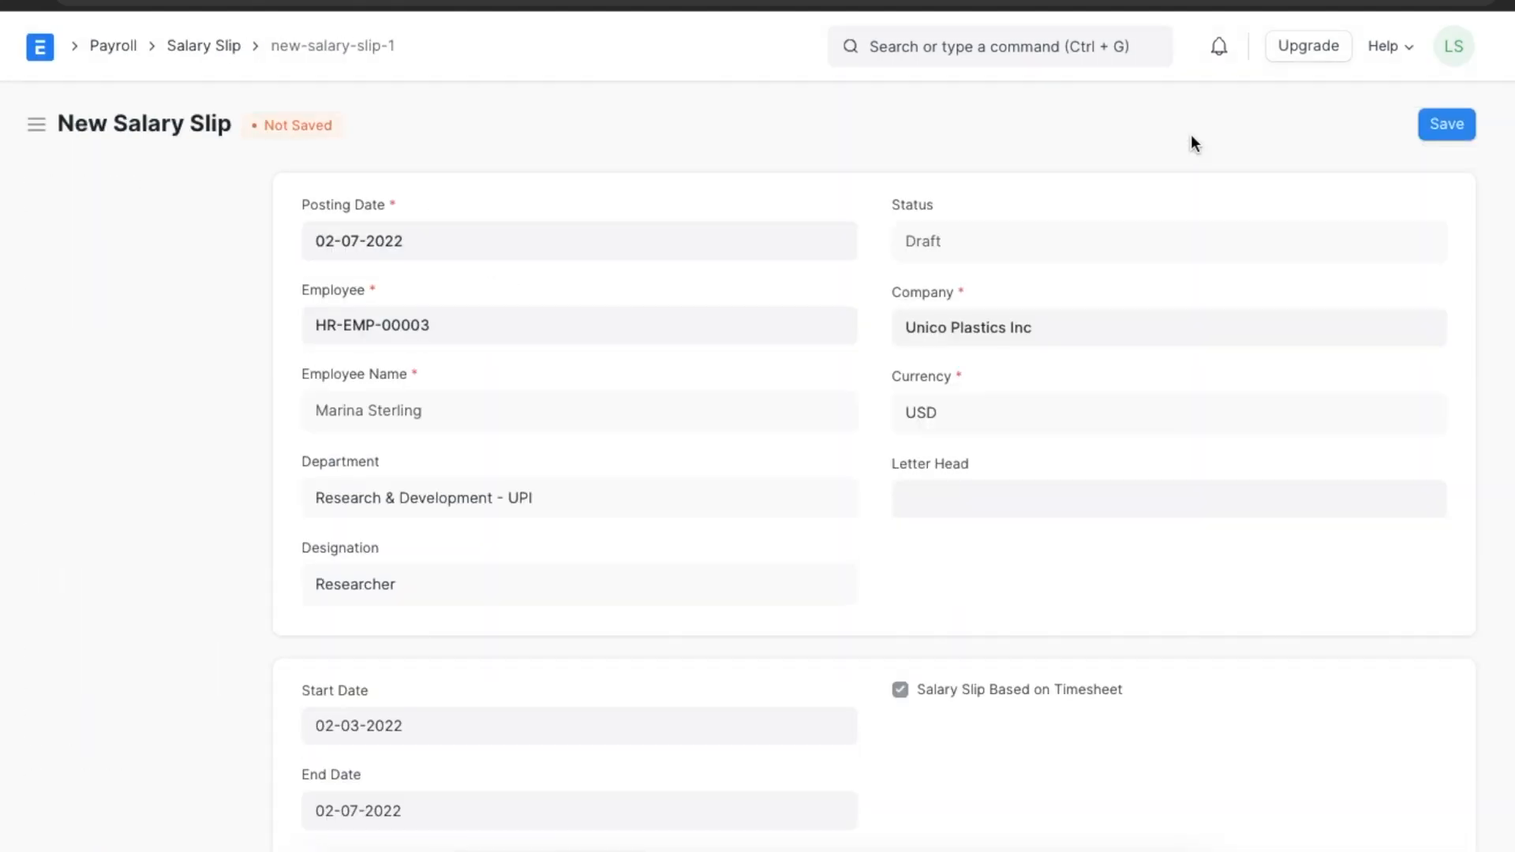
mouse_move(988, 558)
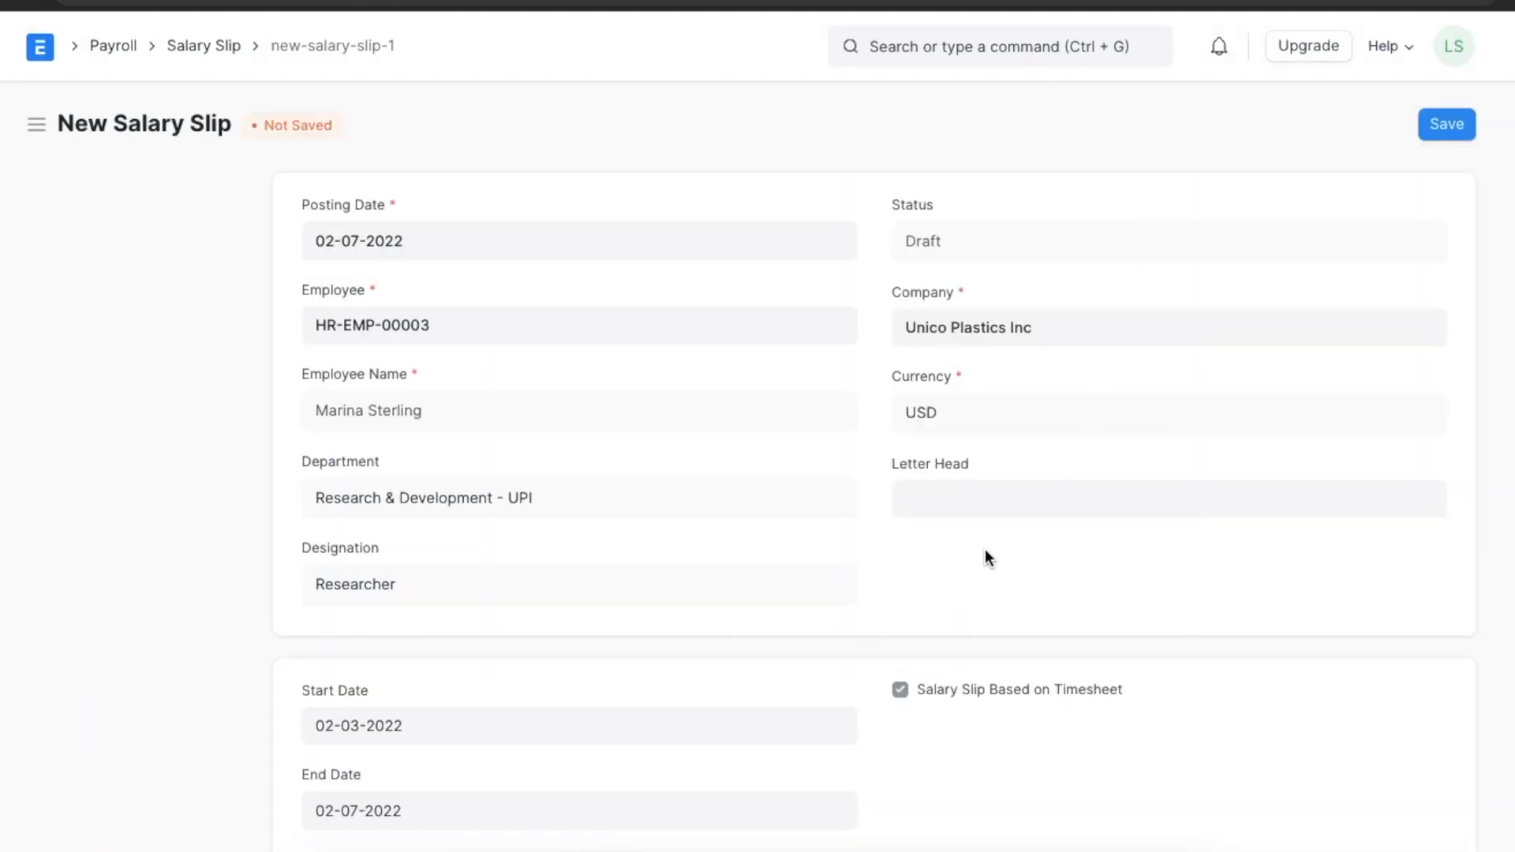
scroll("down", 3)
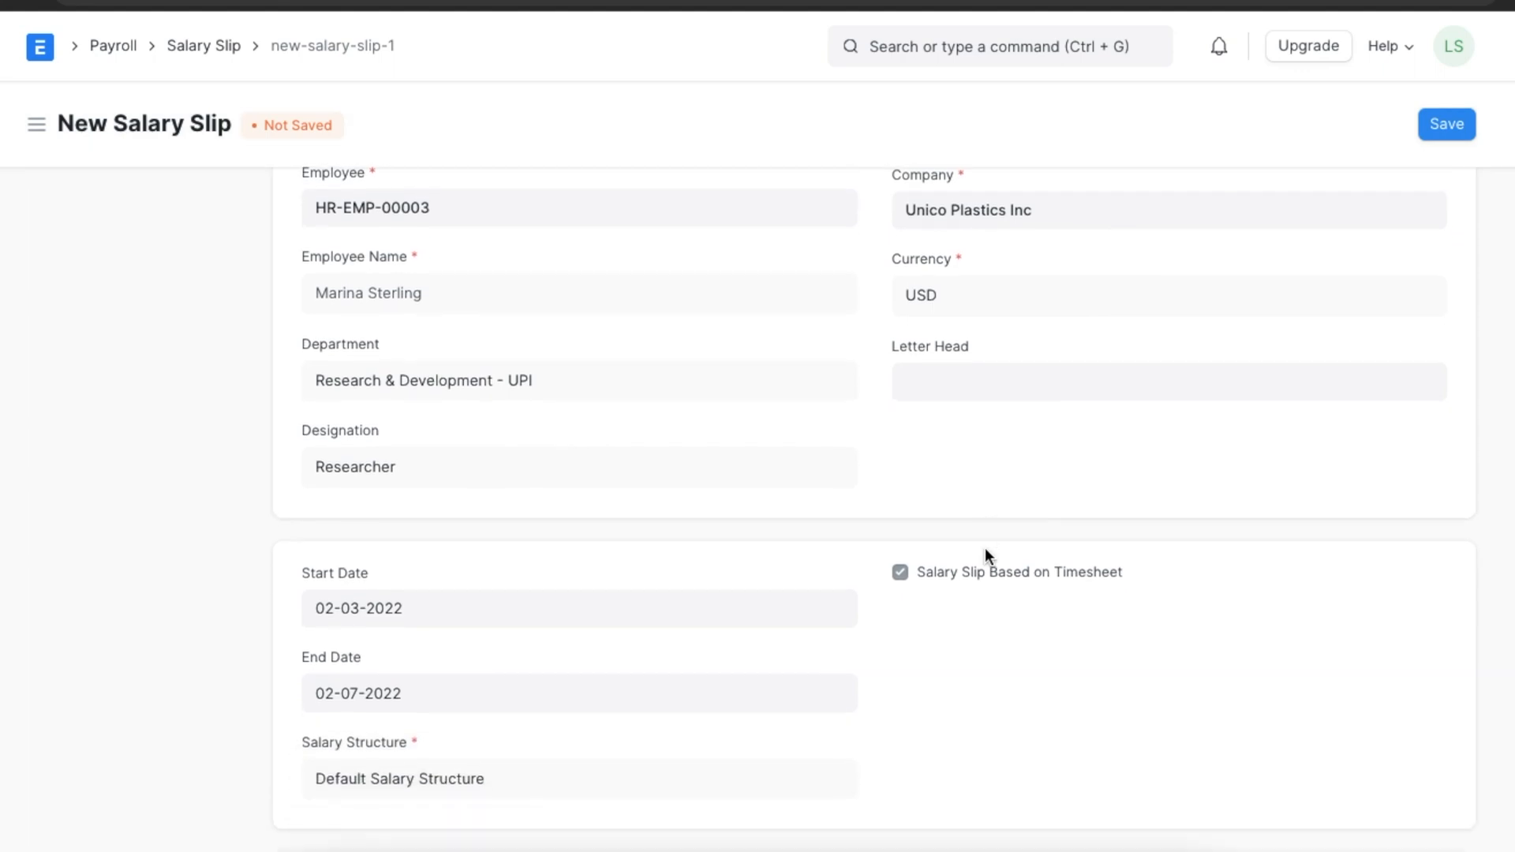
scroll("down", 3)
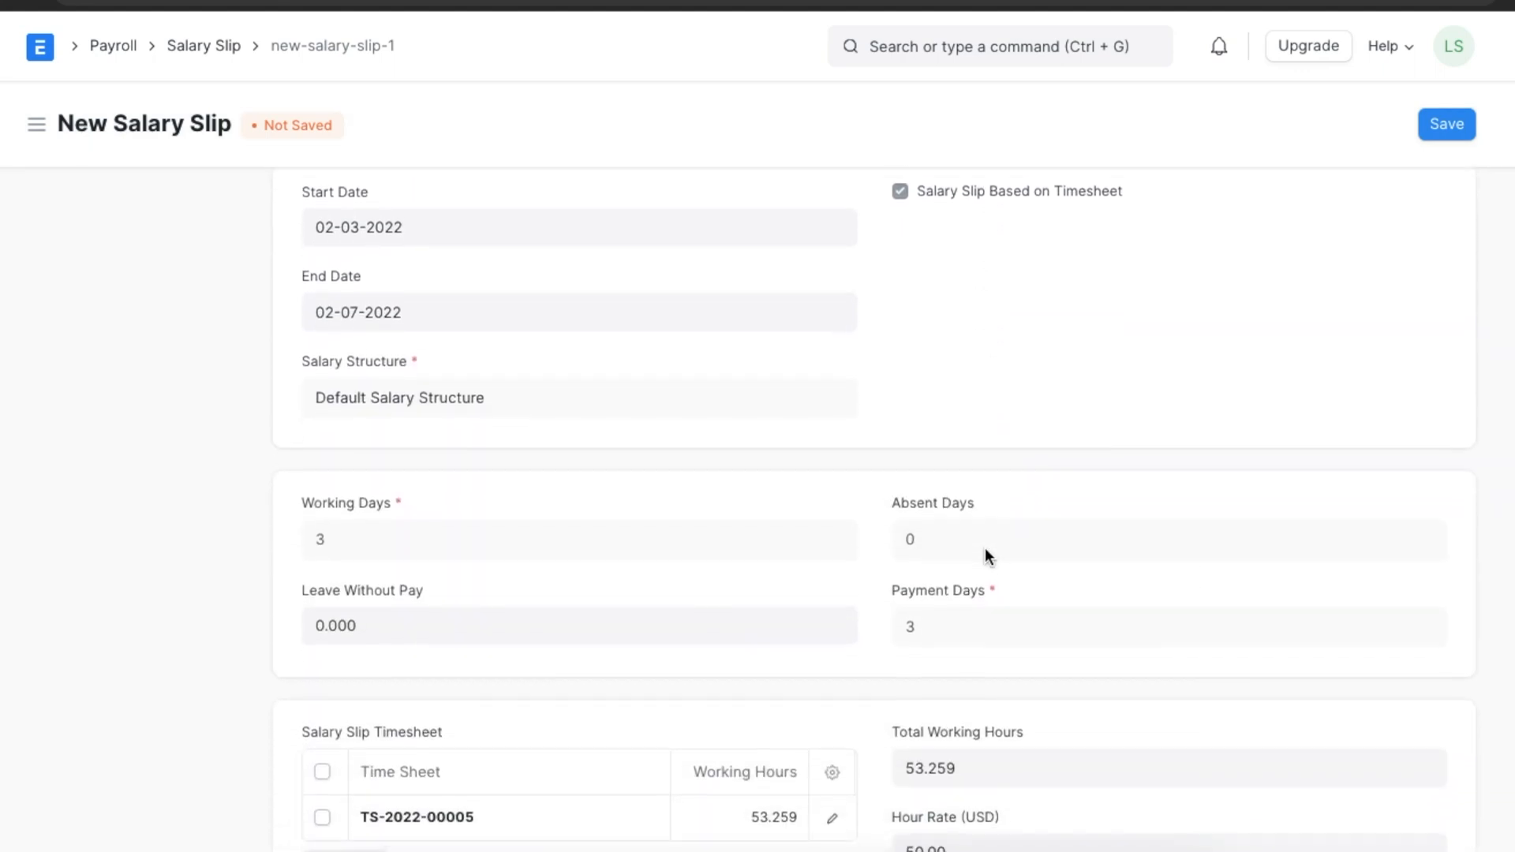
scroll("down", 3)
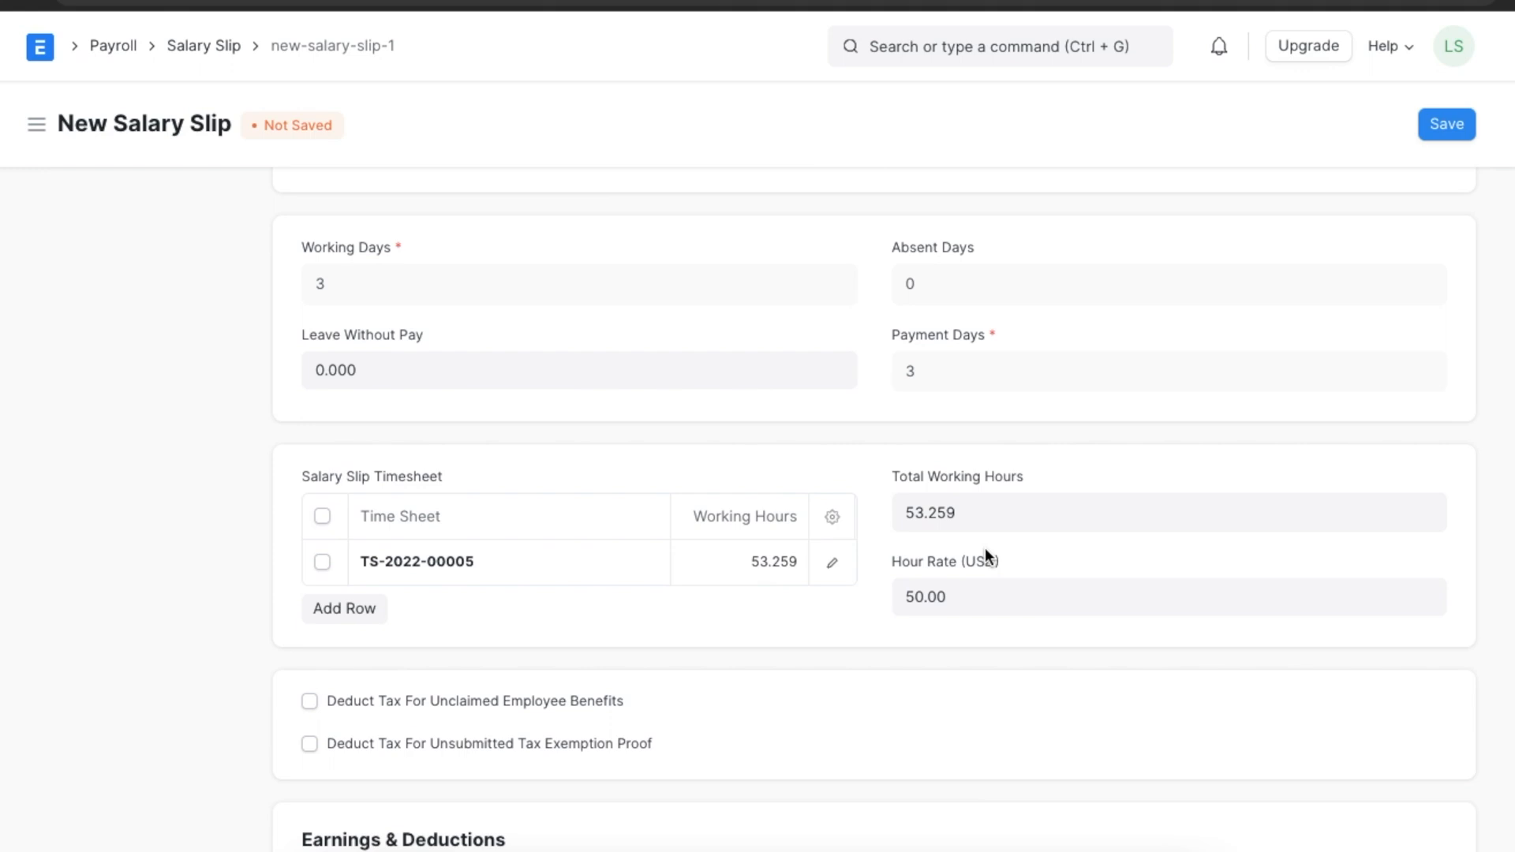
scroll("down", 3)
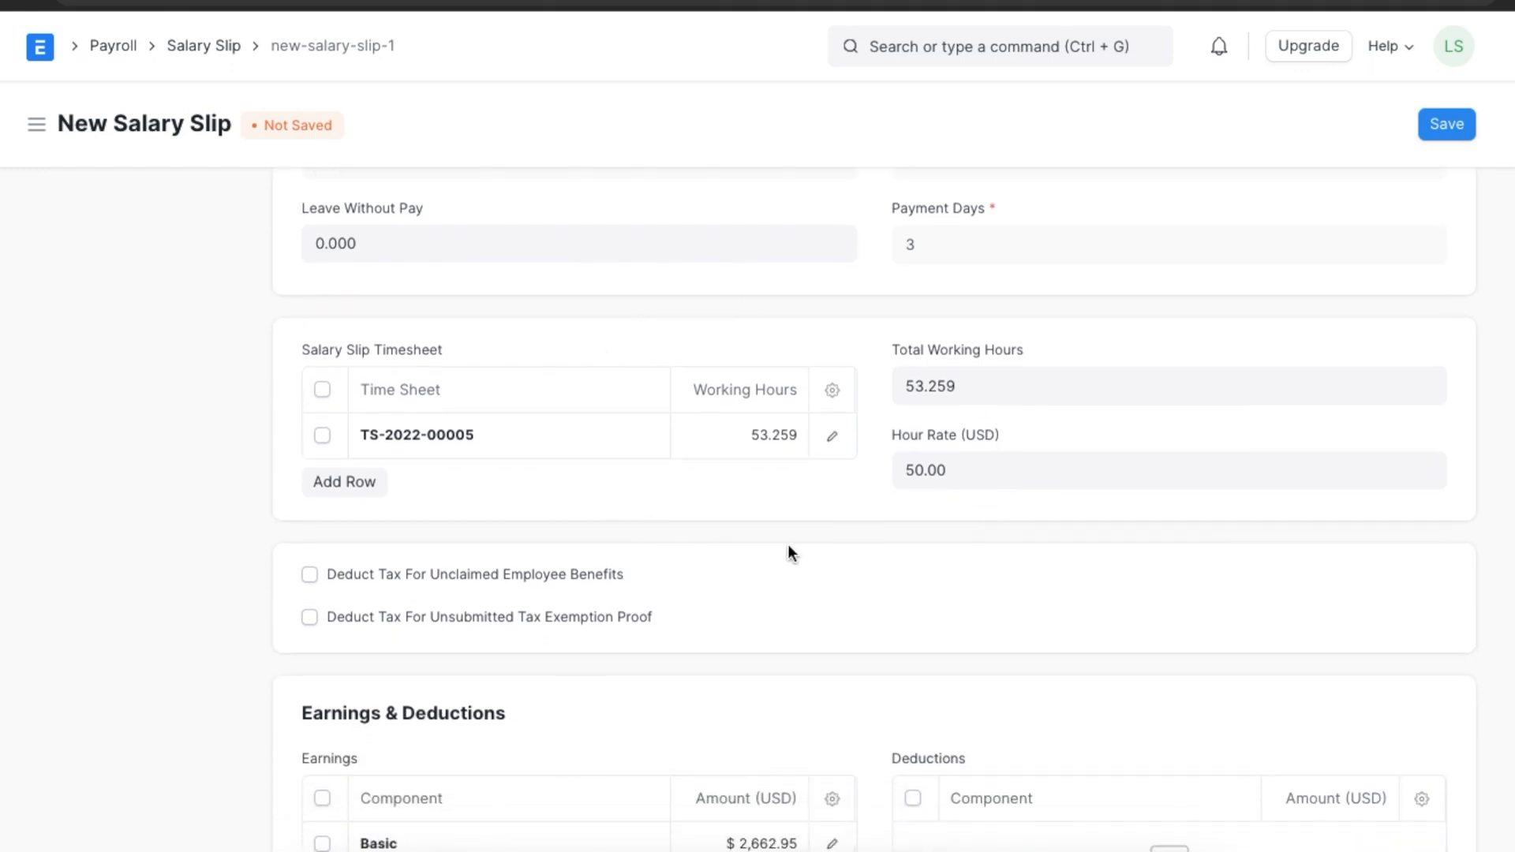
scroll("down", 3)
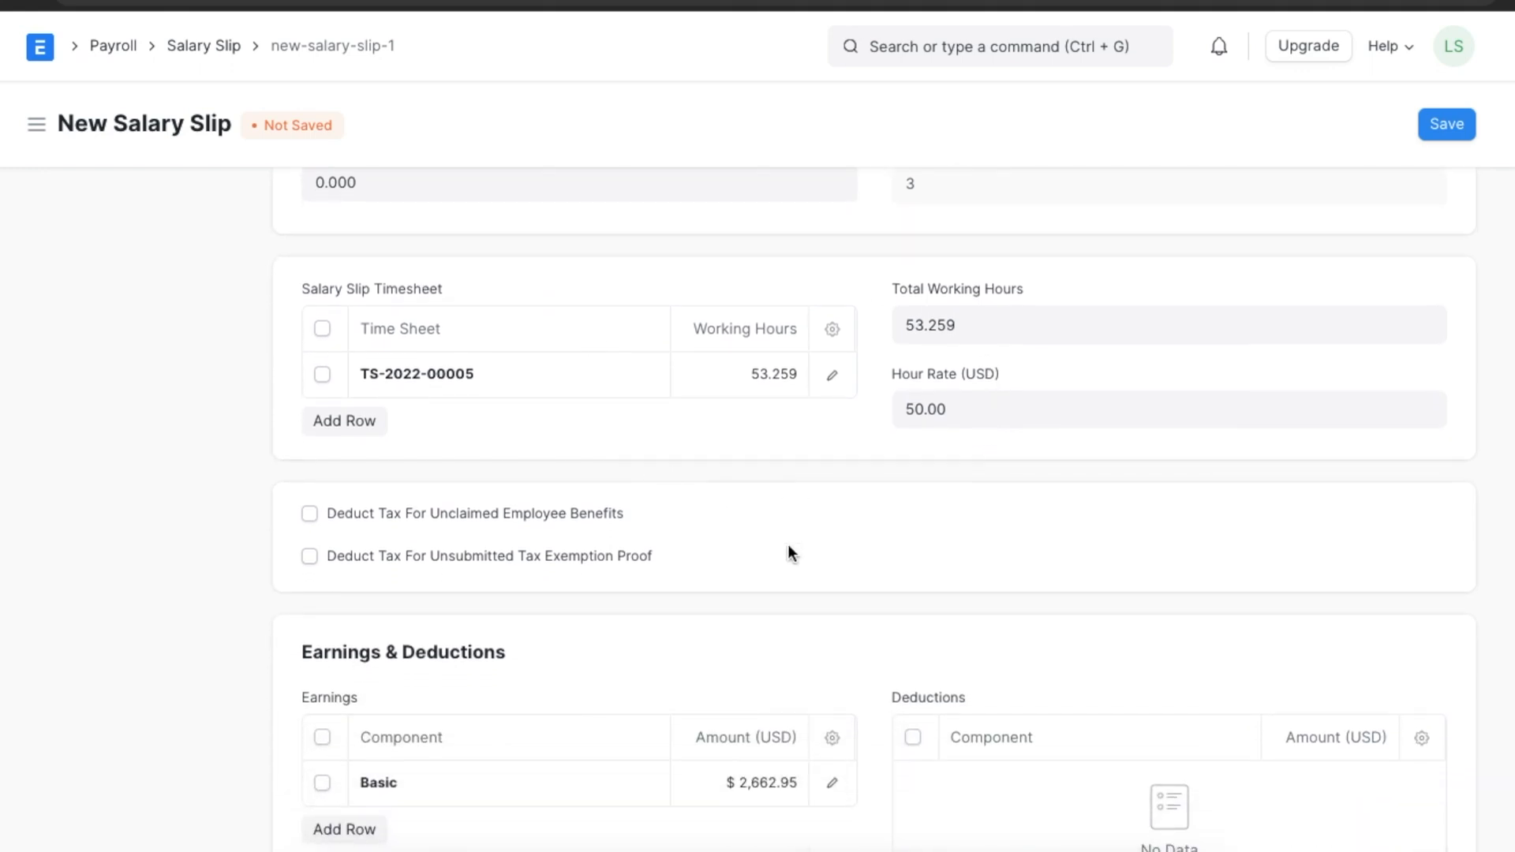
scroll("down", 3)
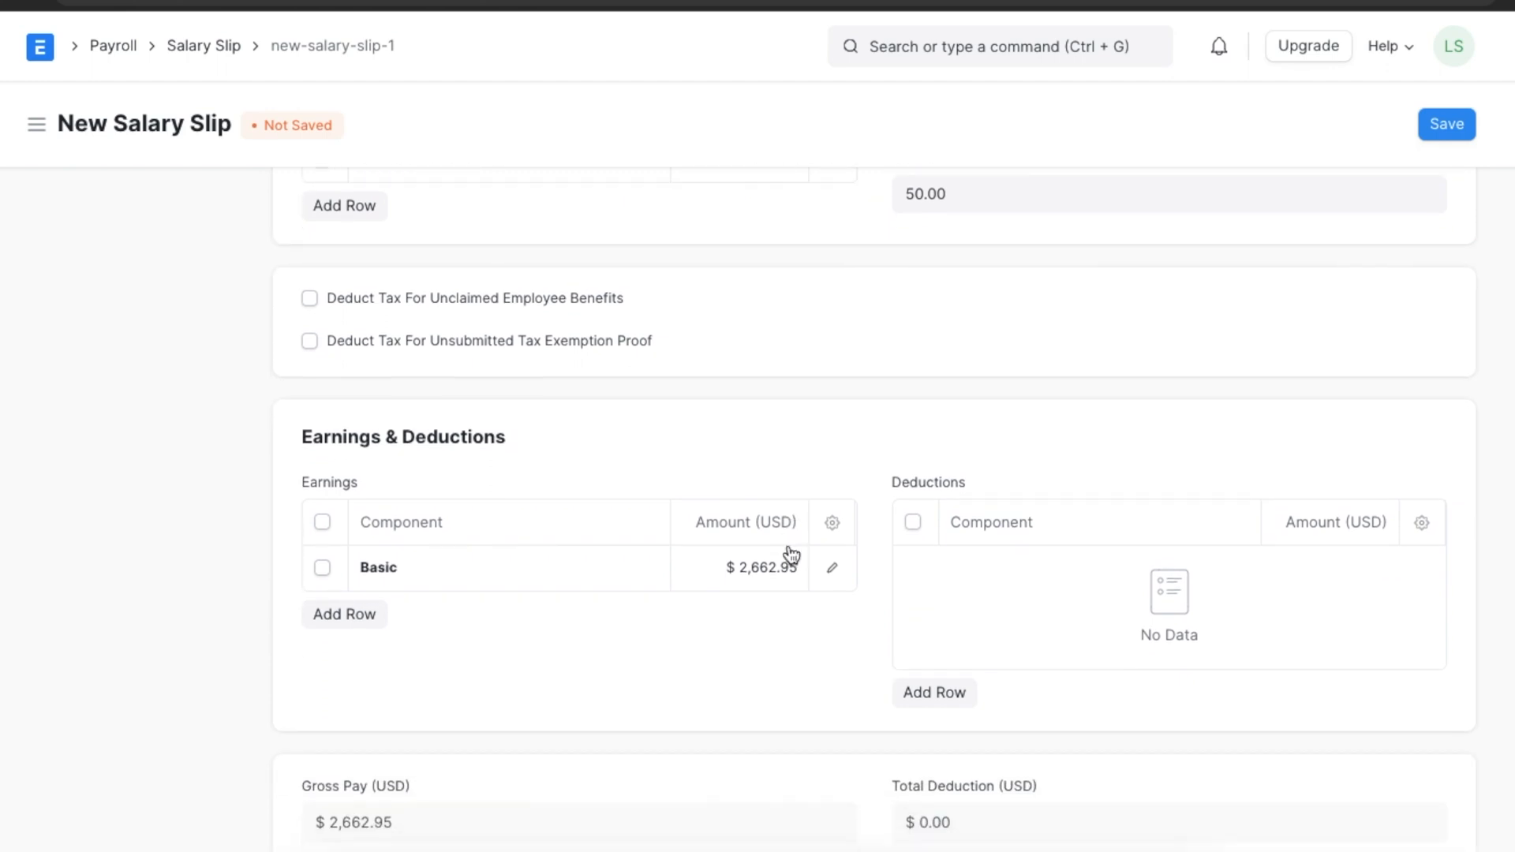
scroll("down", 3)
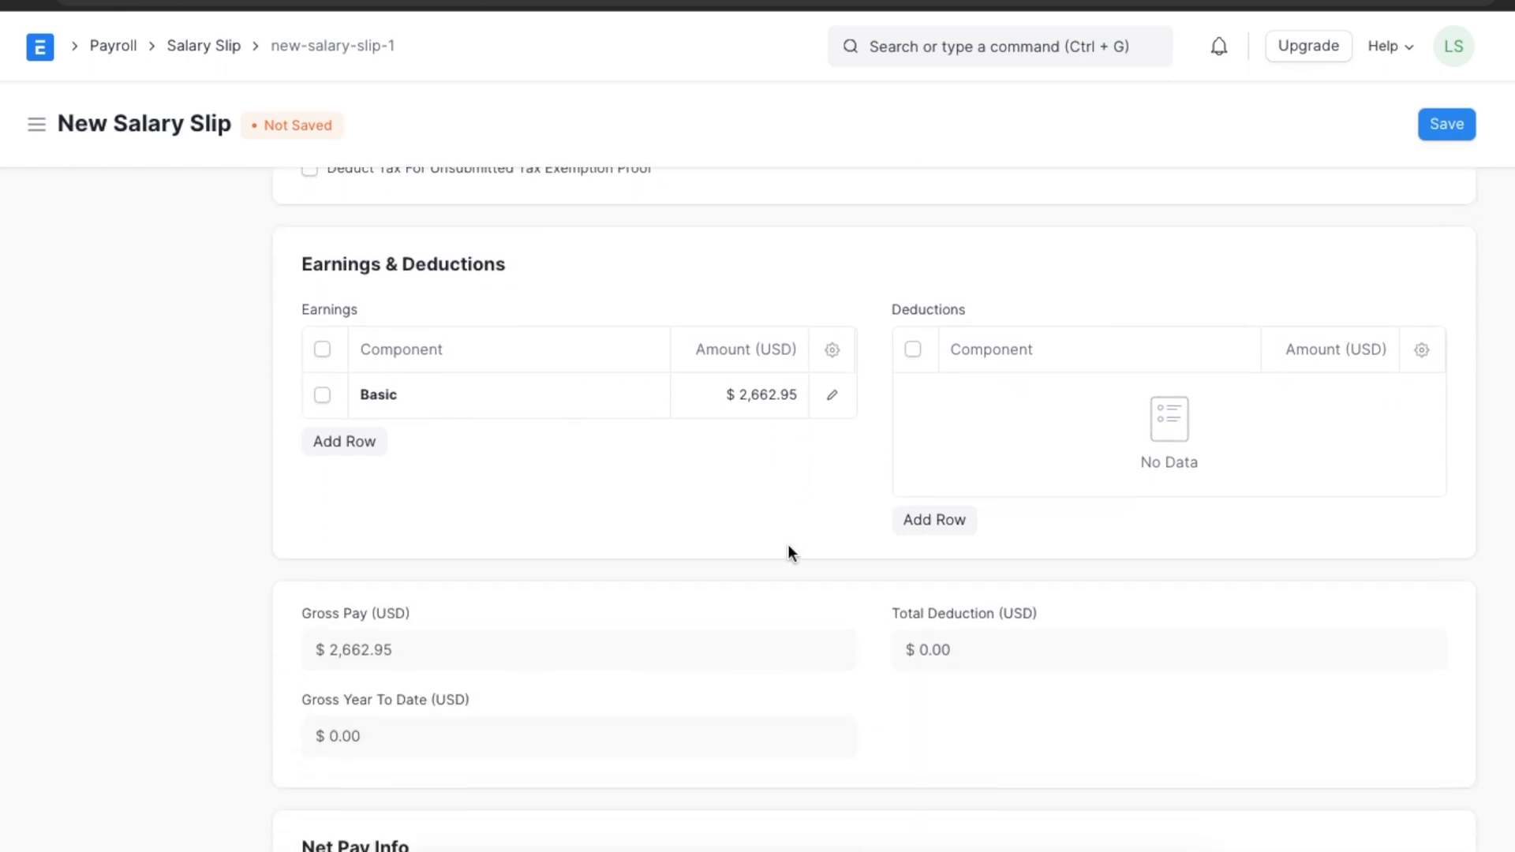
scroll("down", 3)
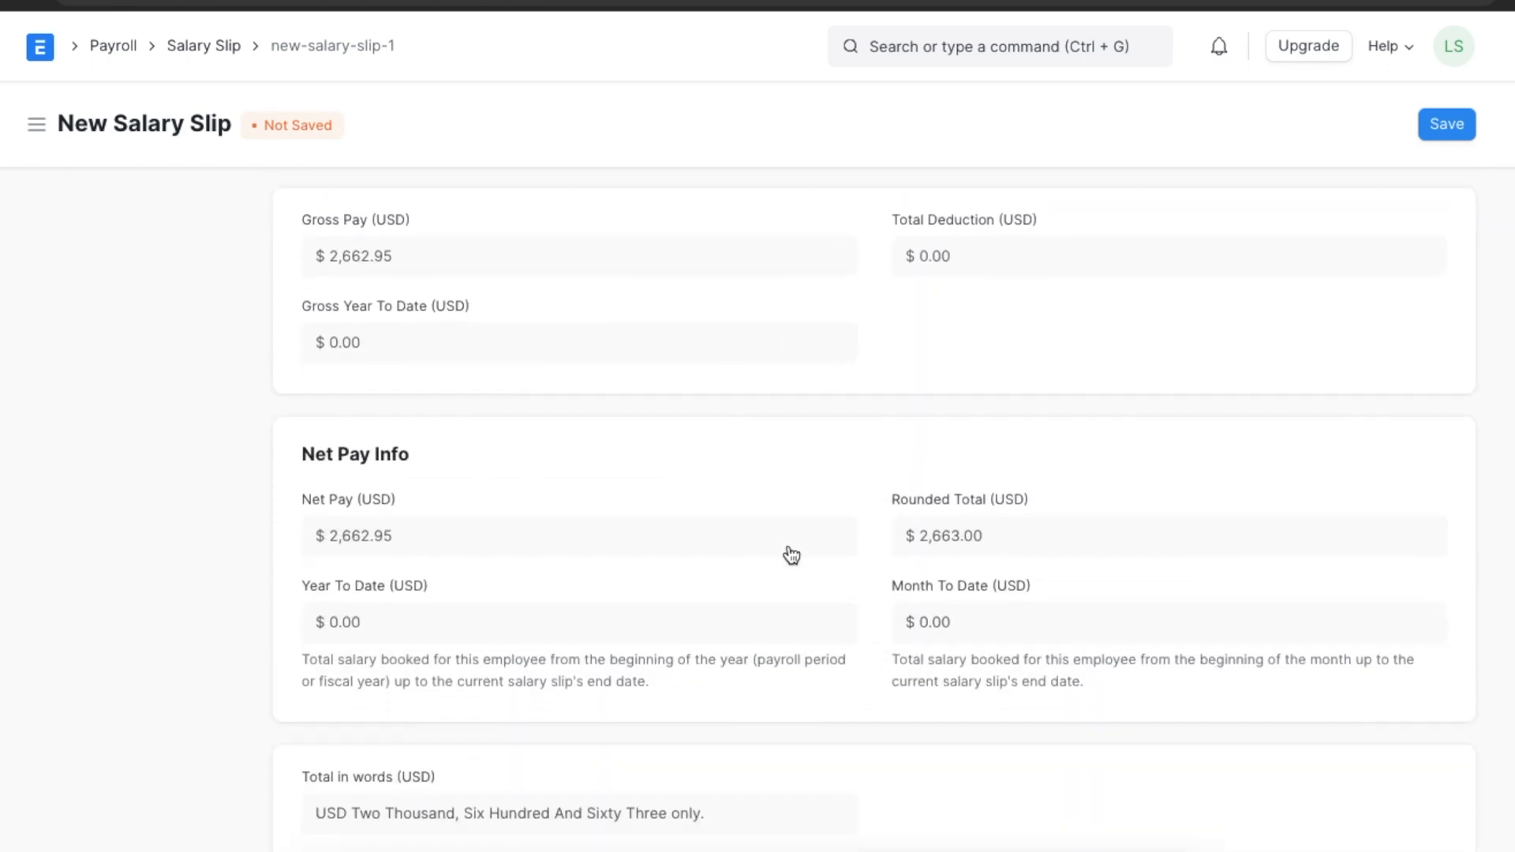
scroll("down", 3)
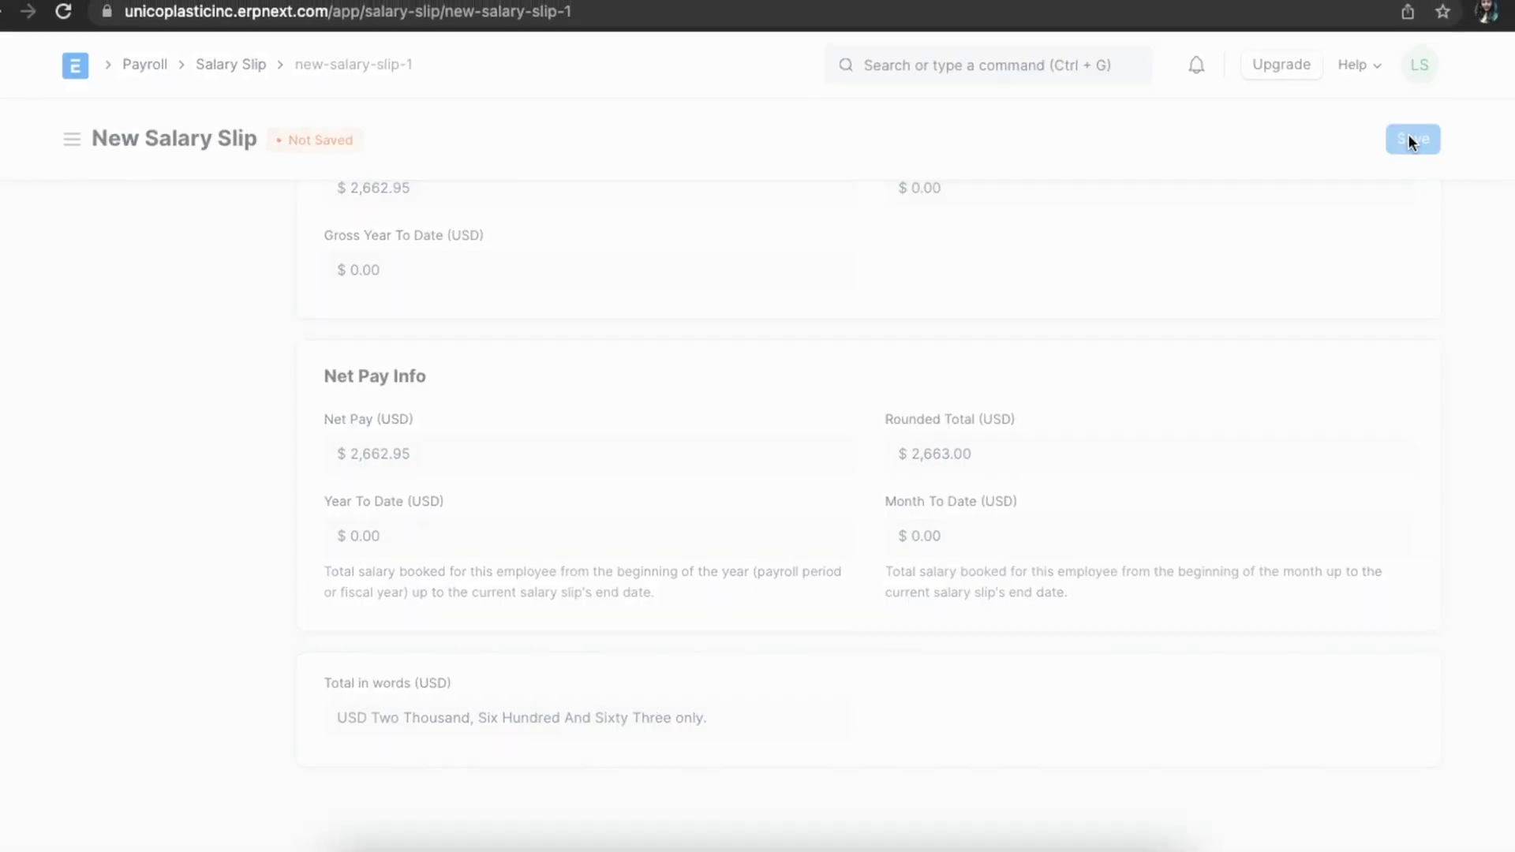
left_click(1413, 139)
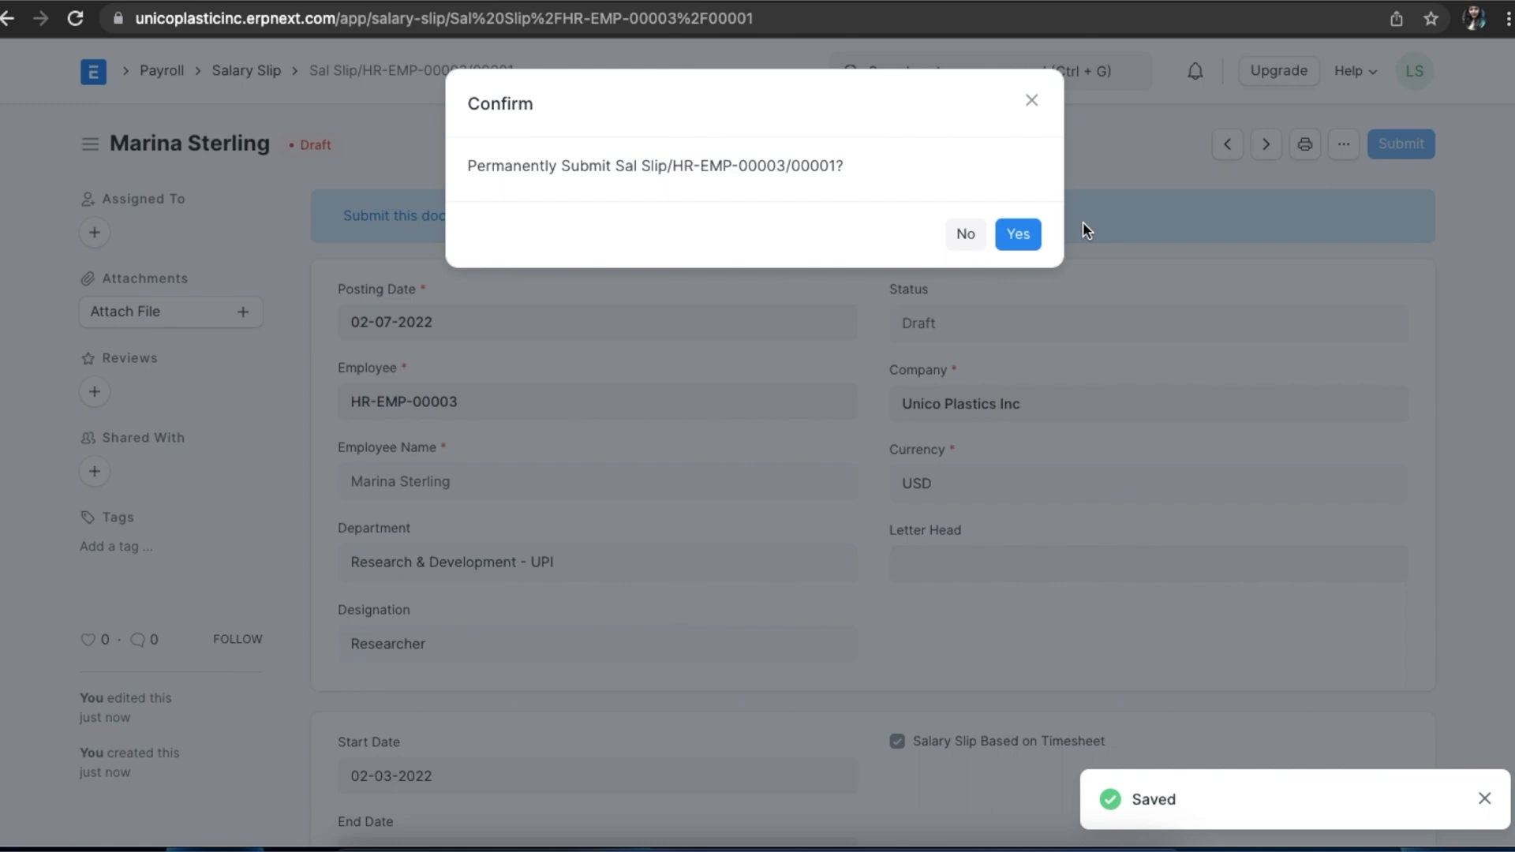